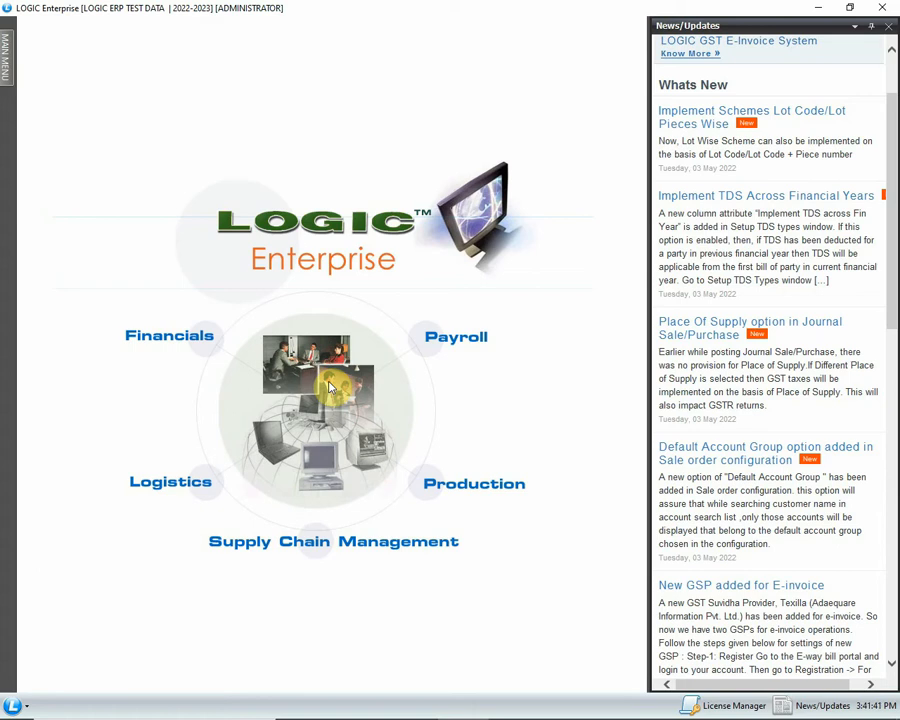
mouse_move(38, 122)
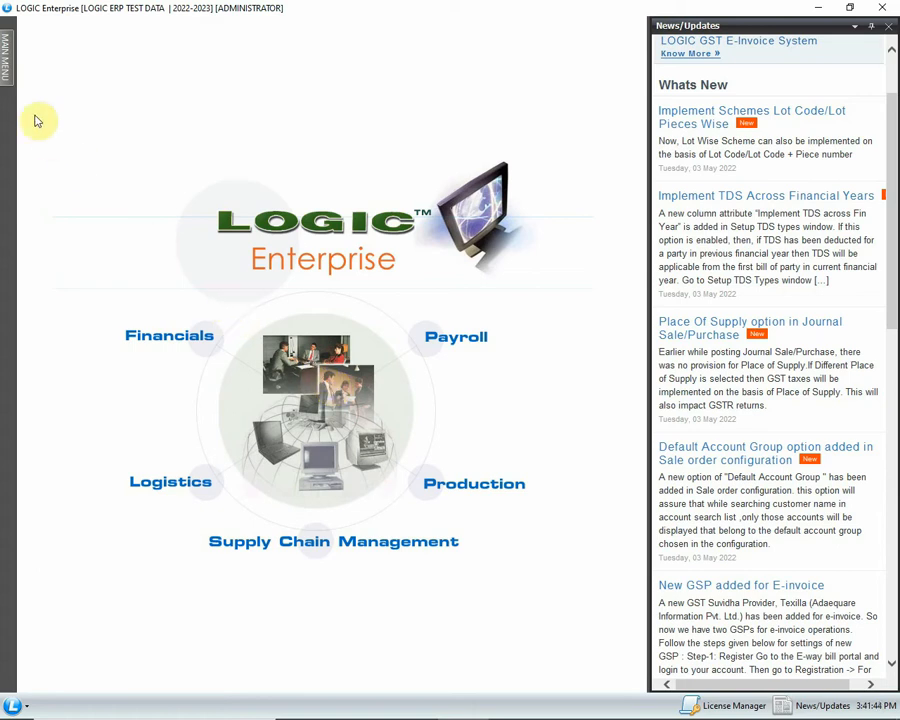
Open the Sale Register (Detailed) report from Main Menu > Reports/Queries > Sale Registers
left_click(6, 56)
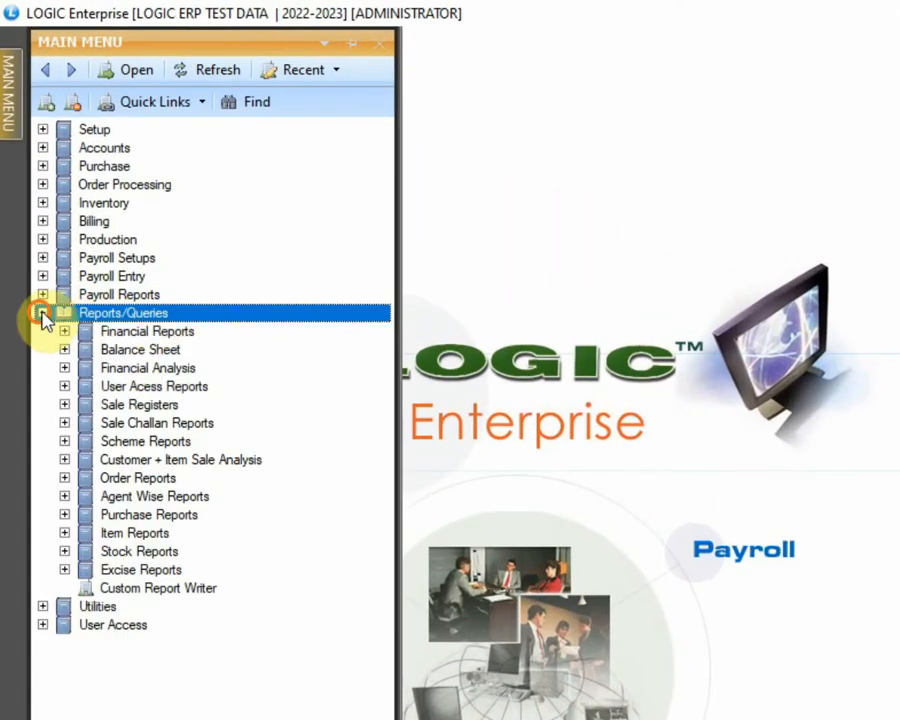
left_click(140, 404)
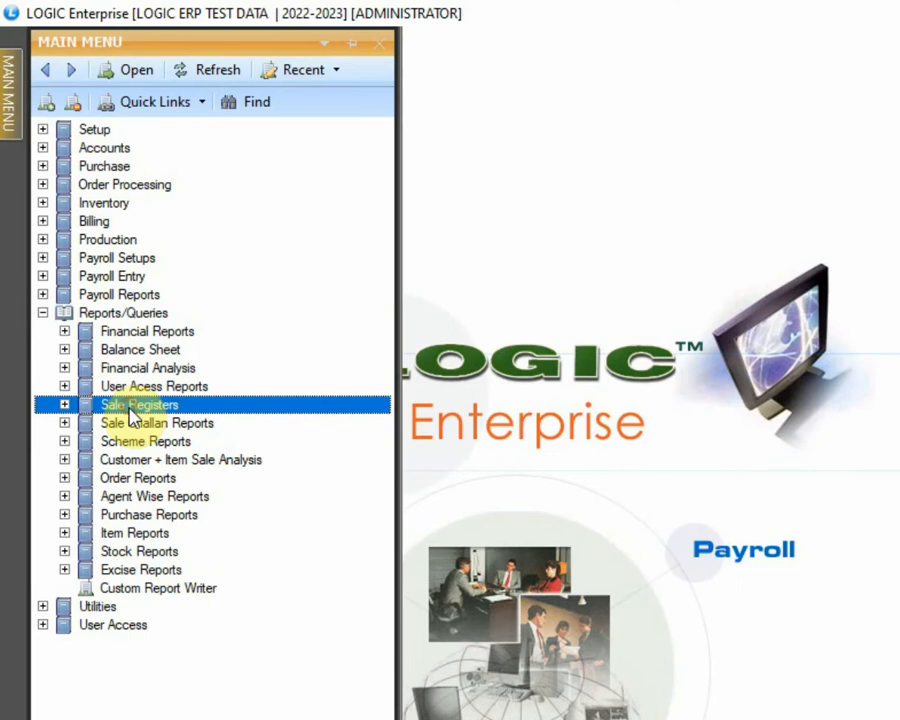
left_click(64, 404)
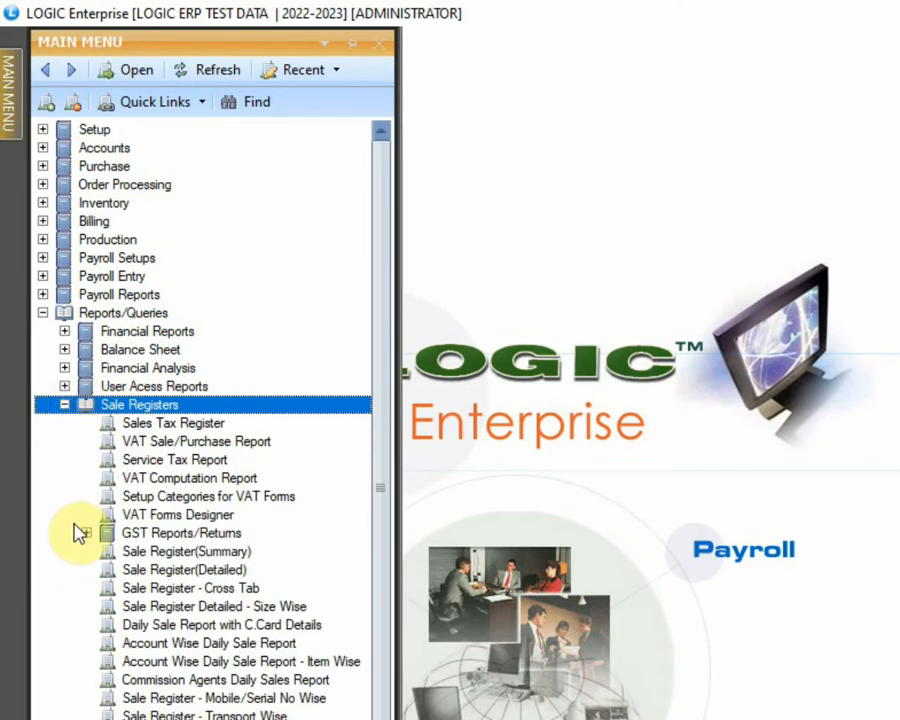
left_click(184, 570)
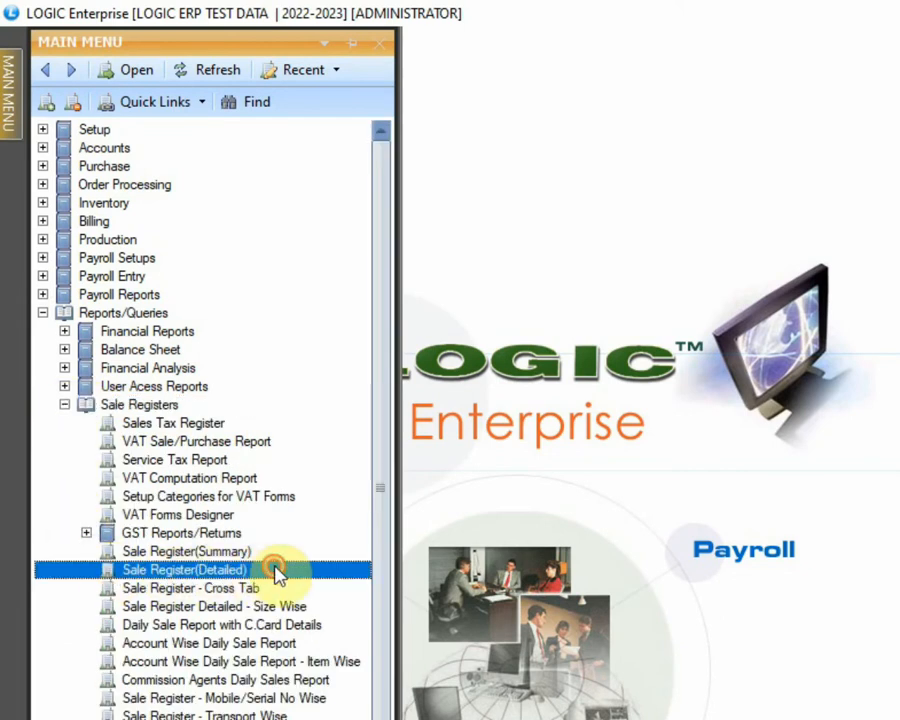
double_click(184, 568)
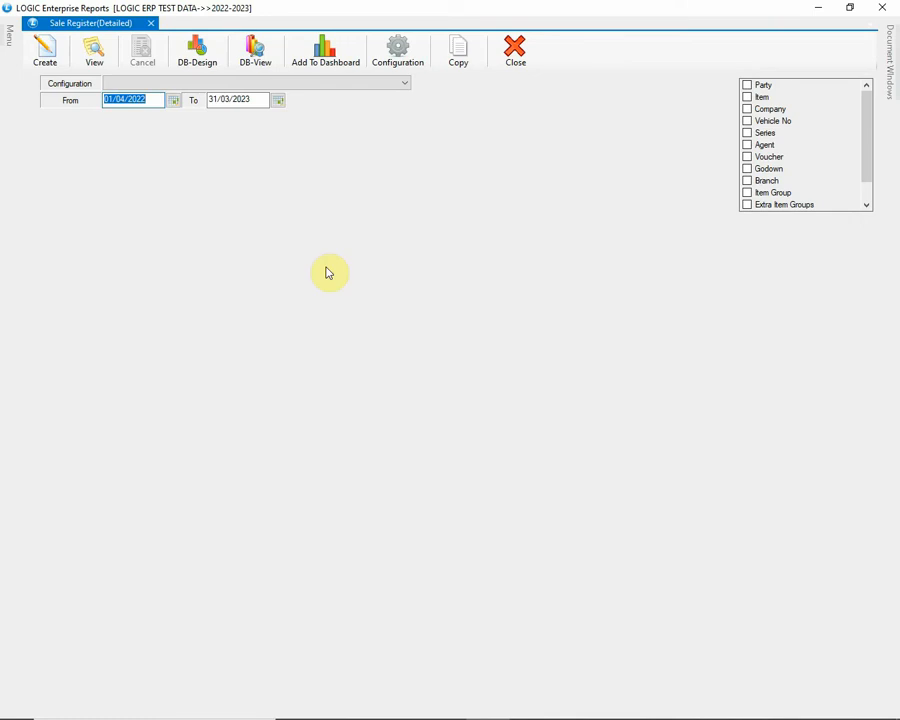
Load the SALE REGISTER-DETAILED configuration in the report's Configuration dialog
left_click(398, 50)
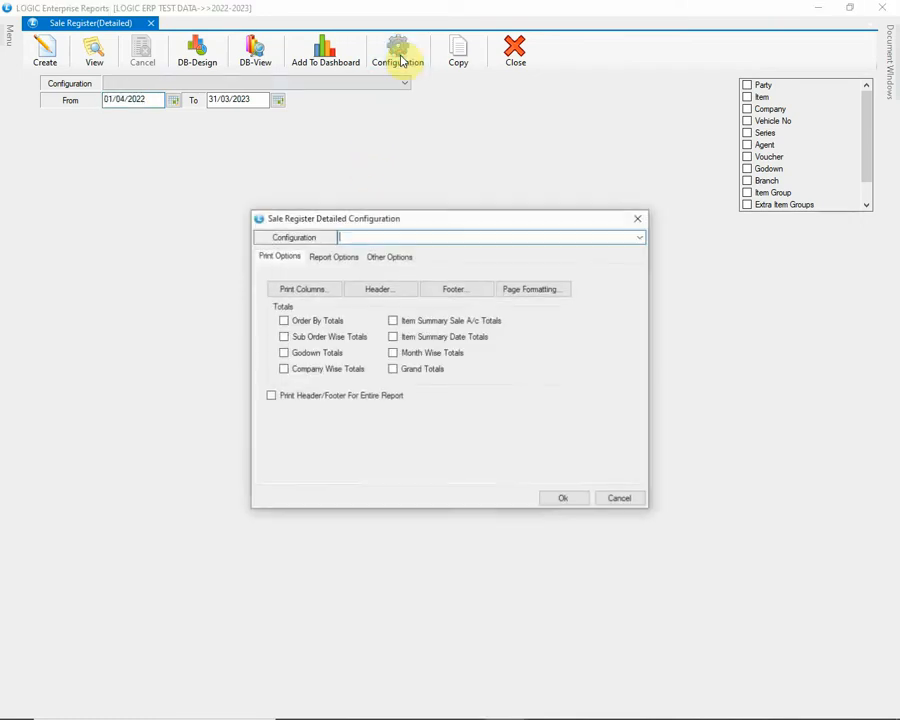
type("SALE REGISTER-DETAILED")
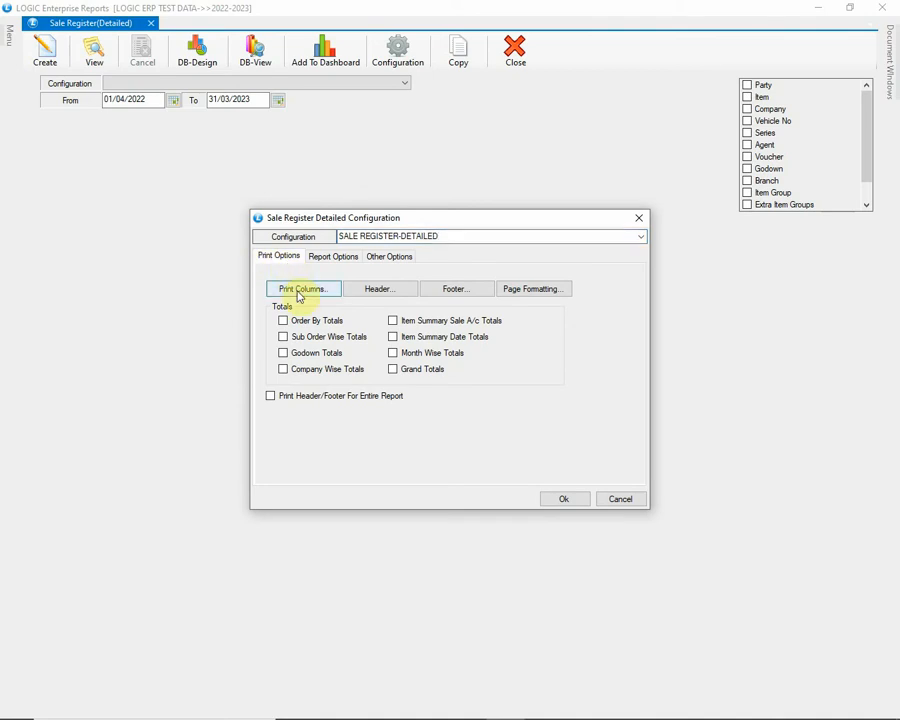
In Print Columns, tick the bill detail columns and TOTAL QTY for printing
left_click(304, 288)
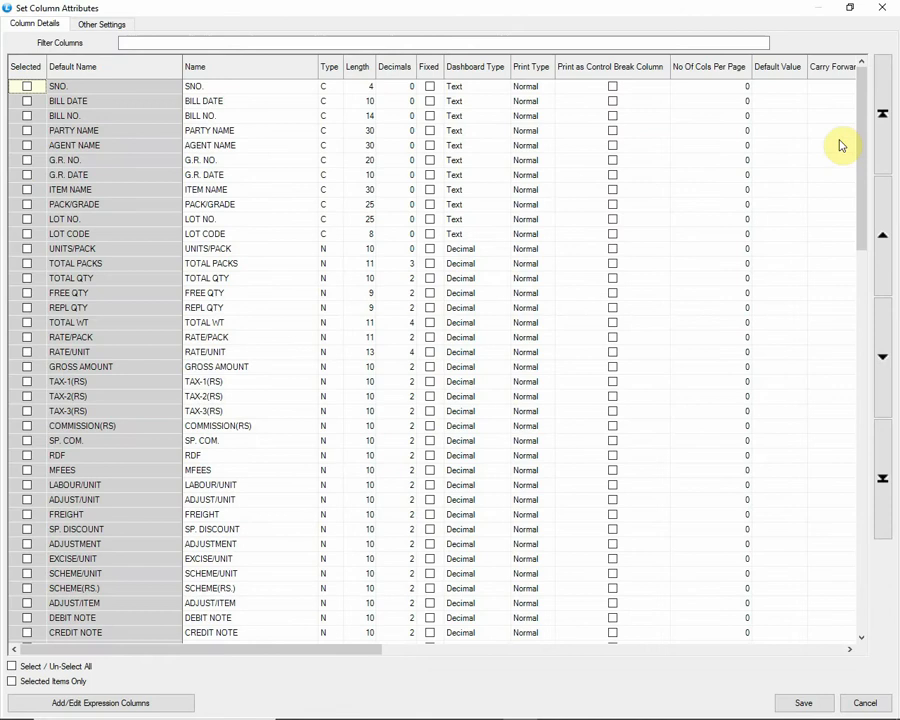
scroll("down", 3)
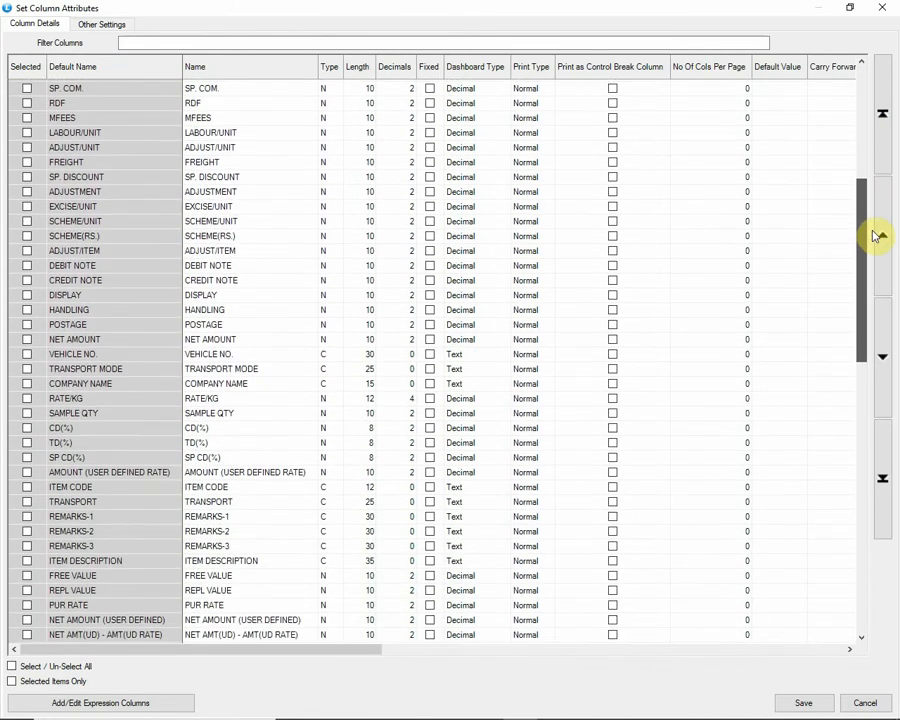
scroll("up", 3)
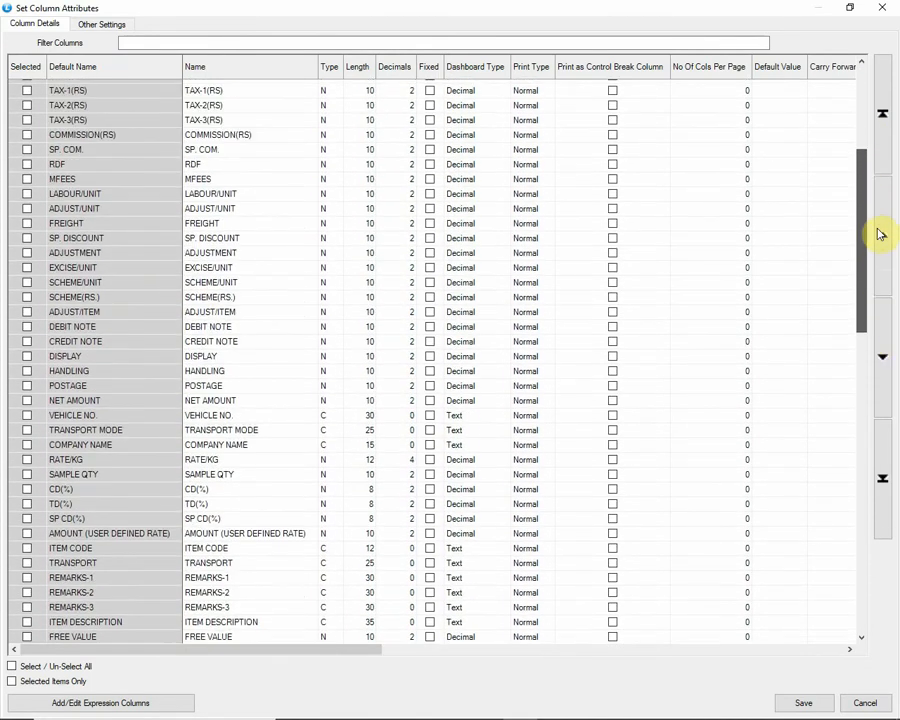
scroll("up", 3)
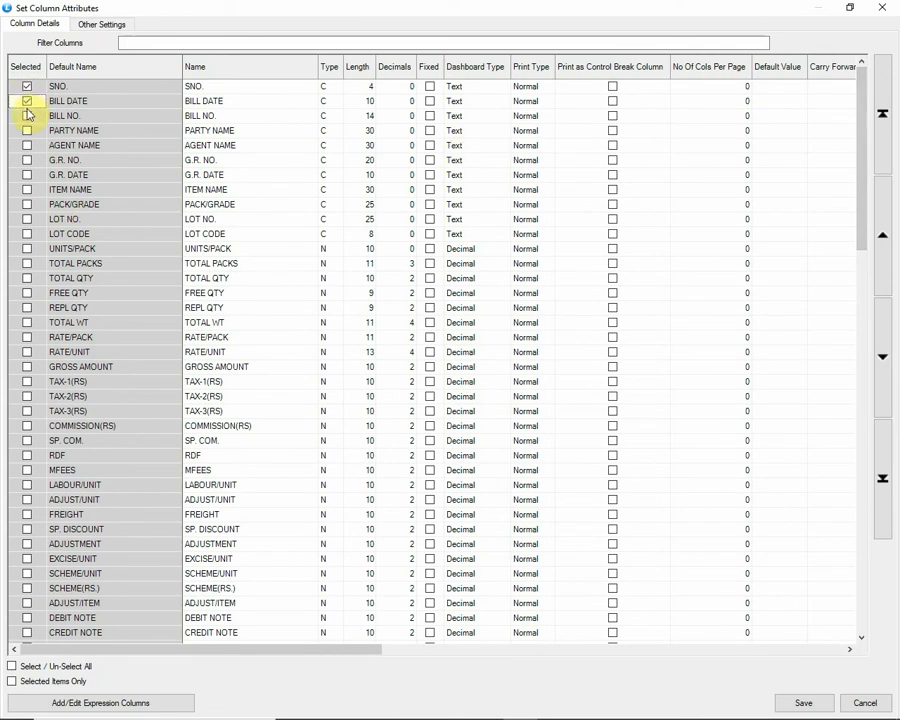
left_click(28, 116)
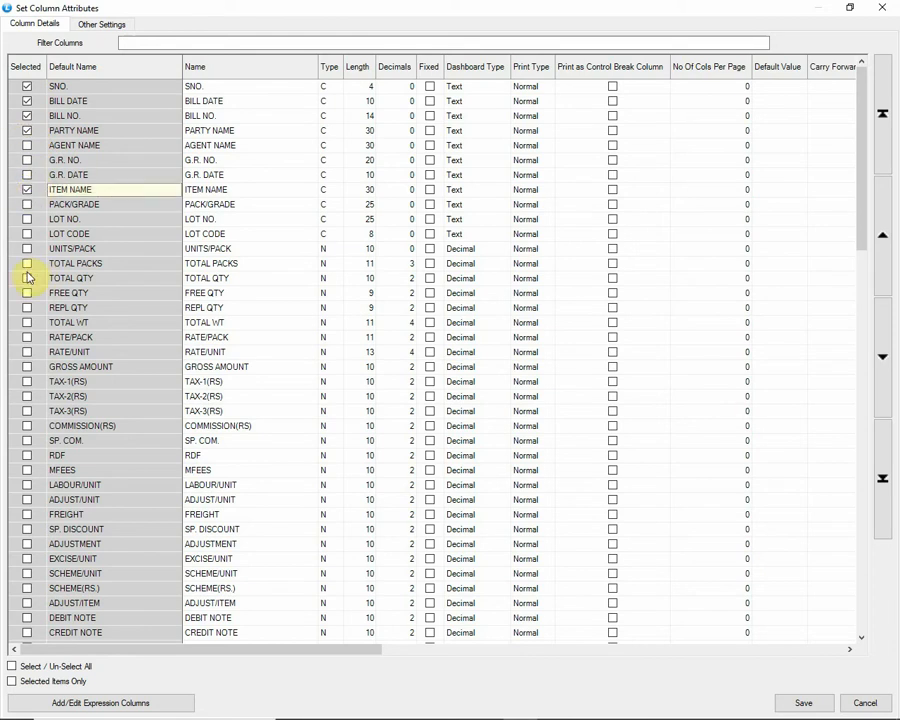
left_click(28, 352)
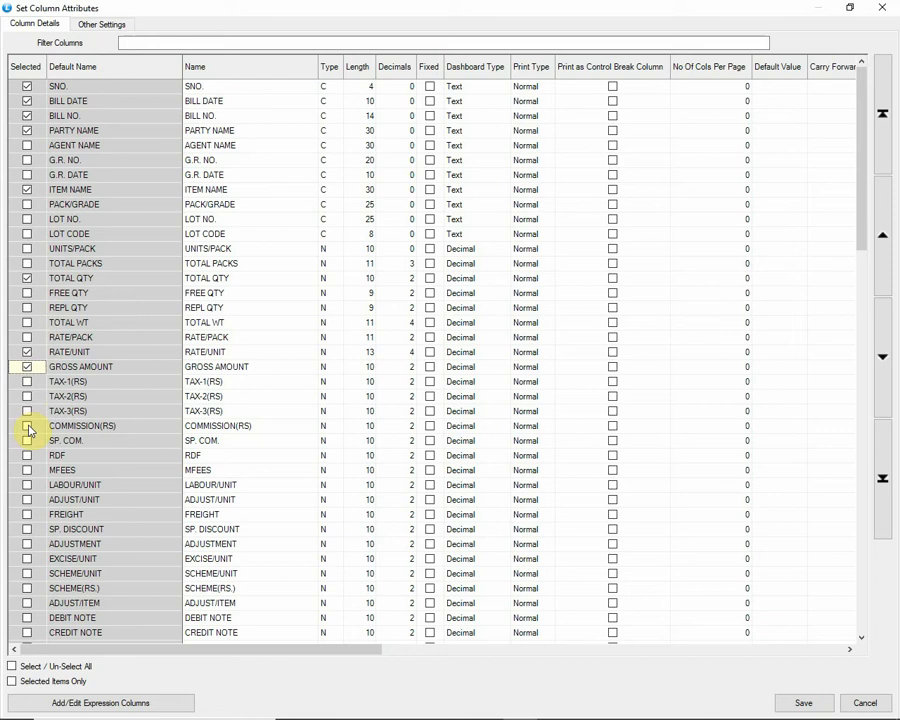
scroll("down", 3)
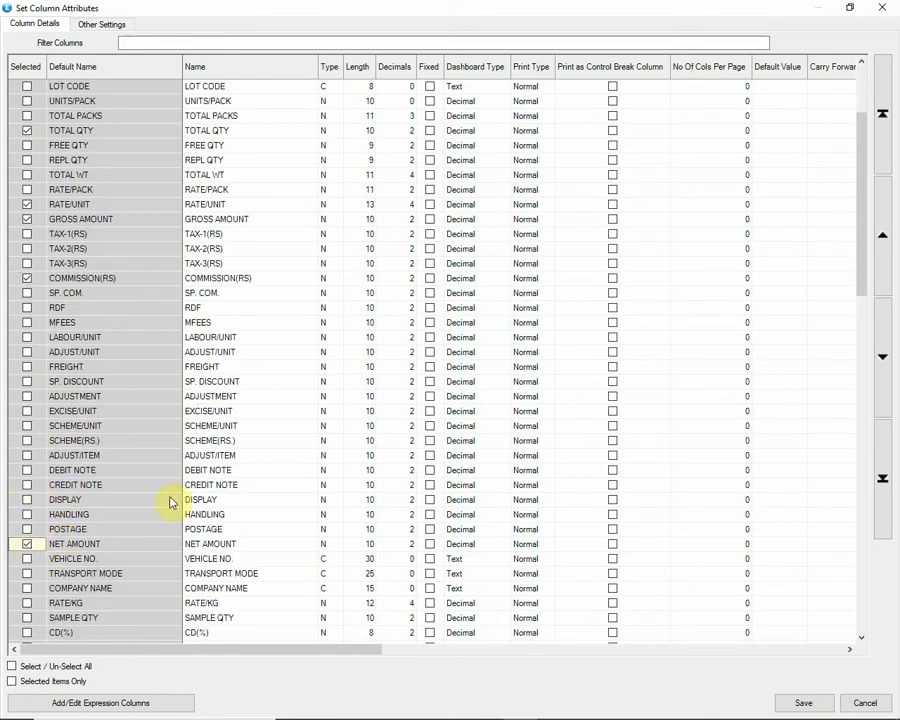
scroll("down", 3)
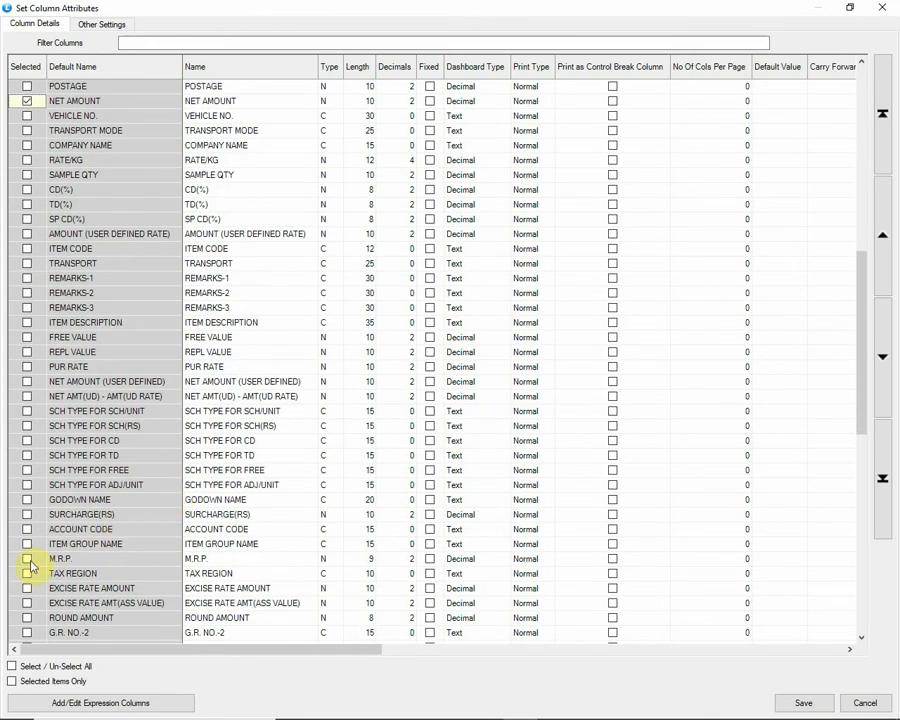
Show selected items only and save the column choices with CD (RS) and BILL AMOUNT headings
left_click(12, 680)
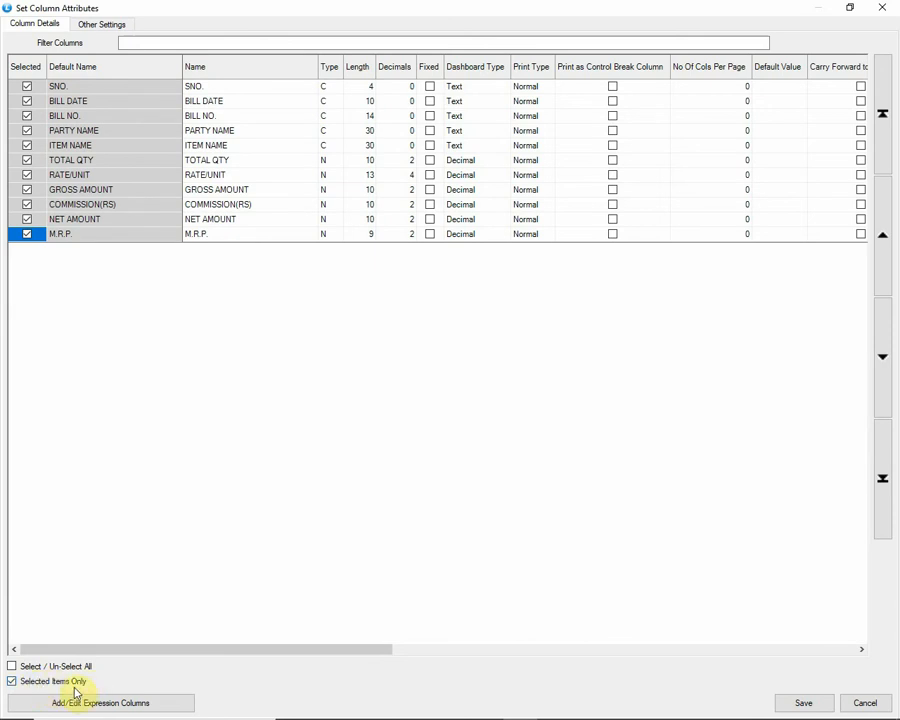
mouse_move(212, 194)
type("BILL")
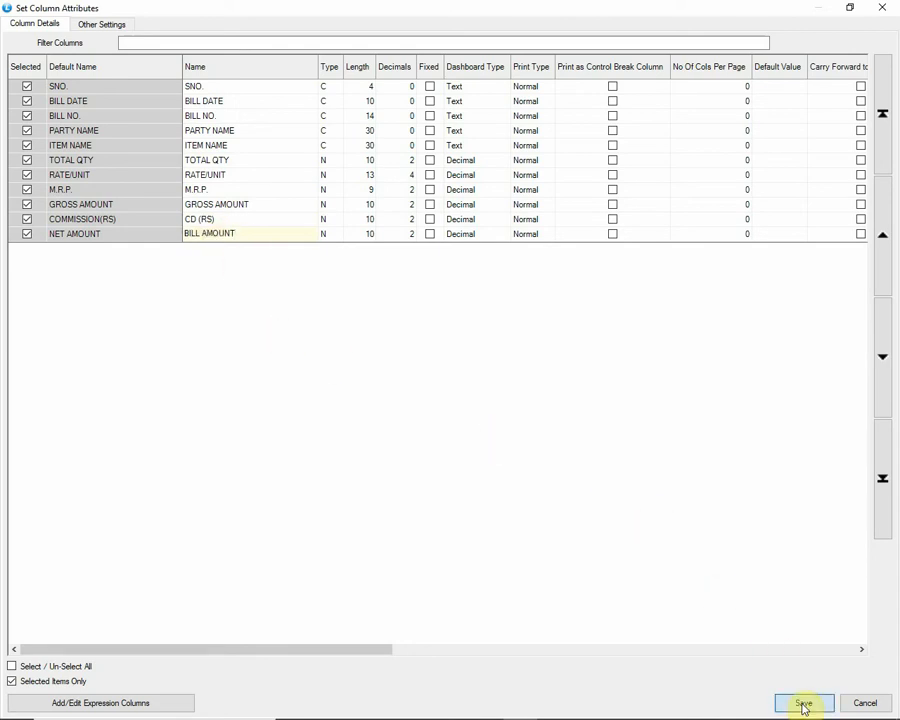
left_click(804, 704)
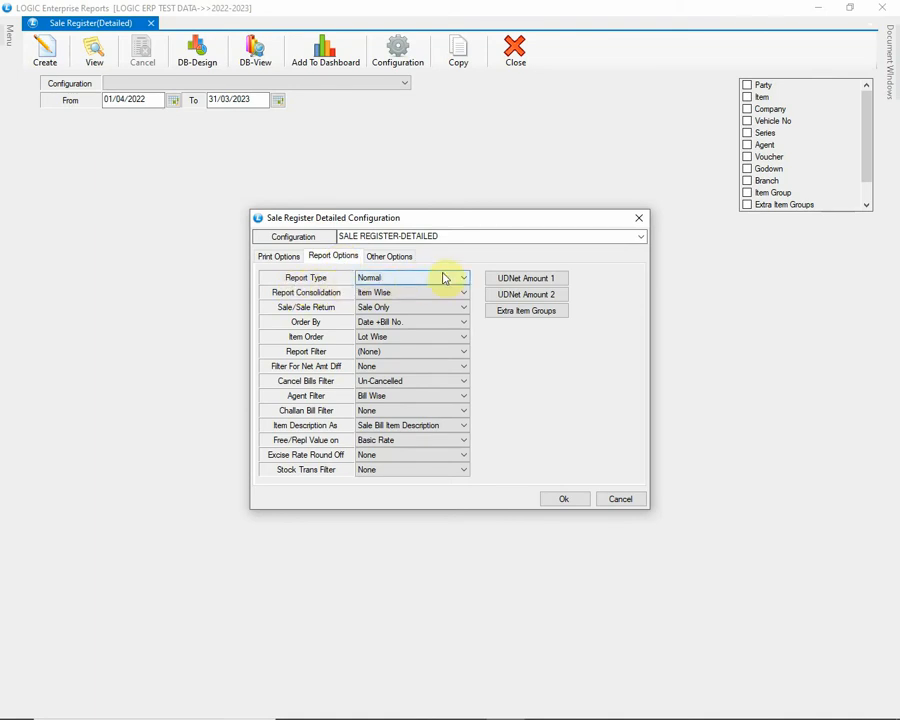
left_click(460, 276)
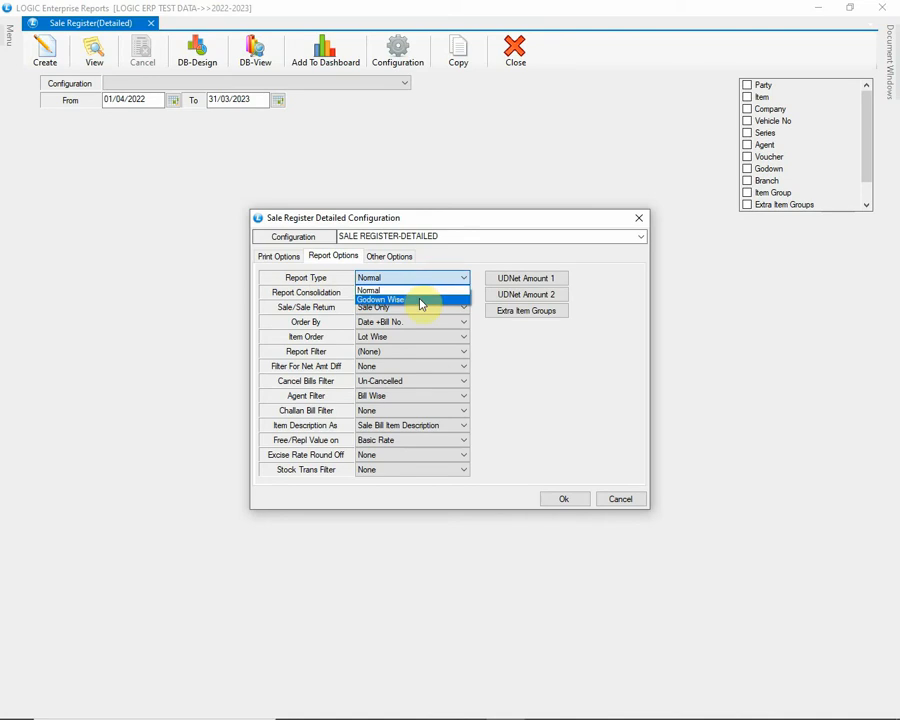
left_click(410, 292)
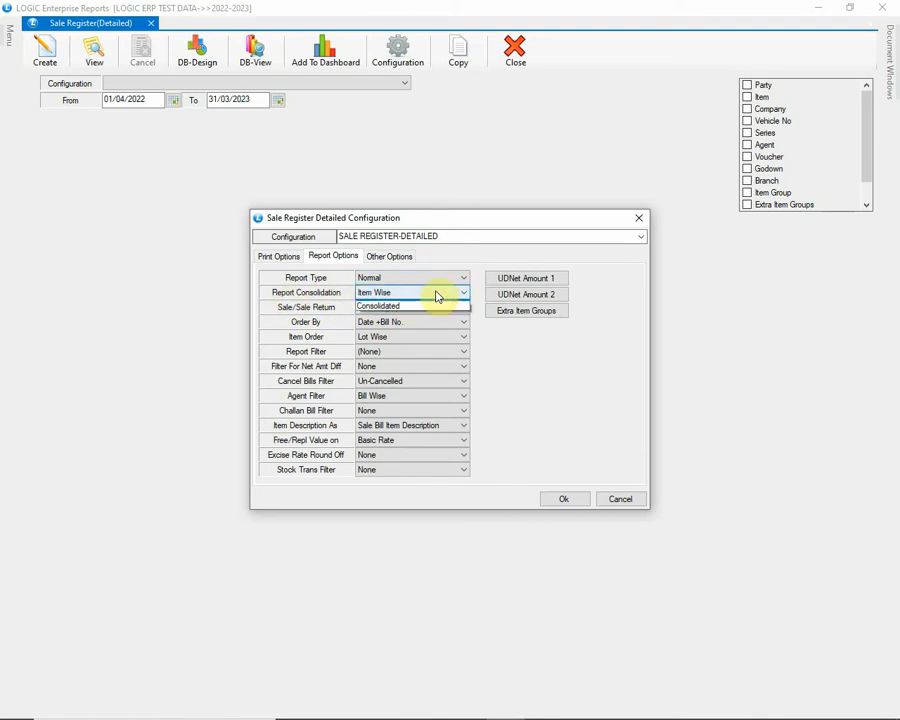
left_click(462, 292)
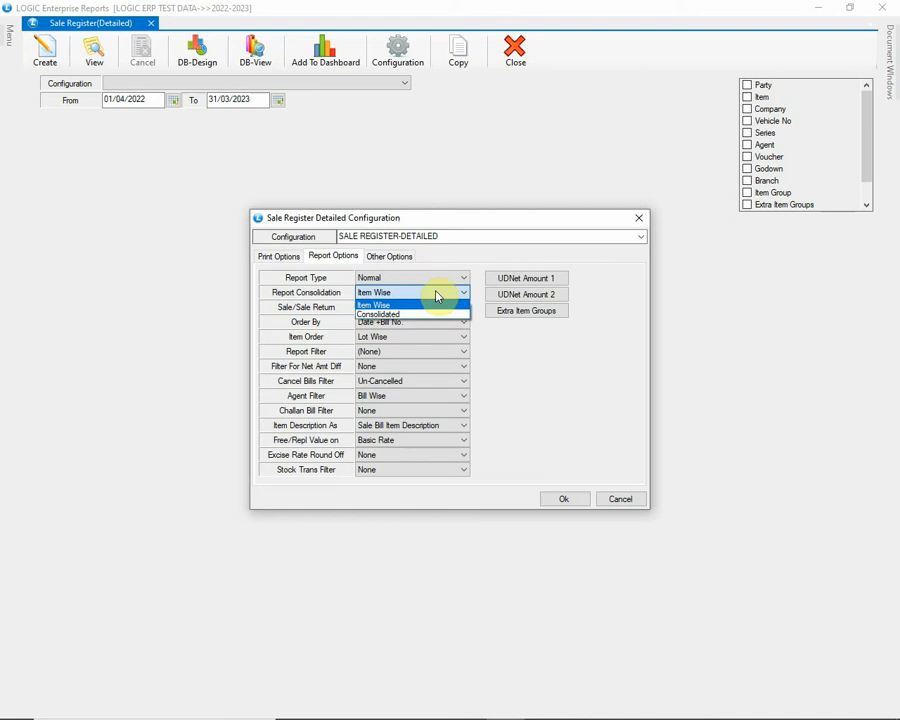
mouse_move(436, 314)
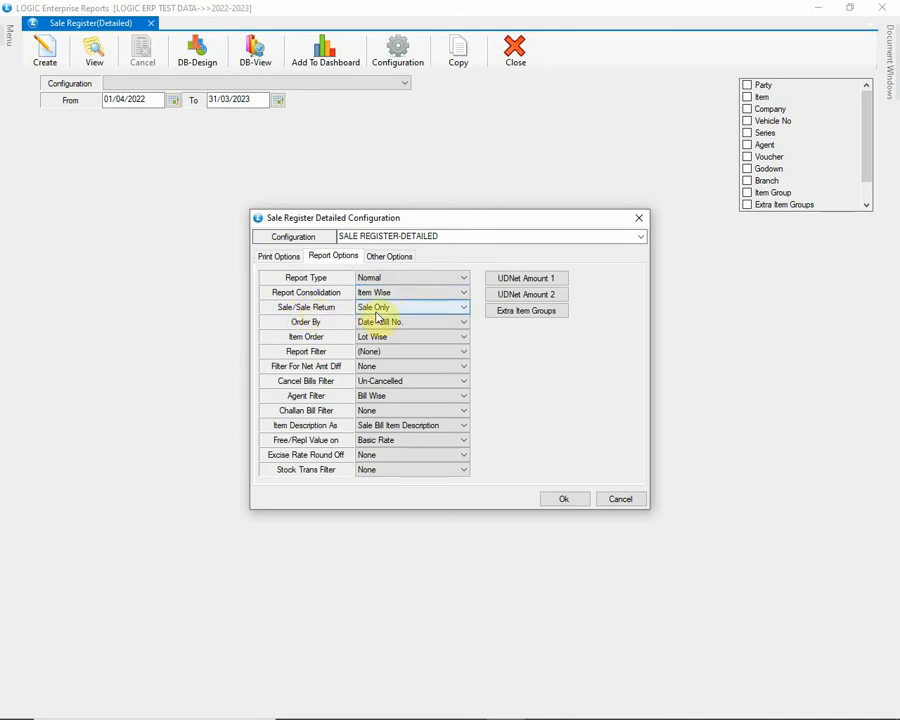
left_click(460, 308)
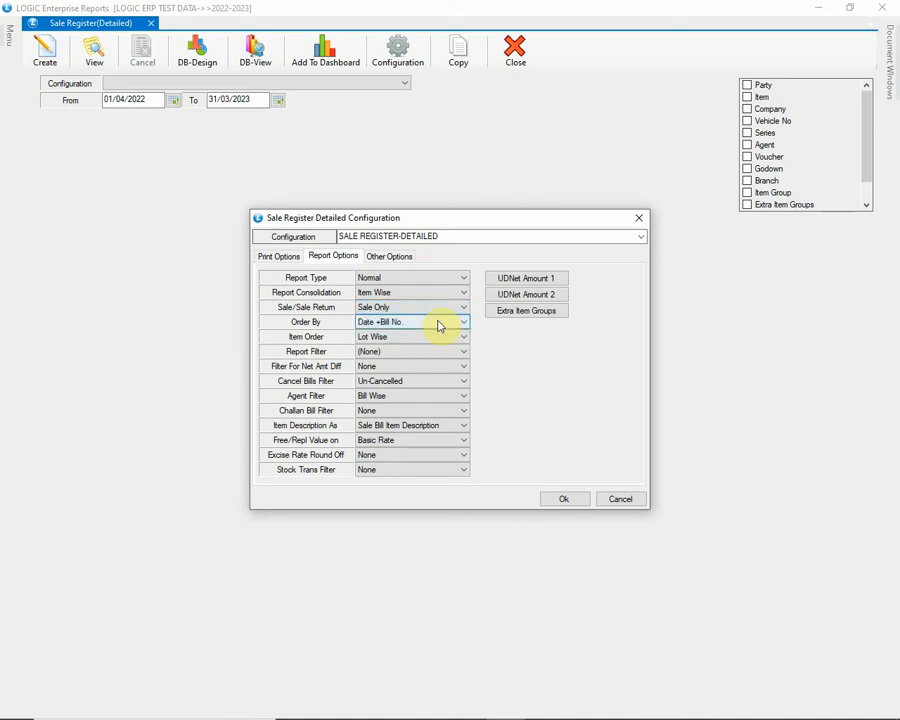
mouse_move(320, 328)
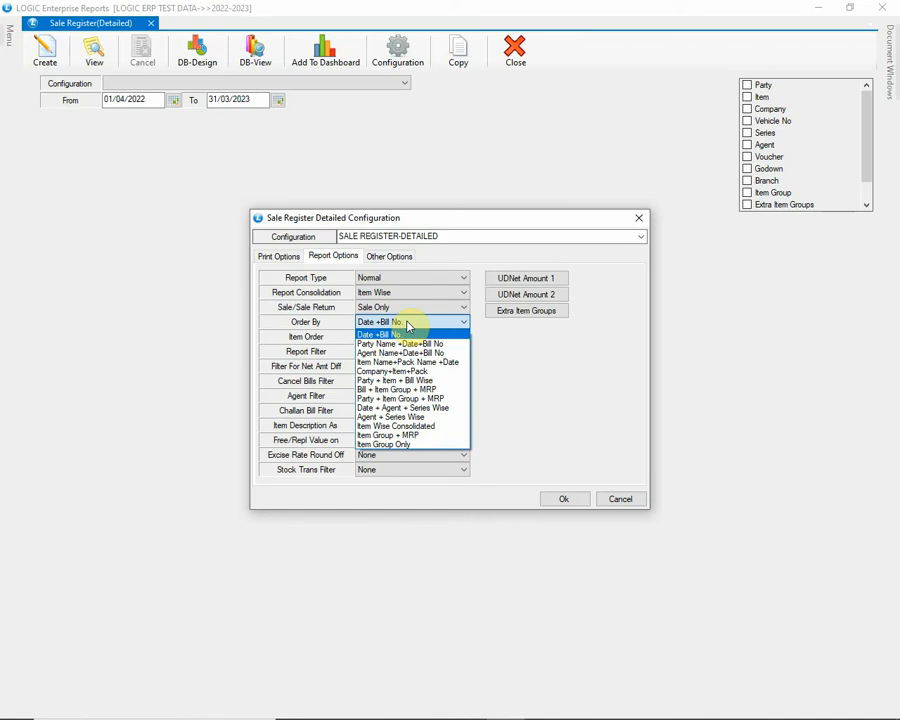
mouse_move(400, 344)
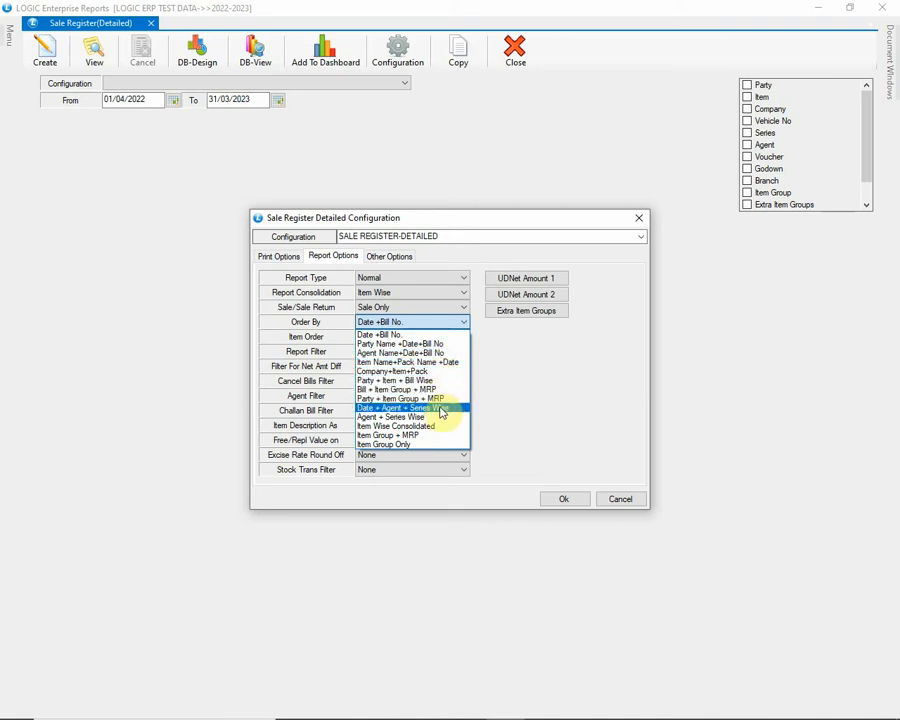
mouse_move(410, 334)
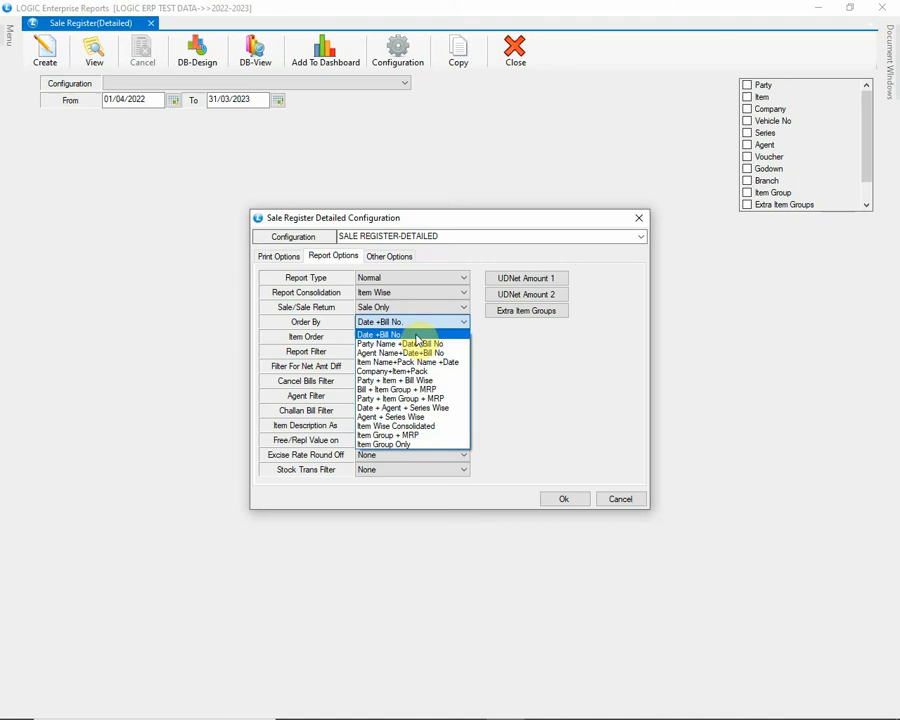
Review ordering, Report Filter, Cancel Bills Filter and keep Agent Filter at Bill Wise
left_click(380, 334)
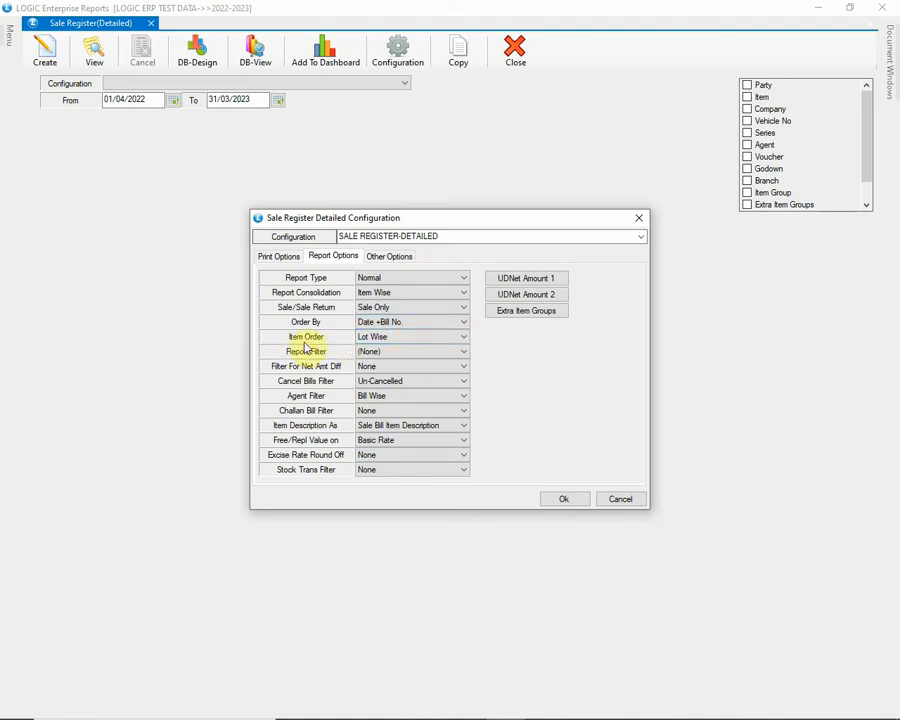
left_click(462, 336)
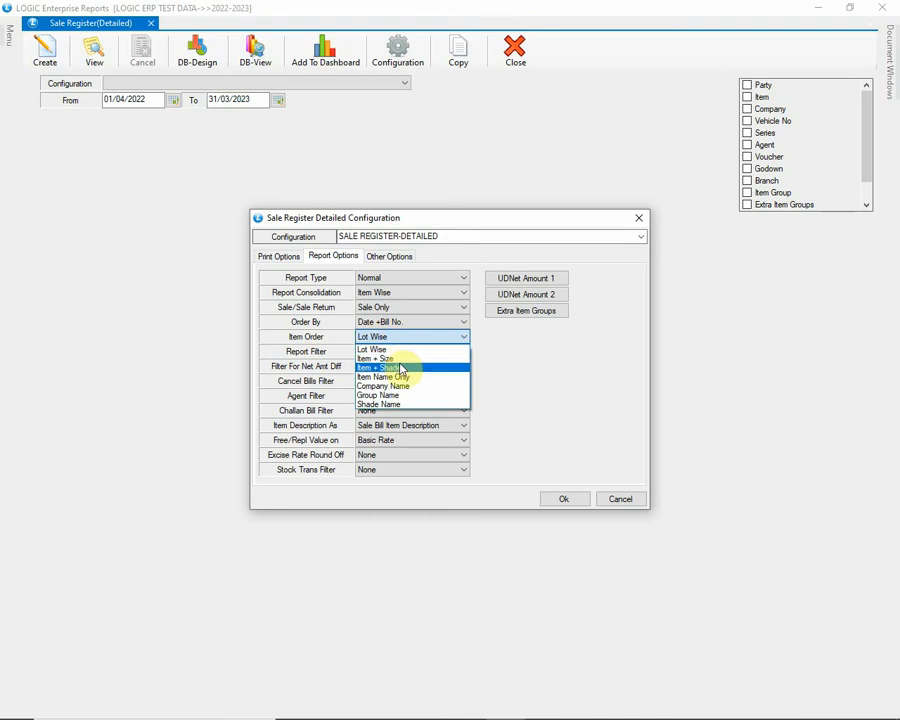
mouse_move(434, 388)
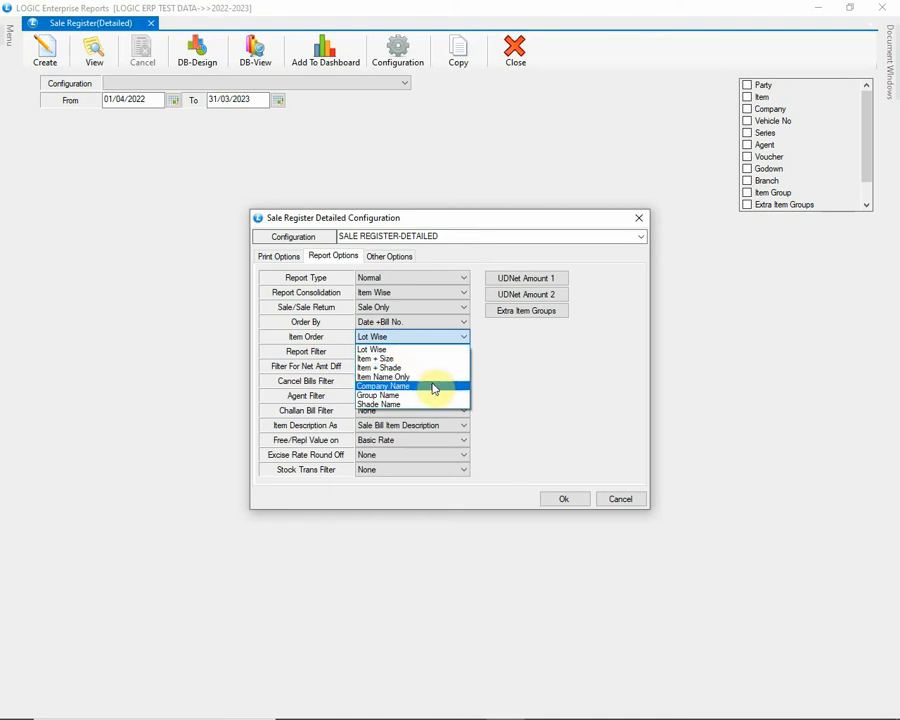
mouse_move(428, 404)
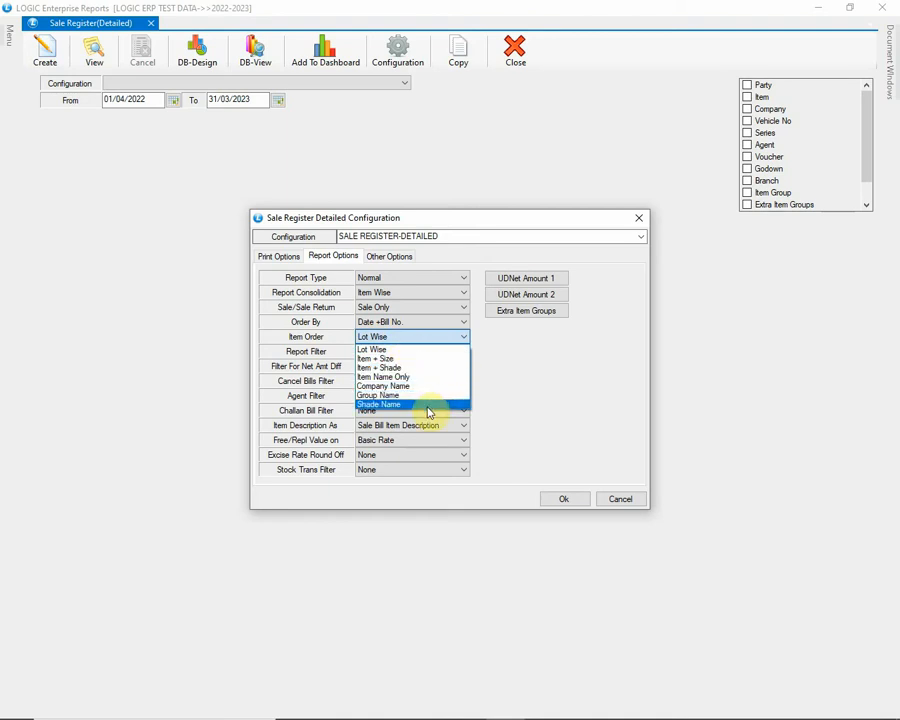
mouse_move(424, 368)
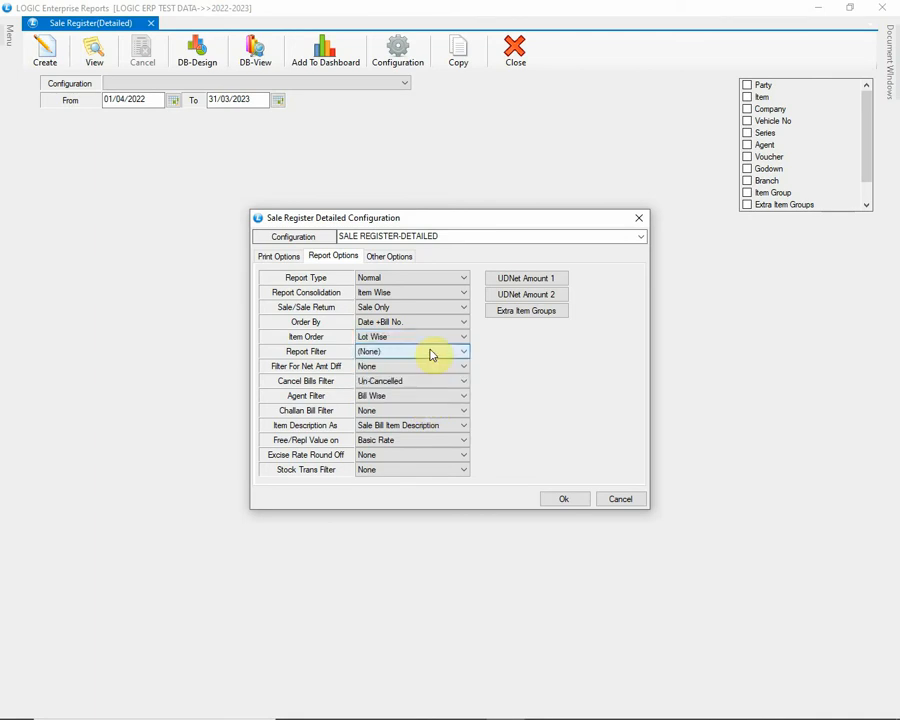
mouse_move(296, 352)
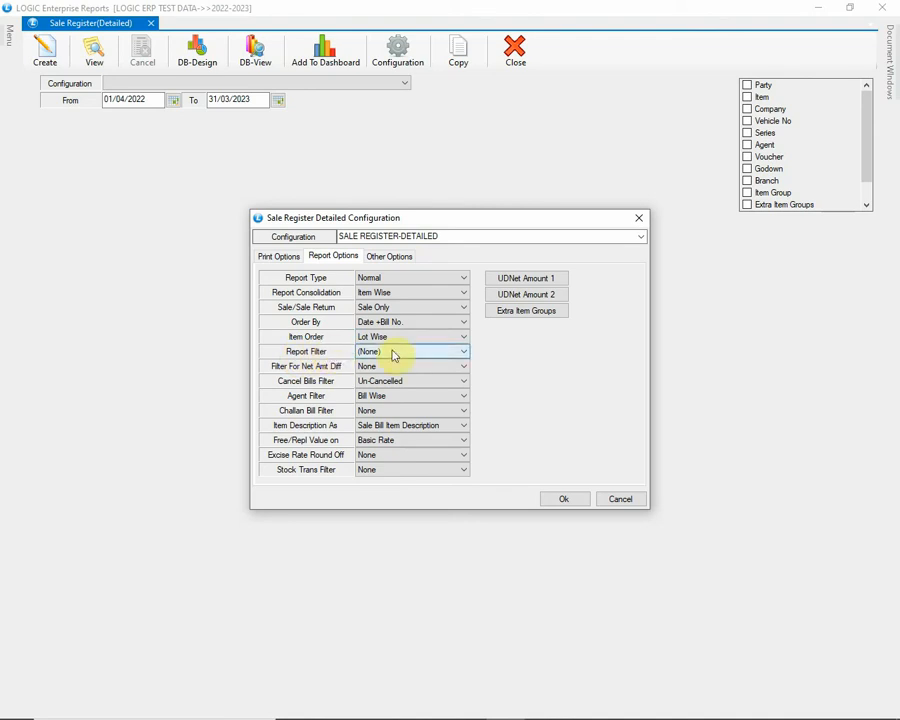
left_click(462, 352)
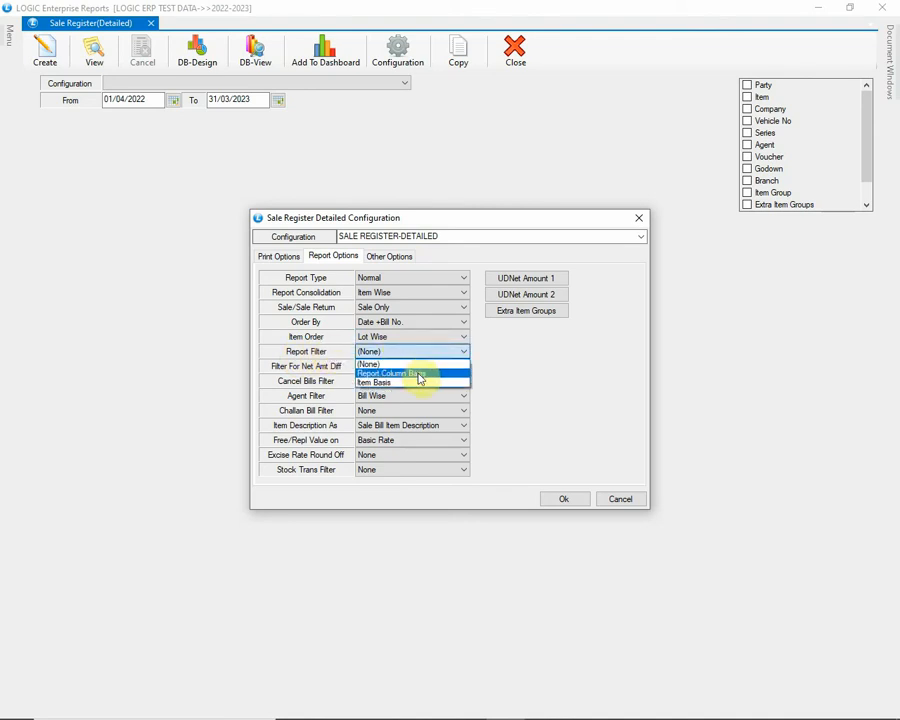
mouse_move(408, 384)
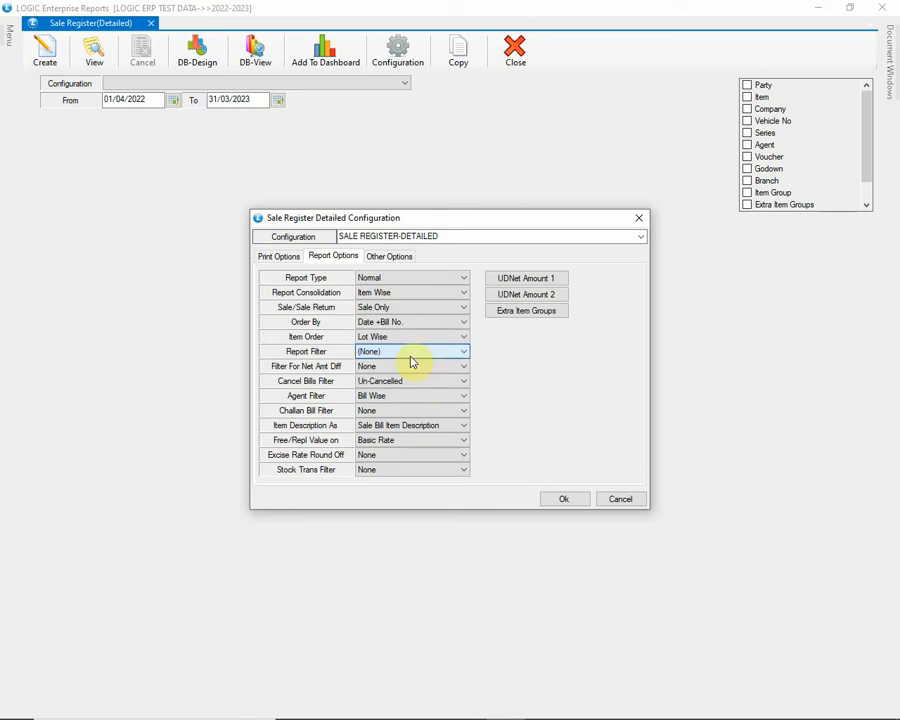
mouse_move(310, 370)
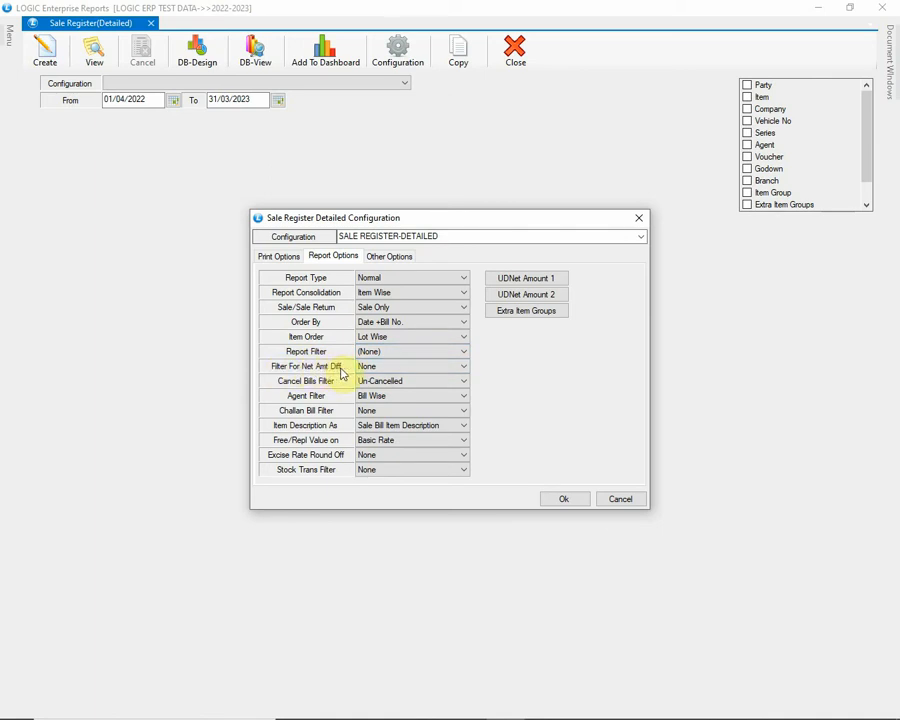
left_click(462, 366)
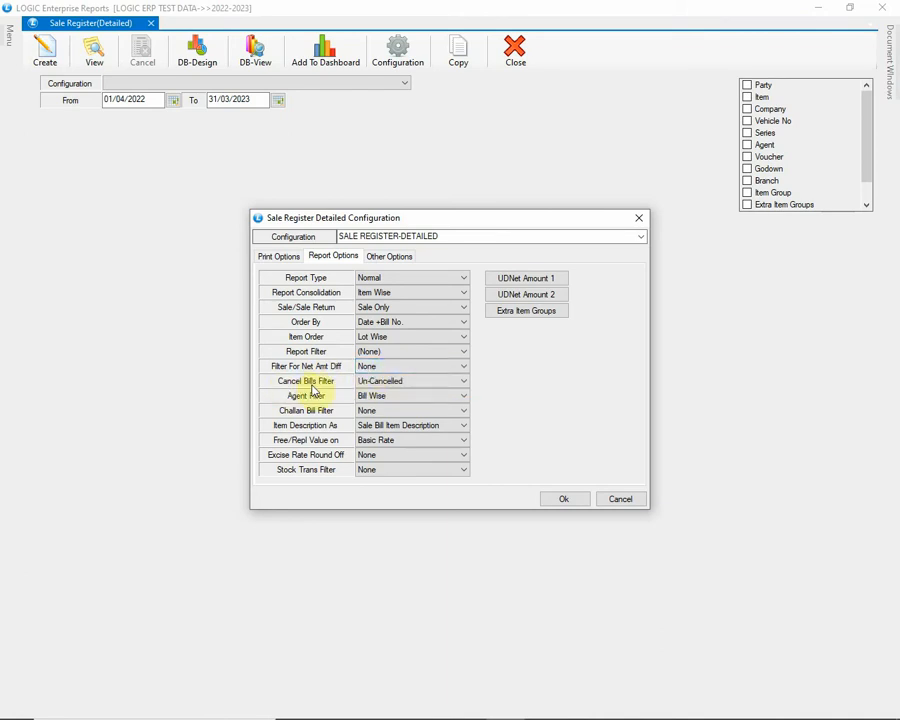
left_click(462, 380)
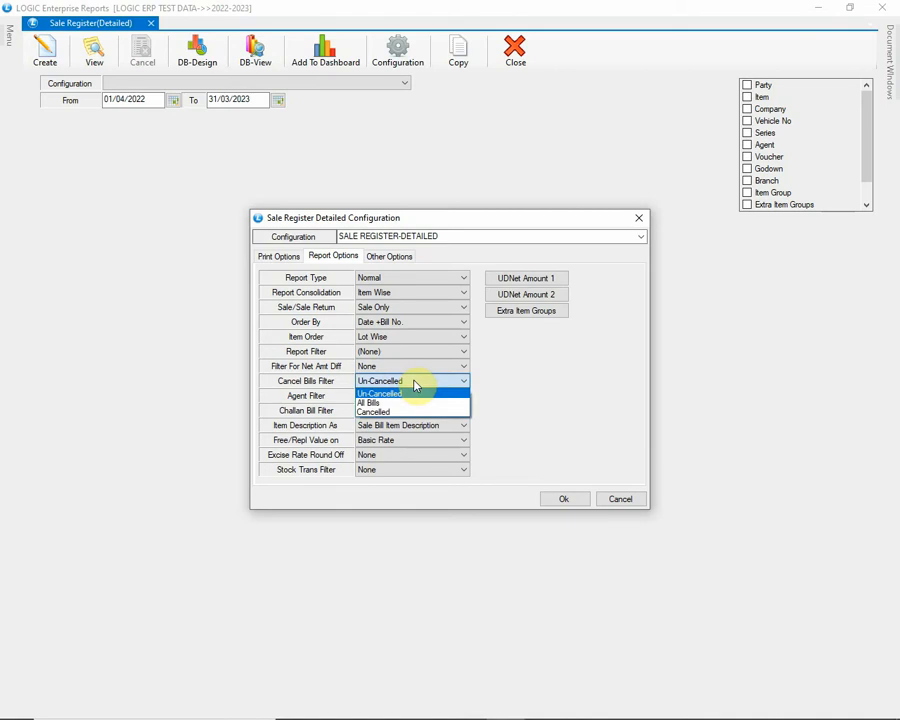
mouse_move(404, 402)
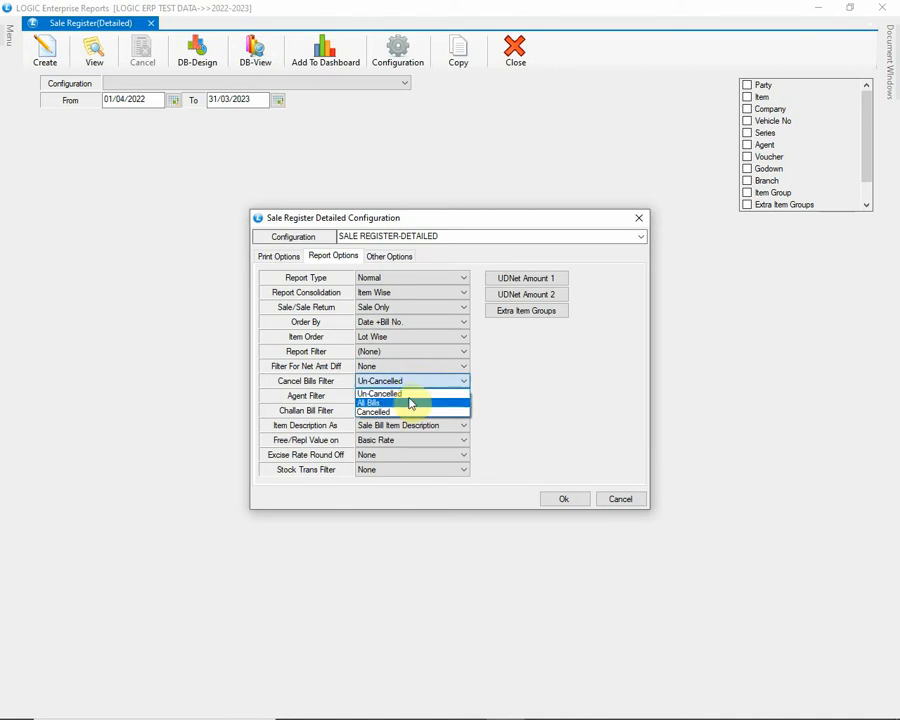
mouse_move(404, 394)
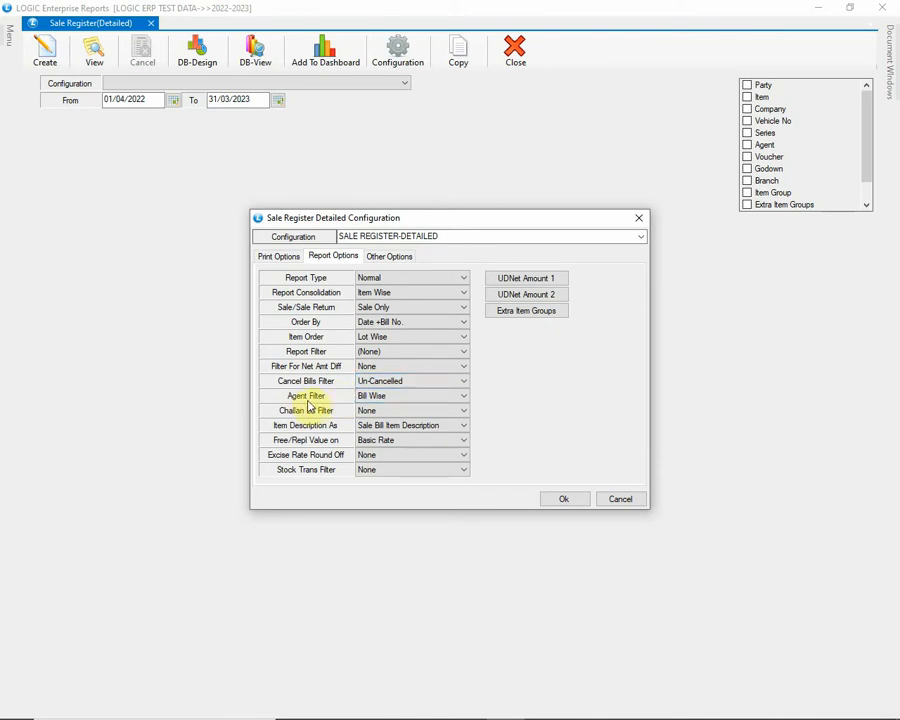
left_click(462, 396)
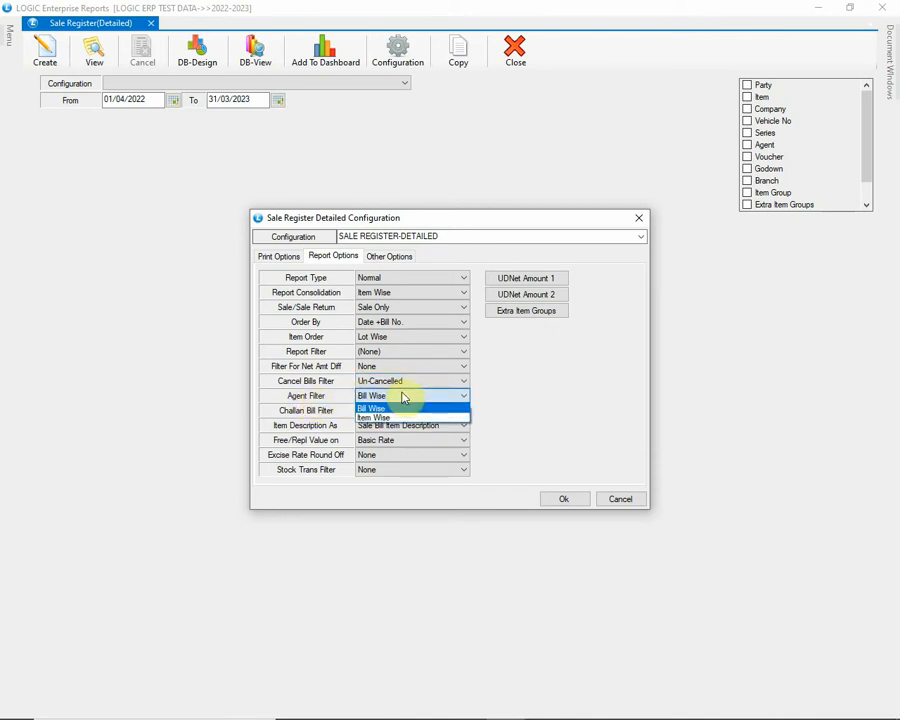
mouse_move(400, 418)
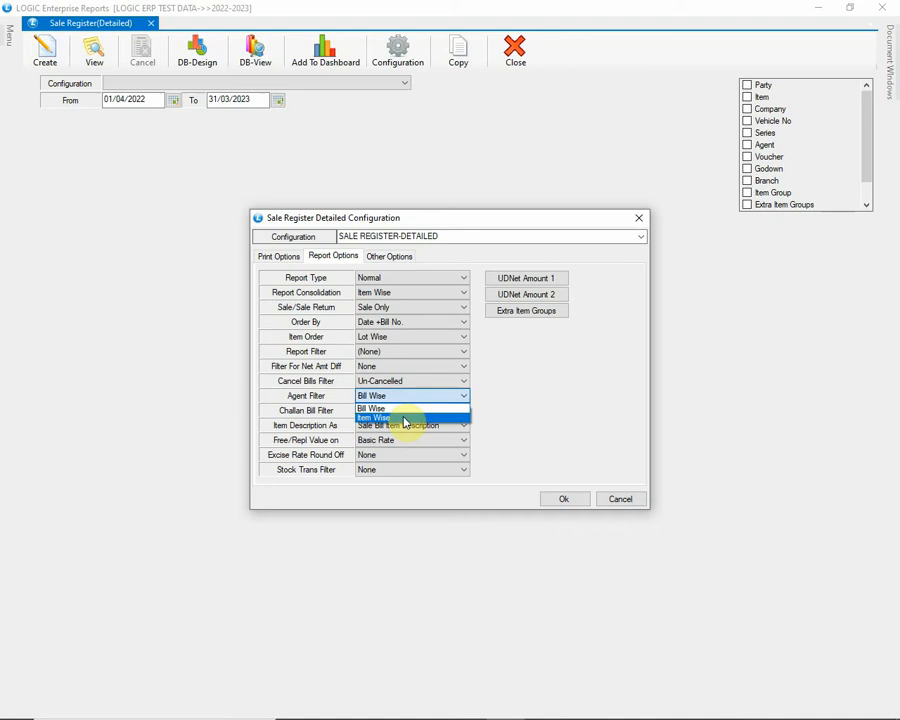
left_click(410, 408)
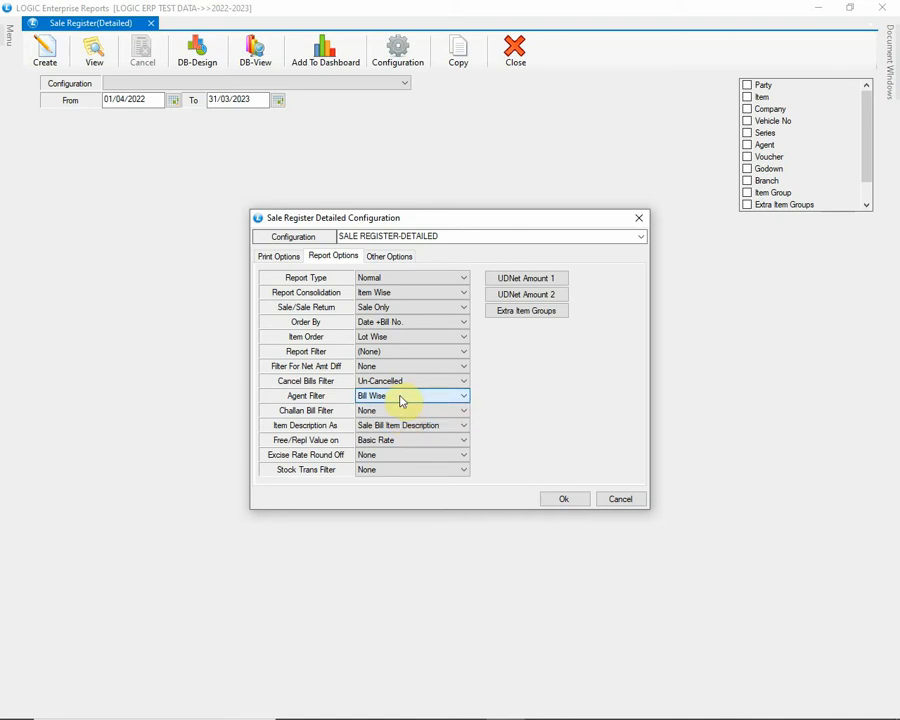
mouse_move(318, 412)
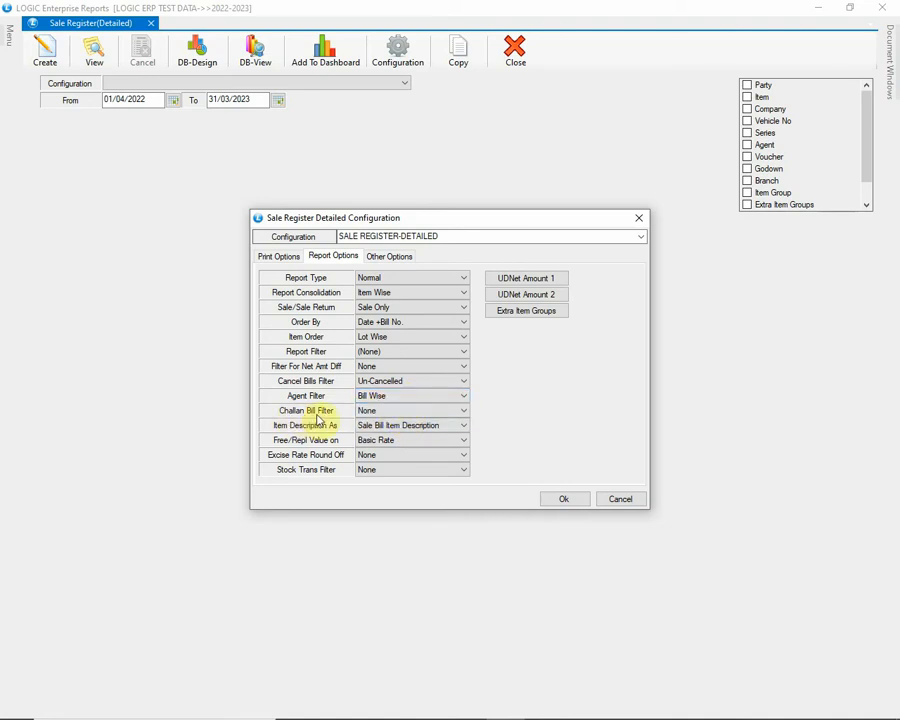
mouse_move(330, 418)
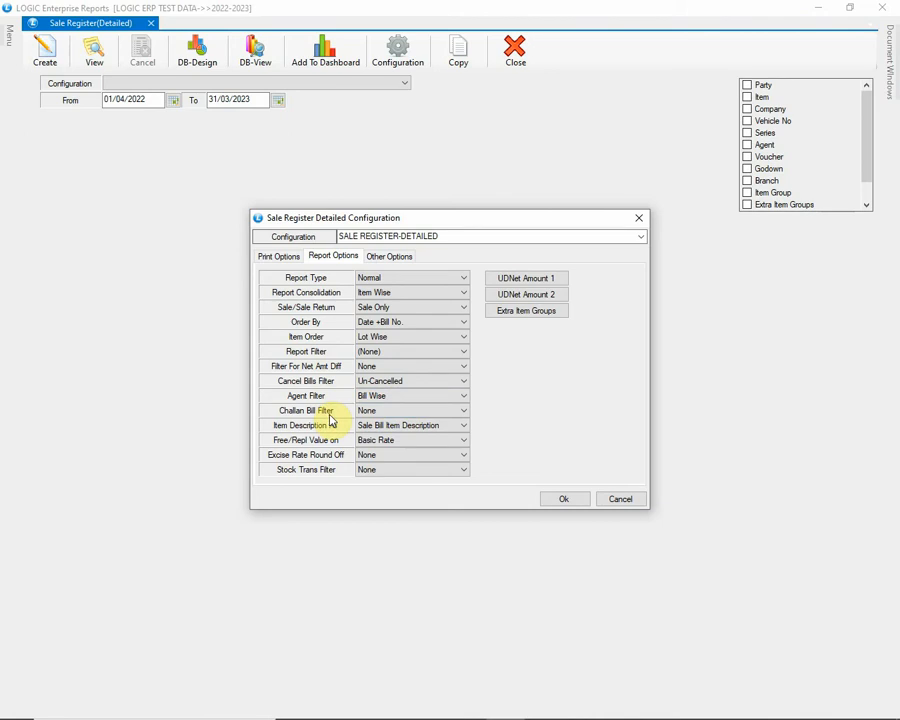
Leave Challan Bill Filter None, item description as Sale Bill Item Description and excise round off None
left_click(462, 410)
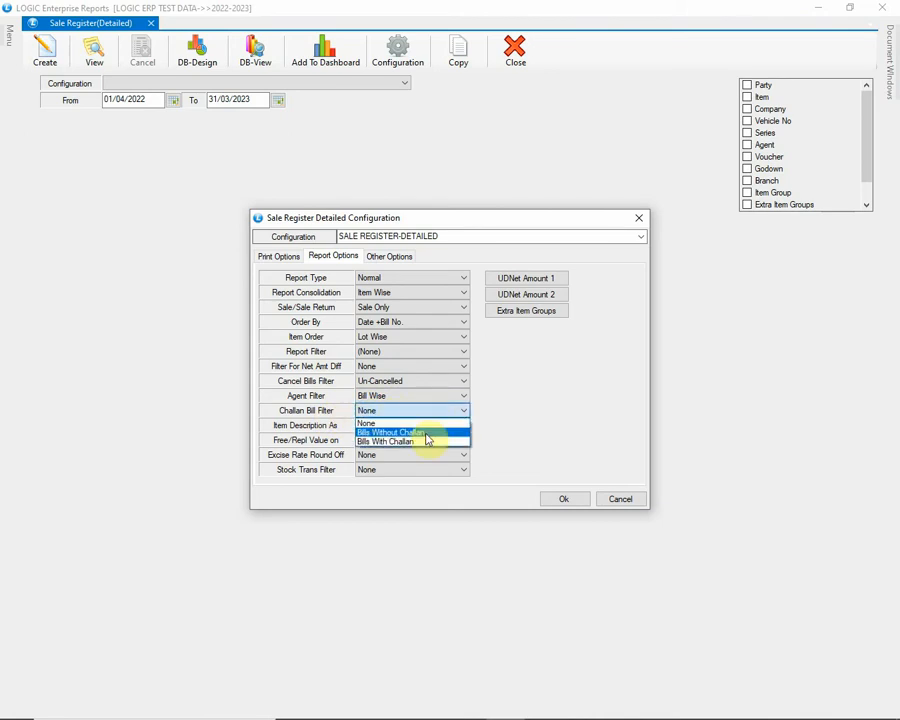
mouse_move(424, 442)
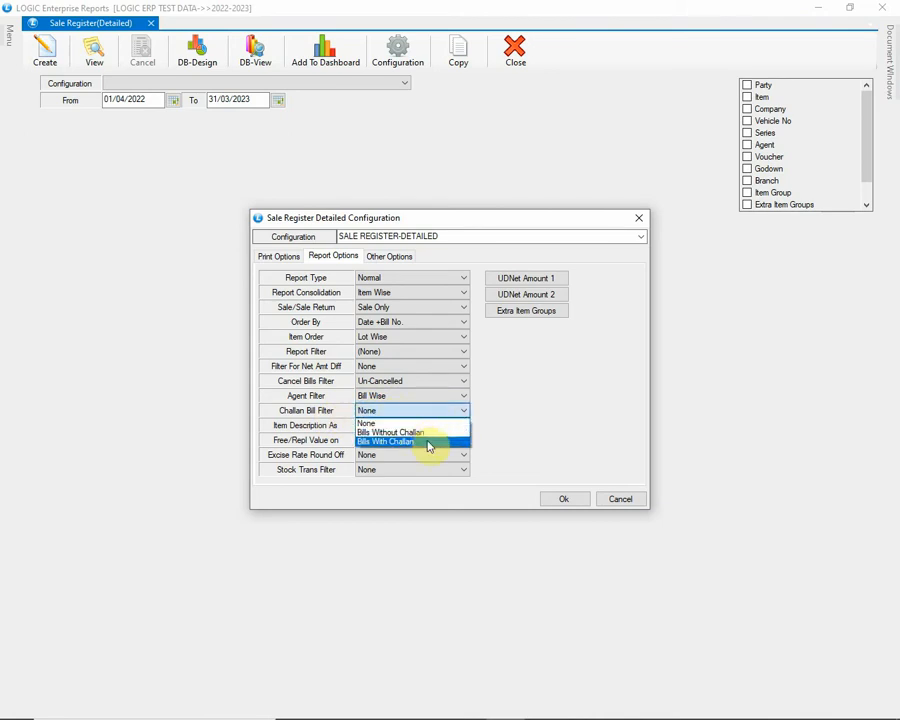
mouse_move(430, 432)
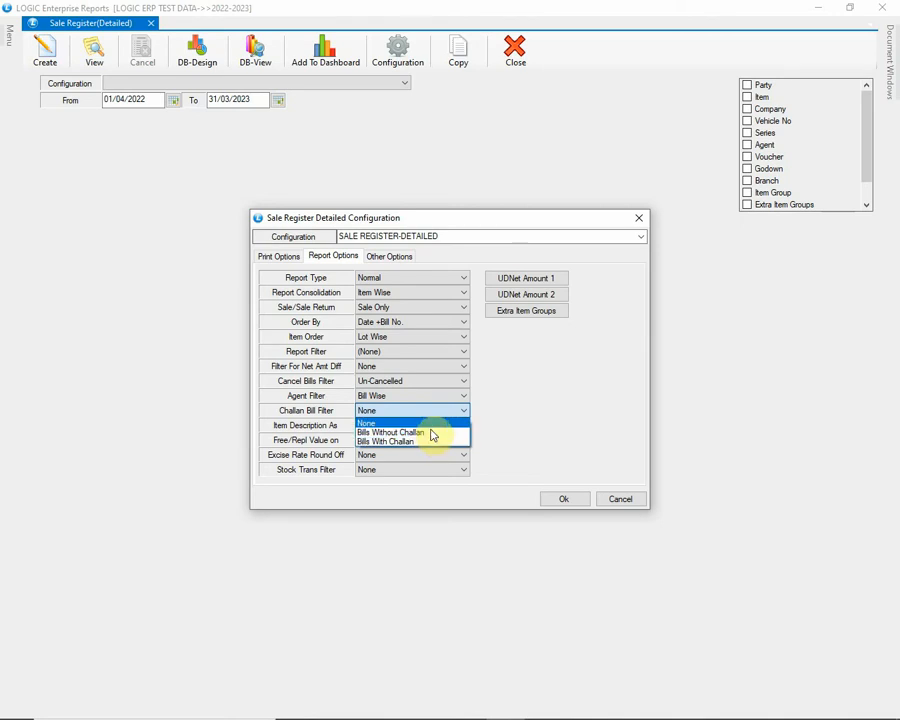
left_click(390, 424)
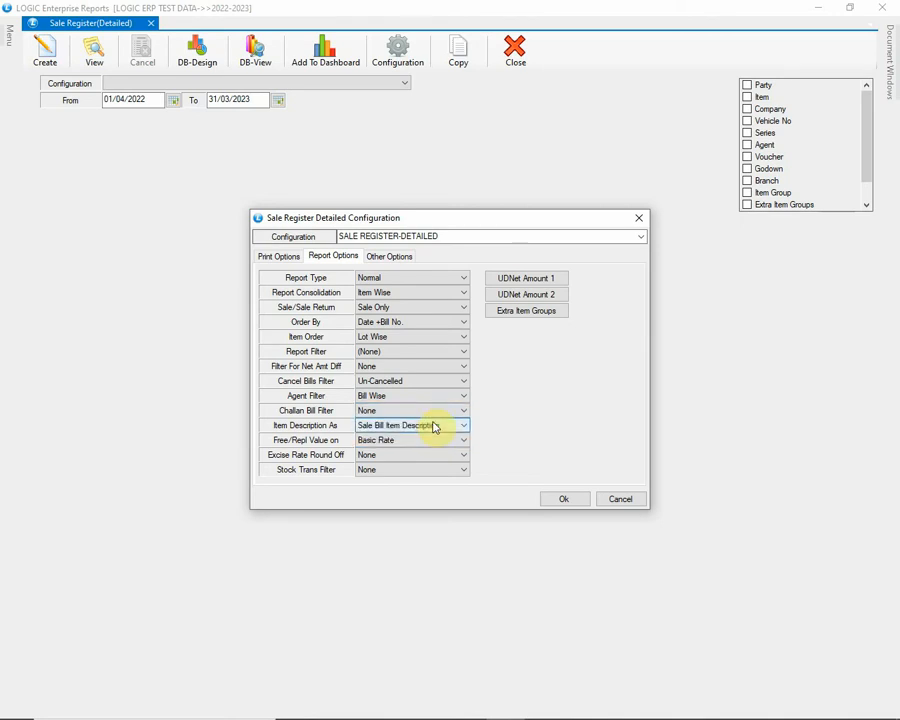
mouse_move(330, 430)
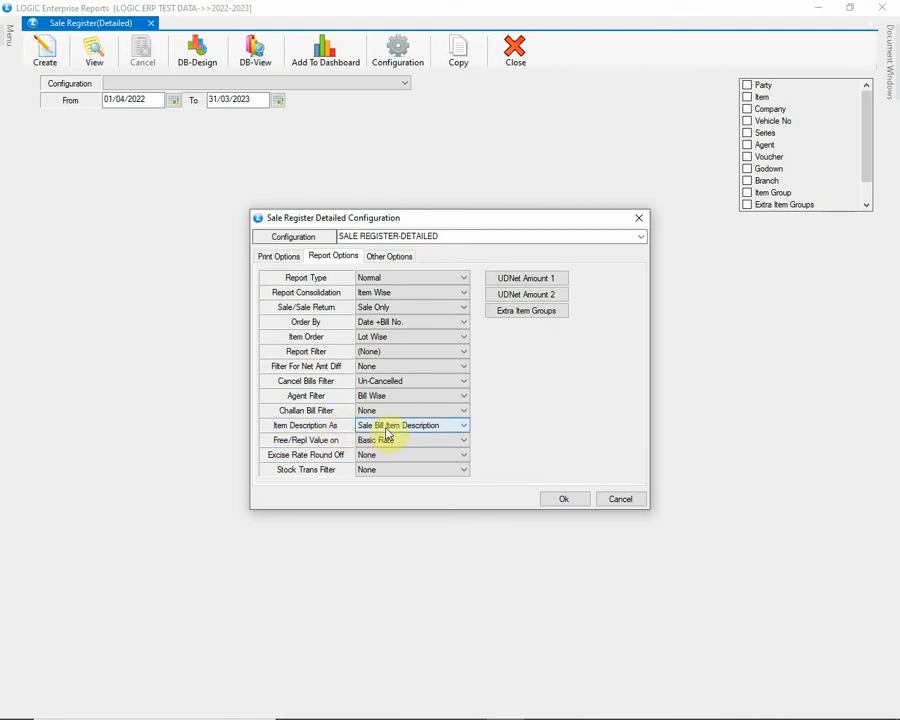
left_click(460, 424)
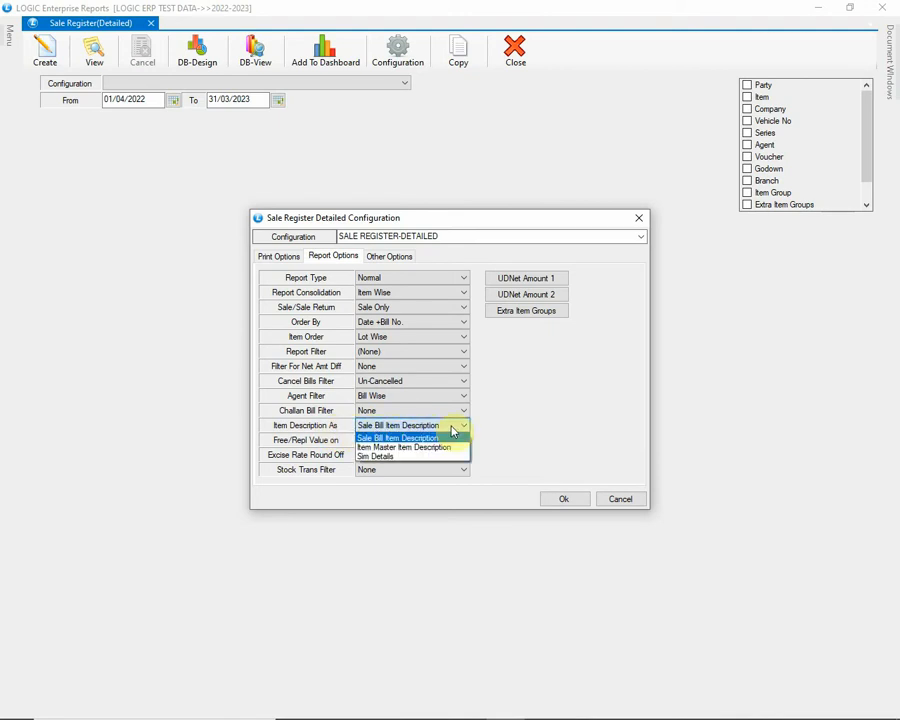
left_click(378, 456)
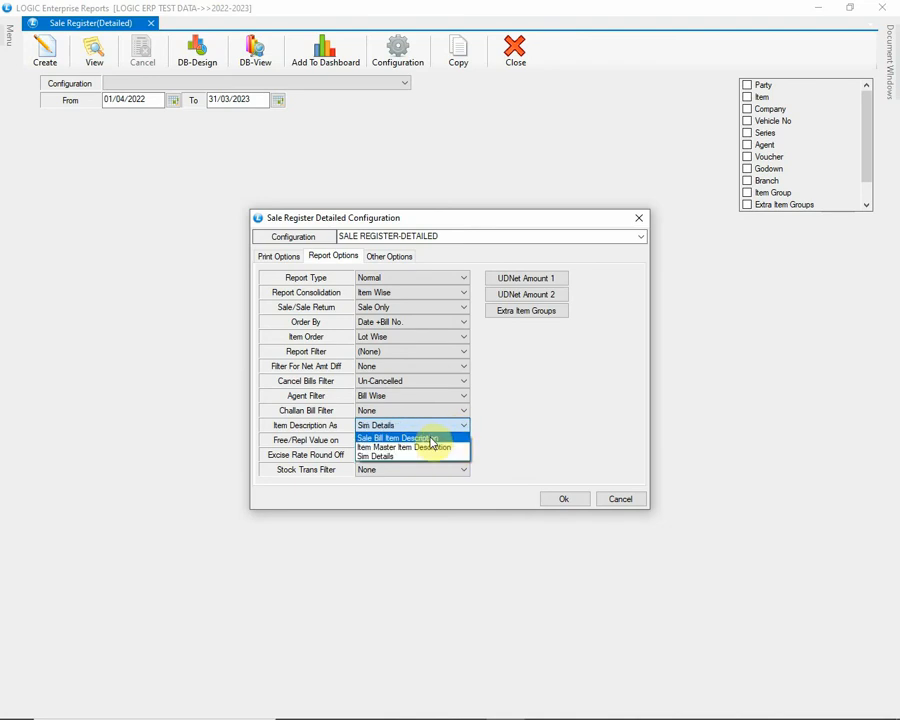
left_click(406, 438)
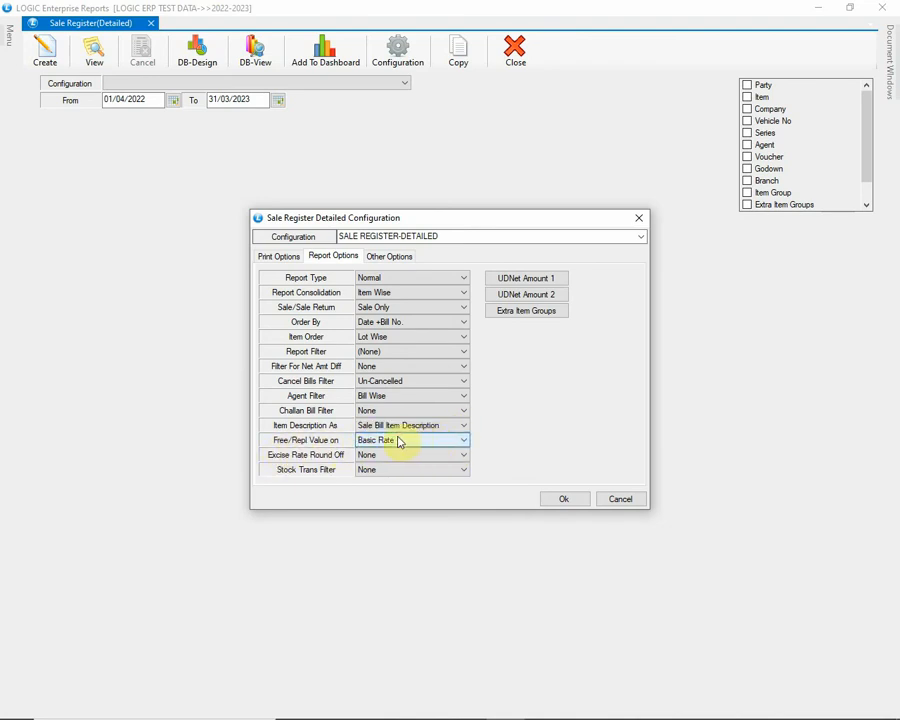
left_click(460, 440)
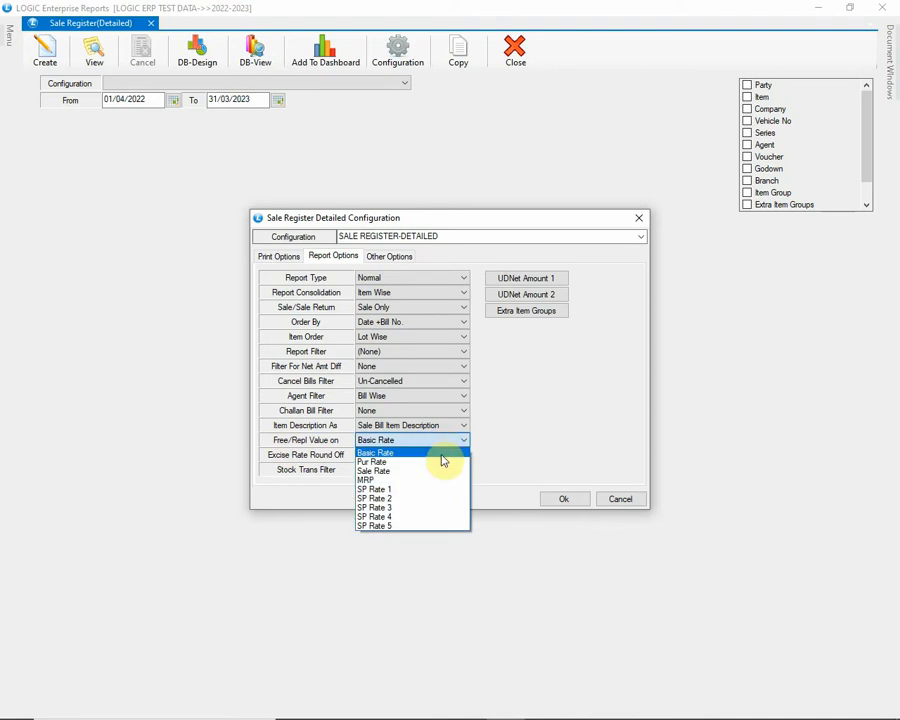
mouse_move(436, 498)
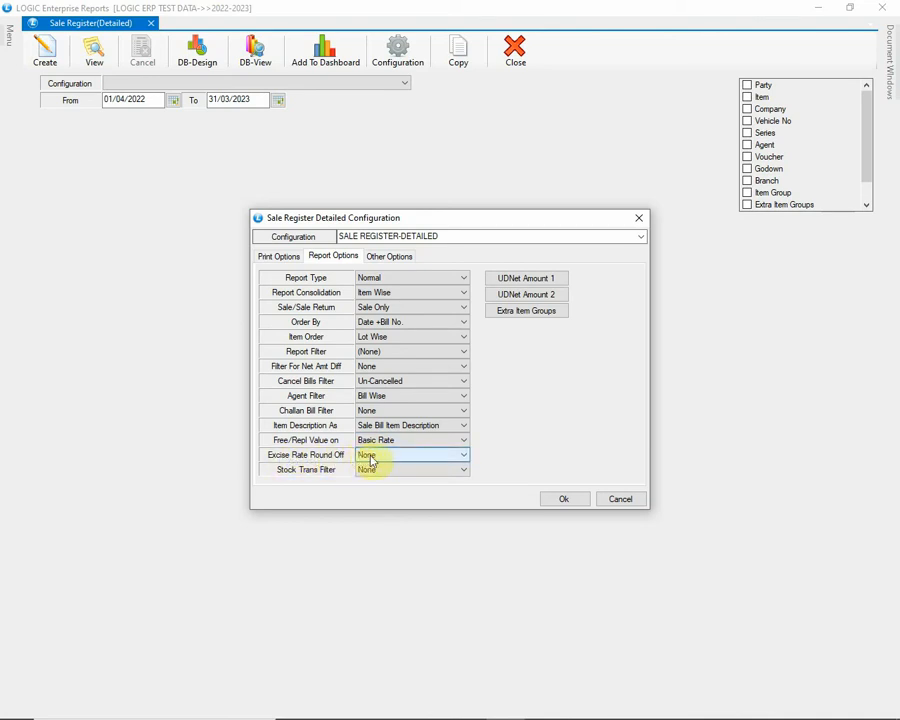
left_click(462, 468)
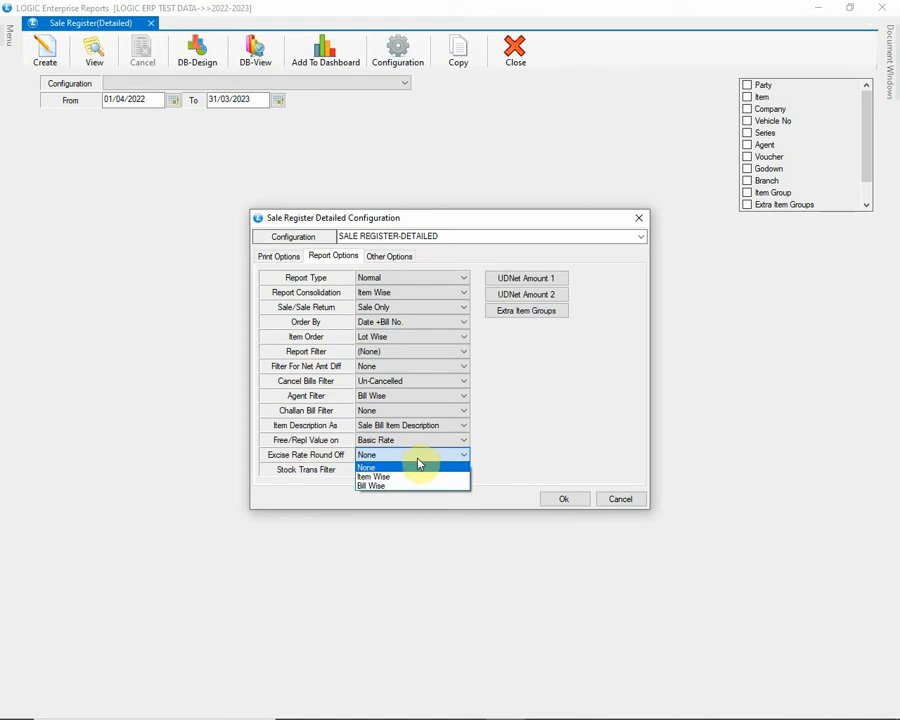
mouse_move(412, 476)
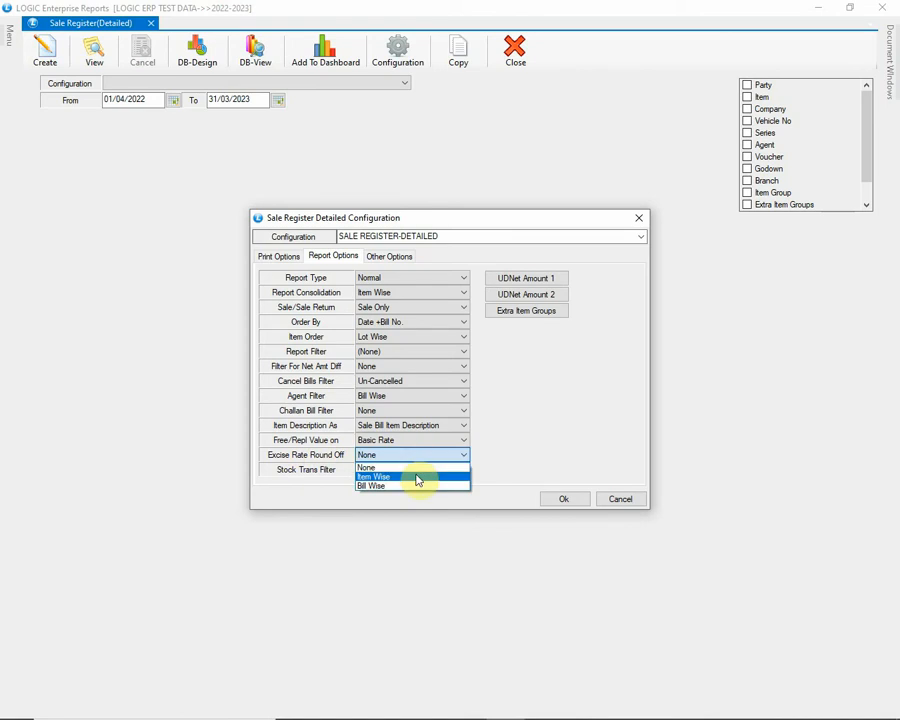
mouse_move(418, 490)
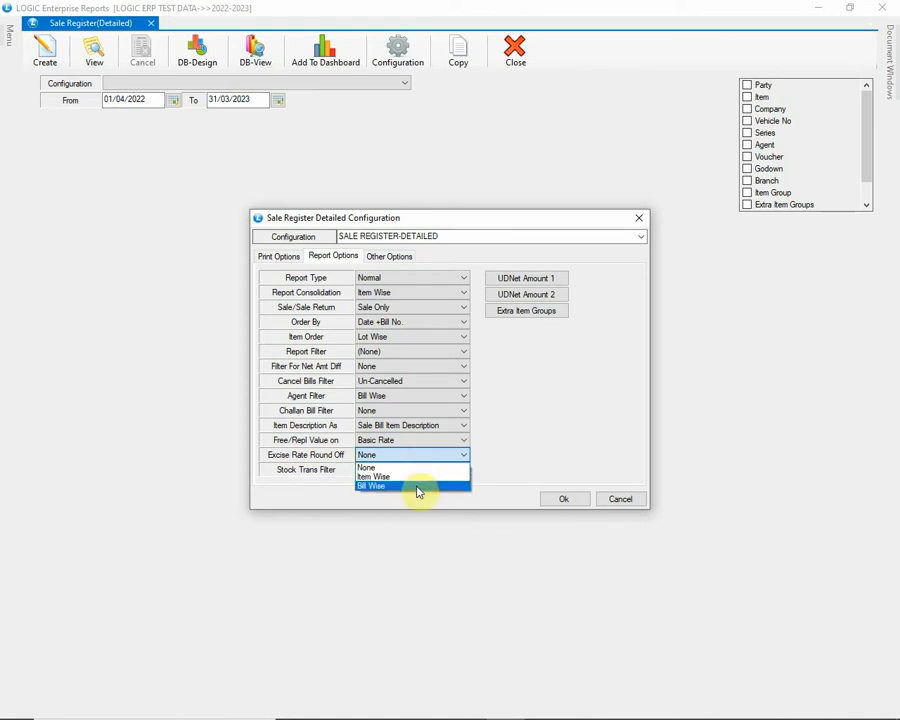
mouse_move(404, 468)
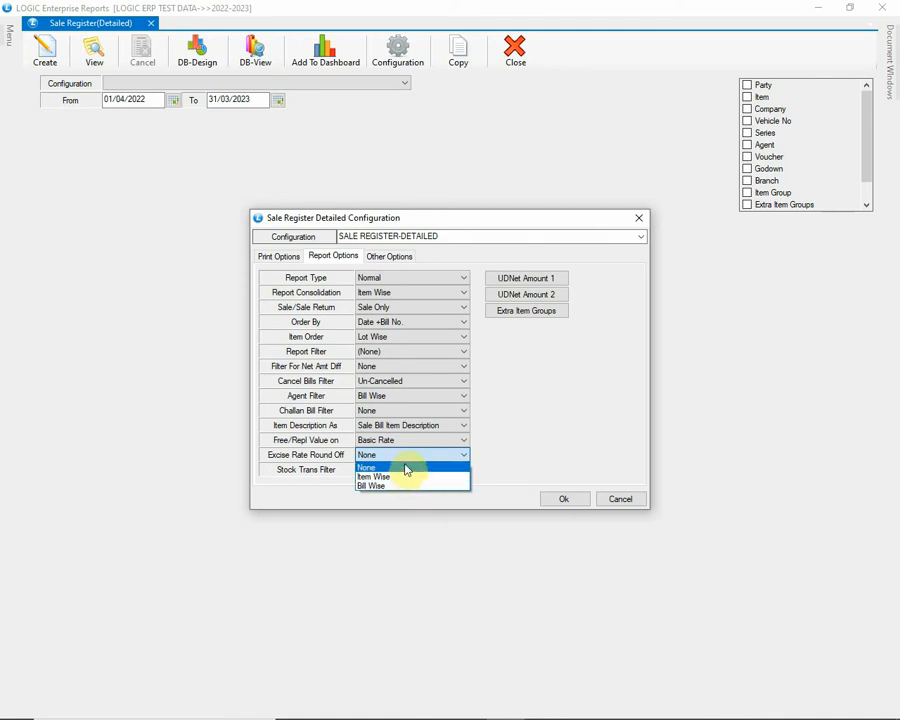
left_click(368, 468)
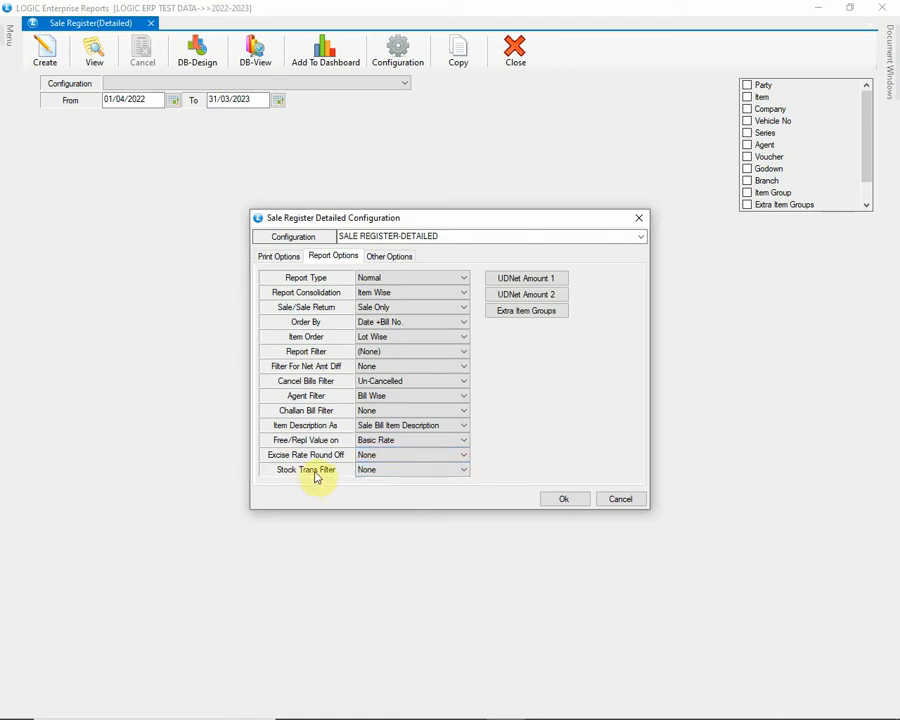
left_click(462, 470)
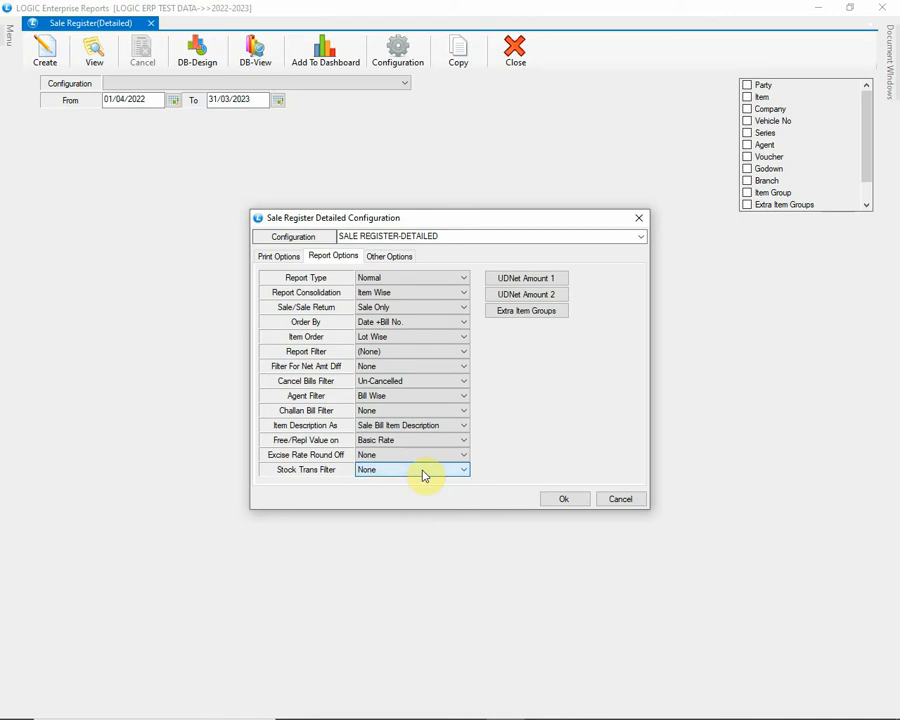
mouse_move(500, 384)
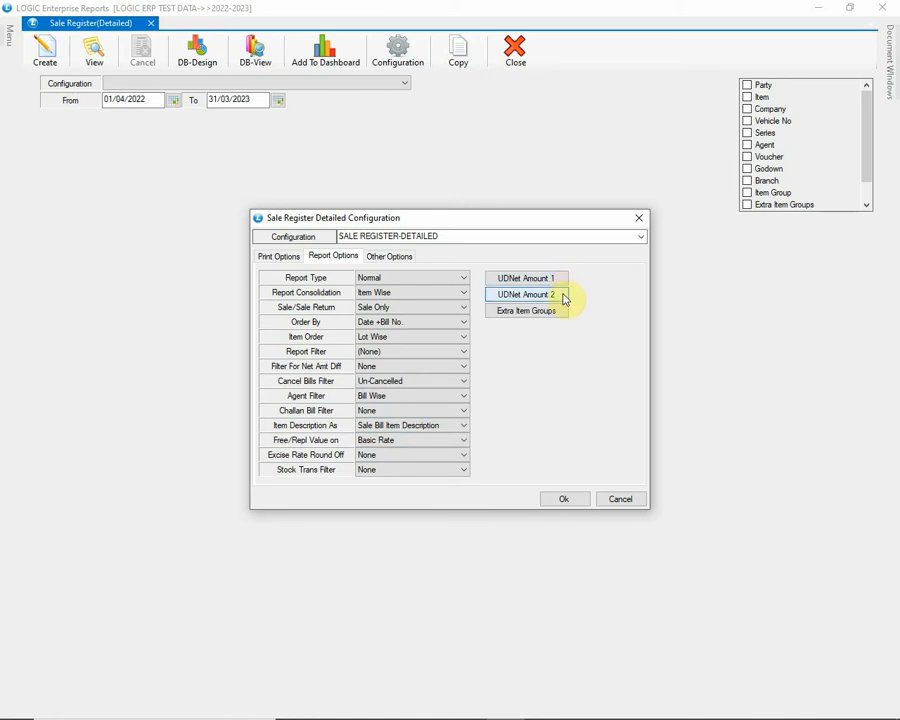
left_click(526, 294)
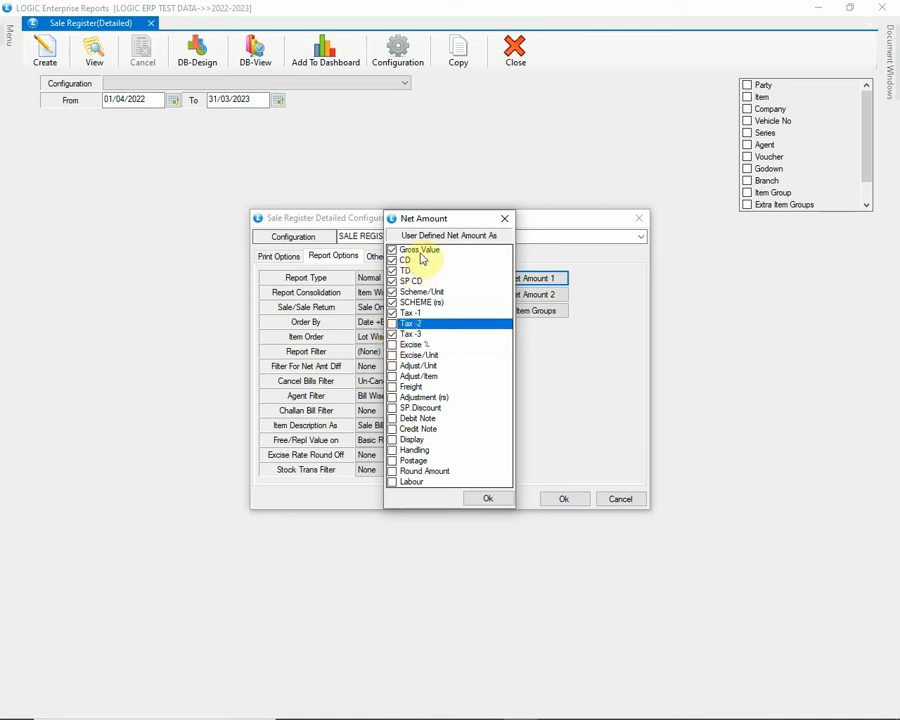
left_click(406, 260)
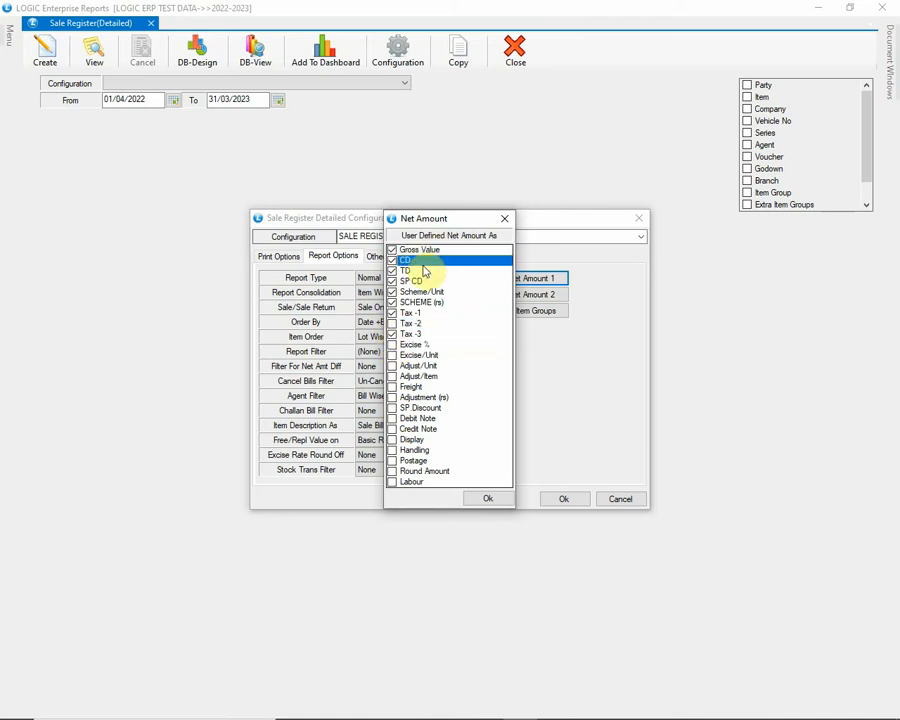
mouse_move(428, 448)
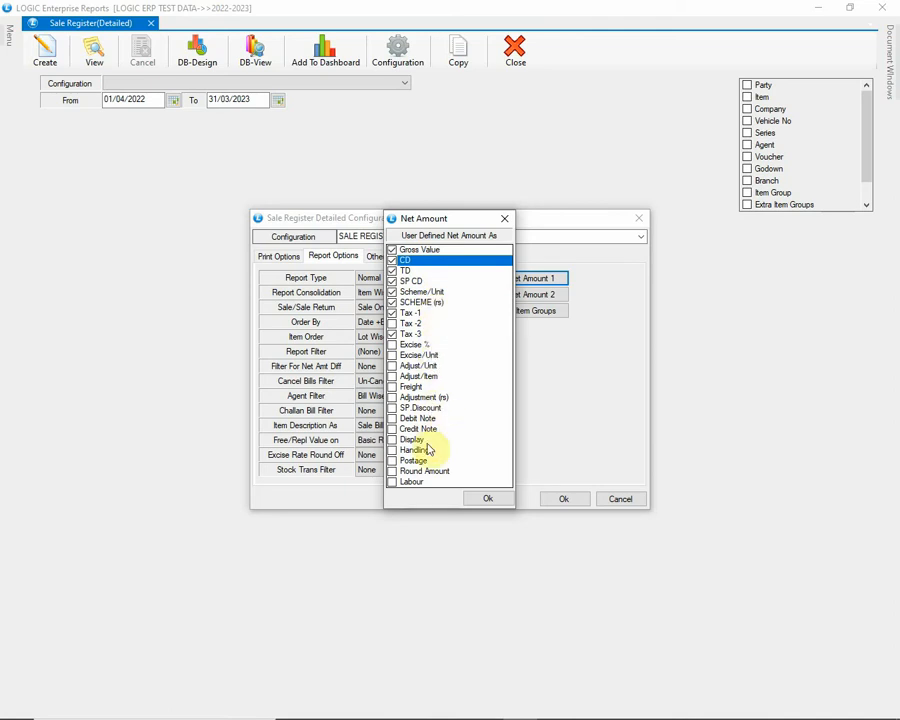
left_click(488, 498)
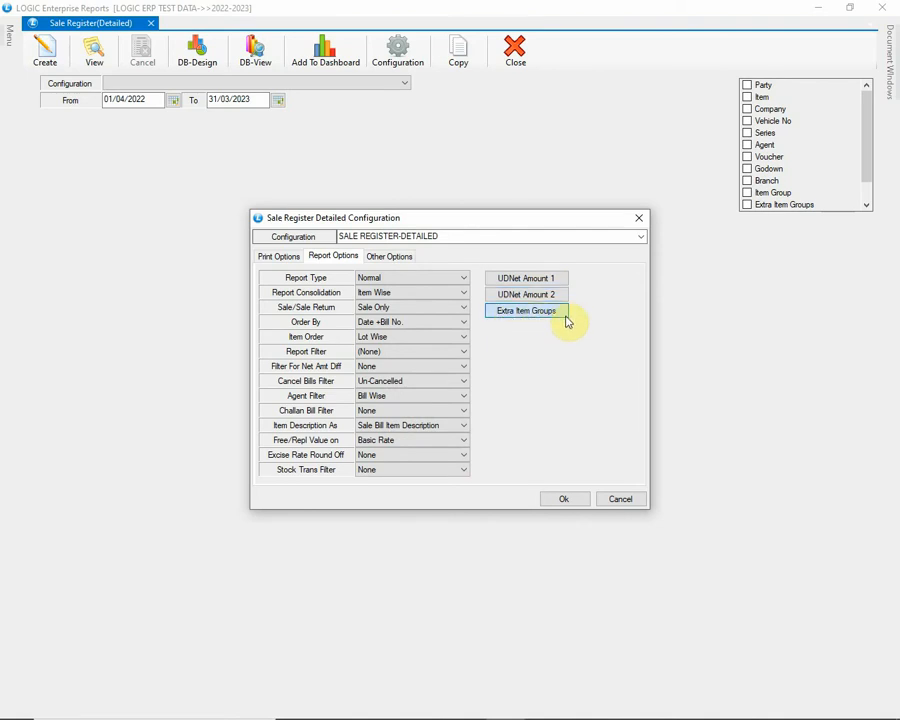
left_click(524, 312)
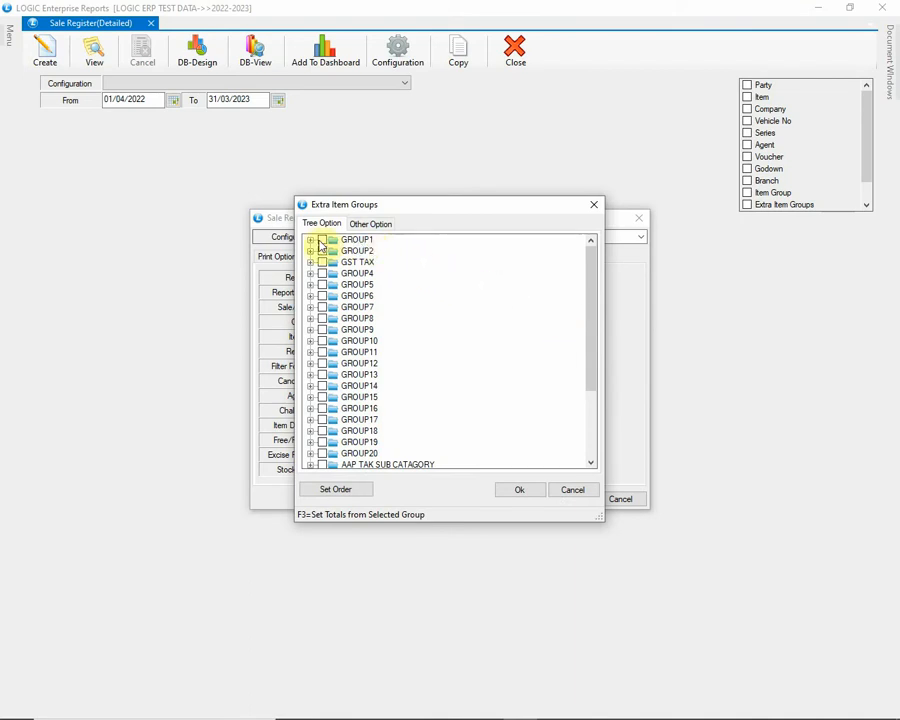
left_click(356, 250)
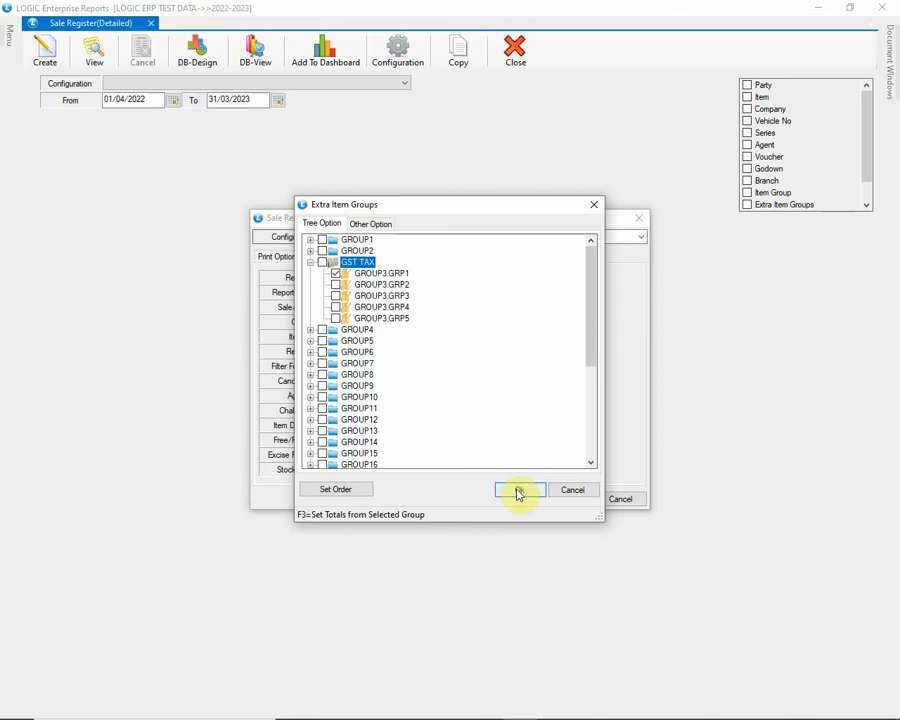
left_click(520, 488)
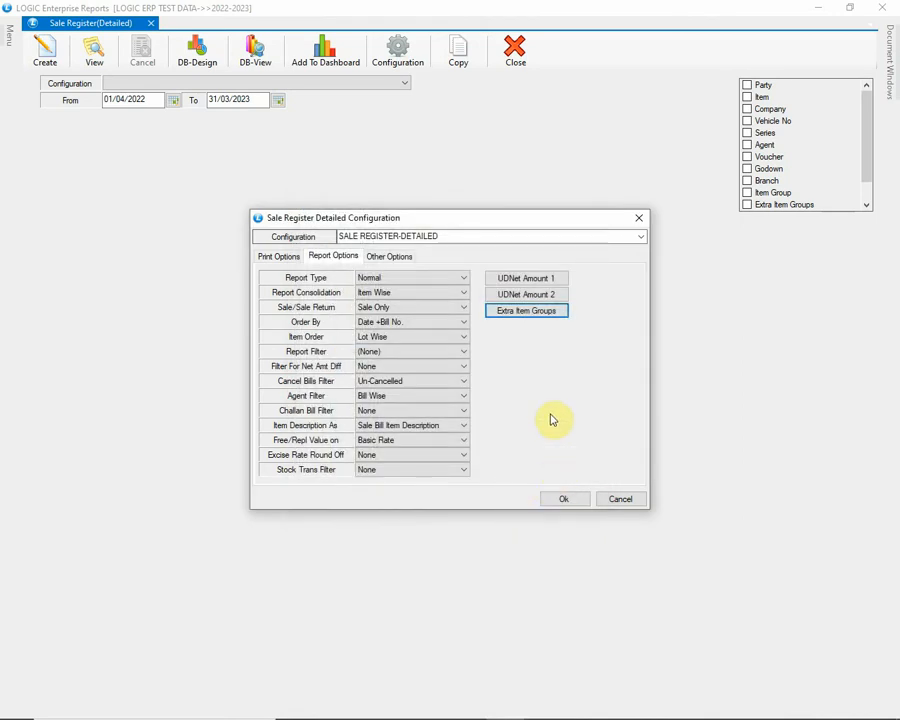
mouse_move(404, 256)
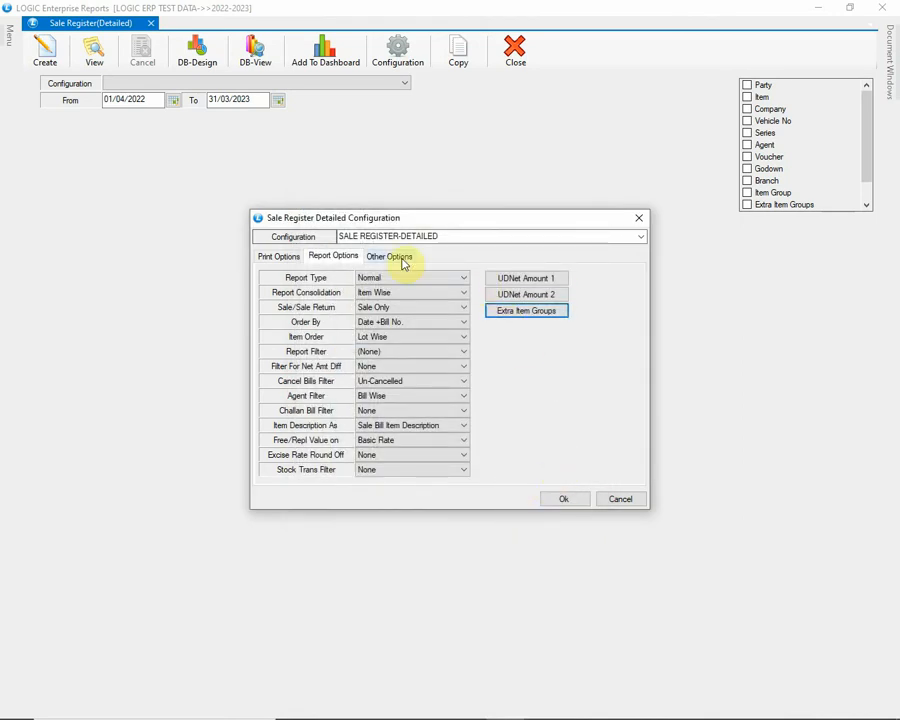
In Other Options, try Qty CF WEIGHT/UNIT with Weight In KGS before reverting toward UNITS
left_click(388, 256)
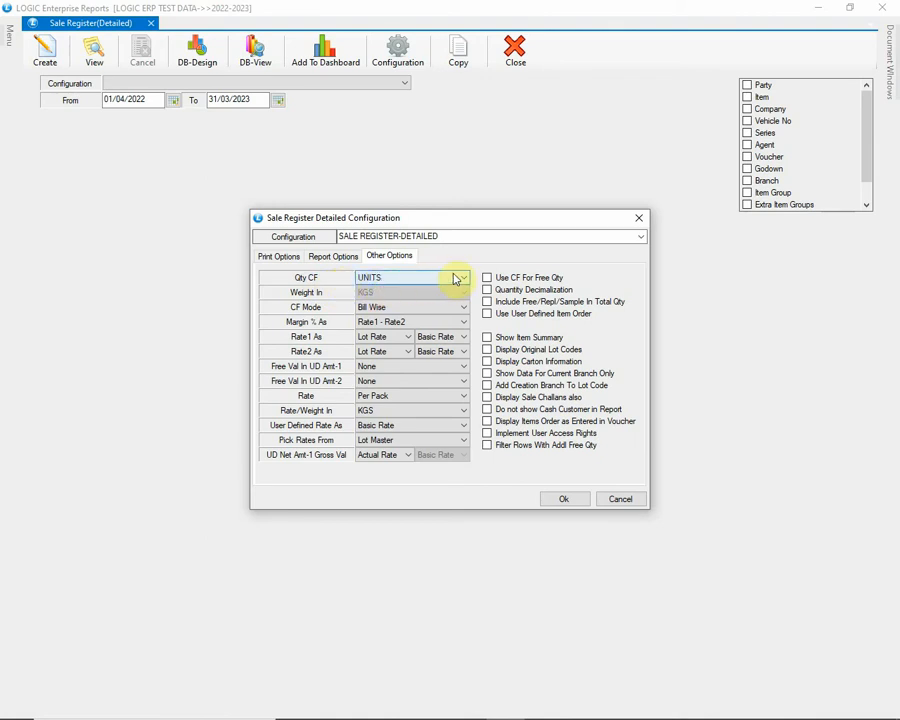
left_click(460, 276)
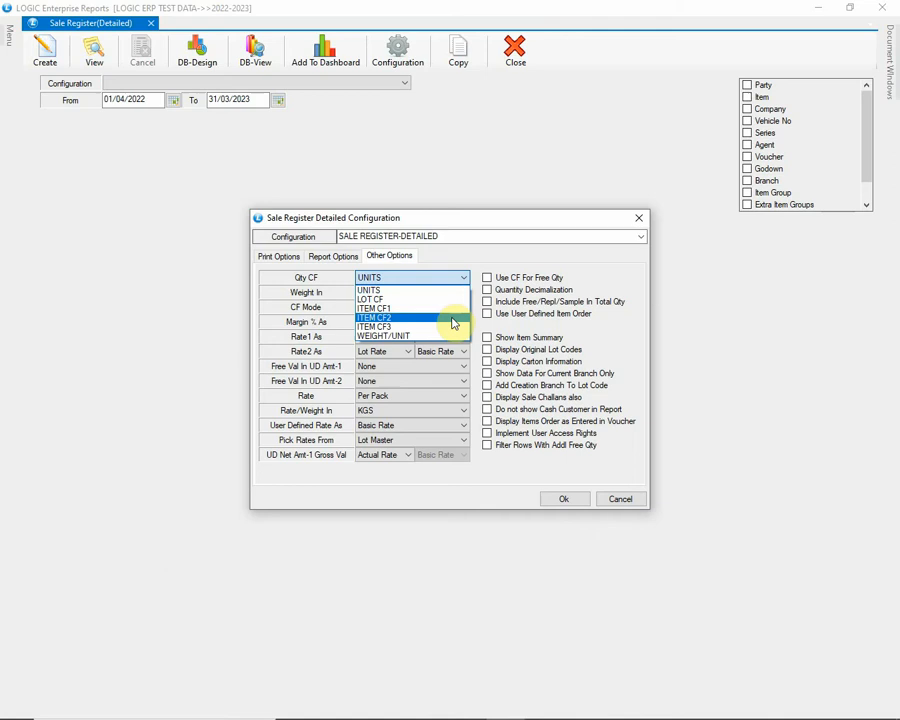
left_click(384, 336)
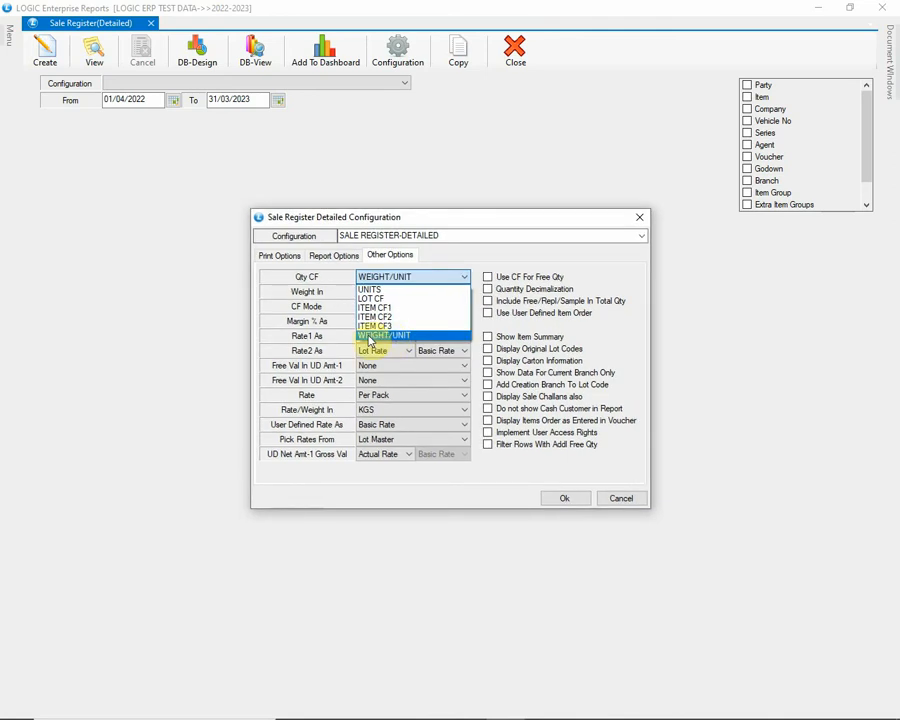
left_click(384, 336)
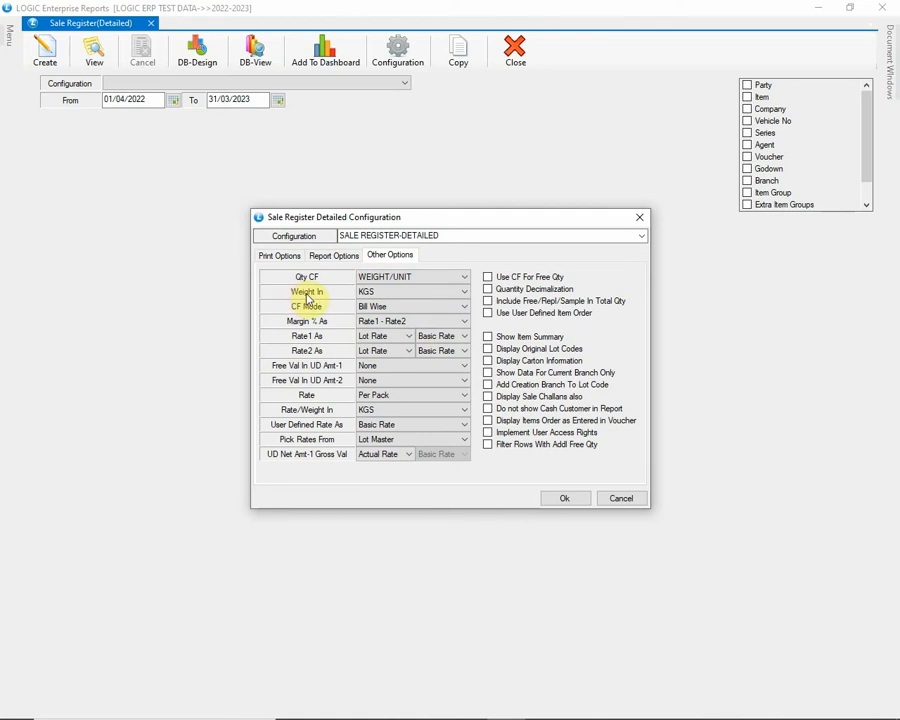
left_click(464, 292)
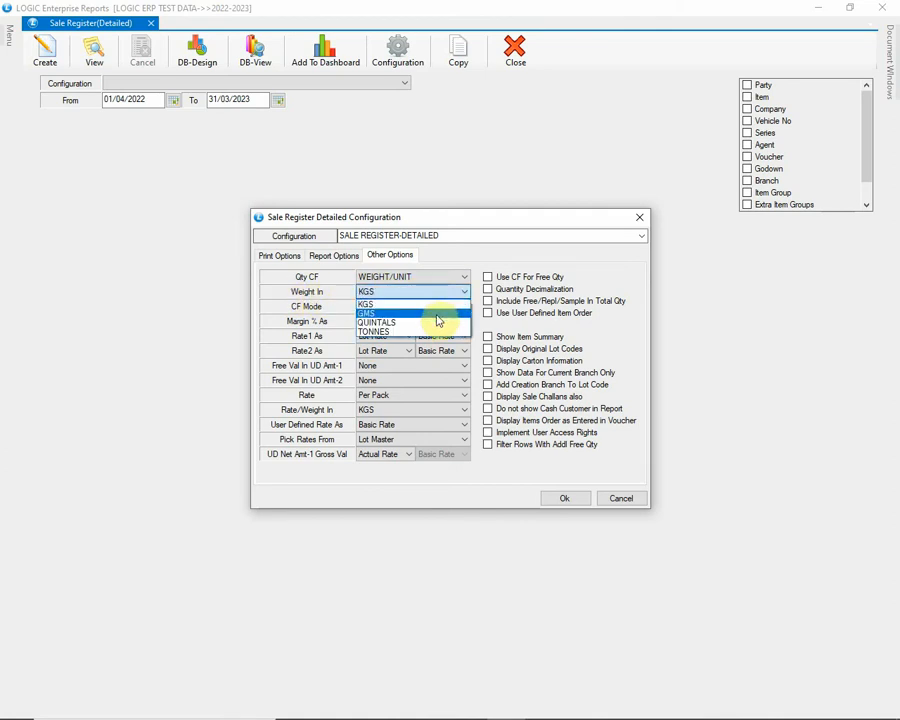
mouse_move(440, 336)
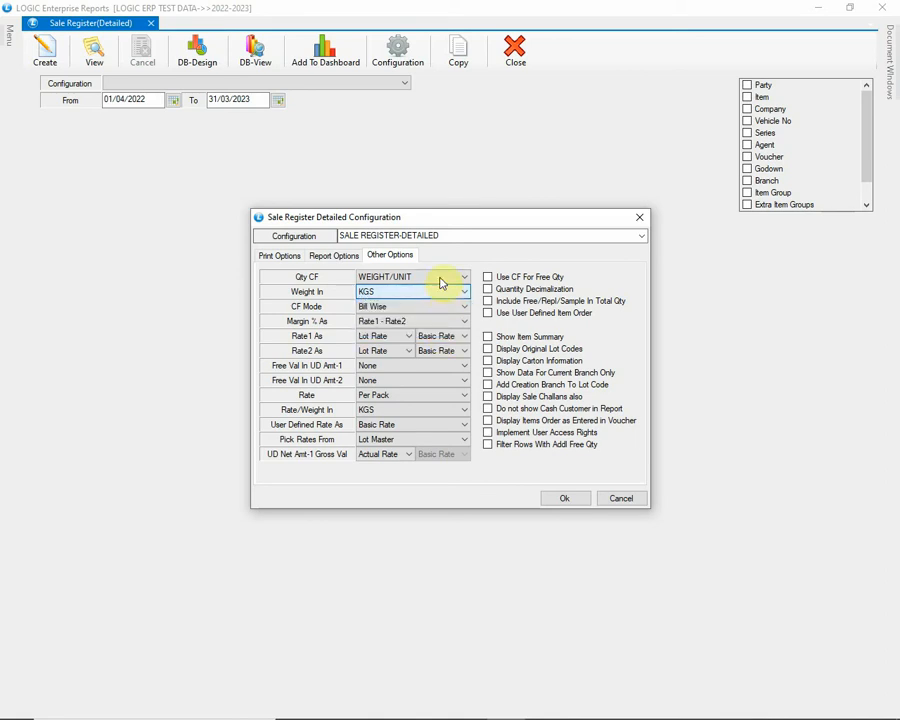
left_click(464, 276)
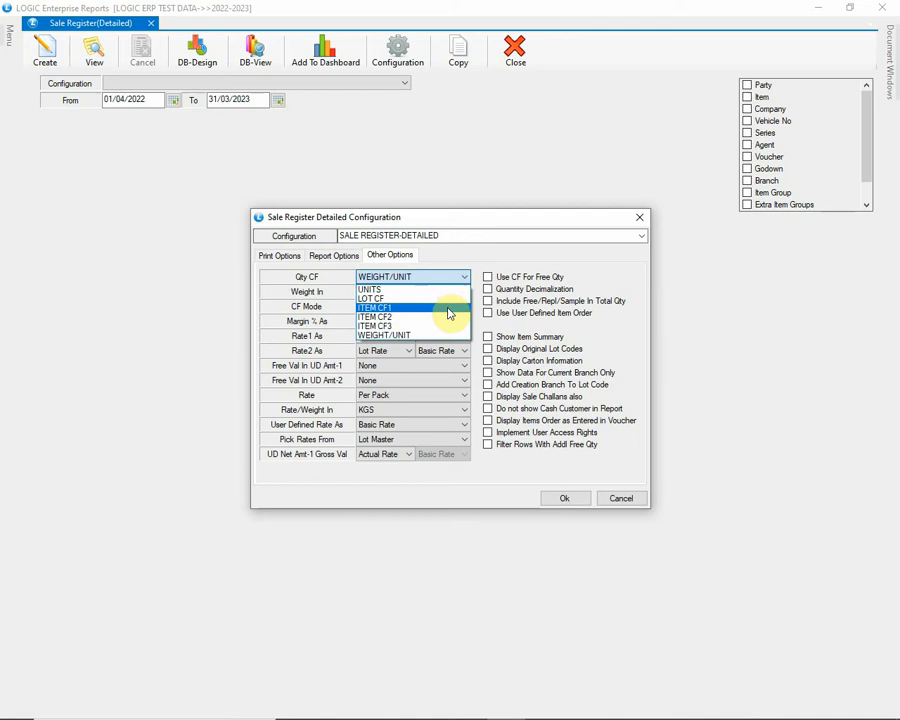
left_click(370, 288)
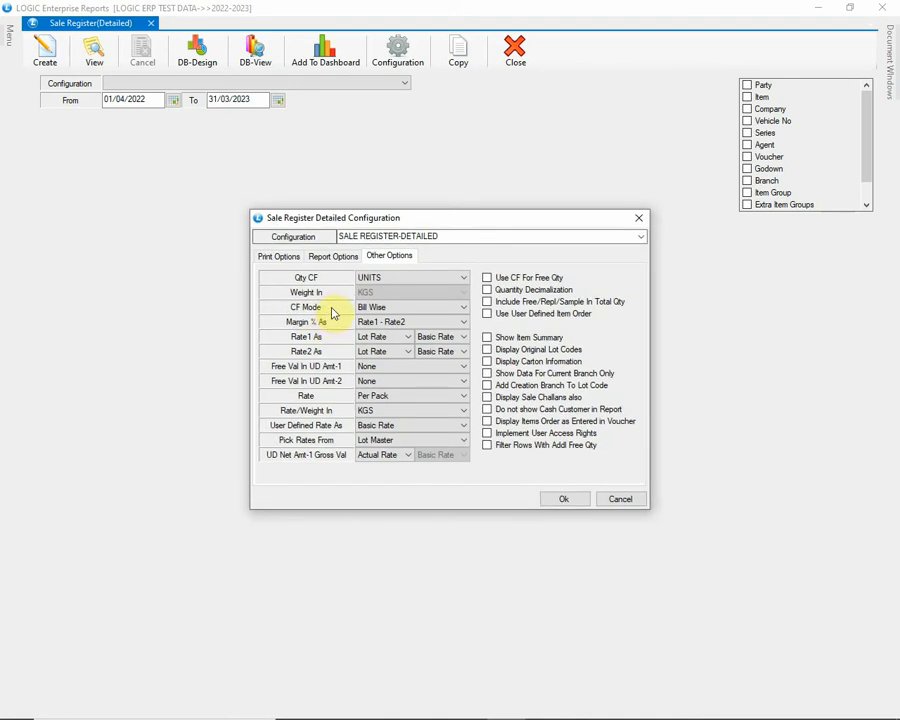
Review margin rates, leave net amount 1 free value as None and check its components list
left_click(462, 308)
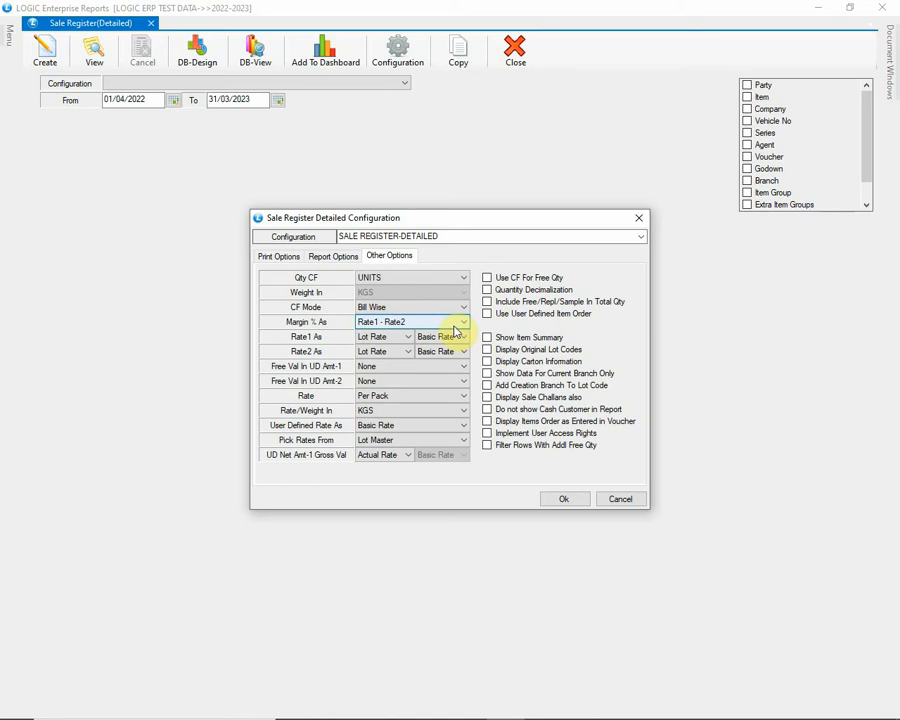
left_click(462, 336)
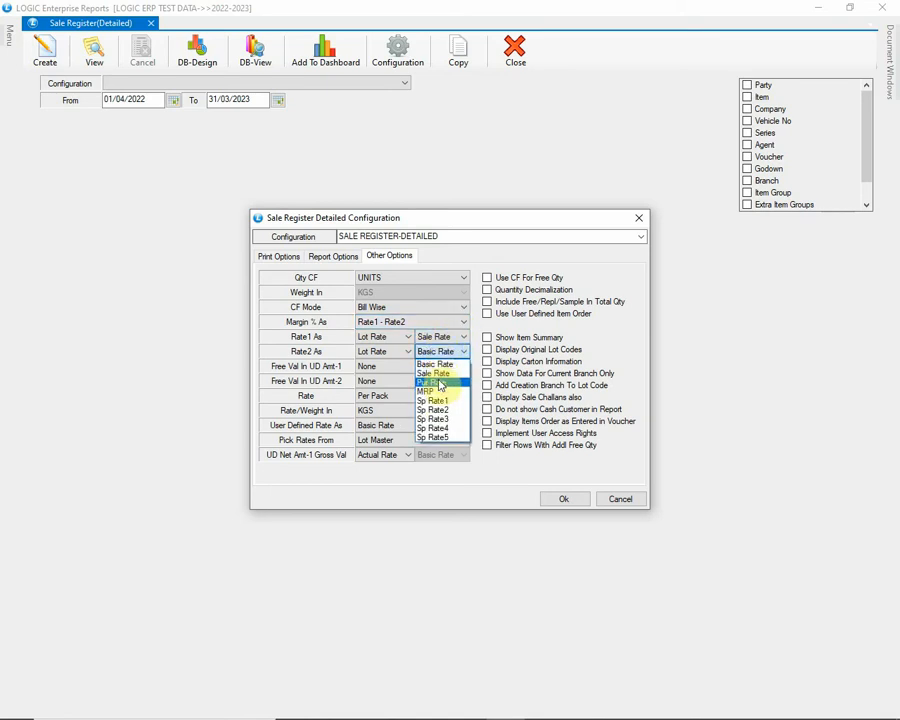
left_click(430, 374)
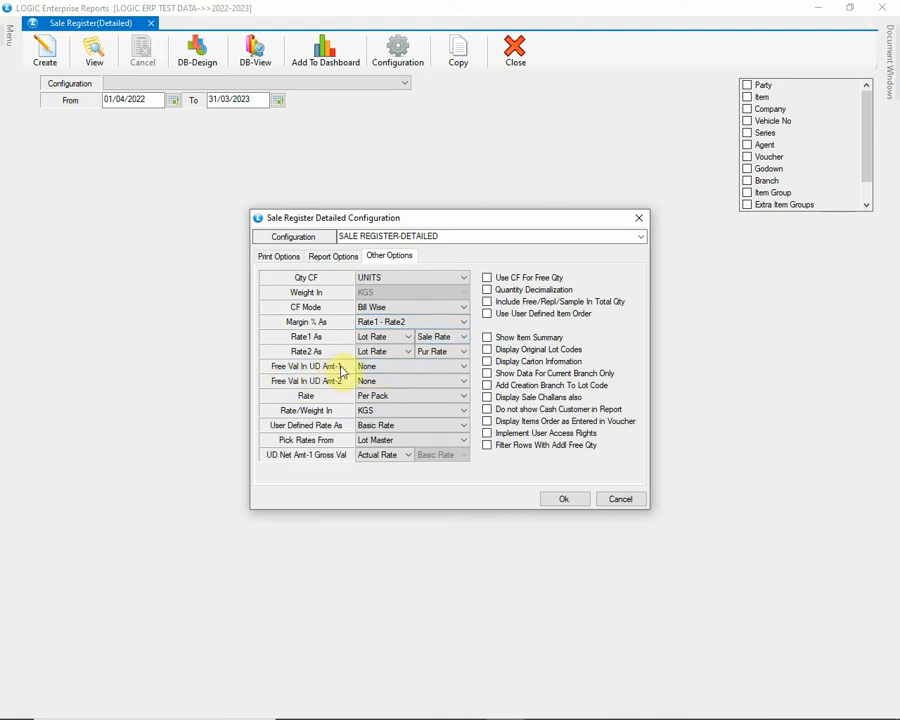
left_click(462, 366)
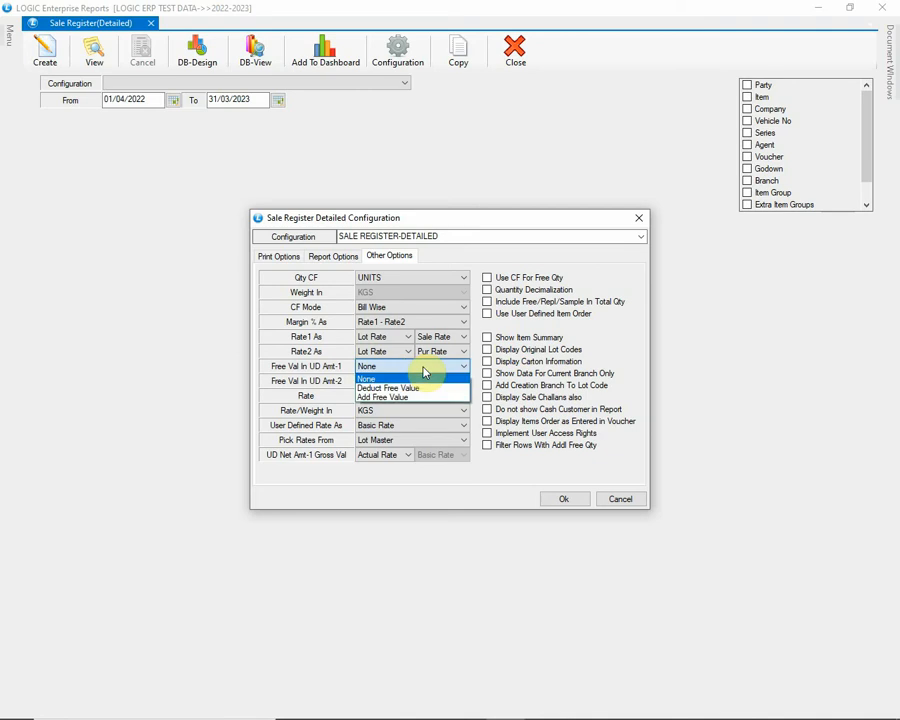
mouse_move(410, 388)
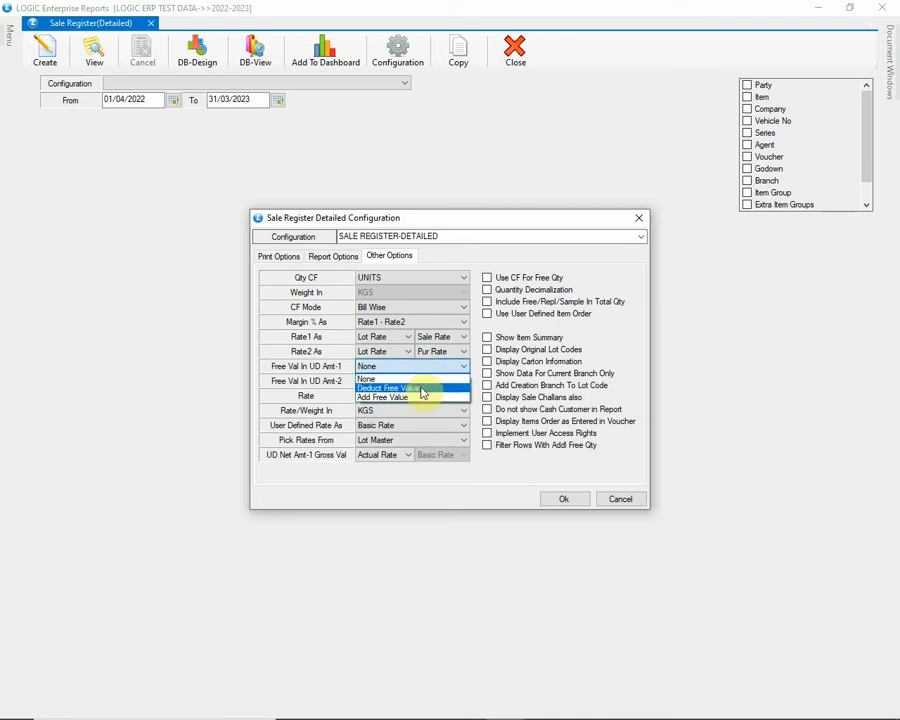
mouse_move(420, 396)
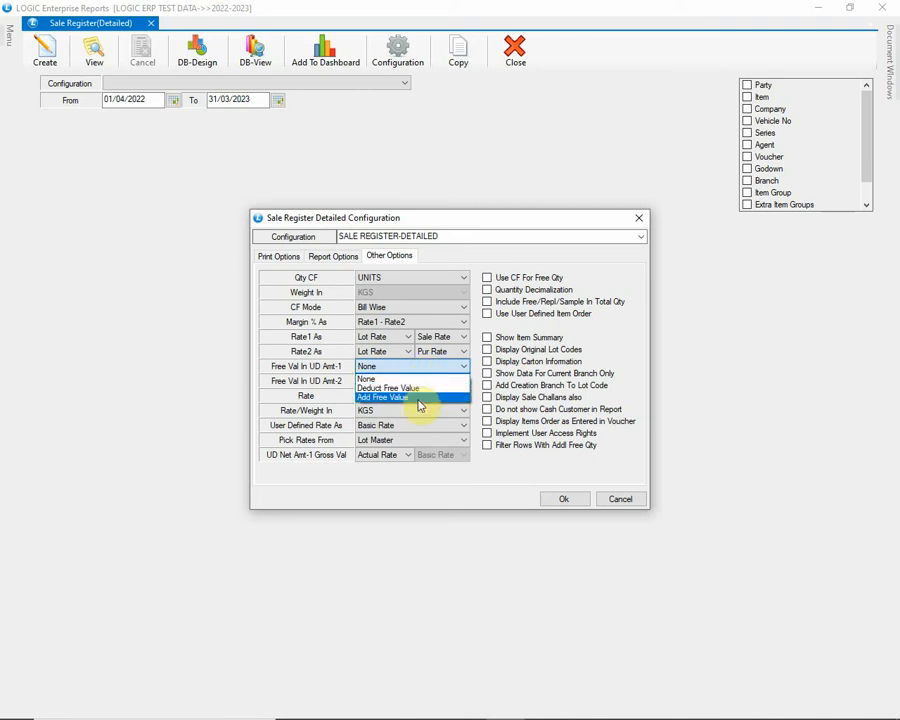
left_click(384, 396)
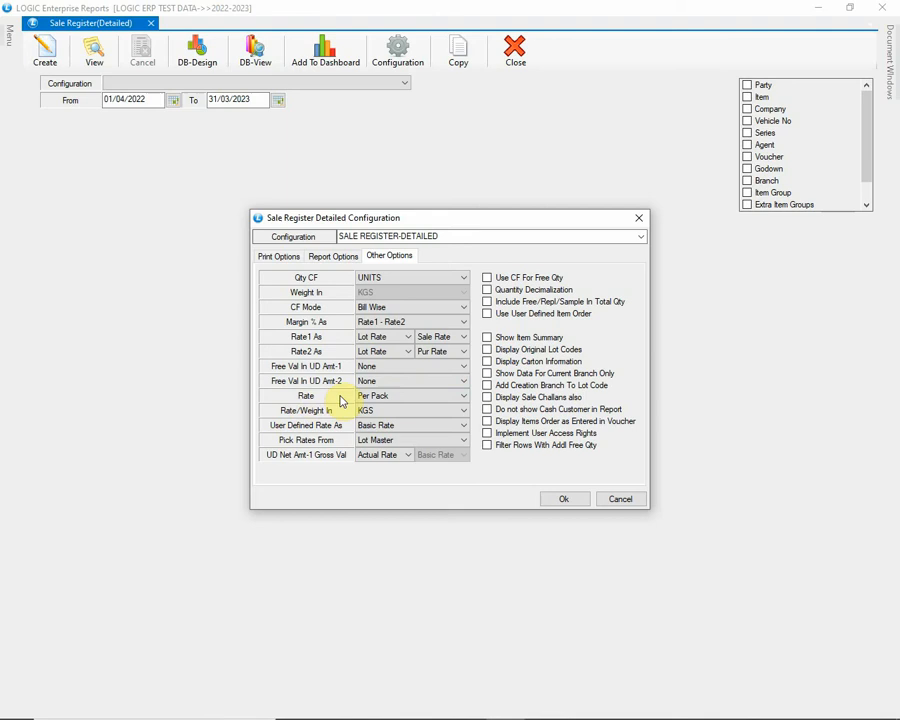
left_click(462, 396)
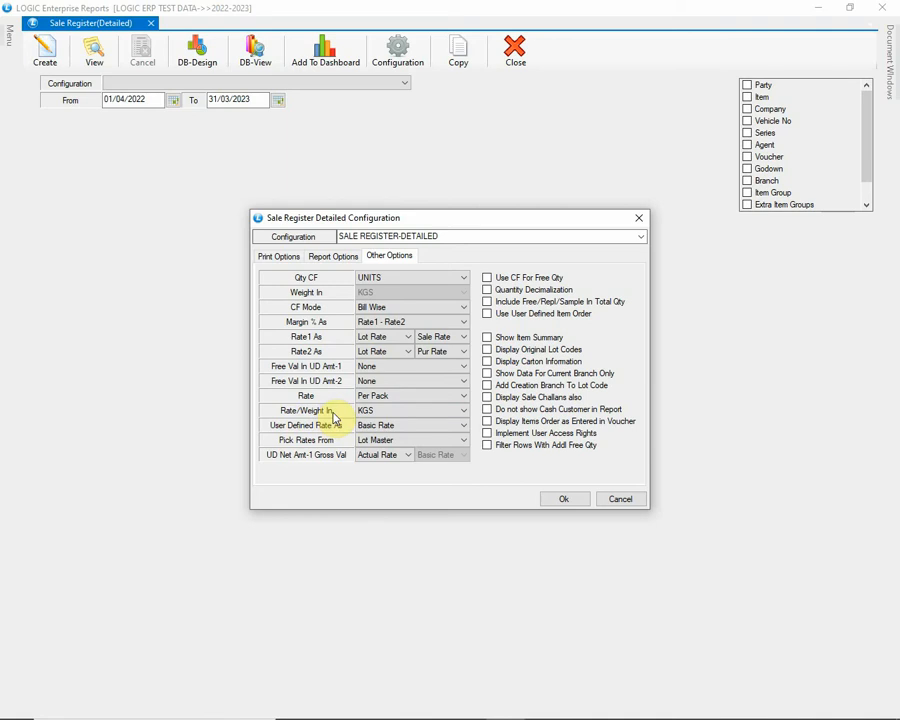
left_click(460, 410)
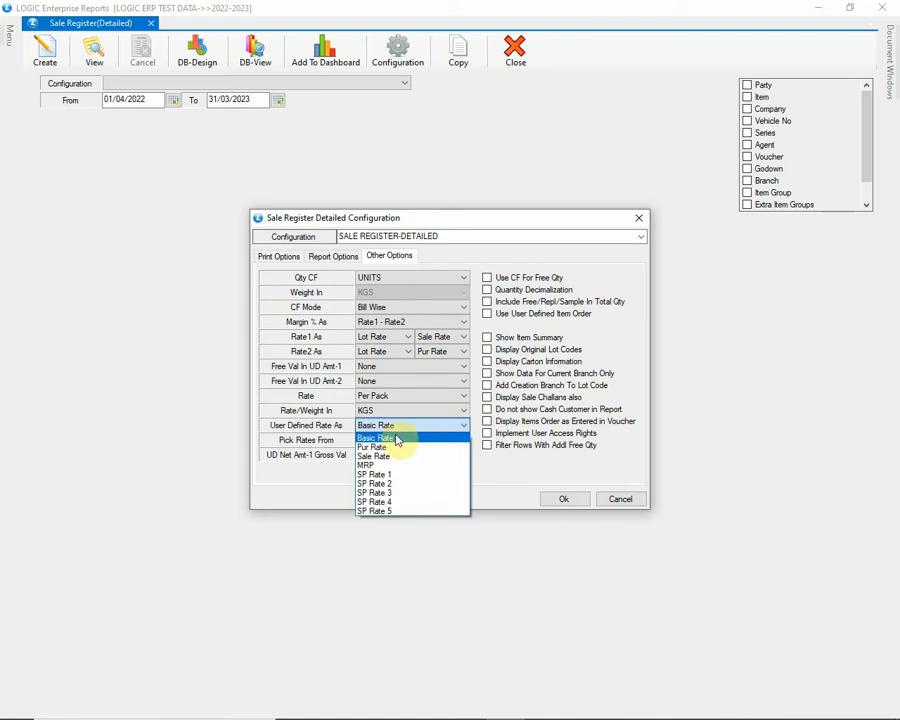
mouse_move(400, 510)
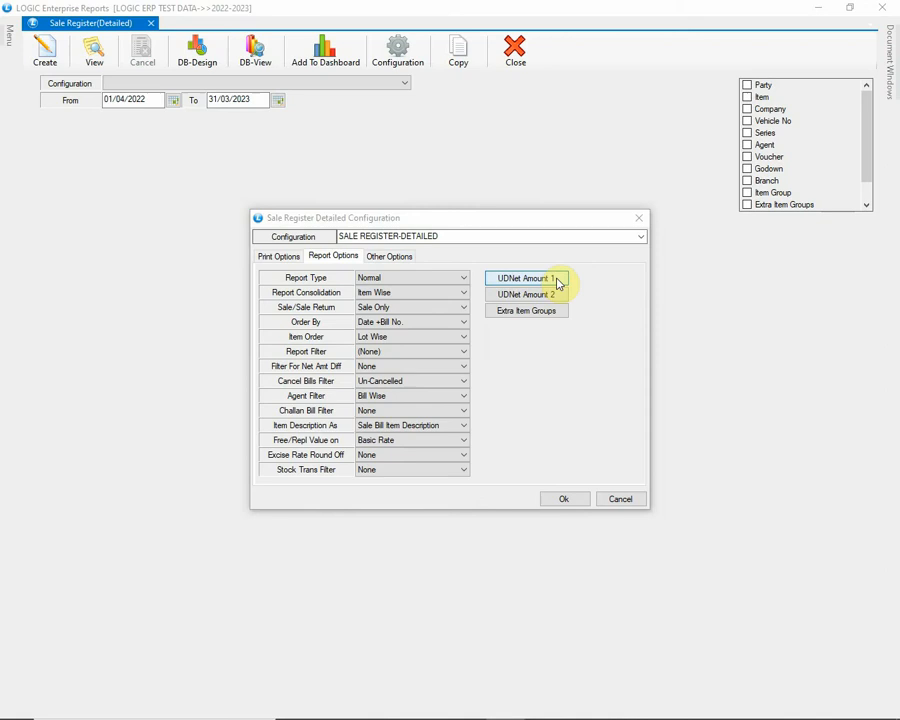
left_click(524, 278)
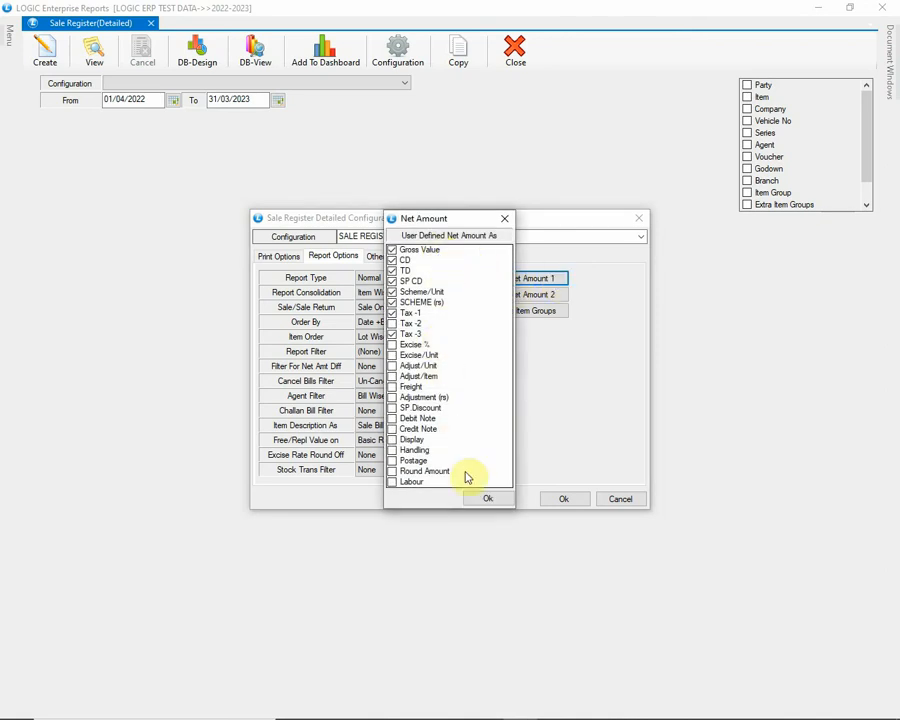
left_click(488, 498)
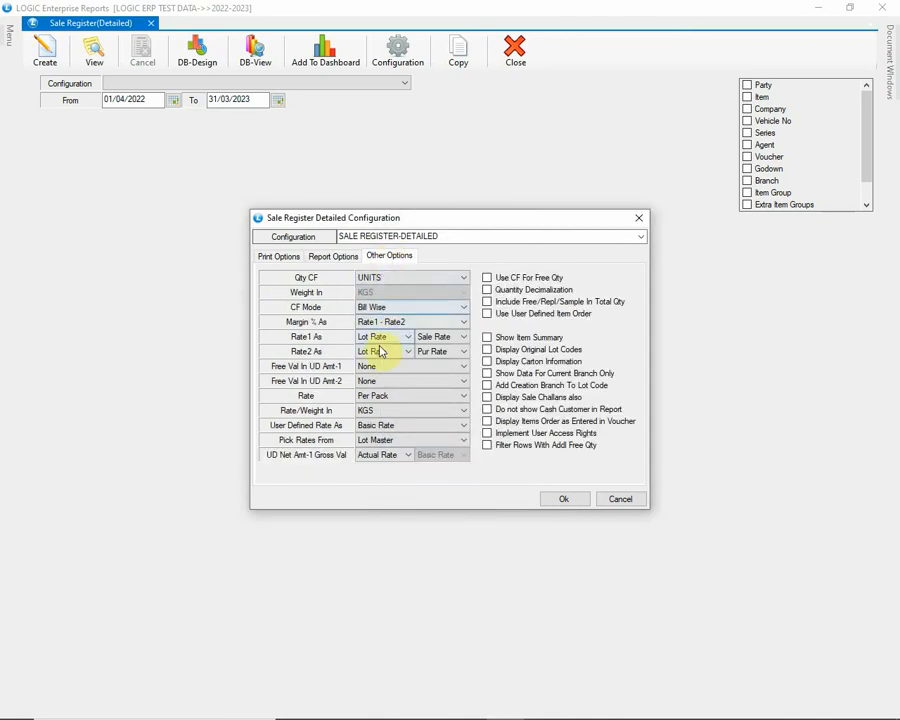
Set UD Net Amt-1 Gross Val to Lot Rate with Basic Rate as the second rate
left_click(460, 424)
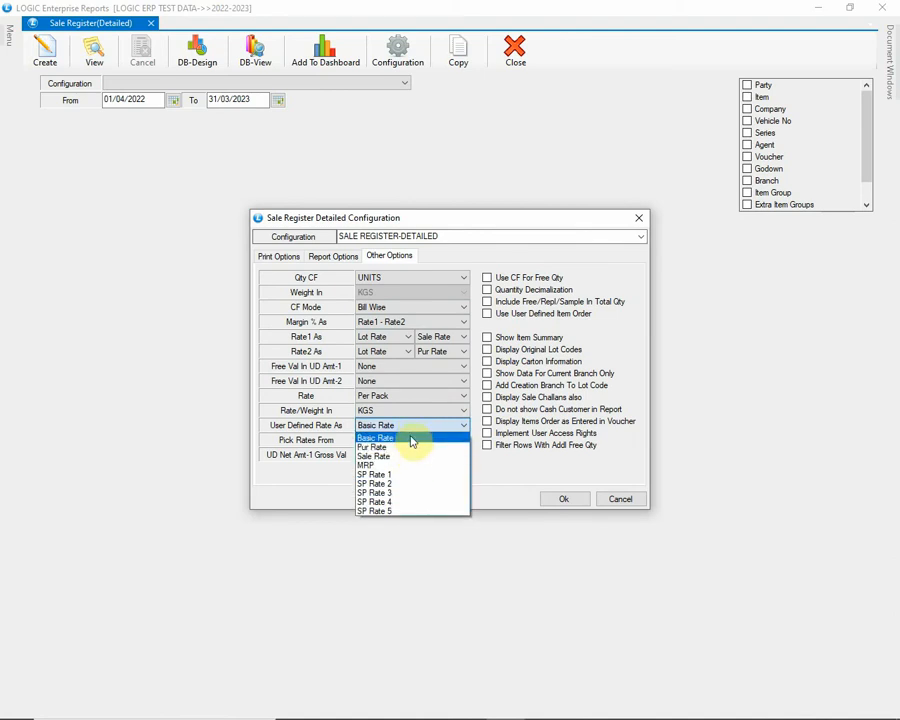
left_click(376, 438)
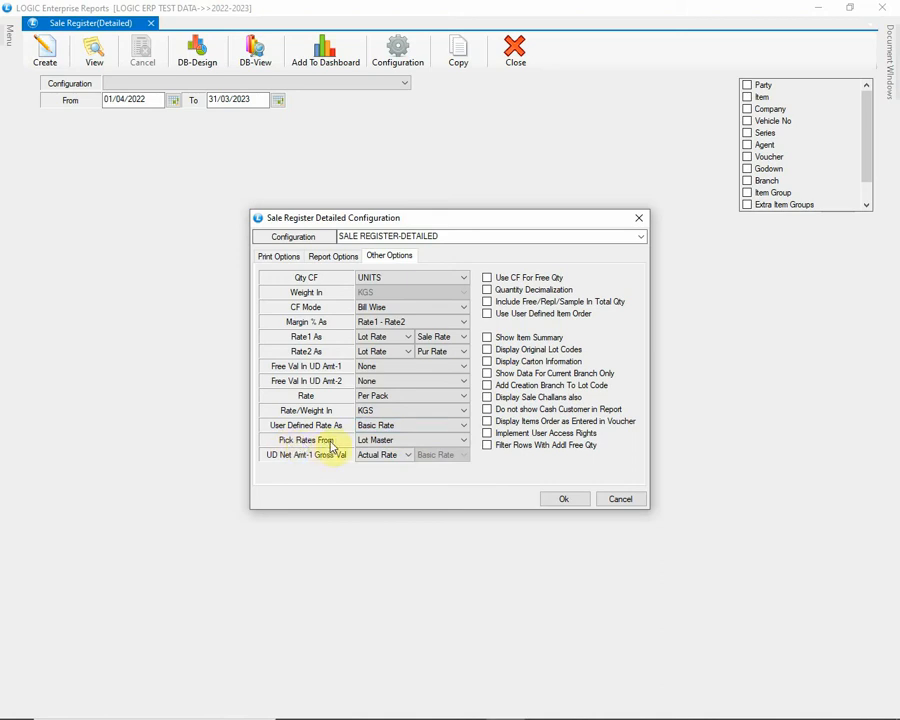
left_click(460, 440)
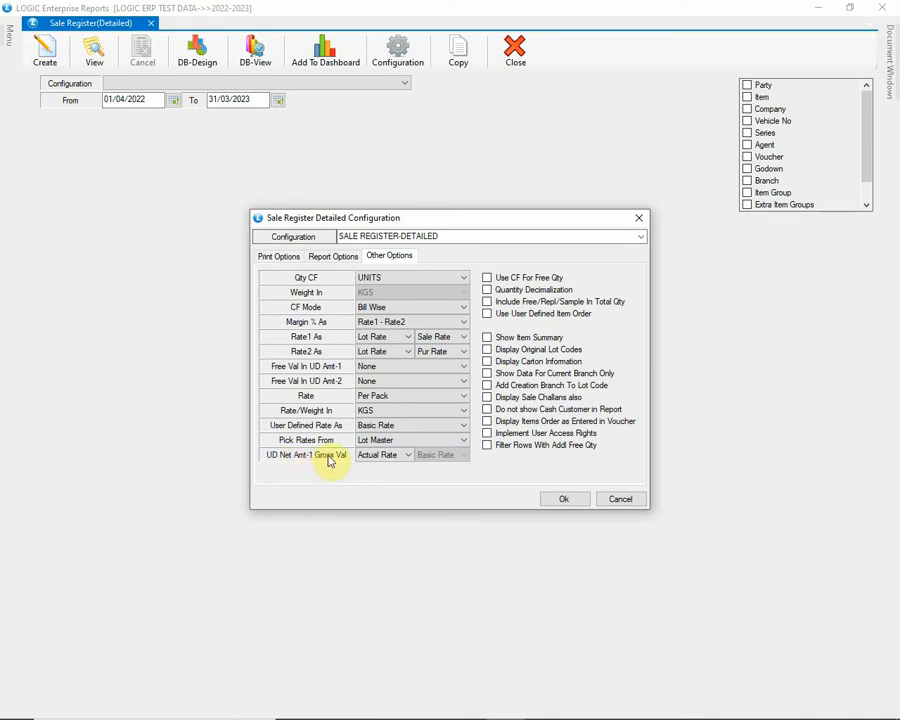
left_click(408, 454)
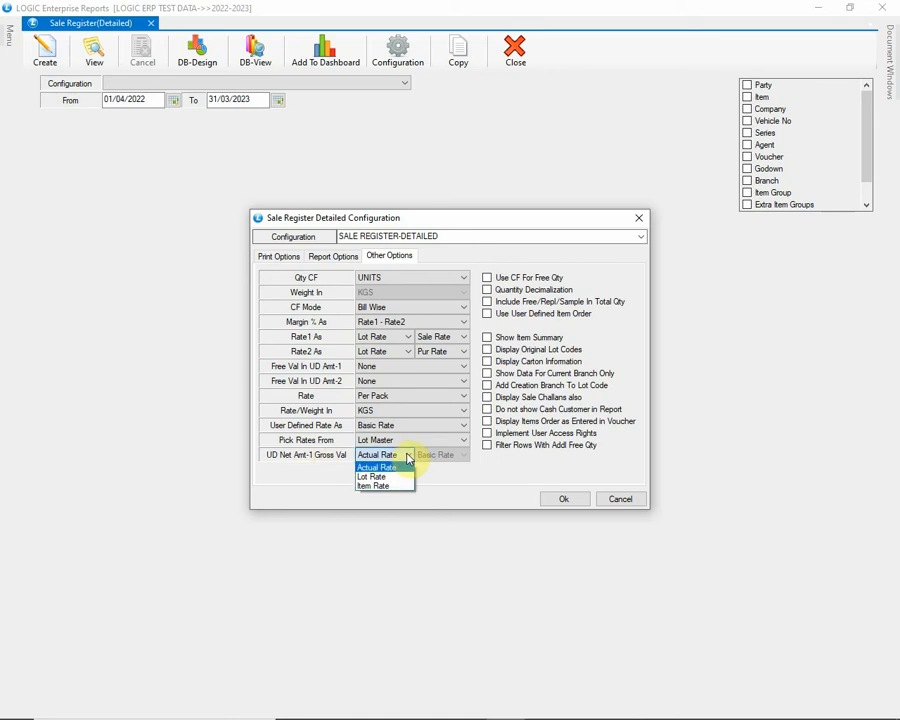
mouse_move(372, 476)
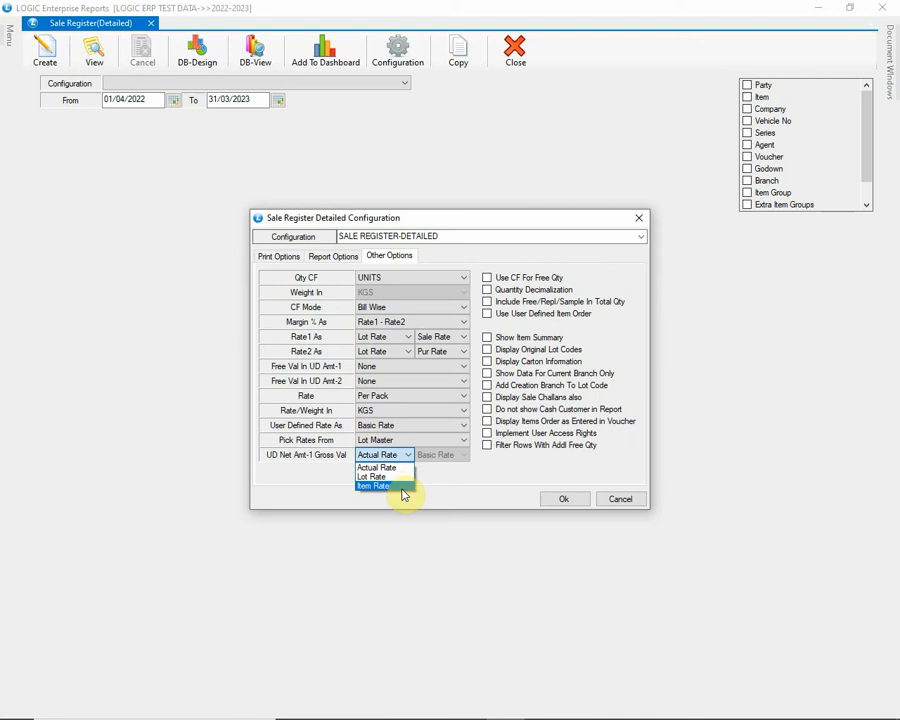
left_click(372, 476)
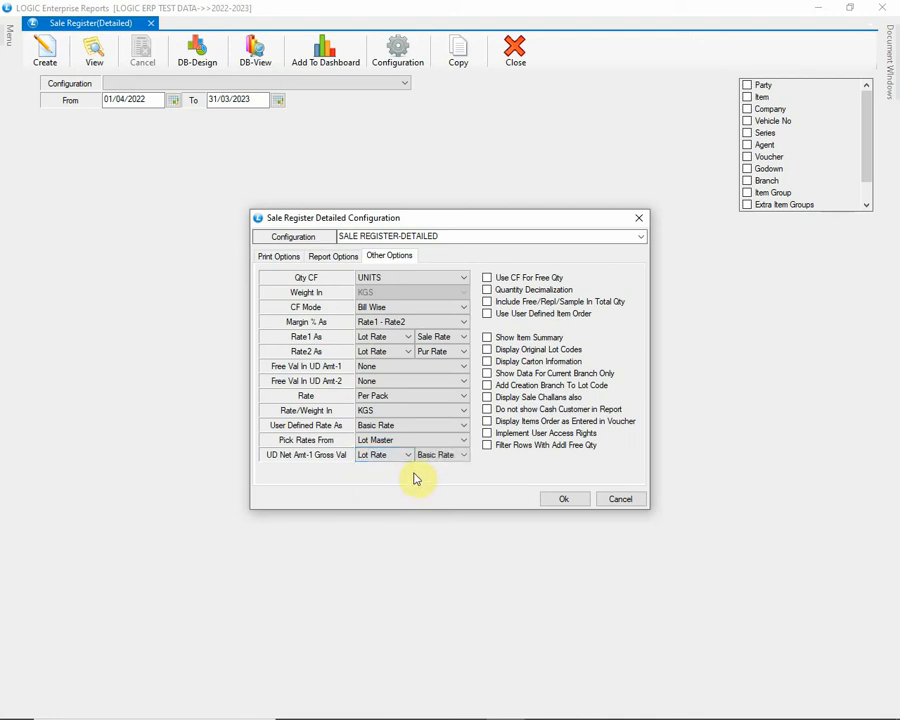
left_click(464, 454)
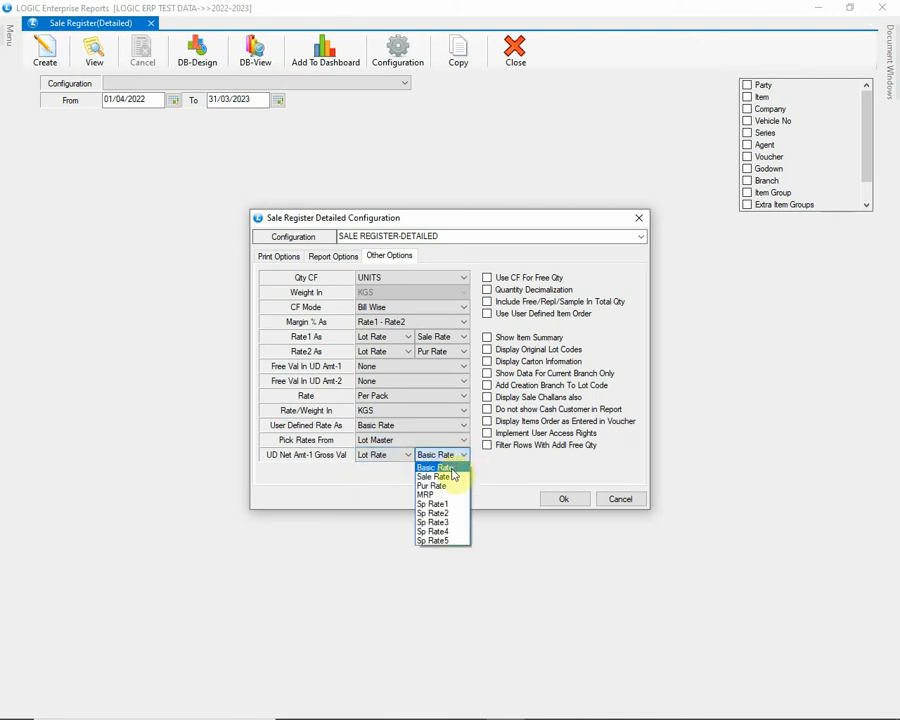
mouse_move(432, 540)
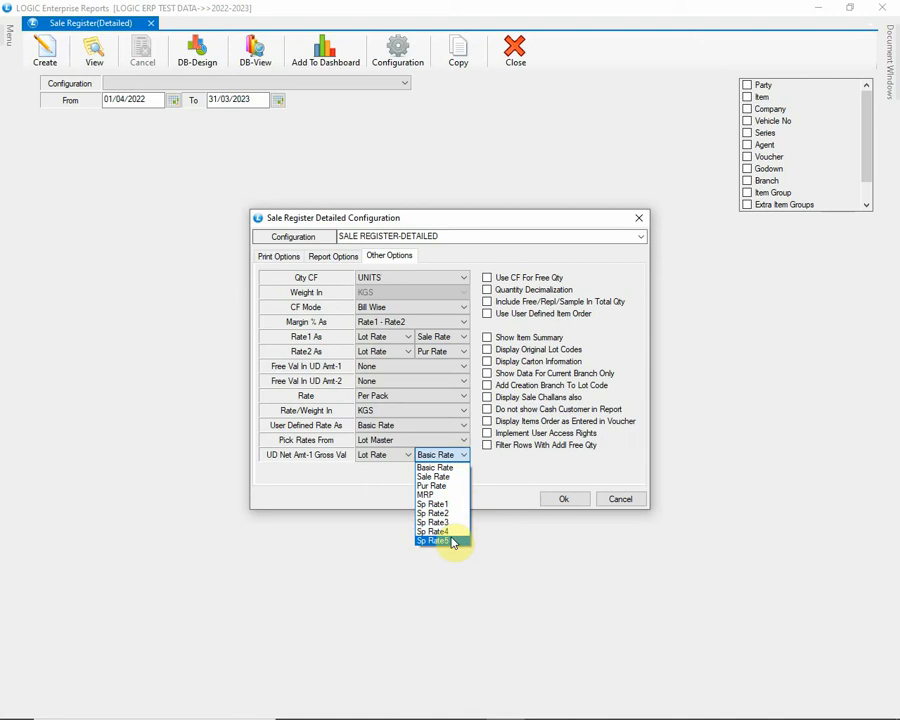
mouse_move(436, 468)
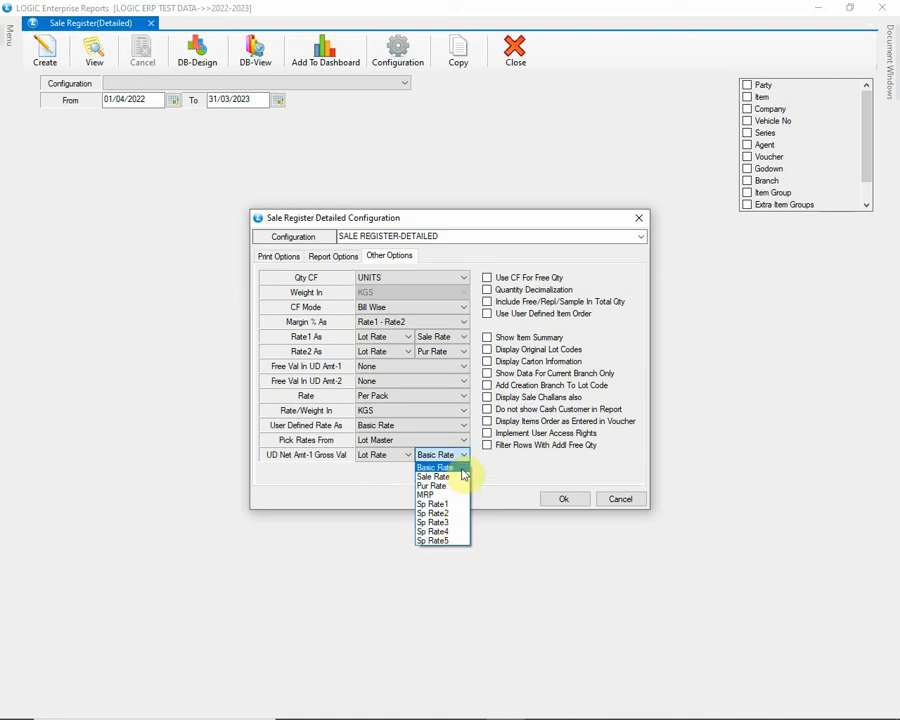
left_click(436, 468)
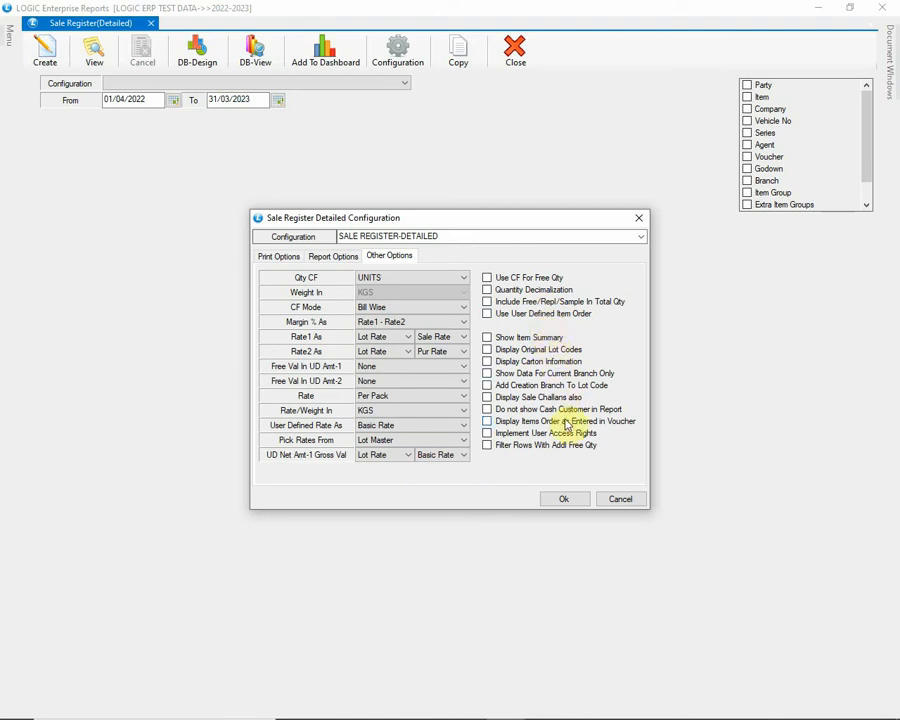
mouse_move(576, 318)
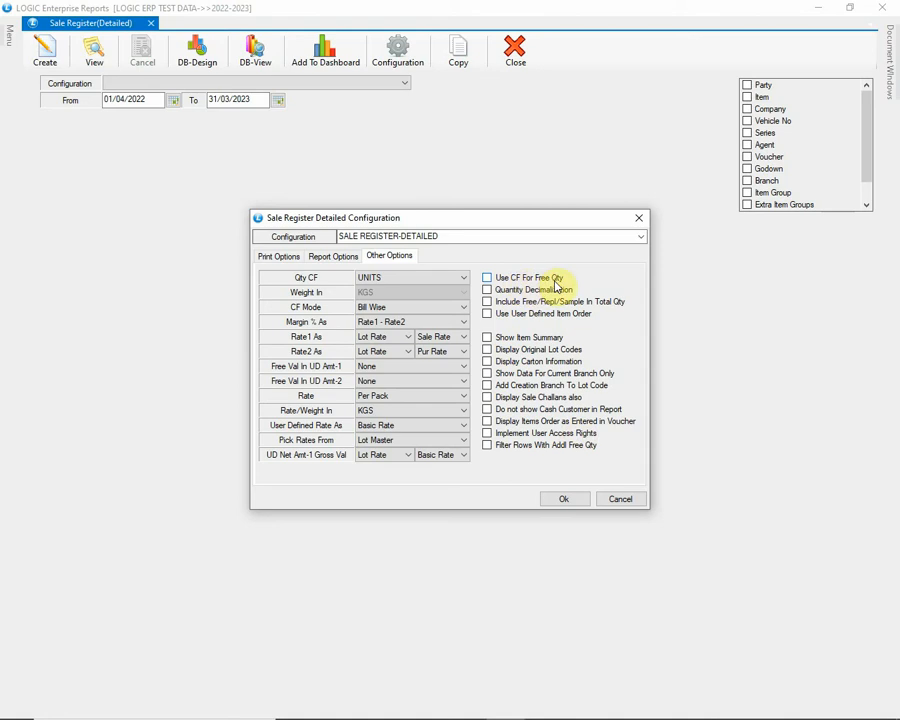
Tick Use CF For Free Qty briefly, then clear it again leaving Other Options unchanged
left_click(488, 276)
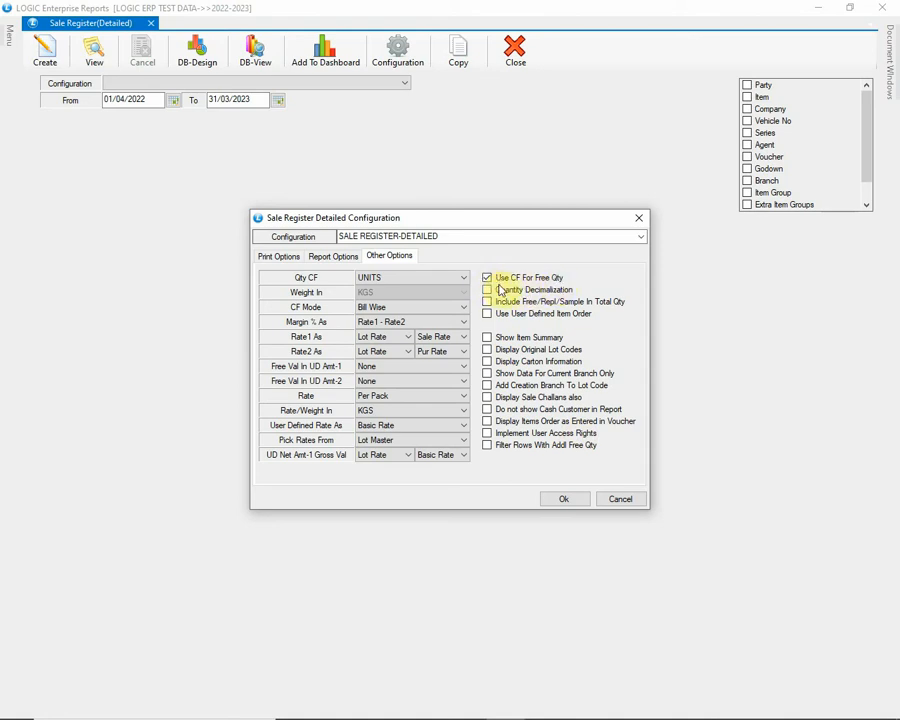
left_click(488, 290)
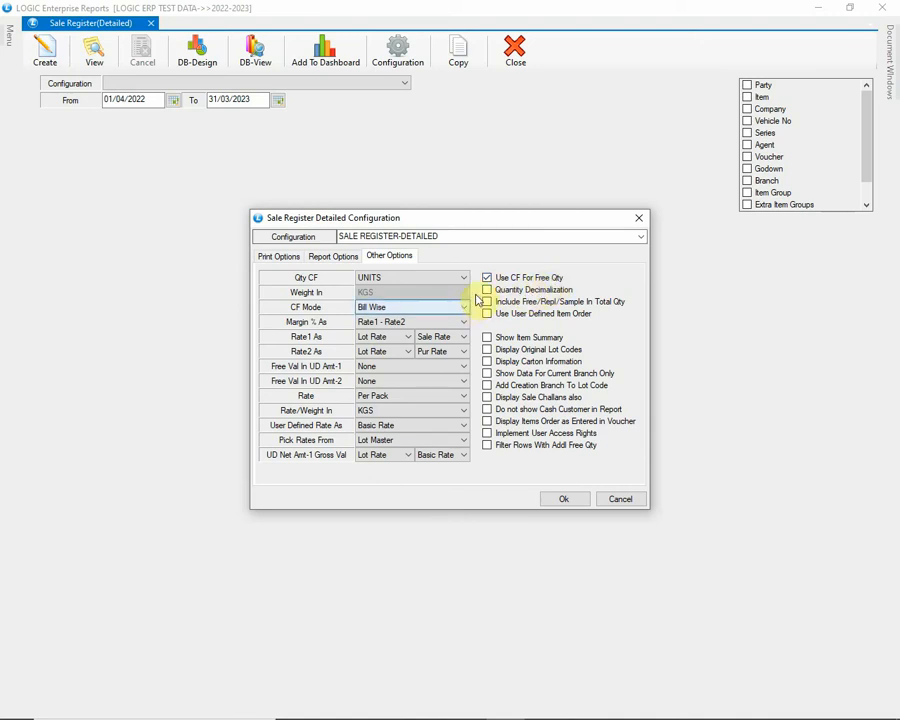
left_click(488, 276)
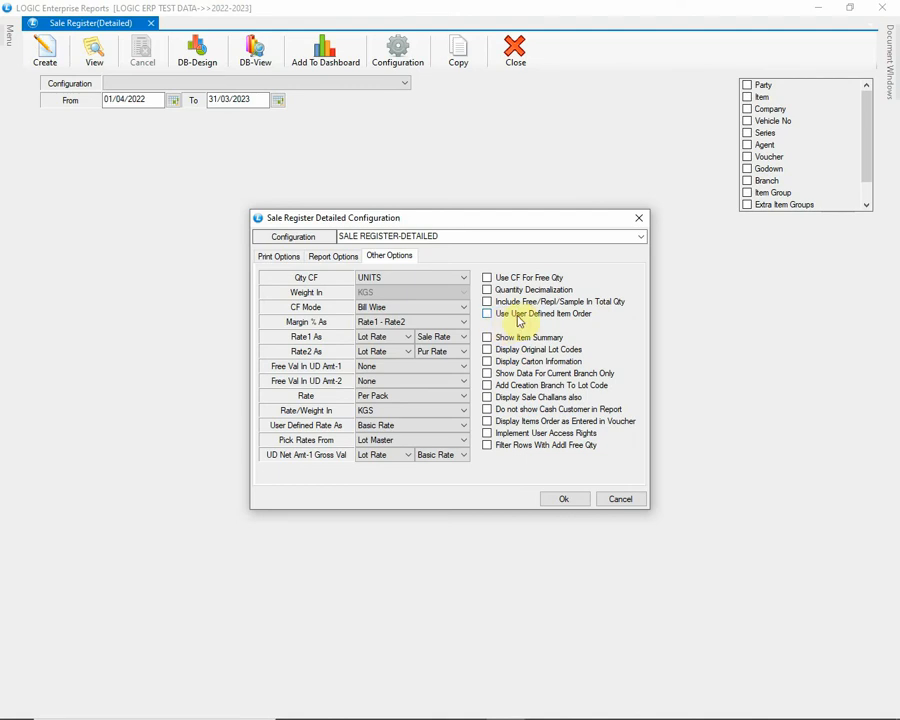
mouse_move(588, 324)
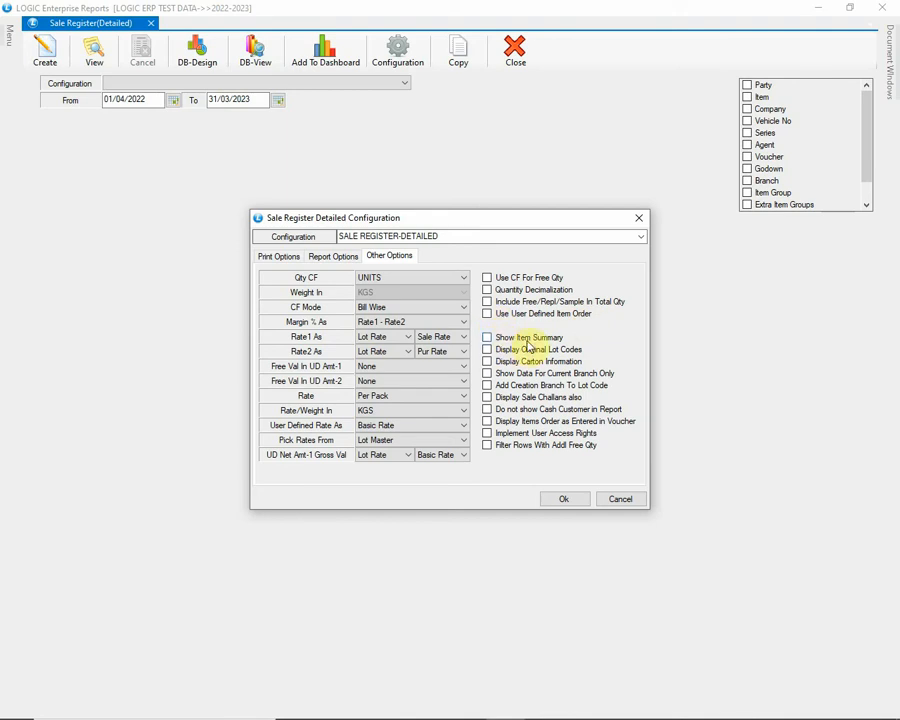
mouse_move(556, 348)
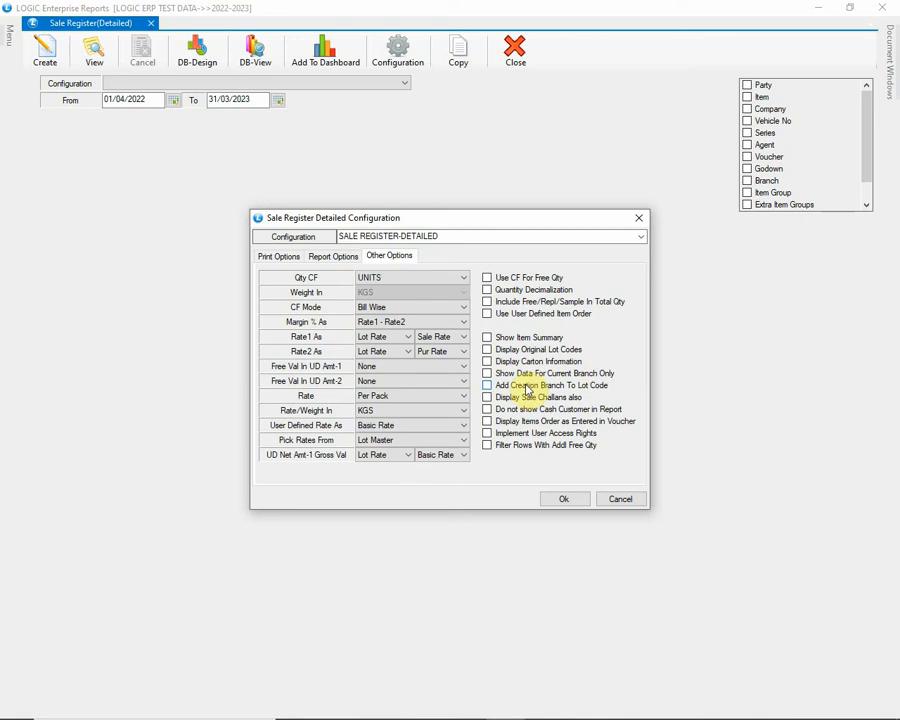
mouse_move(602, 396)
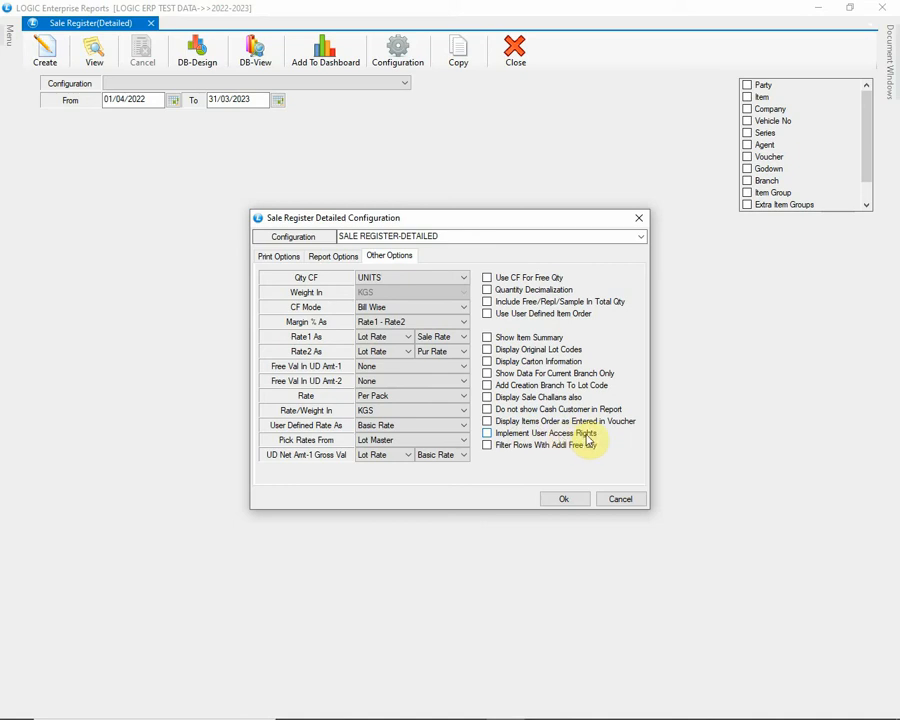
mouse_move(532, 460)
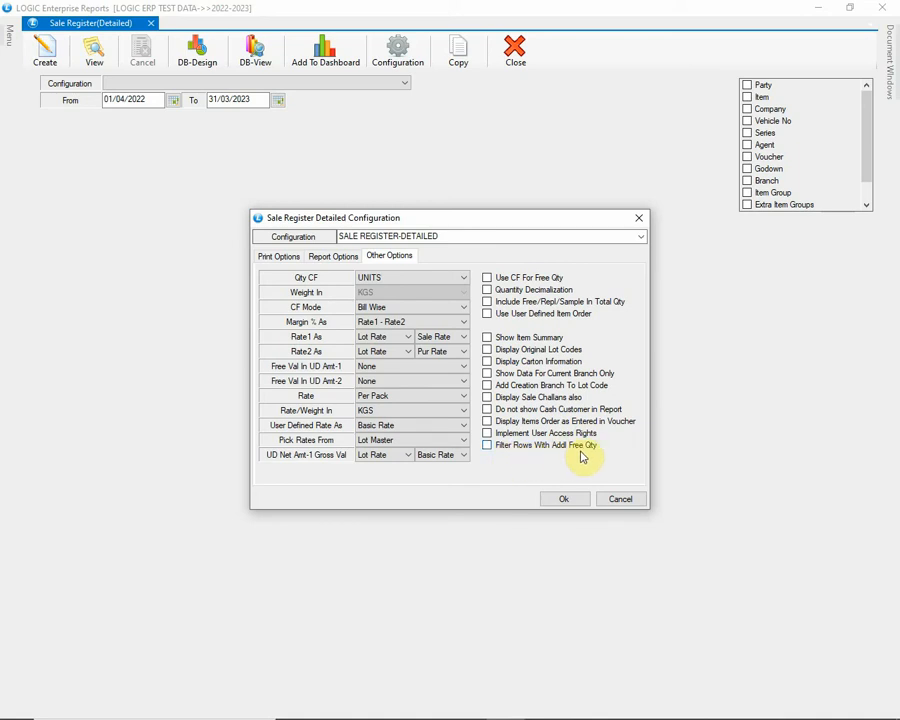
mouse_move(592, 456)
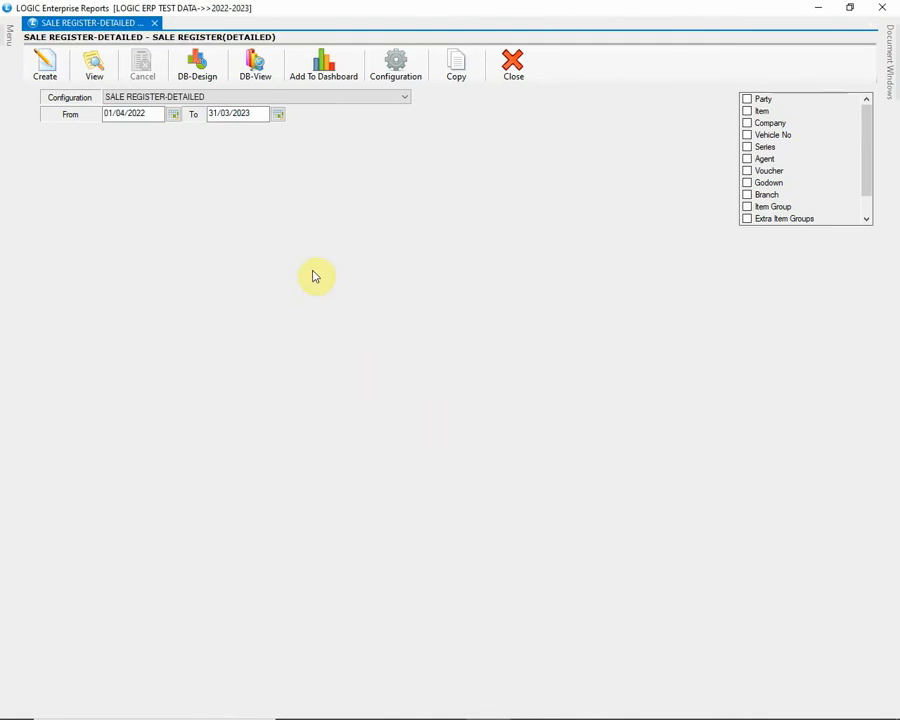
Run the report with Grand Totals enabled in Print Options
left_click(44, 64)
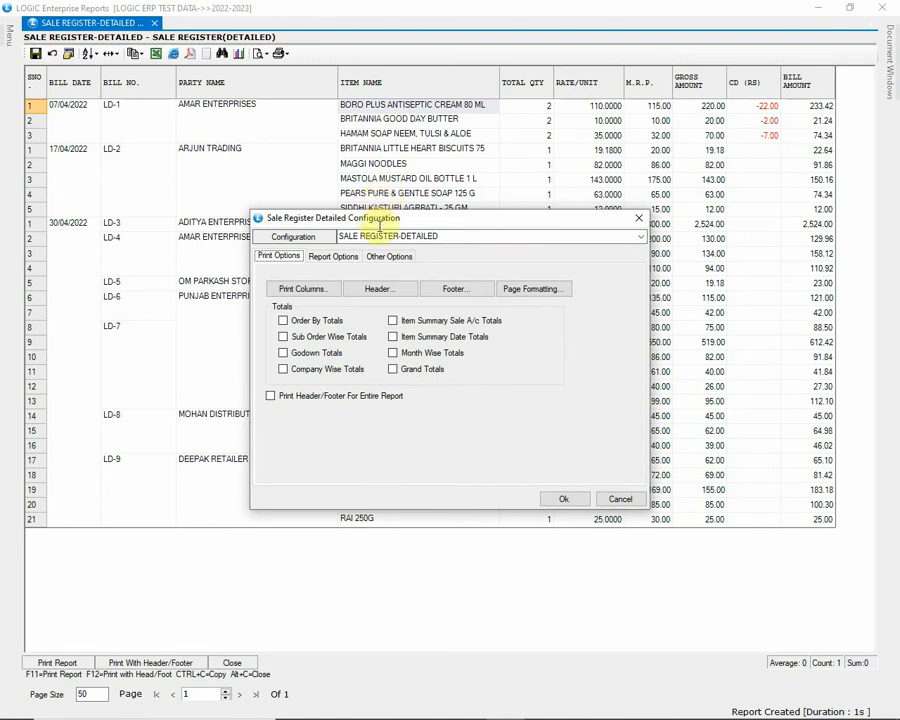
left_click(392, 368)
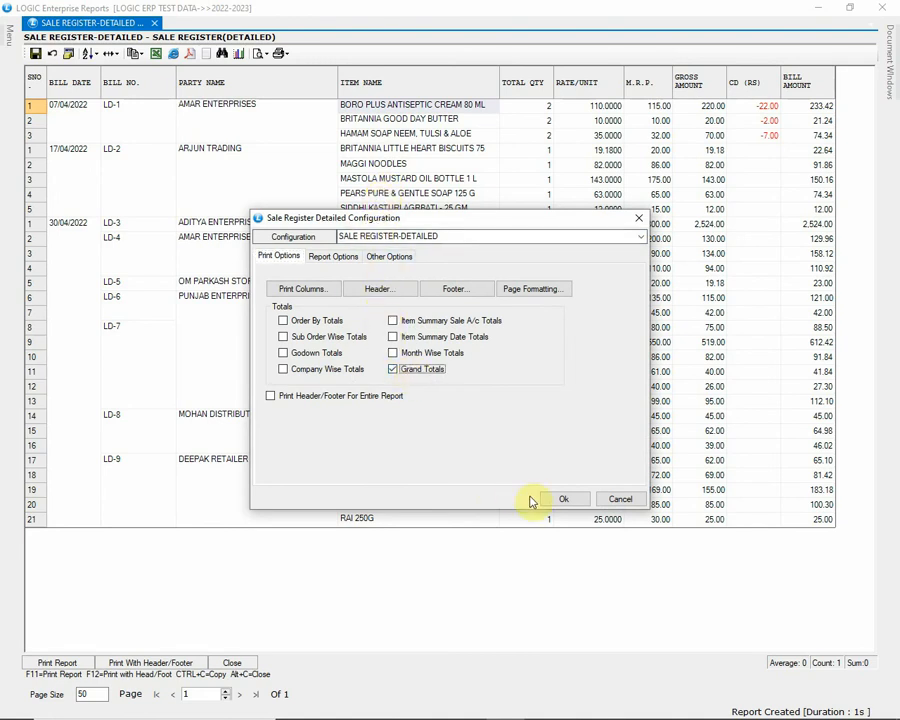
left_click(564, 500)
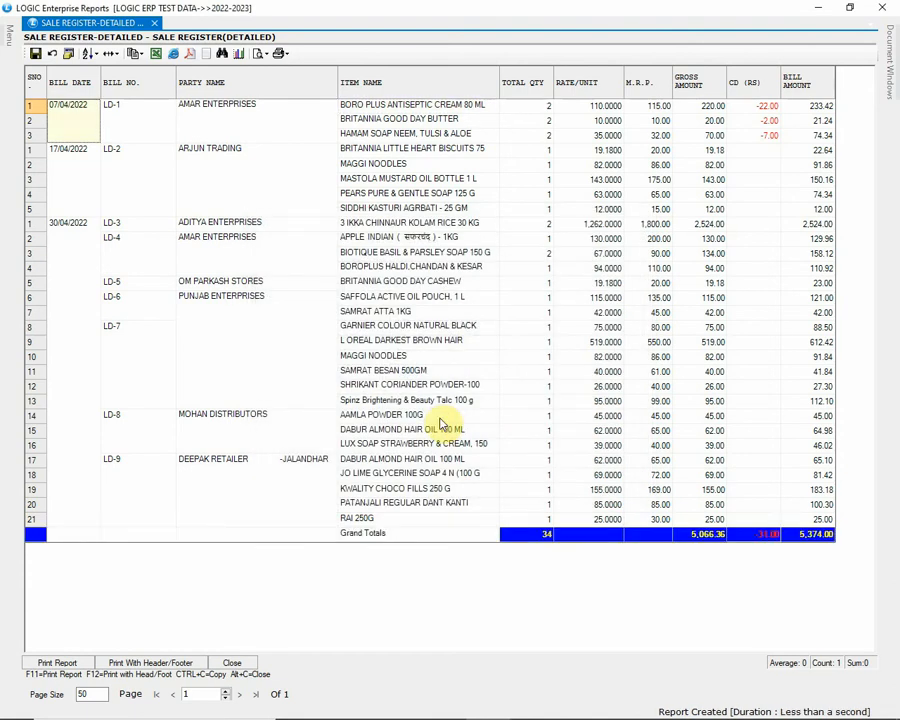
mouse_move(448, 504)
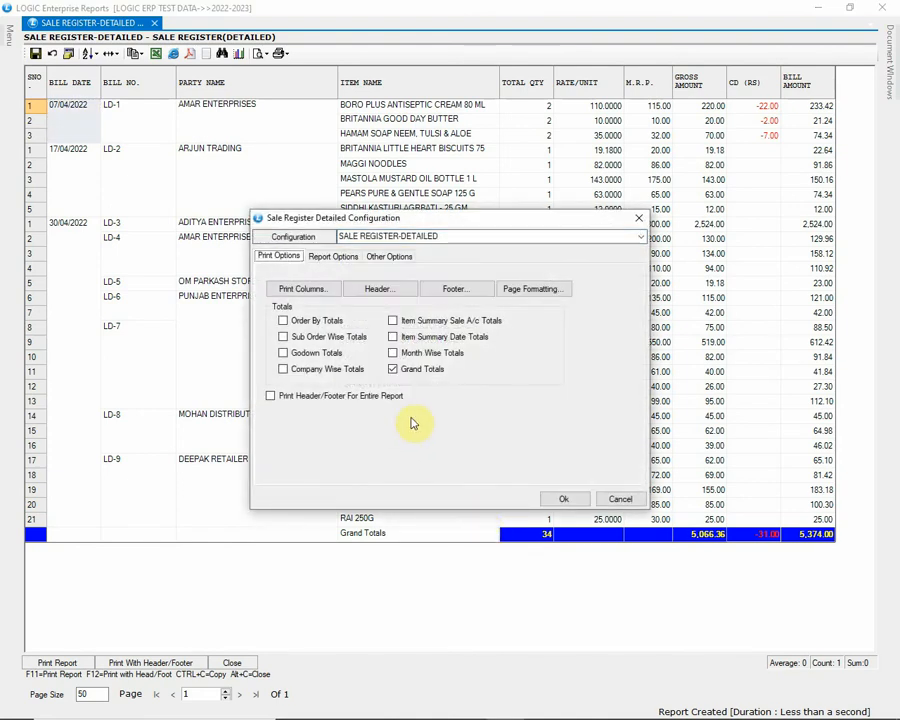
Enable Sub Order Wise Totals in Print Options and save the configuration
left_click(332, 256)
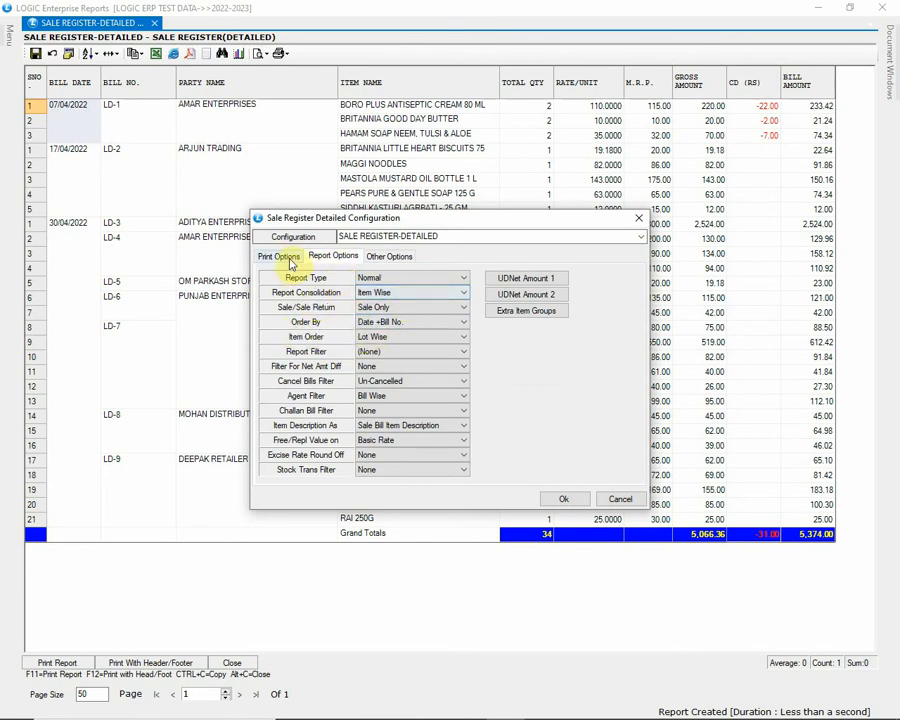
left_click(280, 256)
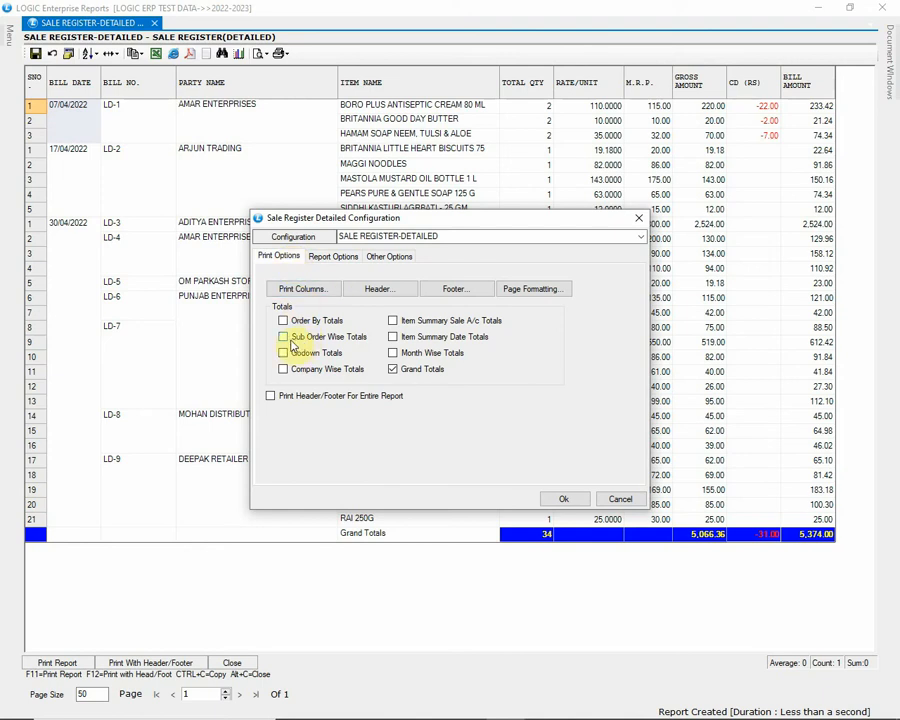
left_click(284, 336)
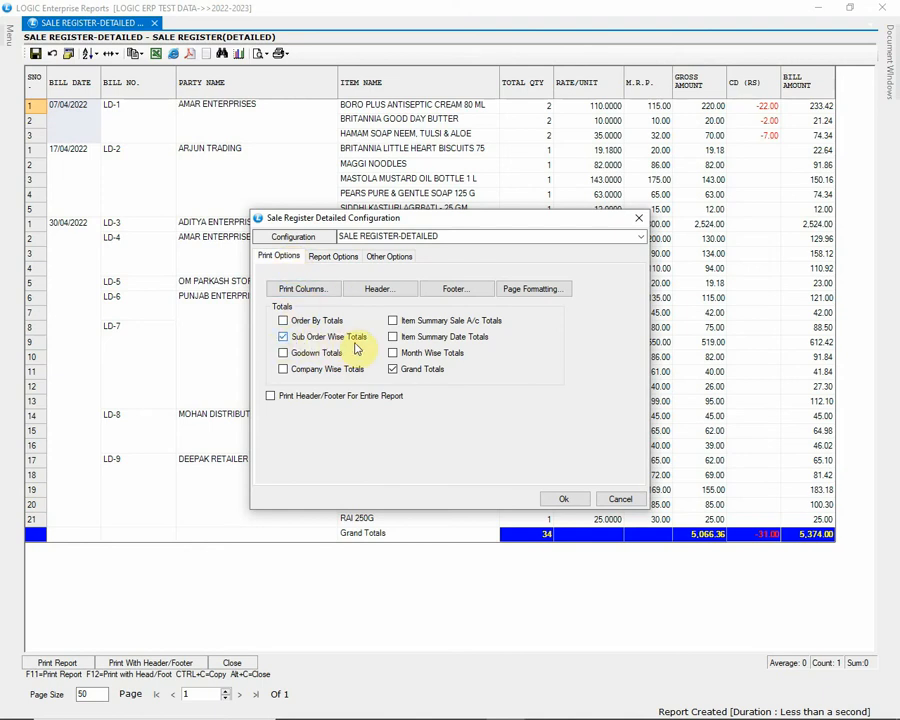
left_click(564, 498)
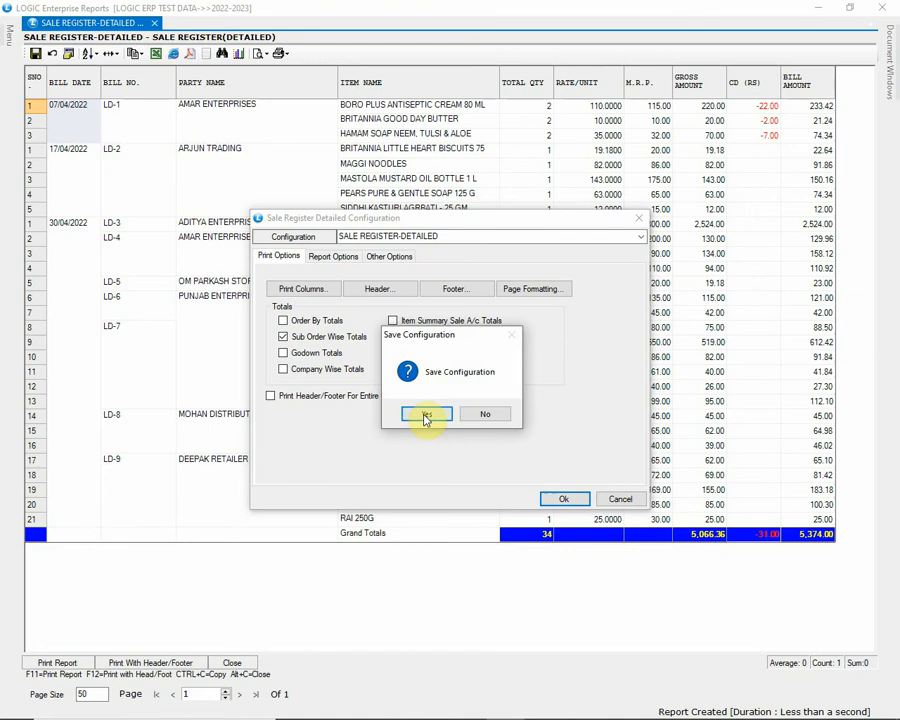
left_click(424, 414)
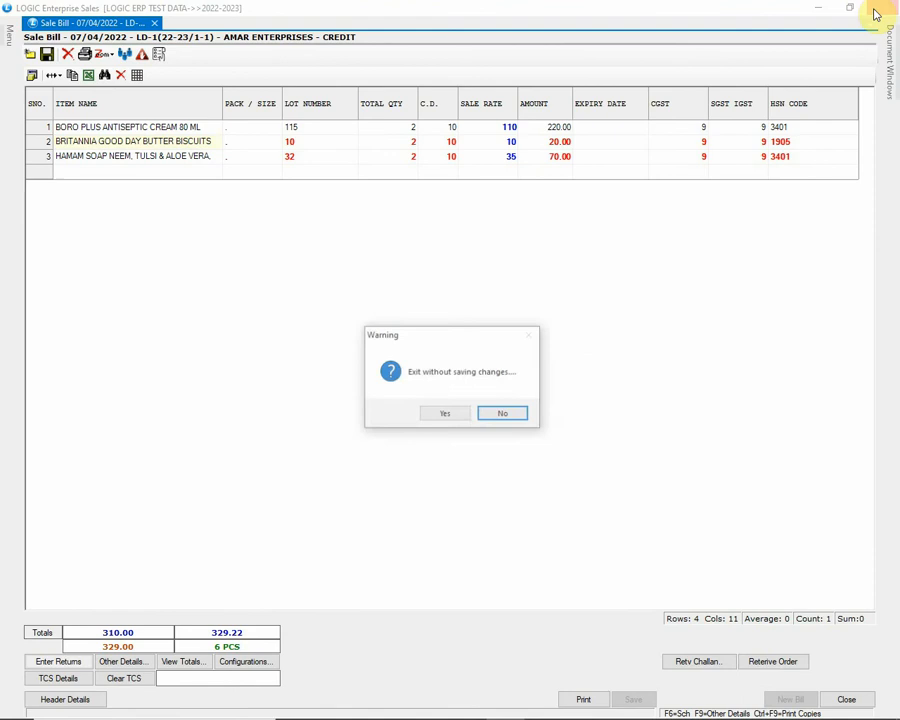
Leave the sale bill unsaved and reorder the report as Item Wise Consolidated
left_click(444, 412)
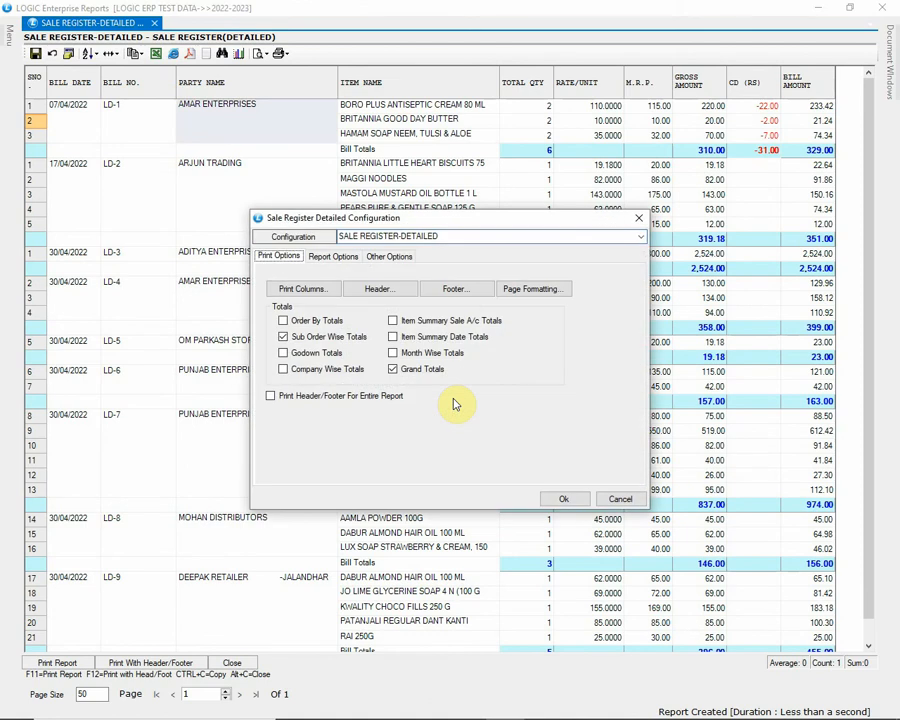
left_click(332, 256)
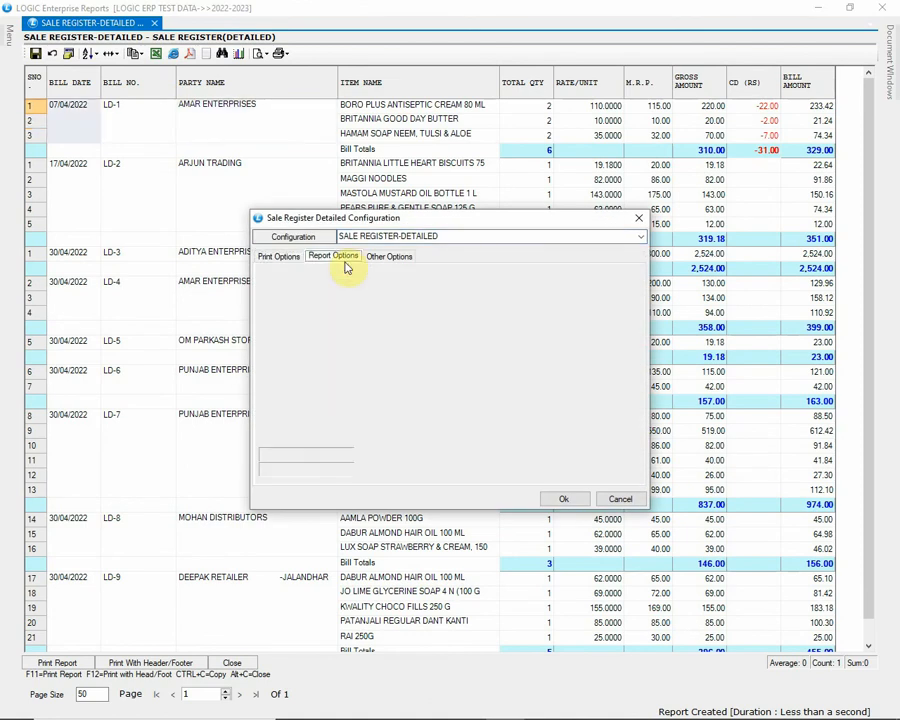
left_click(332, 256)
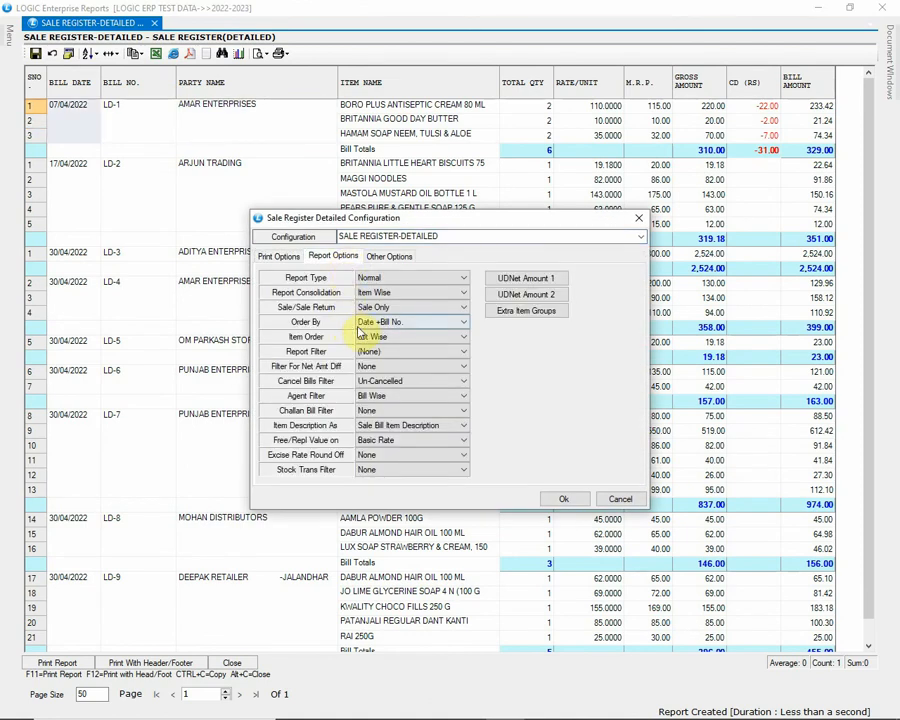
left_click(460, 320)
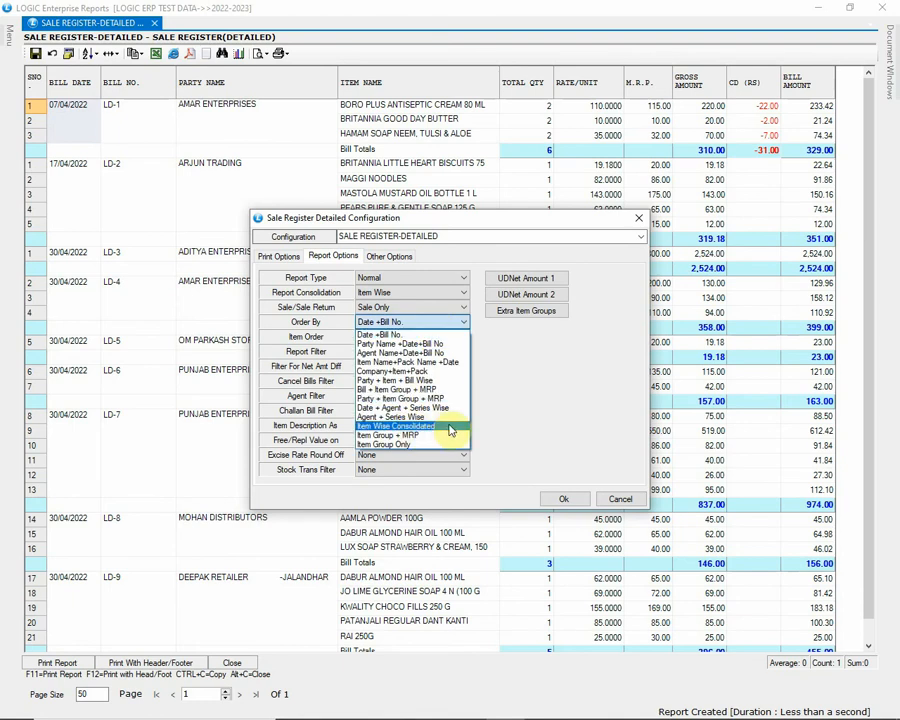
left_click(396, 424)
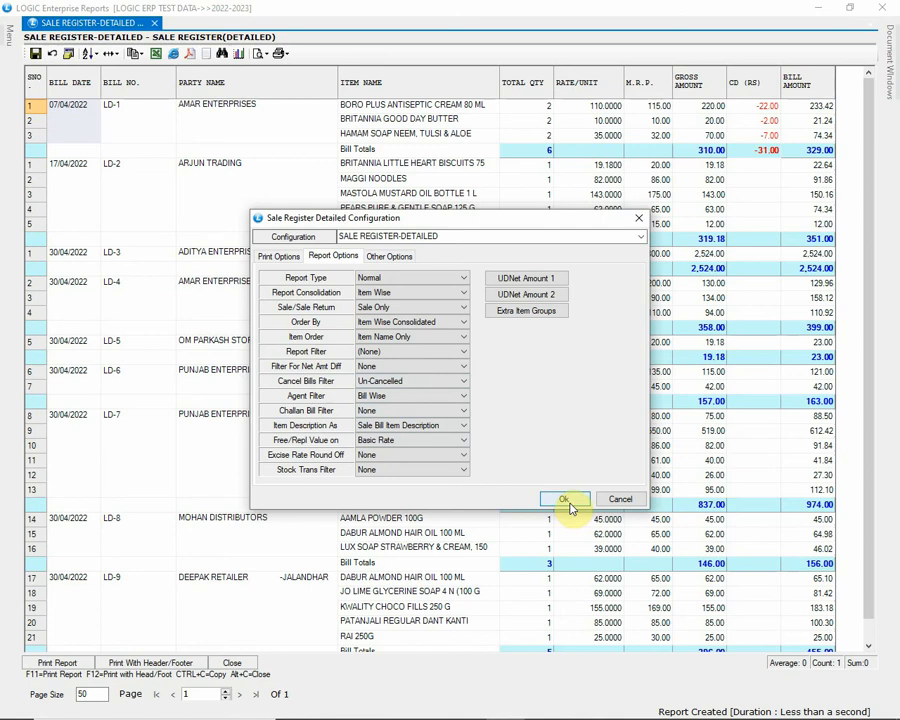
left_click(564, 500)
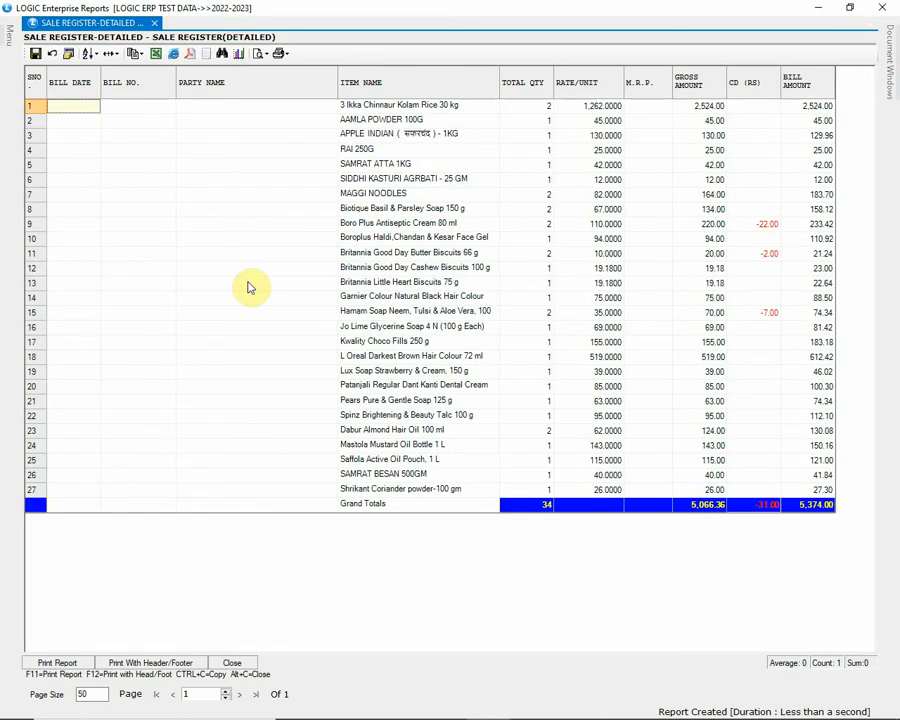
mouse_move(376, 296)
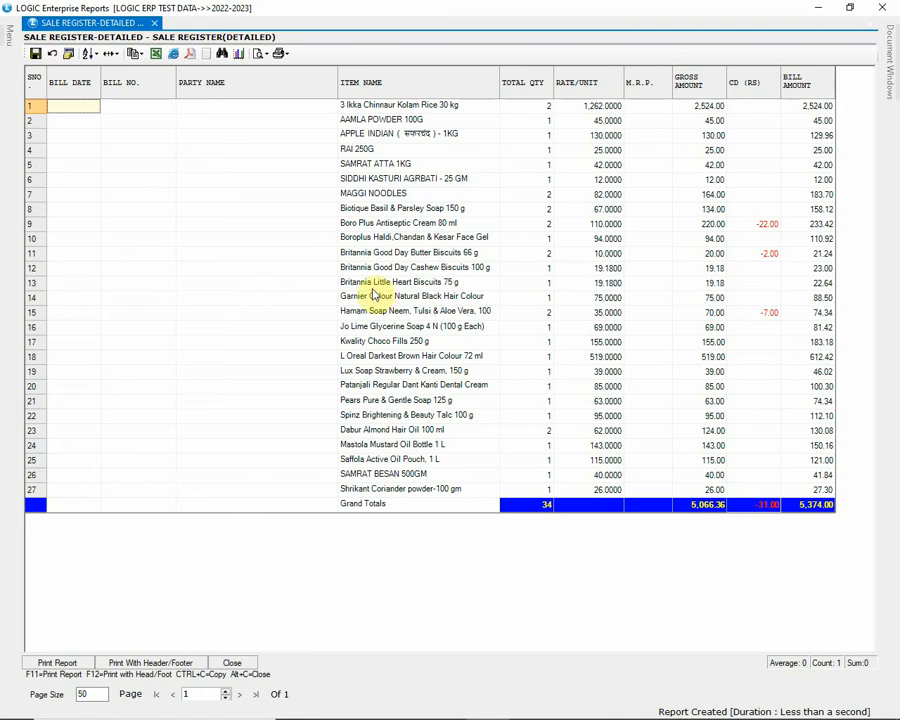
Return to Report Options and change the item ordering back toward bill-wise detail
left_click(400, 104)
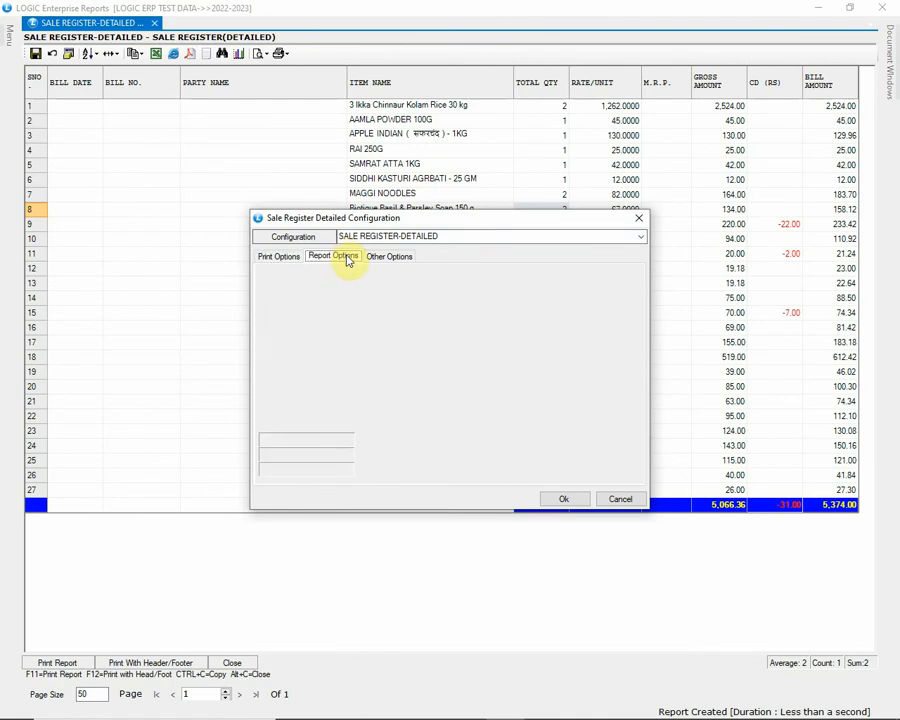
left_click(332, 256)
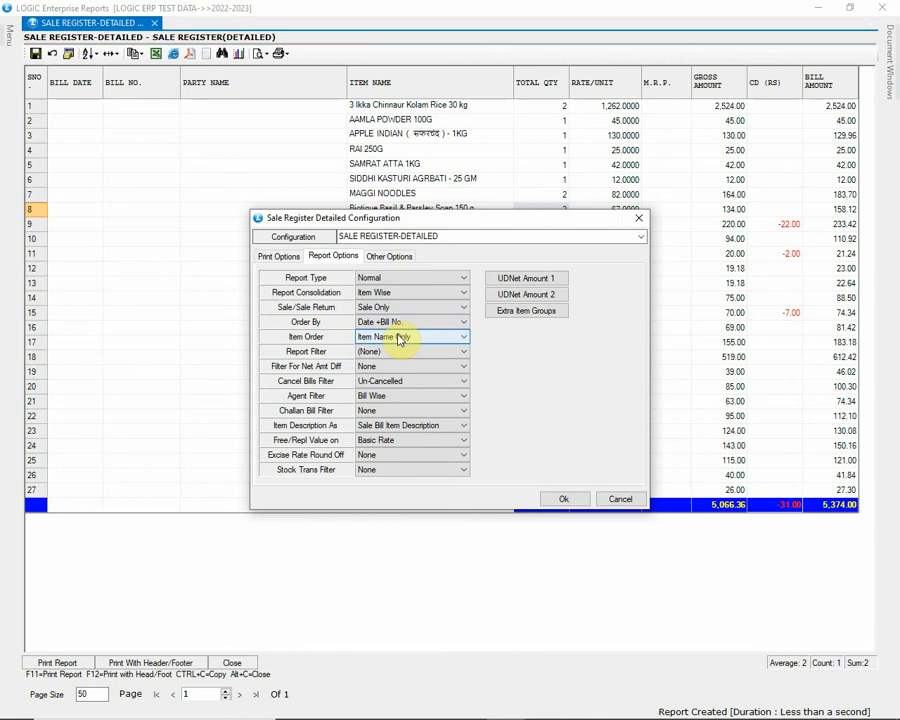
left_click(410, 336)
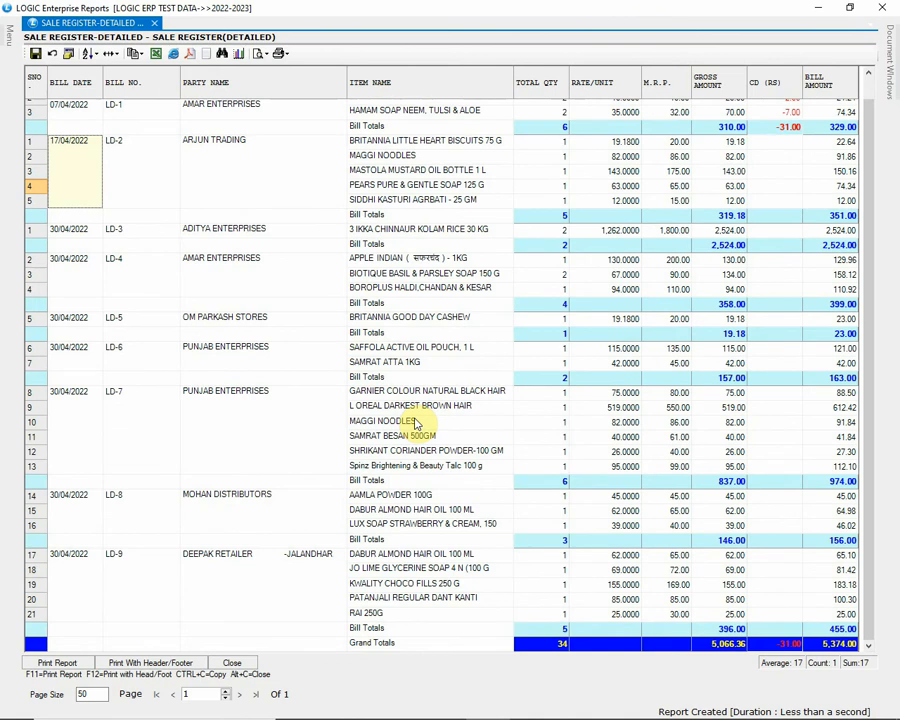
scroll("up", 3)
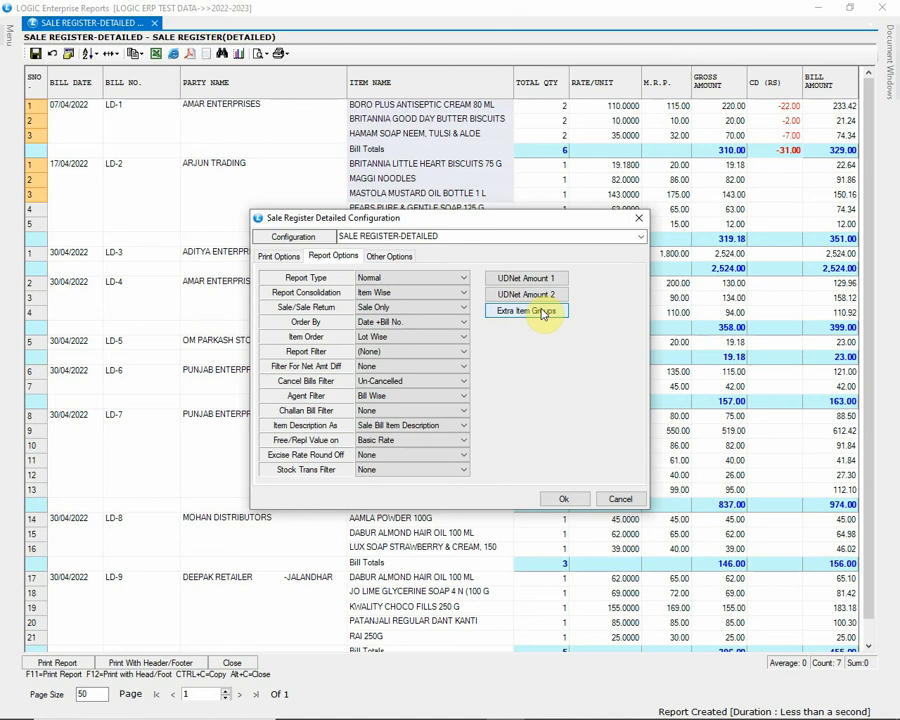
Choose the first GST TAX sub-group as the extra item group and confirm it
left_click(524, 312)
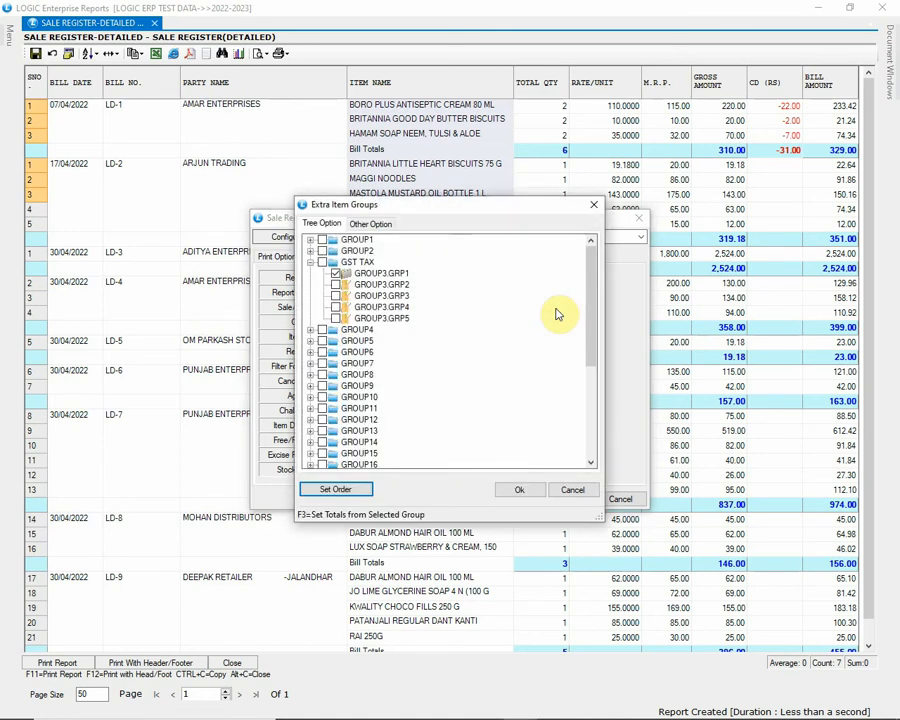
left_click(380, 284)
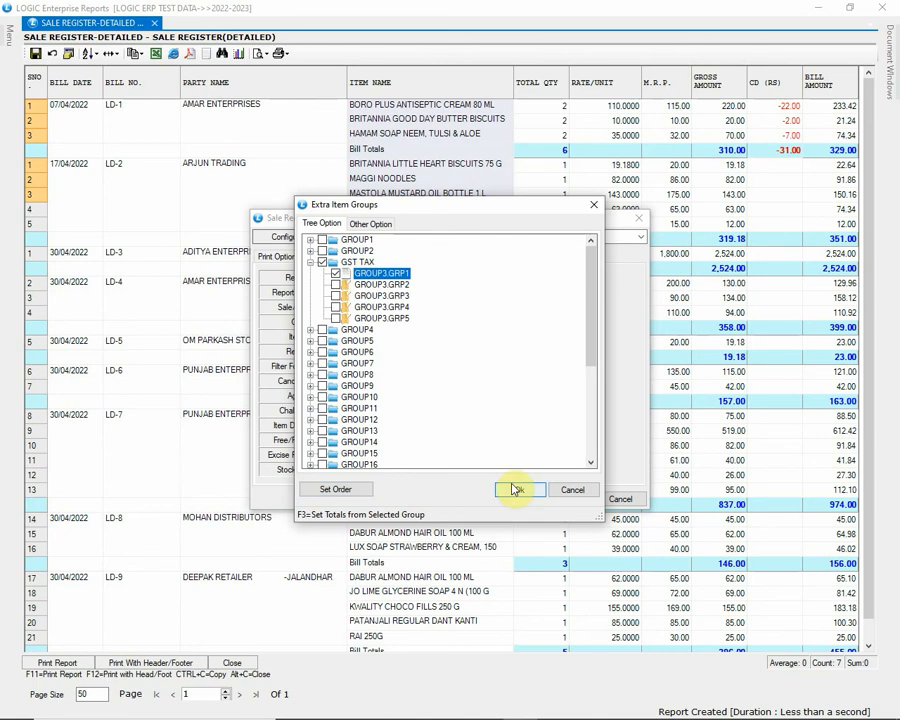
left_click(516, 488)
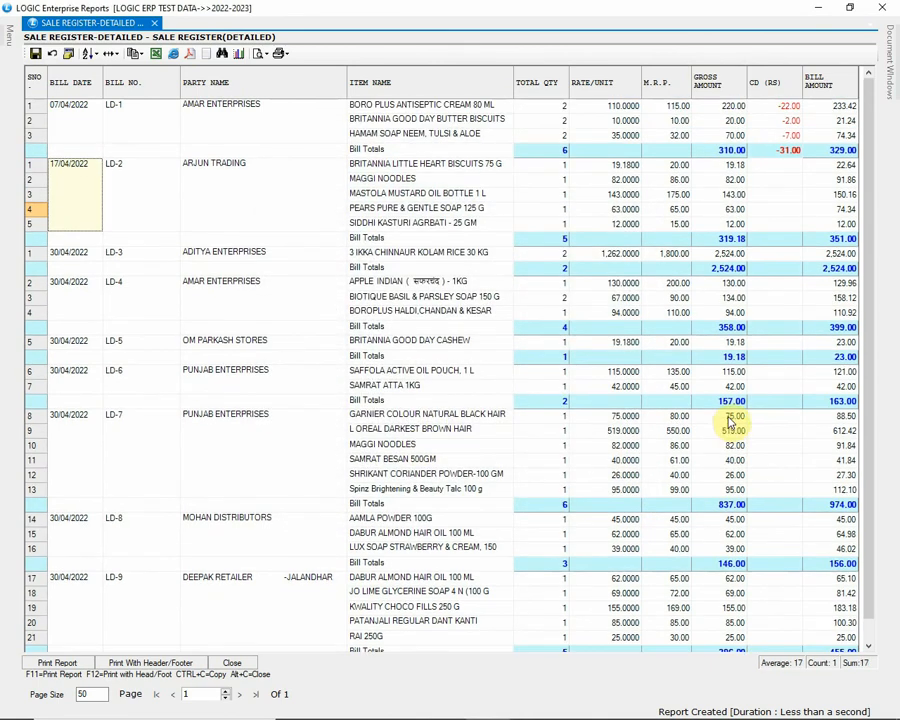
left_click(76, 54)
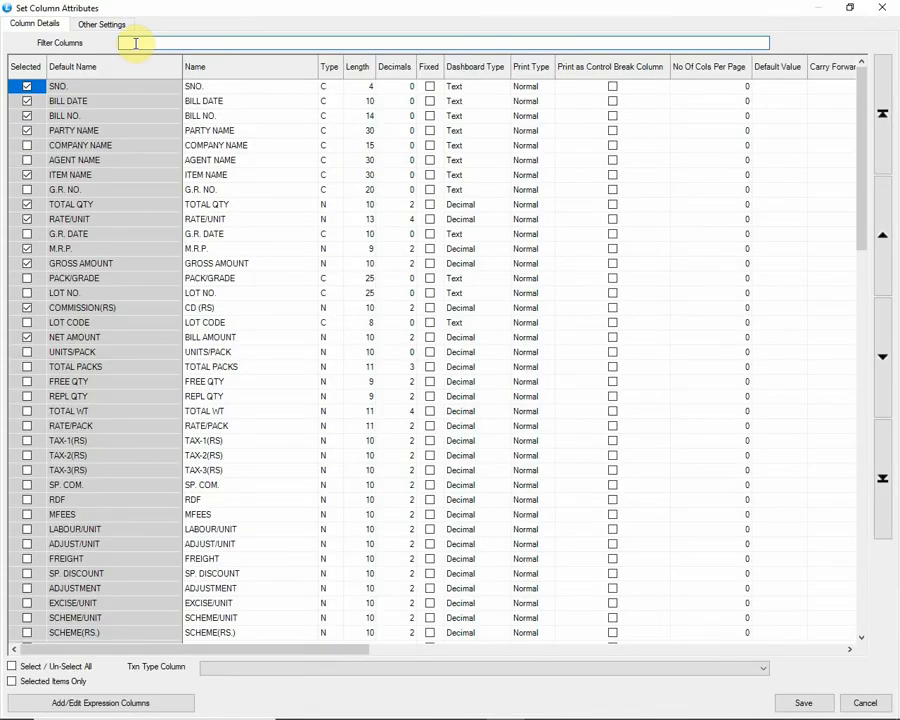
Add the EXTRA ITEM GROUPS column to the report's required columns and save
type("EXTRA")
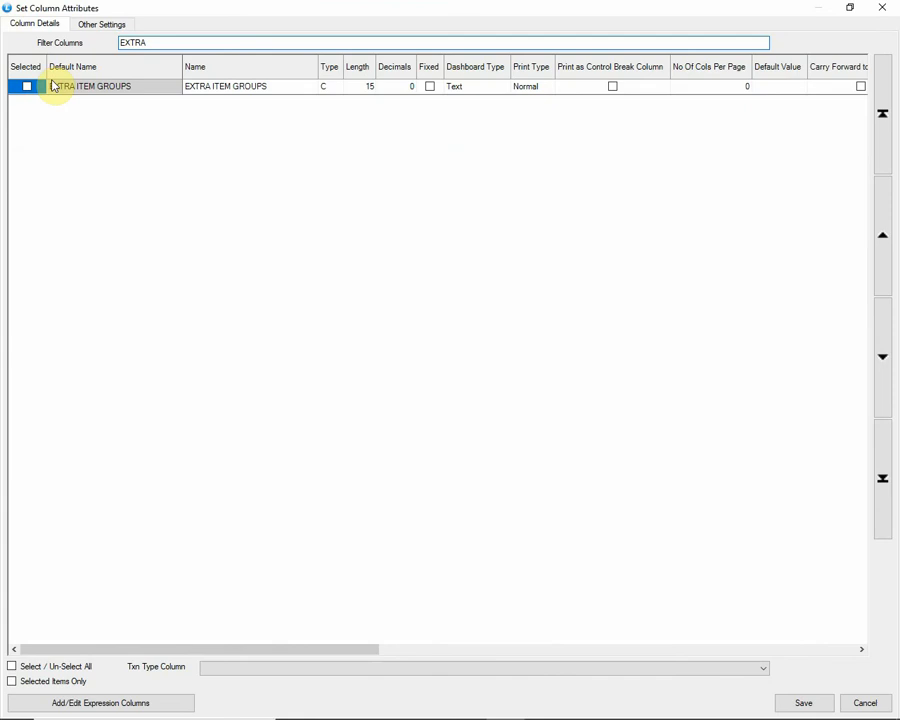
left_click(26, 86)
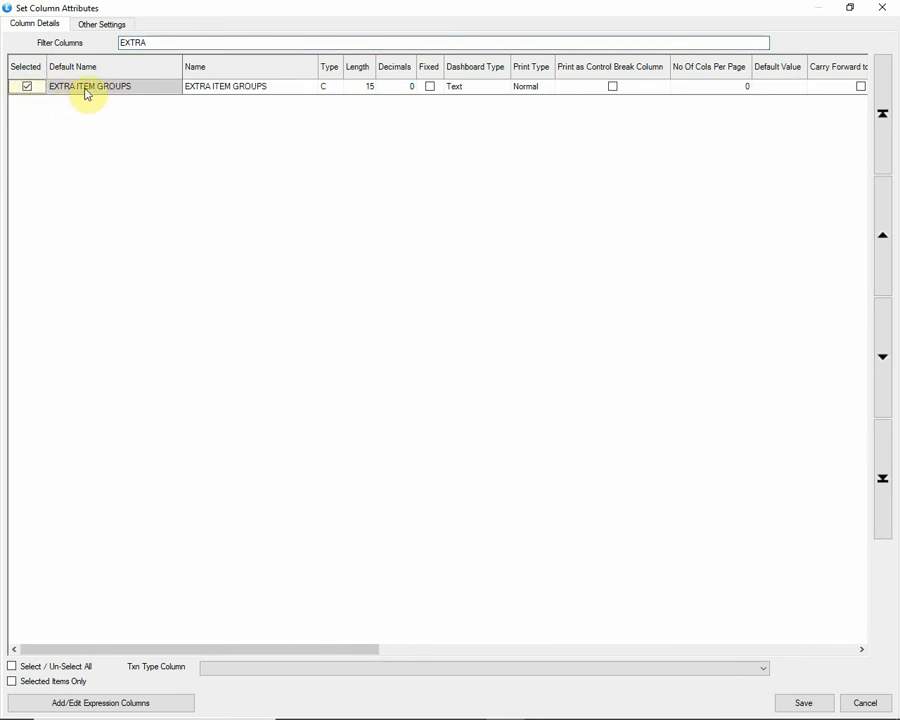
left_click(804, 702)
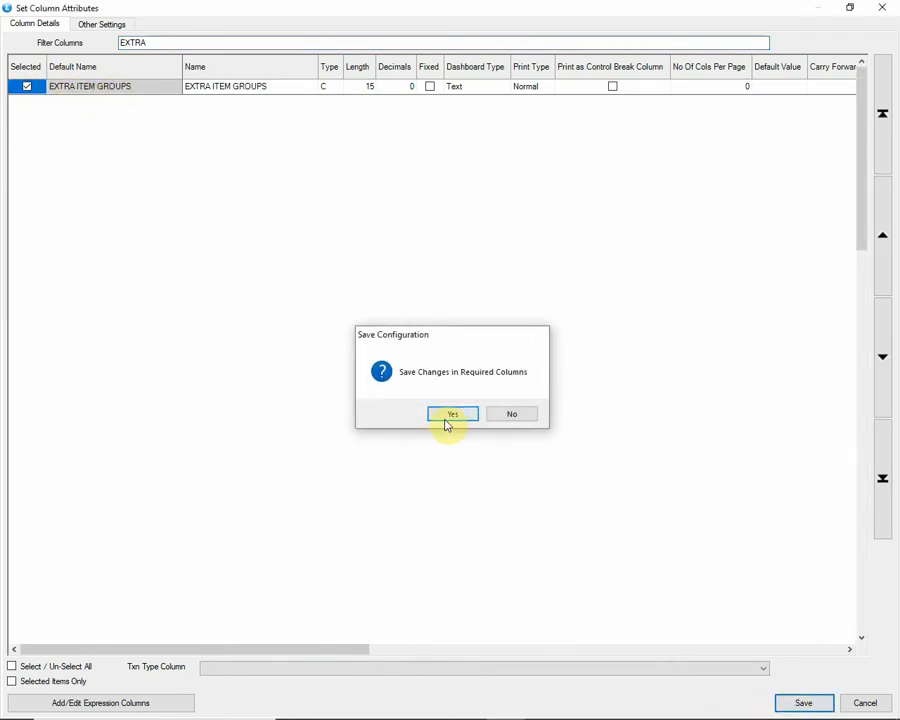
left_click(452, 414)
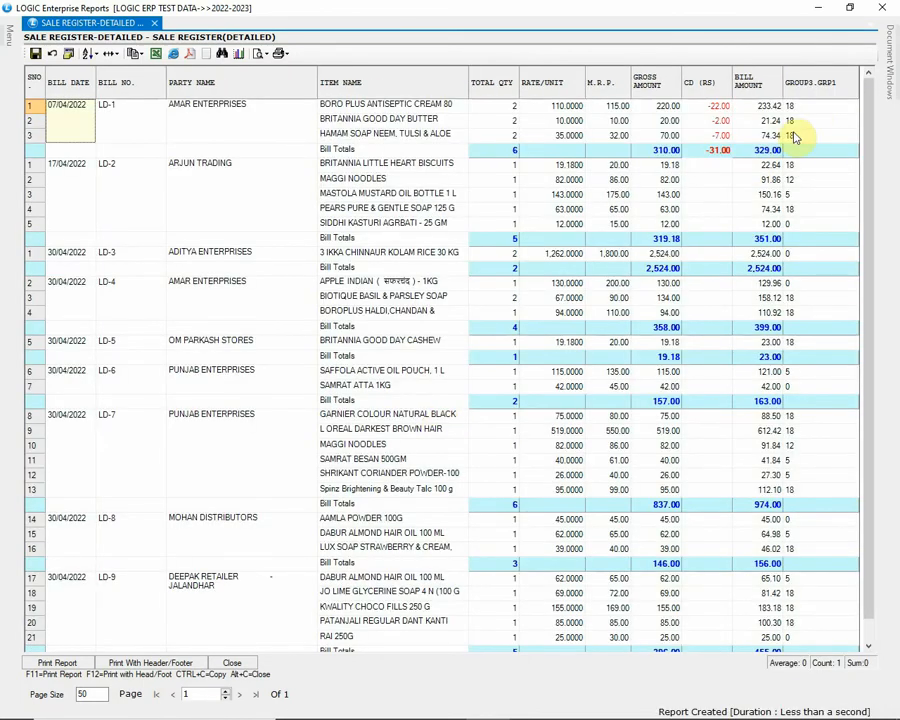
Inspect the new extra item group column values in the detailed register
left_click(818, 180)
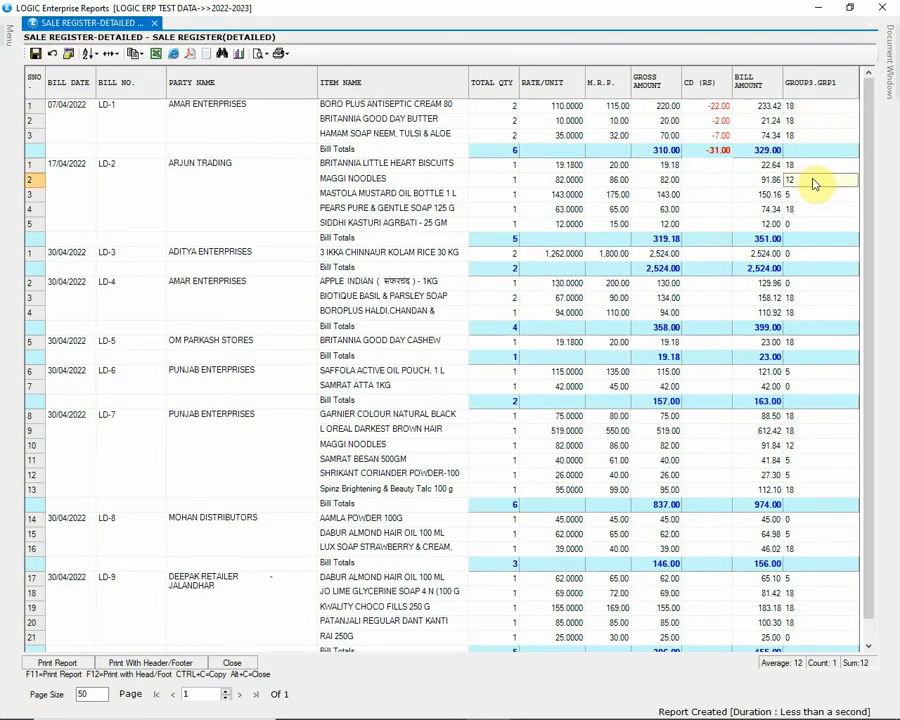
scroll("down", 3)
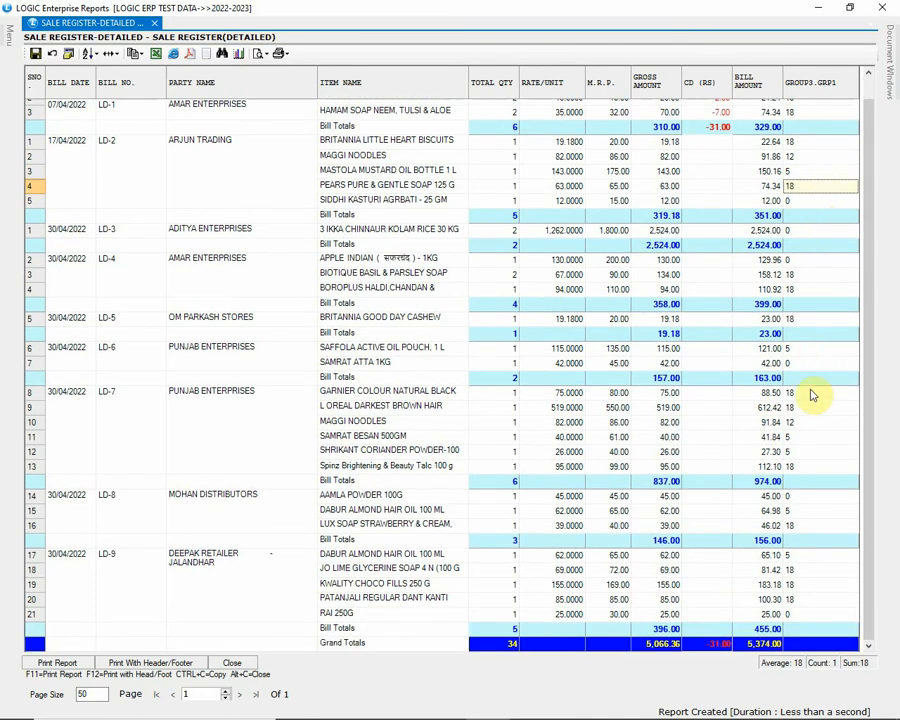
mouse_move(804, 632)
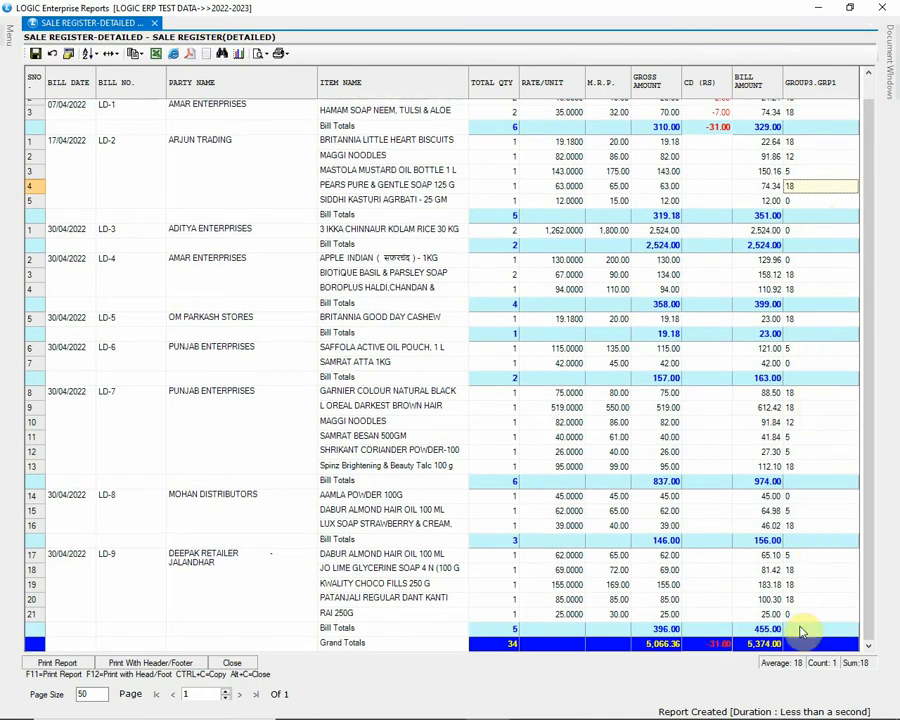
scroll("up", 3)
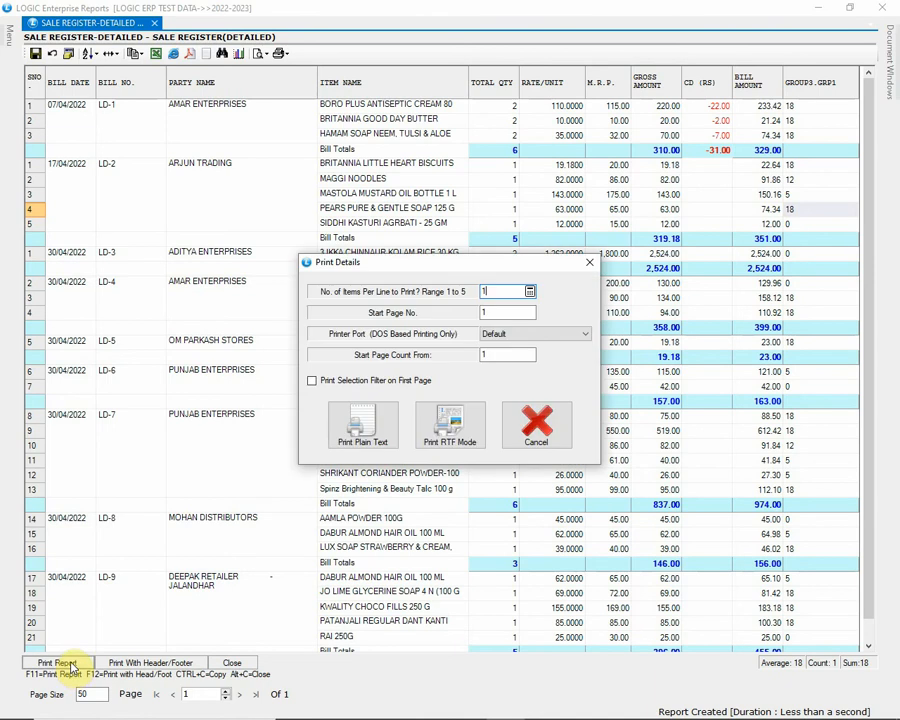
mouse_move(444, 452)
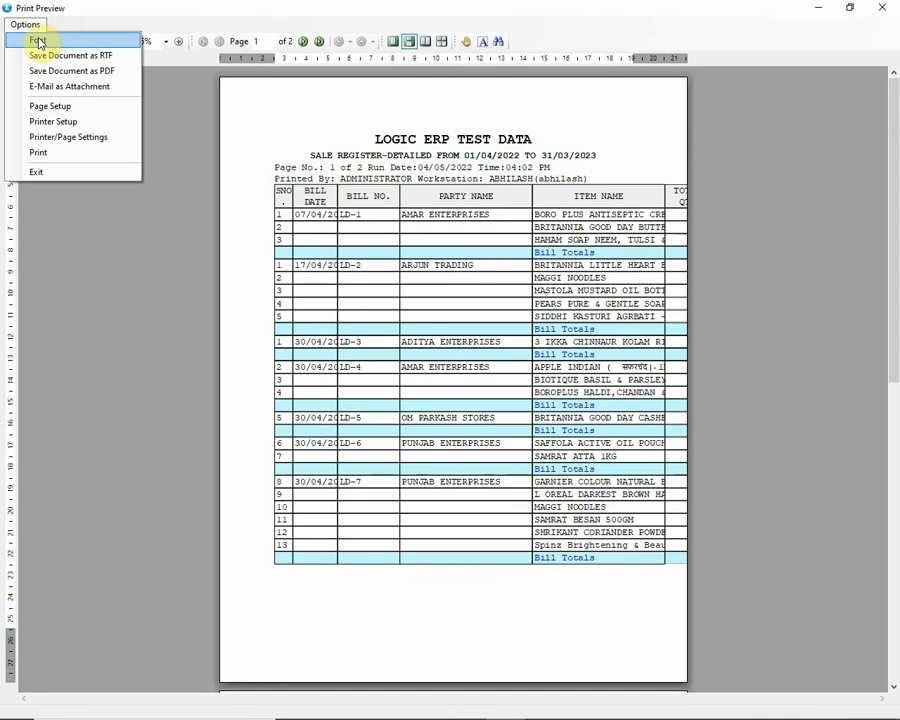
Set the print page to Landscape orientation with 0.1-inch margins in Printer/Page Settings
left_click(38, 40)
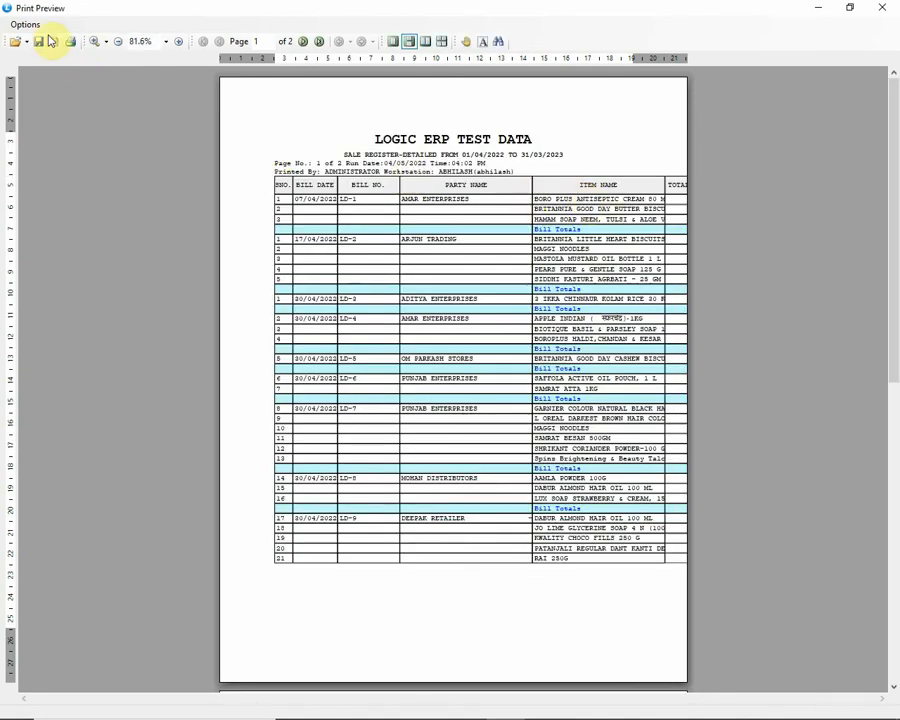
left_click(24, 24)
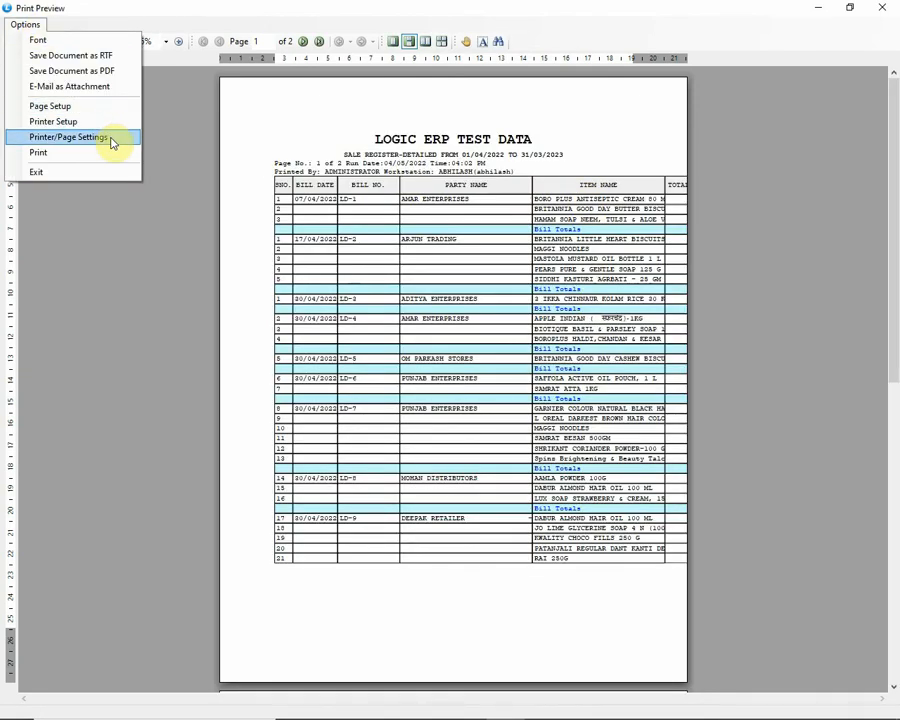
left_click(68, 136)
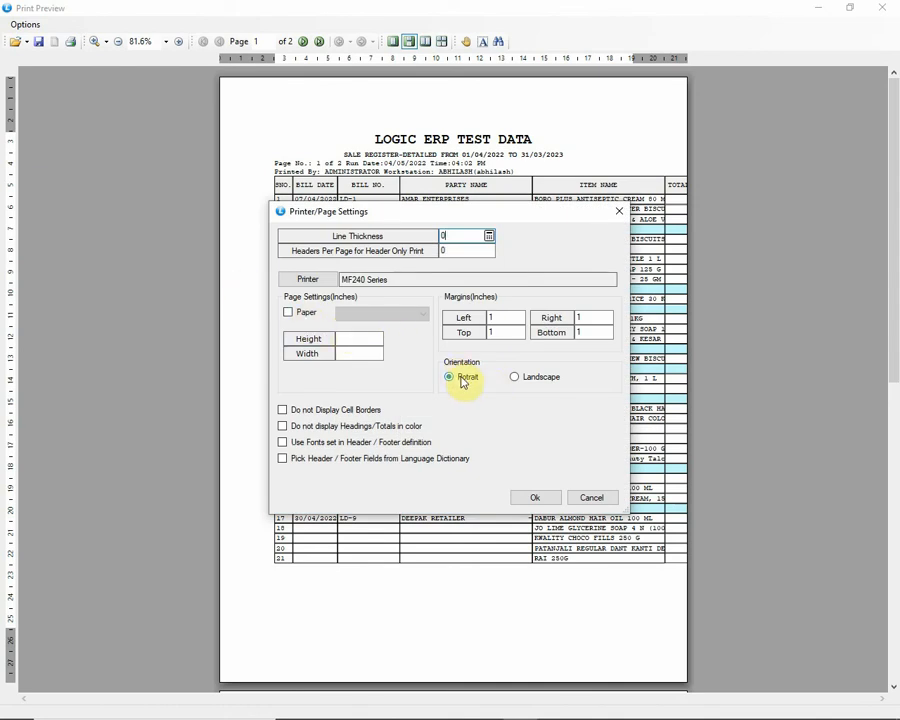
left_click(516, 376)
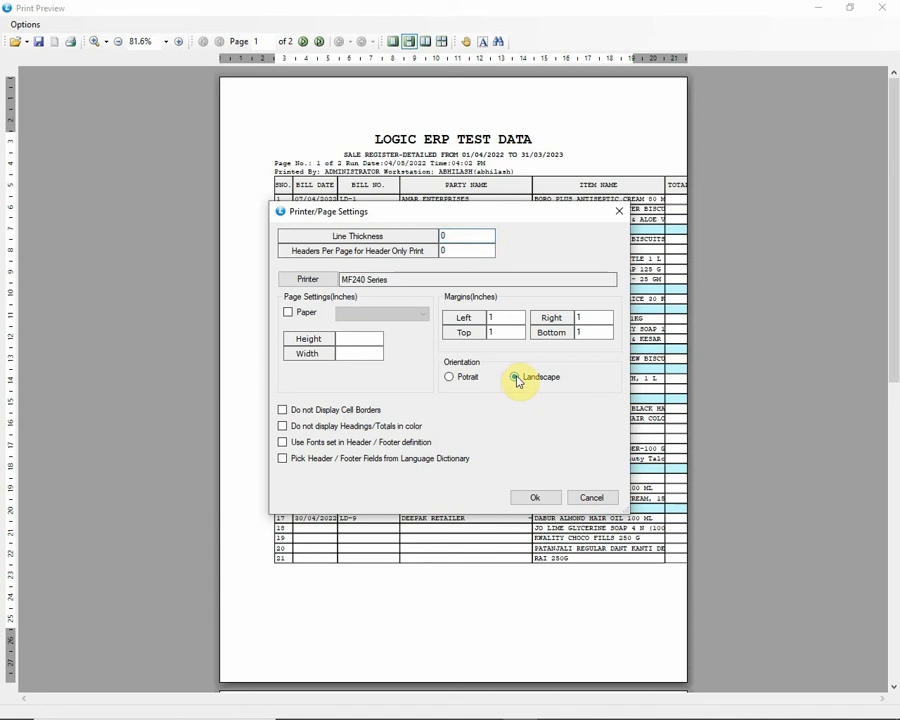
left_click(514, 376)
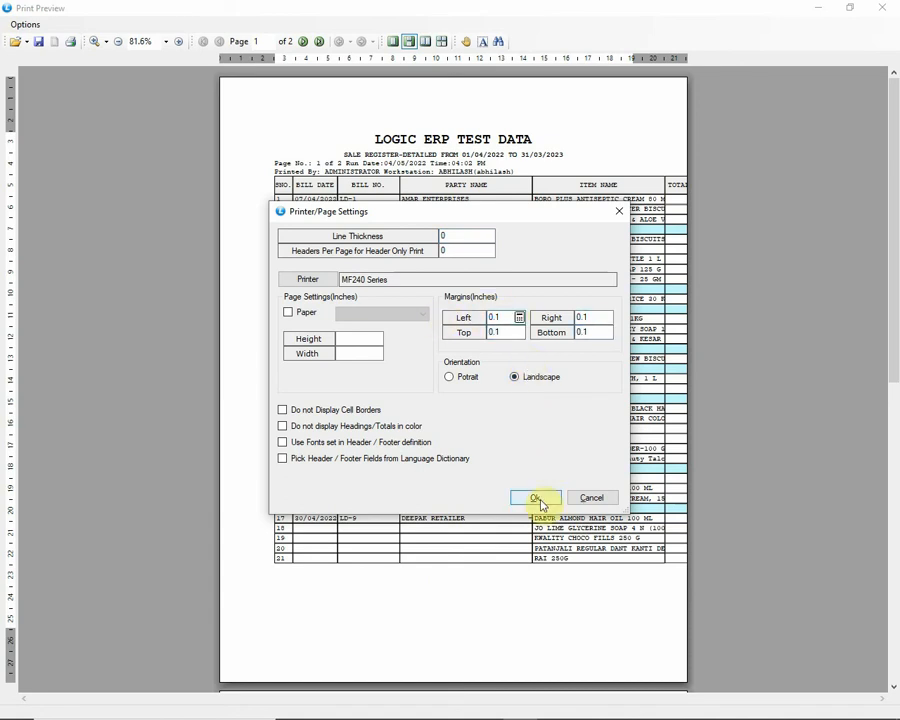
left_click(534, 498)
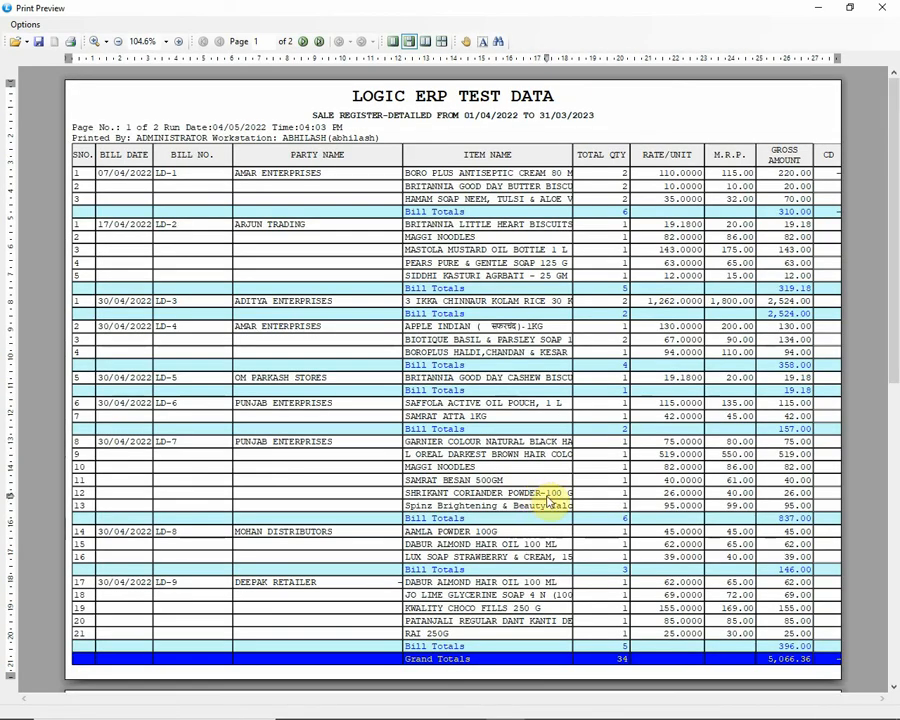
Close the print preview and return to the report's column settings
left_click(880, 8)
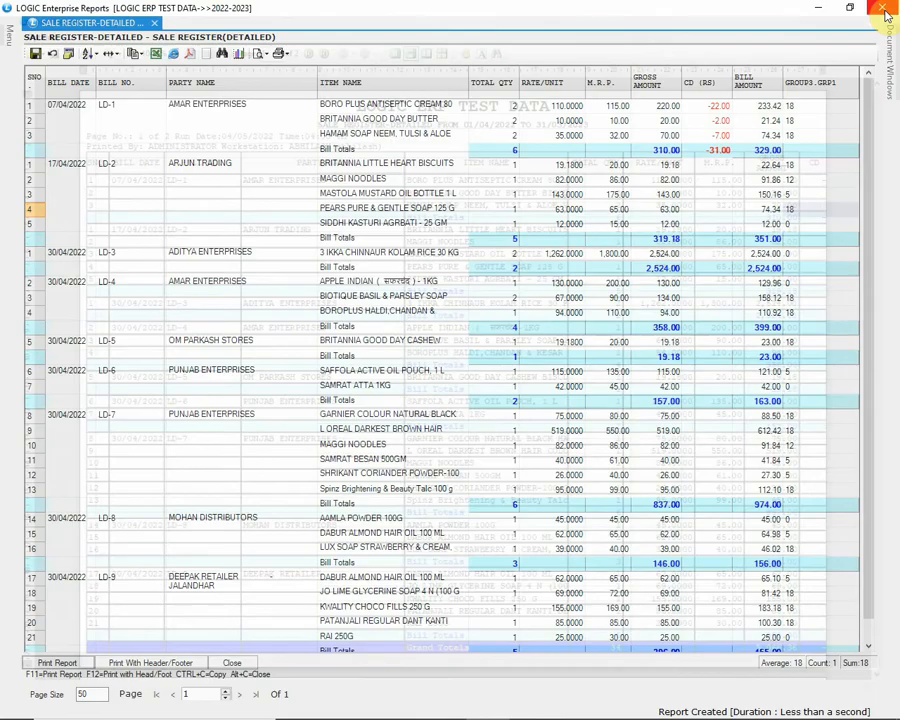
left_click(884, 8)
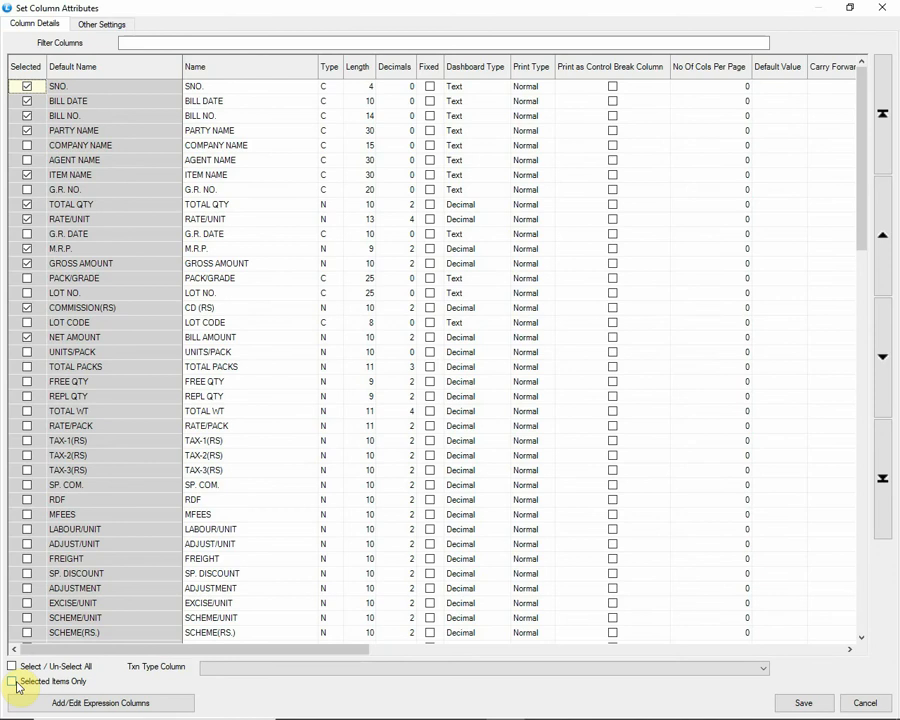
Review the chosen columns and save the column attribute changes to the configuration
left_click(12, 680)
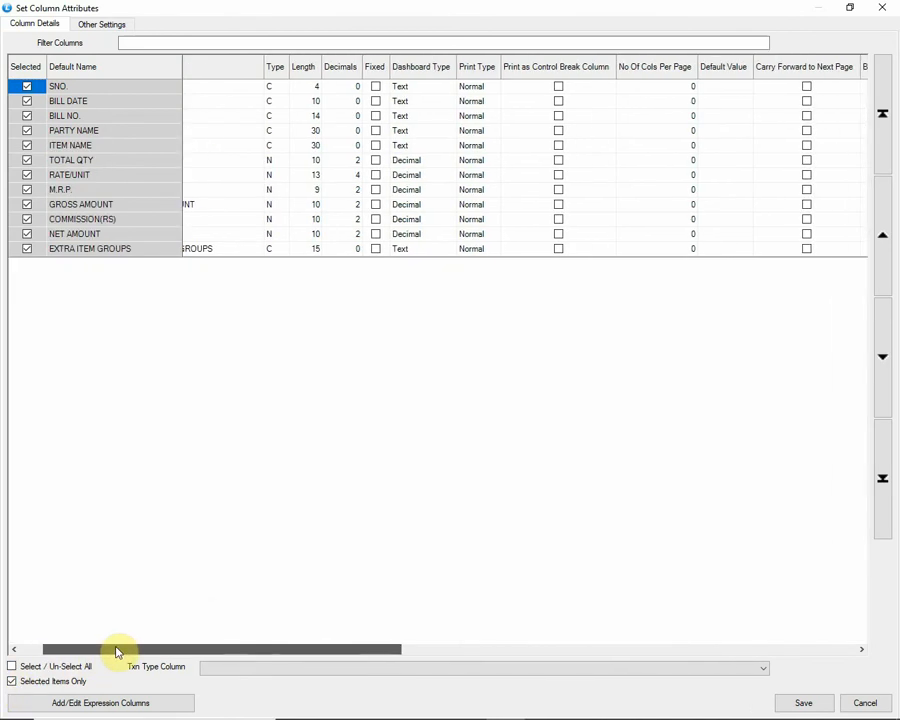
scroll("right", 3)
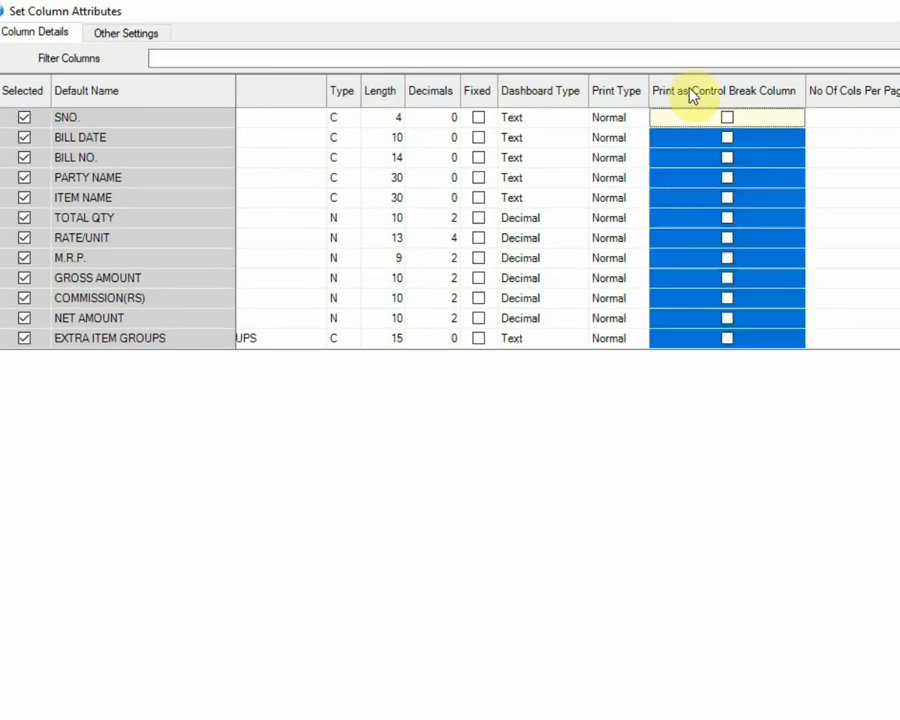
mouse_move(780, 108)
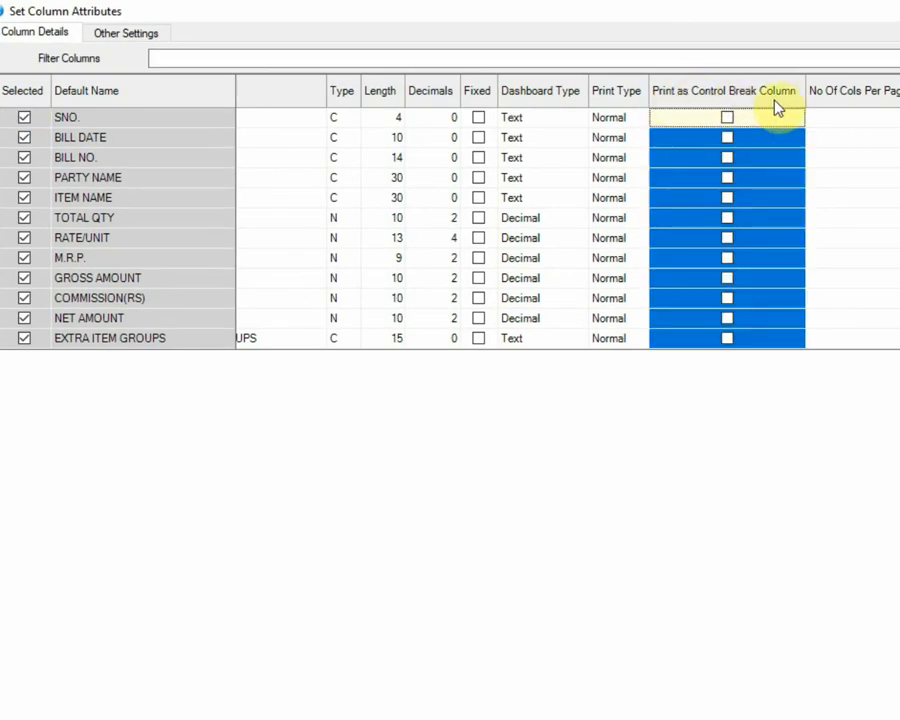
mouse_move(704, 418)
type("7")
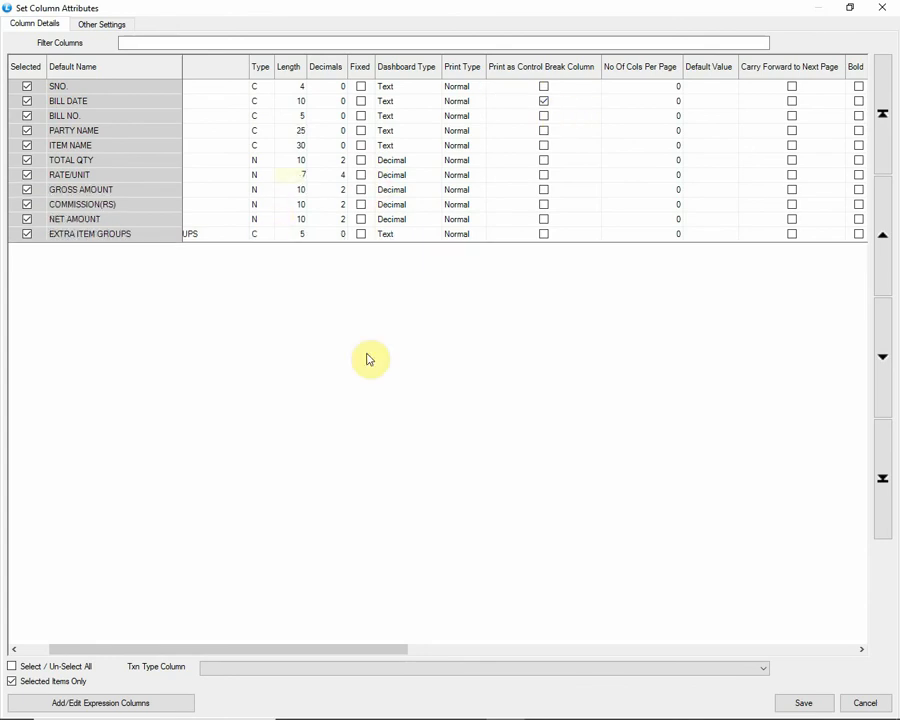
left_click(804, 702)
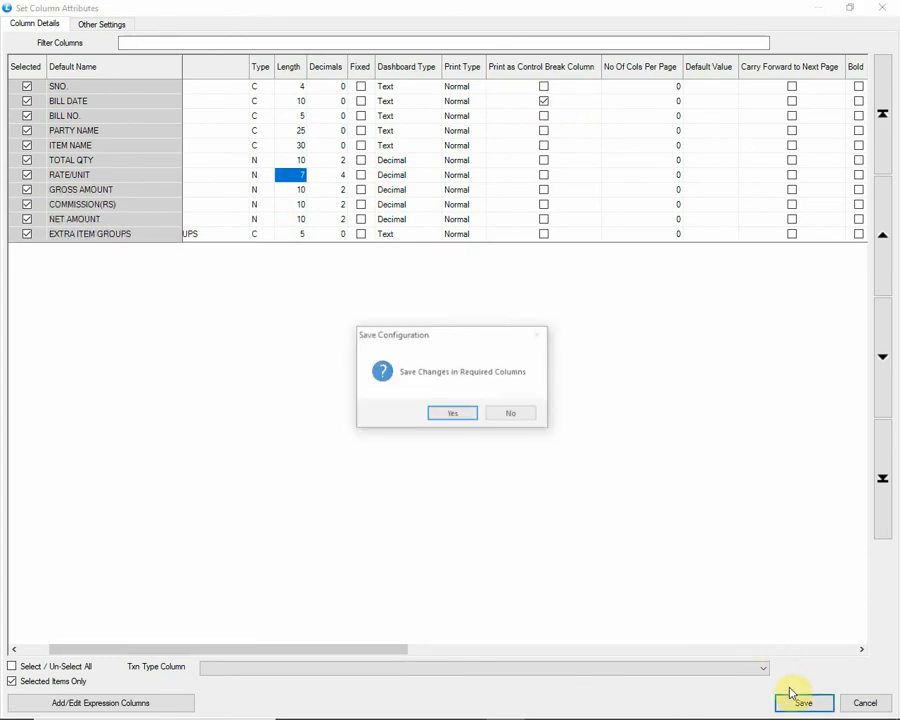
left_click(452, 412)
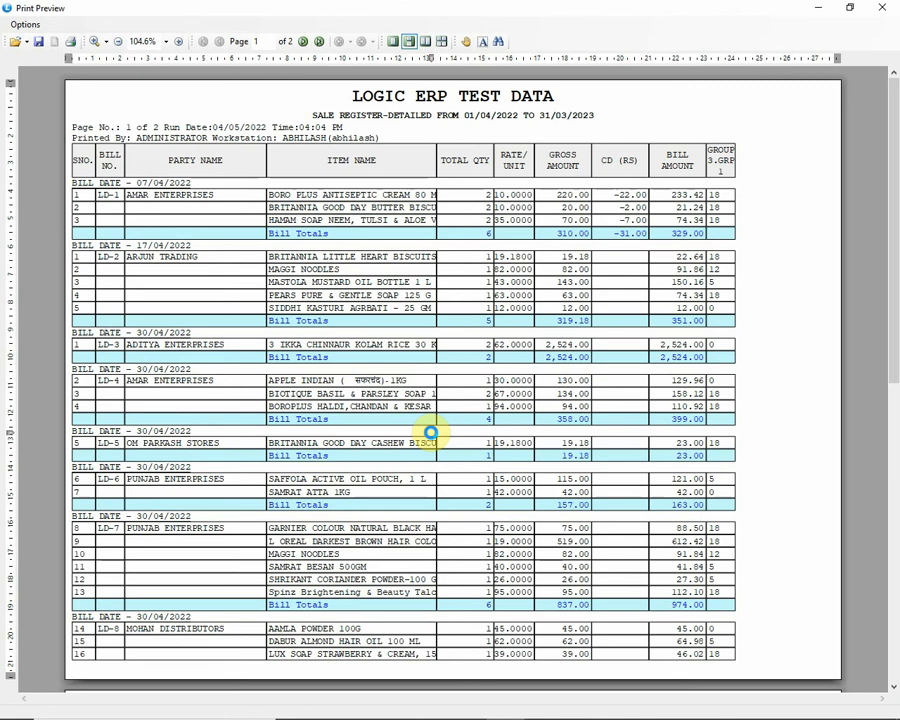
mouse_move(432, 440)
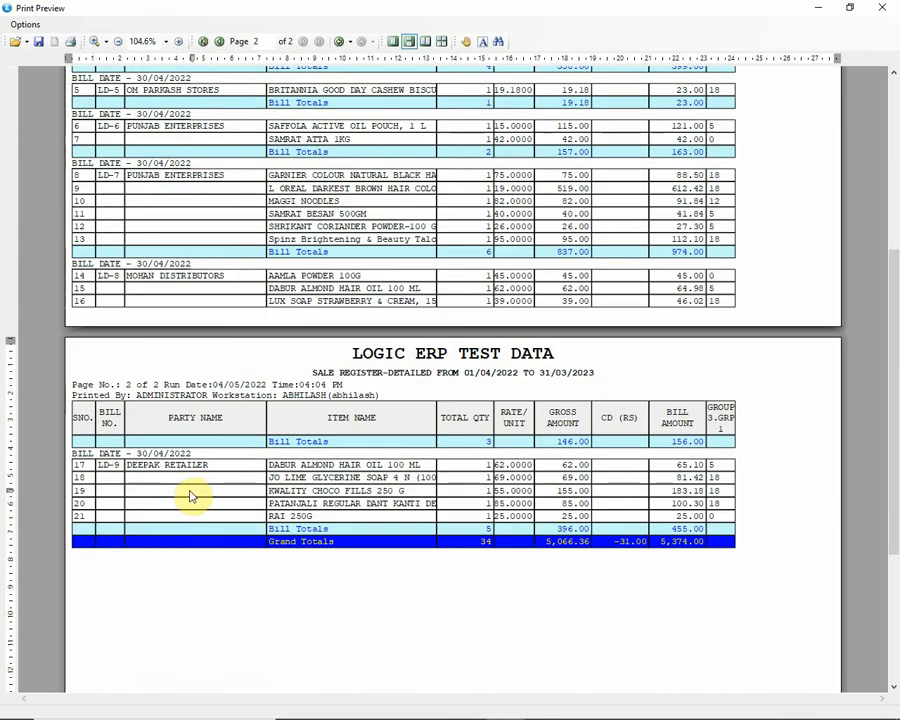
Return to preview page 1 and save the report as a PDF on the Desktop
left_click(204, 40)
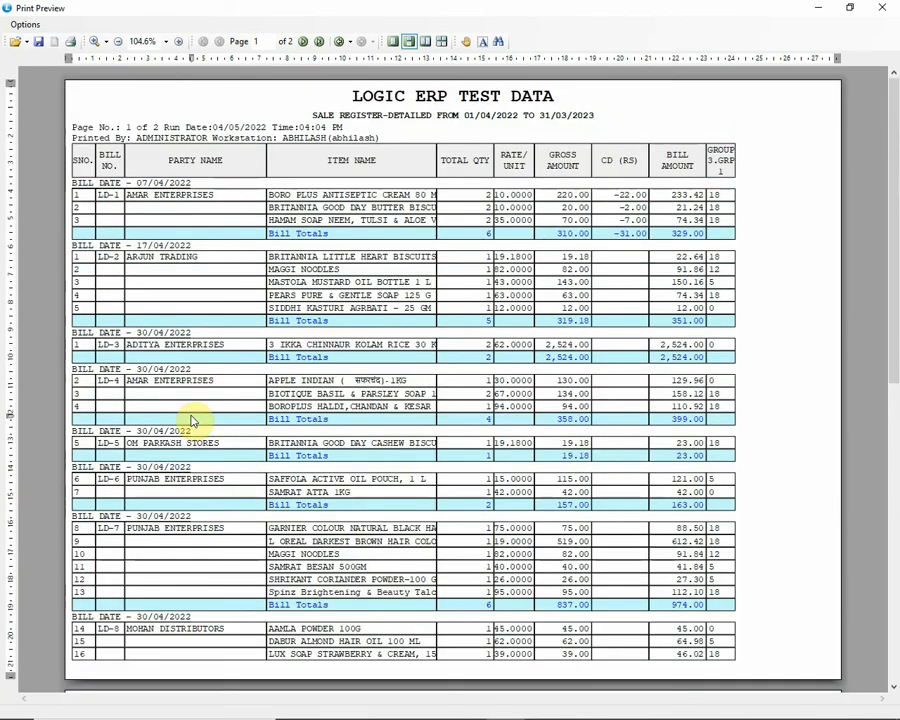
left_click(24, 24)
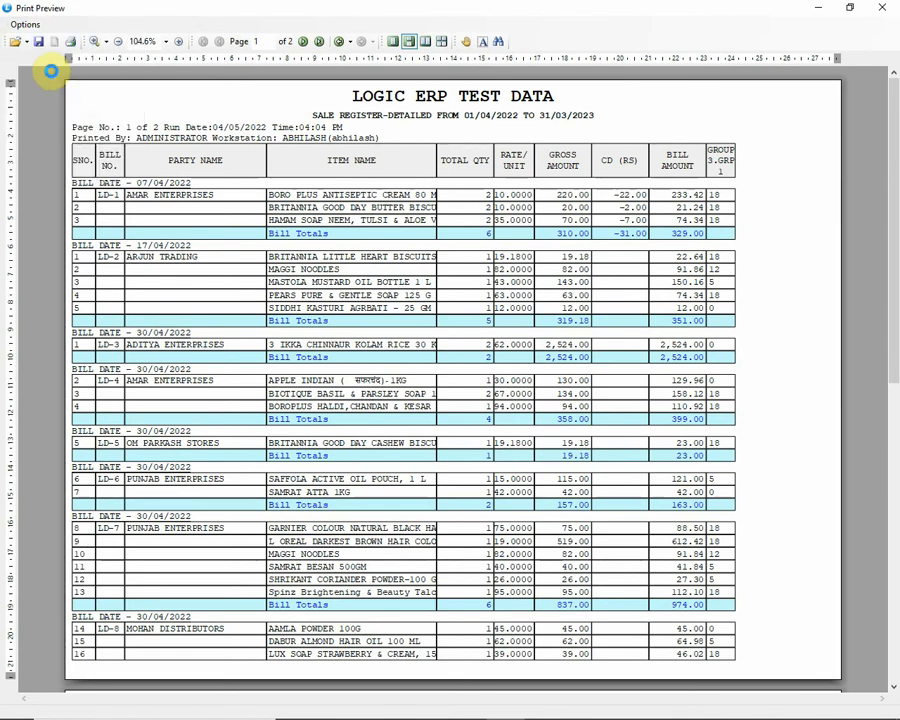
left_click(54, 40)
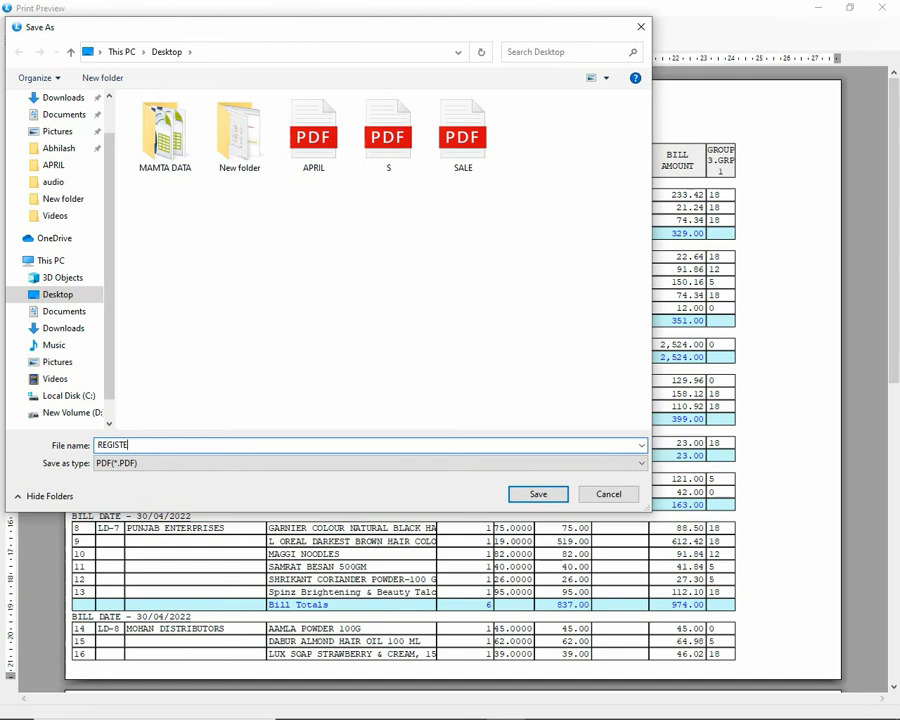
scroll("up", 3)
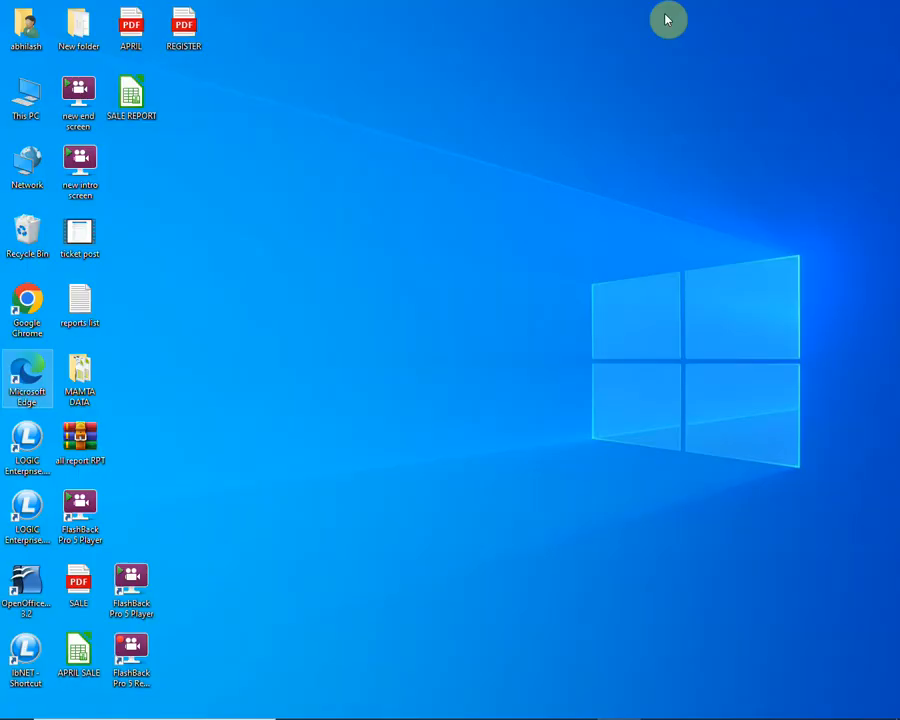
double_click(184, 28)
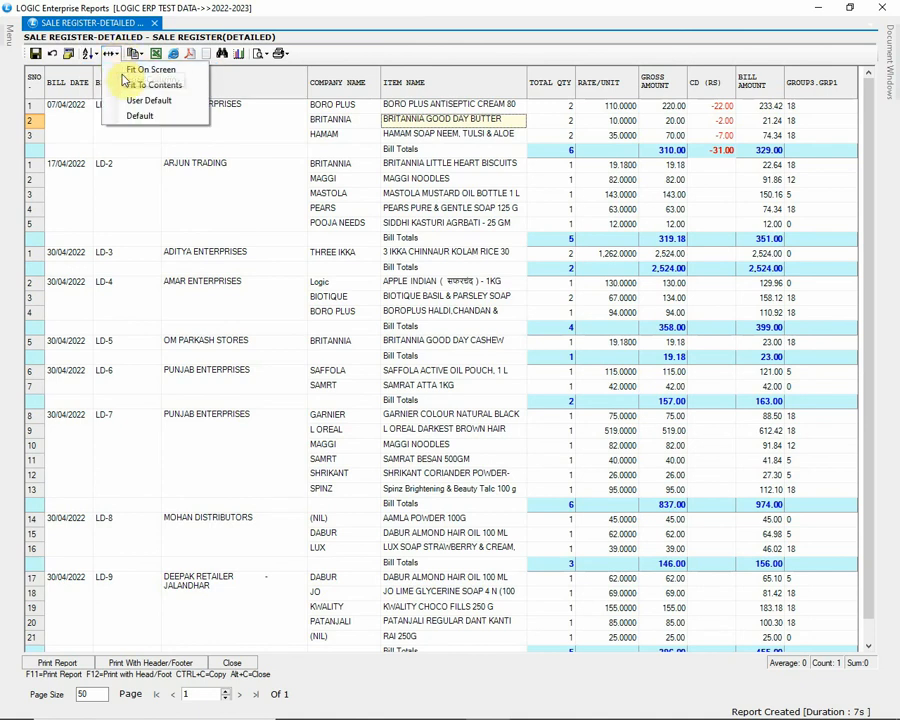
Fit the grid columns to contents and print the report without header and footer
left_click(150, 68)
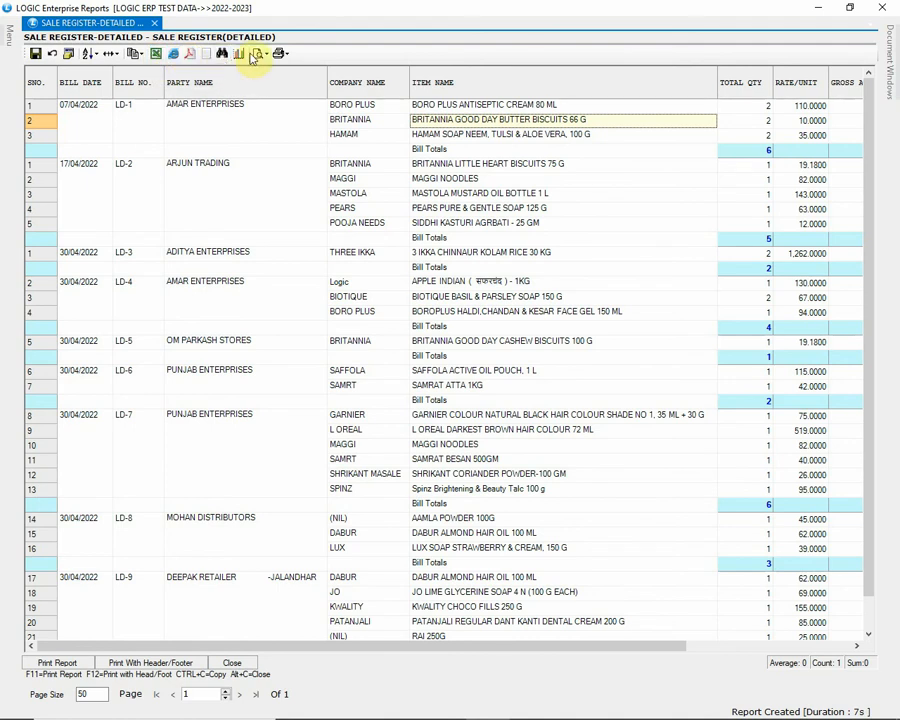
left_click(256, 54)
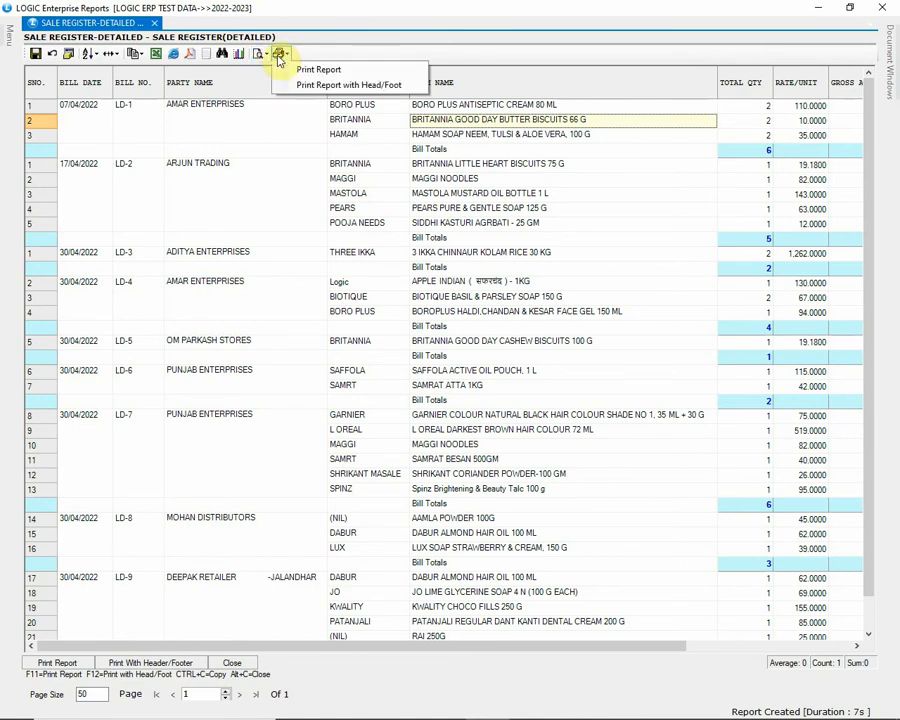
left_click(320, 68)
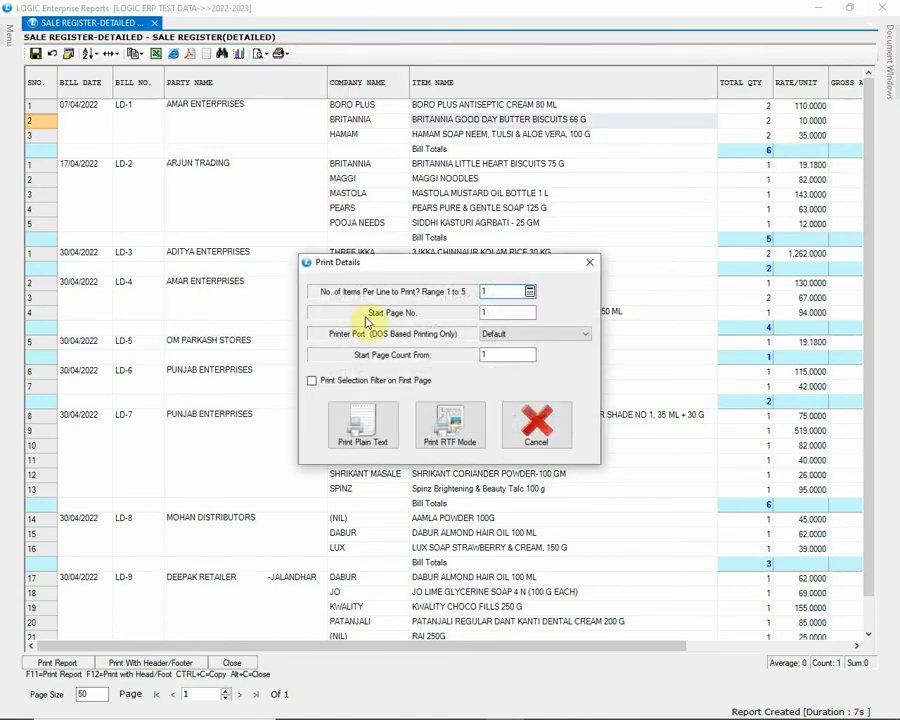
left_click(536, 424)
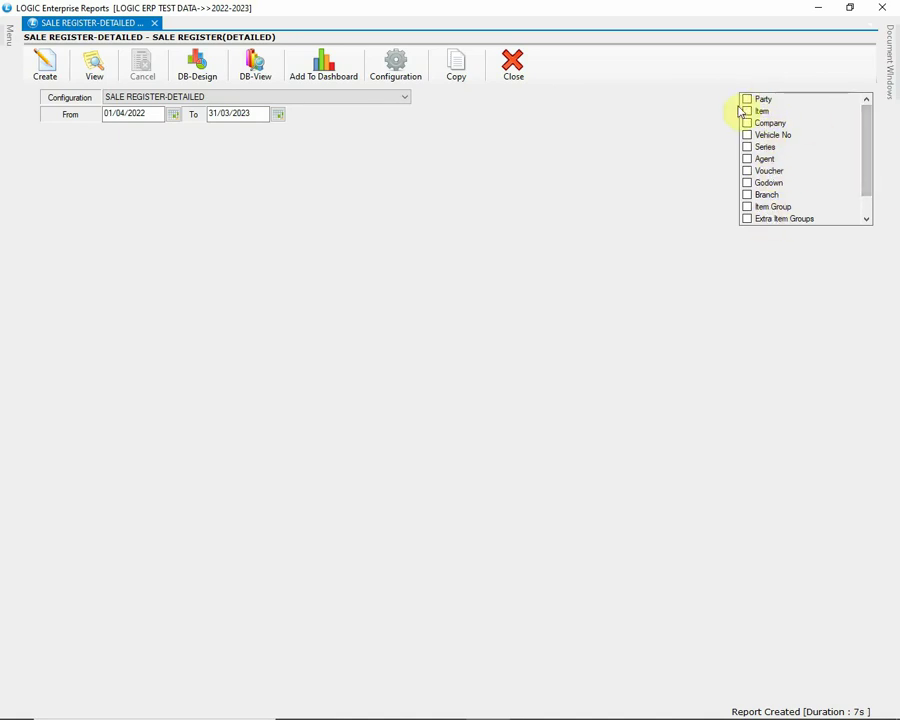
mouse_move(748, 112)
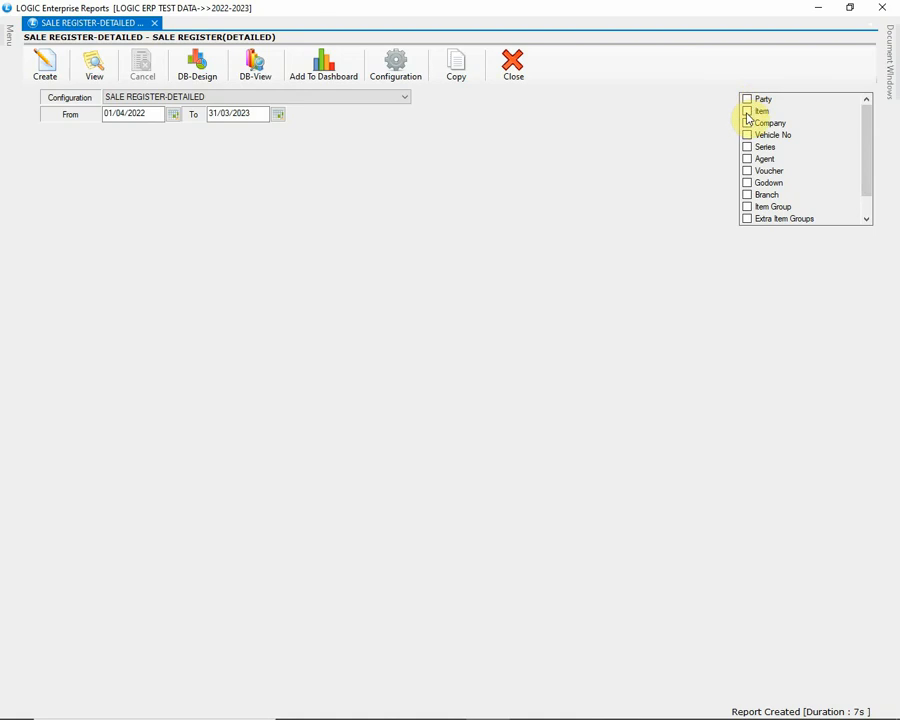
Filter the report to MAGGI items, run it for the two matching bills, then close it
left_click(748, 112)
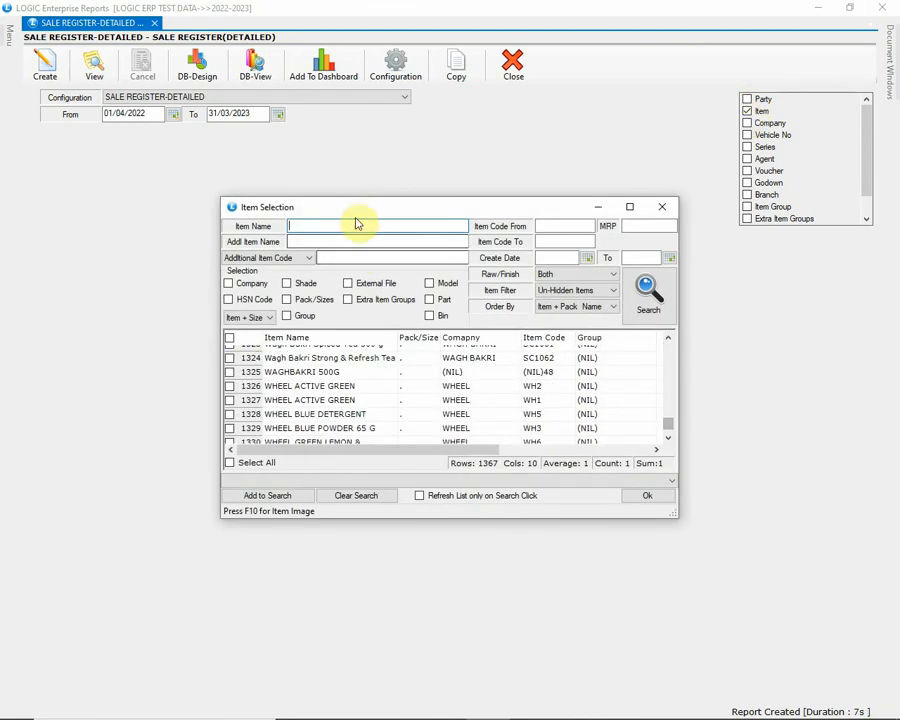
type("MAGG")
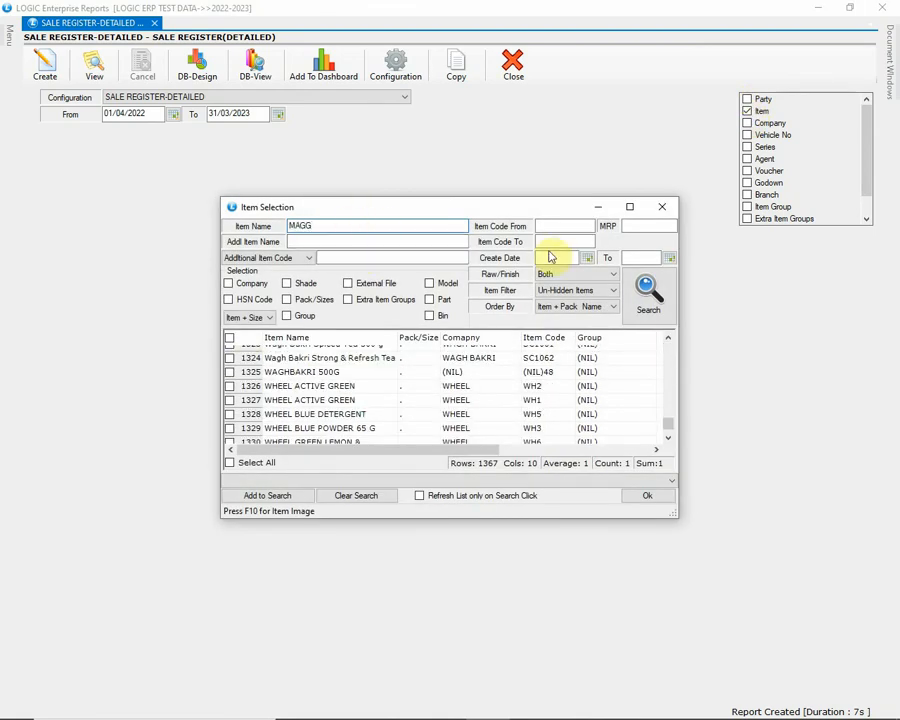
left_click(648, 296)
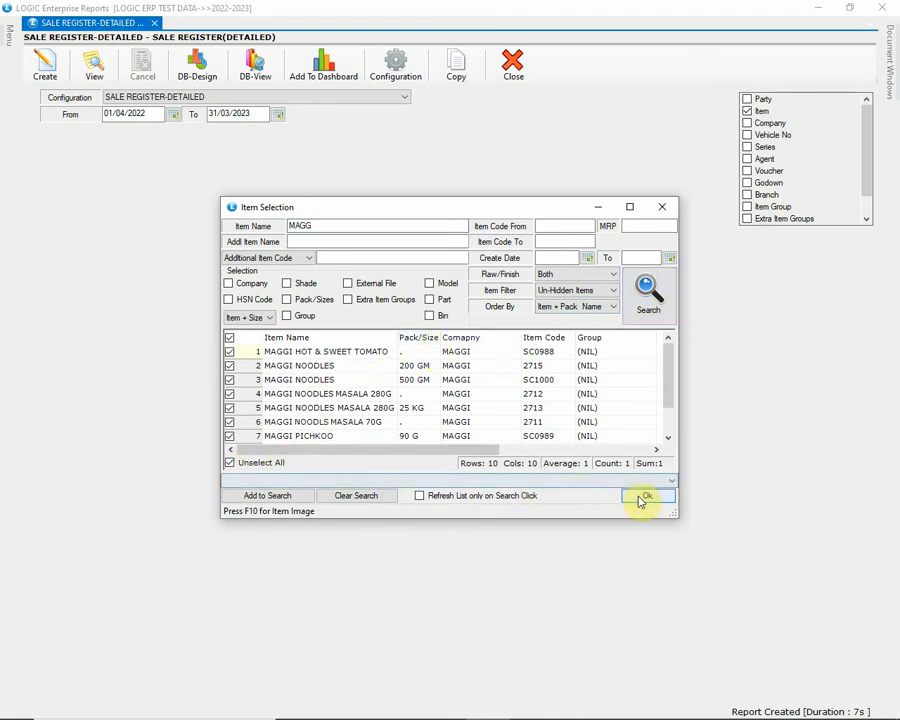
left_click(644, 496)
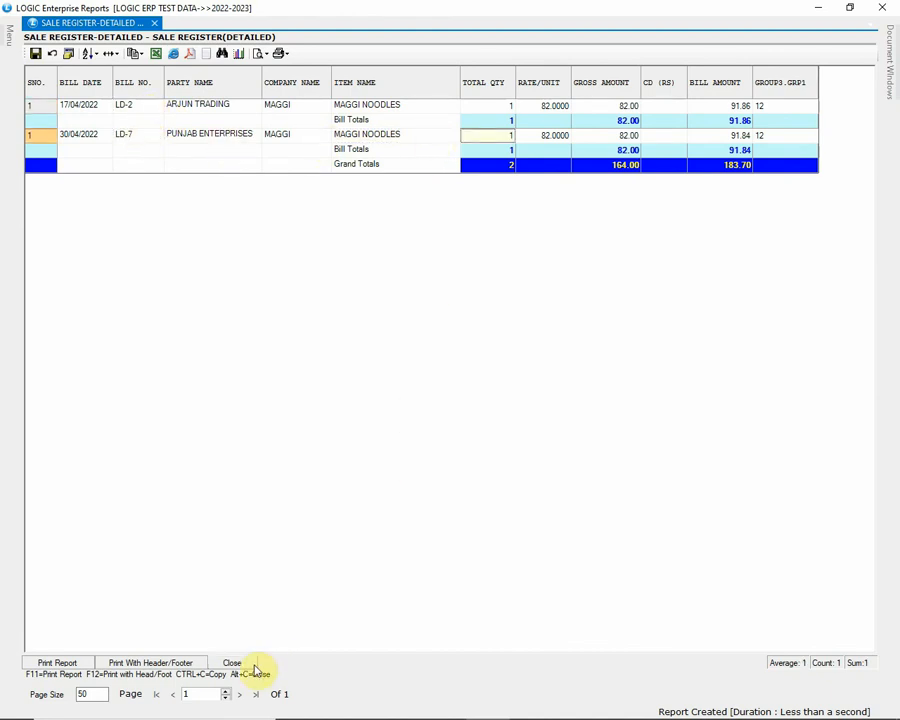
left_click(232, 664)
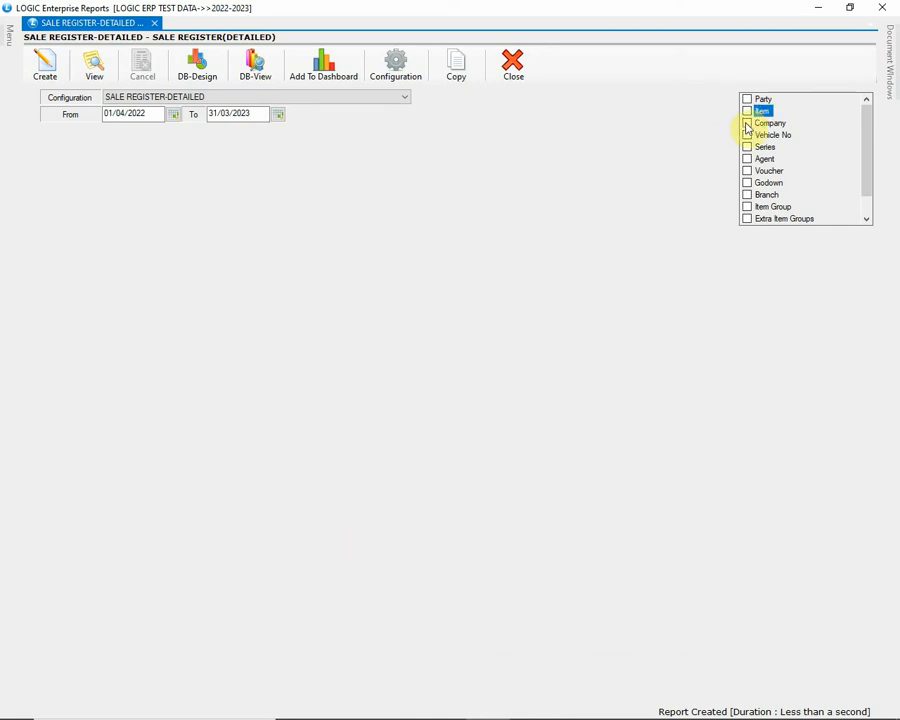
Filter the report by the BORO PLUS and BRITANNIA companies and run it
left_click(748, 122)
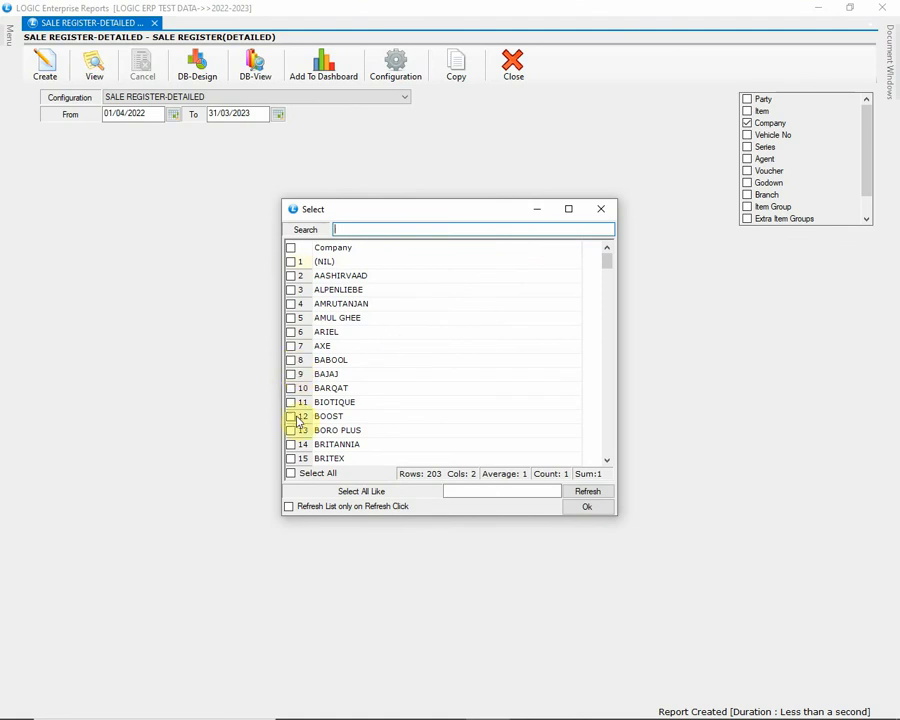
left_click(290, 430)
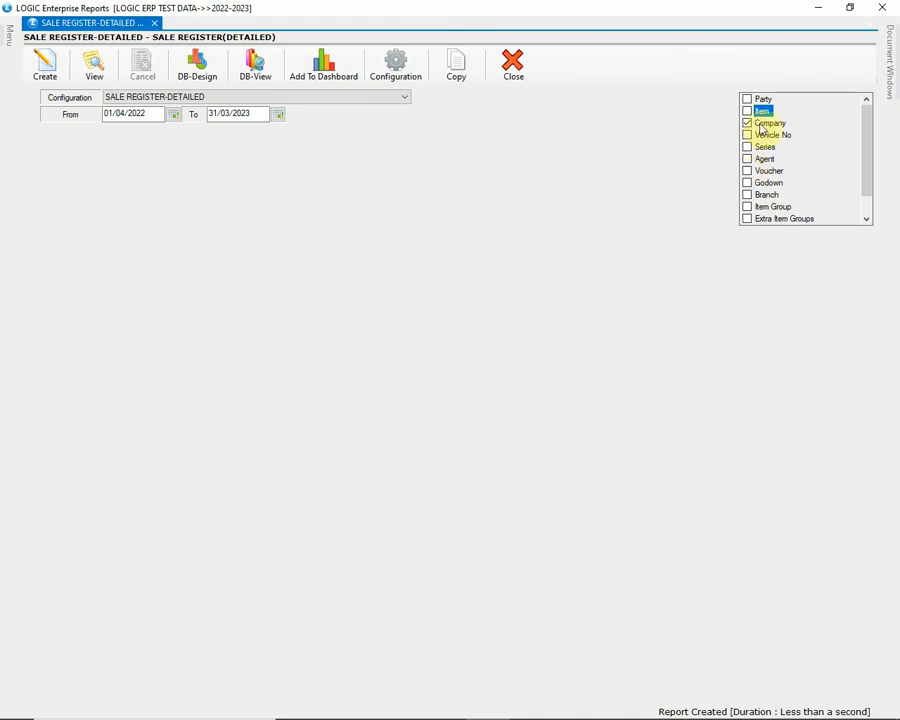
left_click(770, 122)
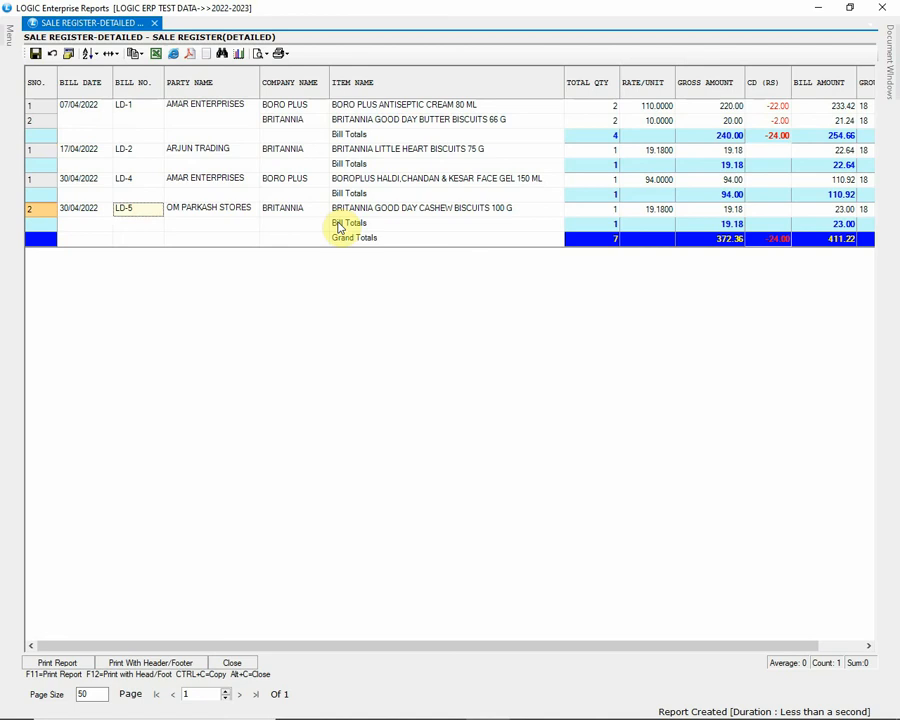
mouse_move(356, 312)
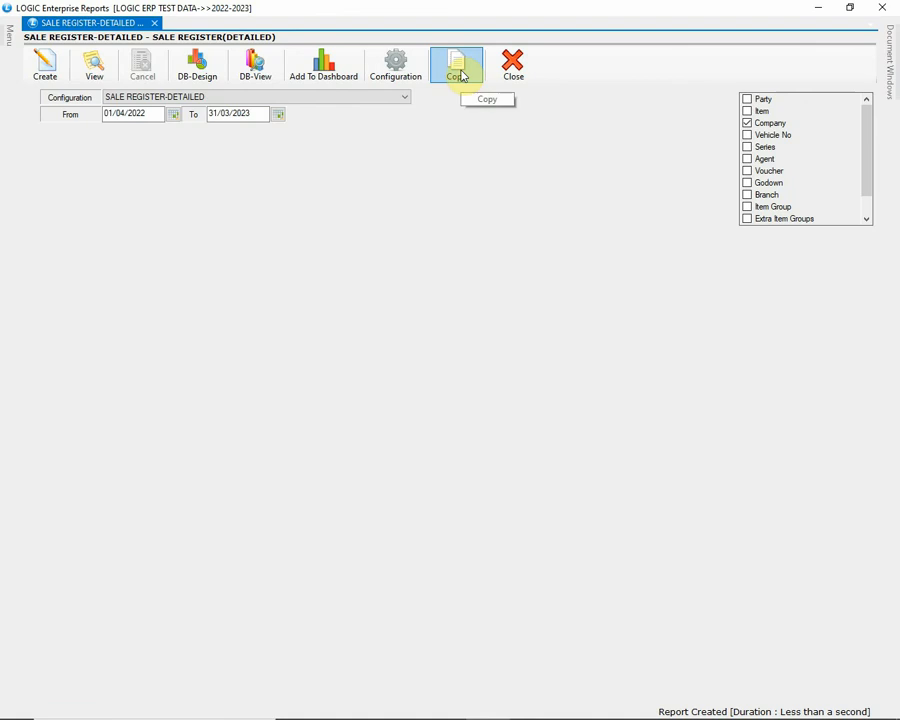
Copy the configuration as SALE PLUS SR REGISTER-DETAILED
left_click(456, 64)
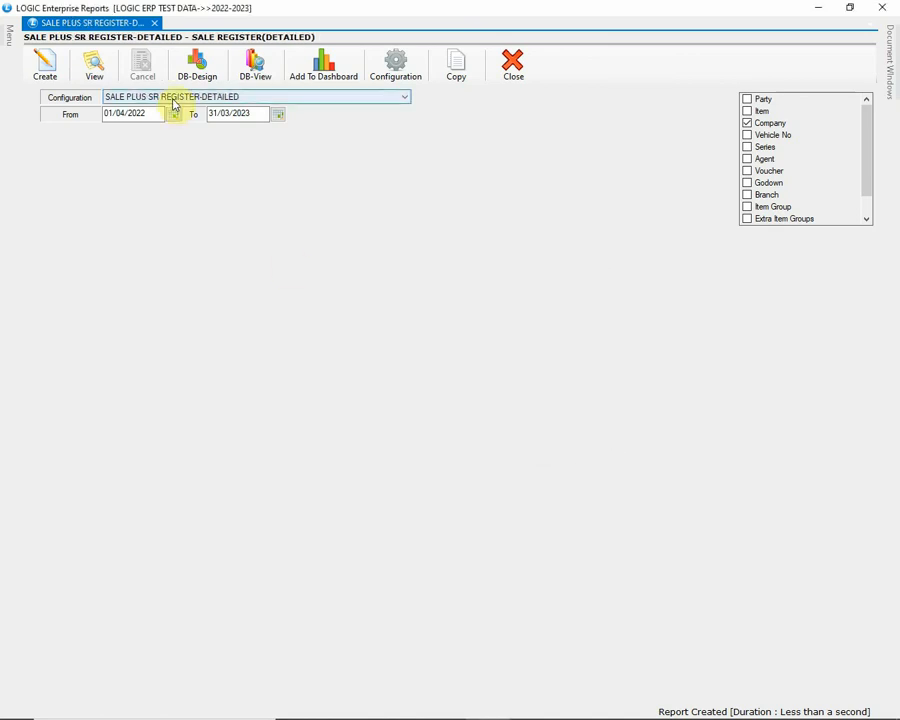
Set the copied configuration's Sale/Sale Return filter to Sale And Sale Return and confirm
left_click(396, 64)
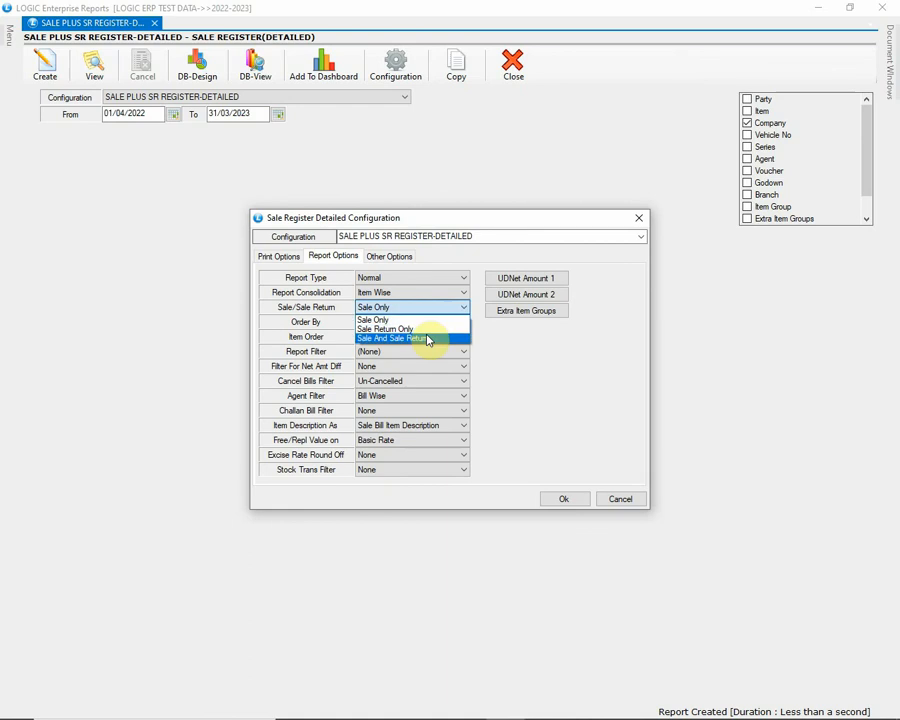
left_click(392, 338)
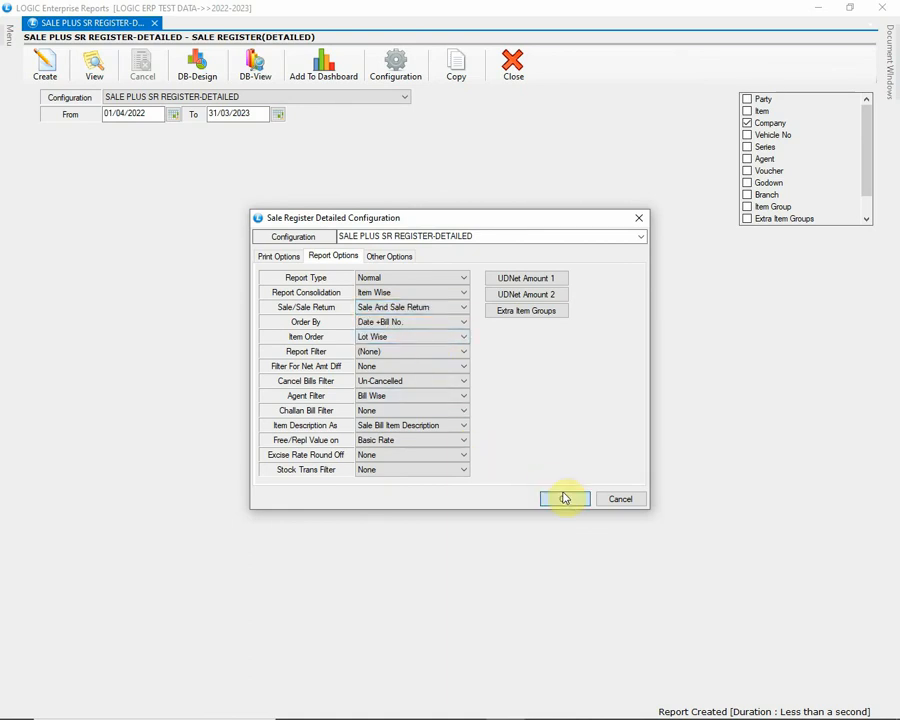
left_click(564, 500)
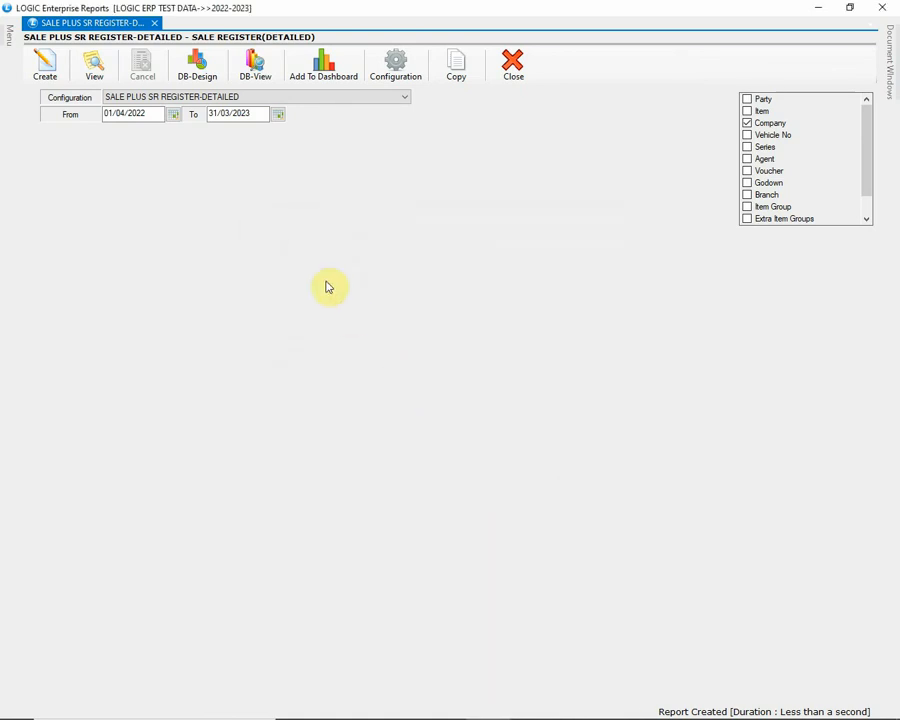
Create the SALE PLUS SR REGISTER-DETAILED report showing return bill SR-1 among six bills, then close it
left_click(44, 64)
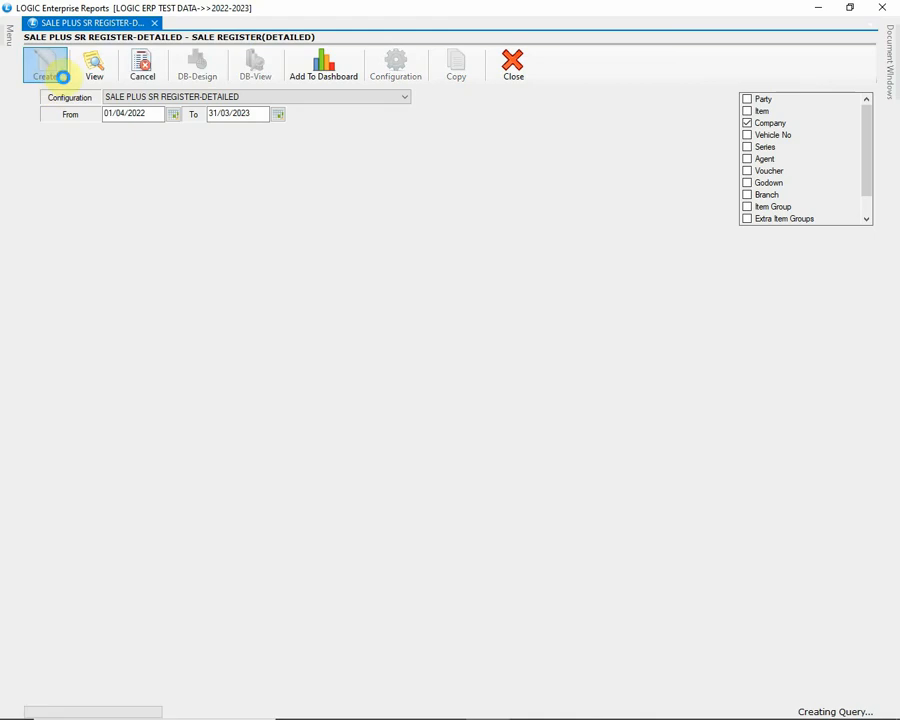
left_click(44, 64)
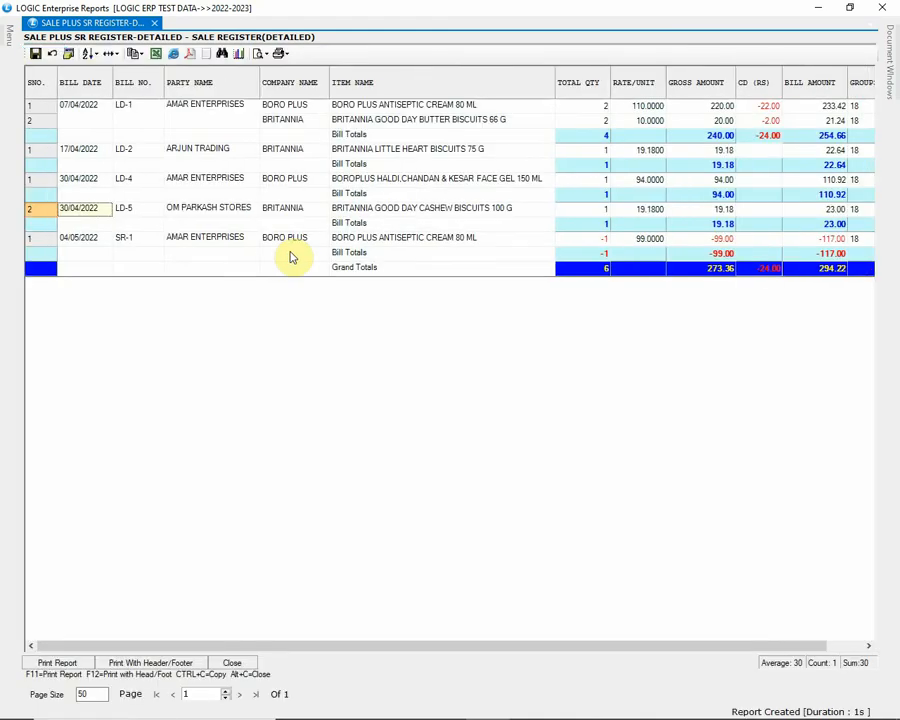
left_click(136, 148)
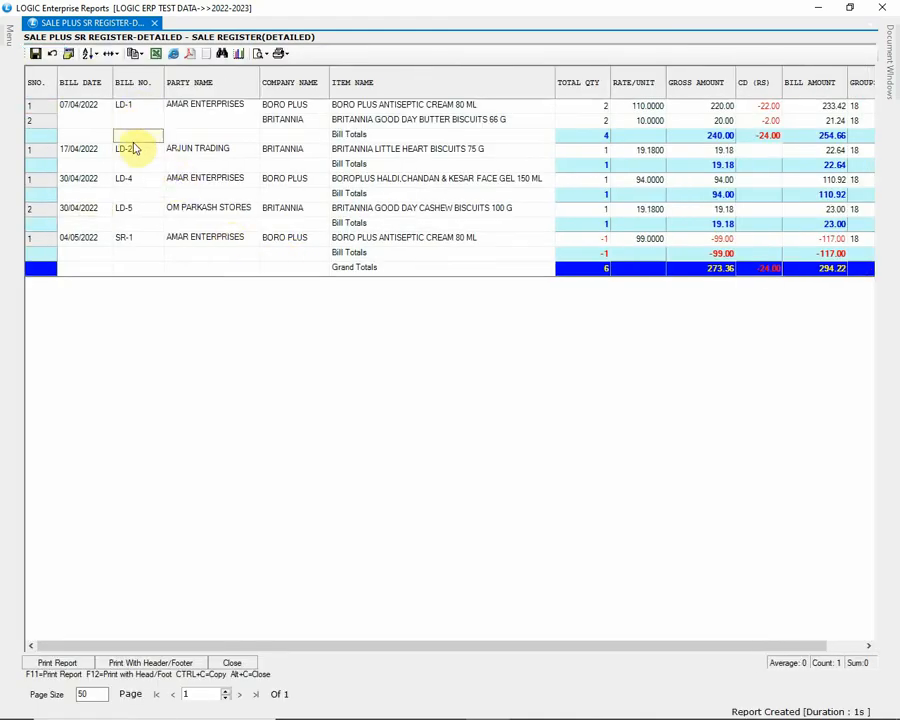
left_click(136, 208)
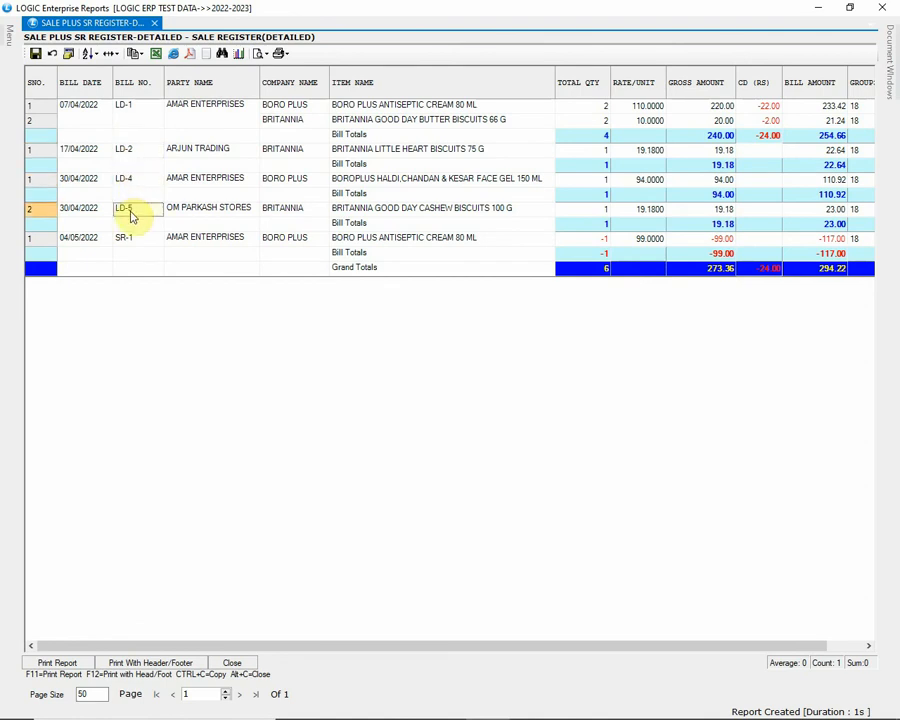
left_click(136, 236)
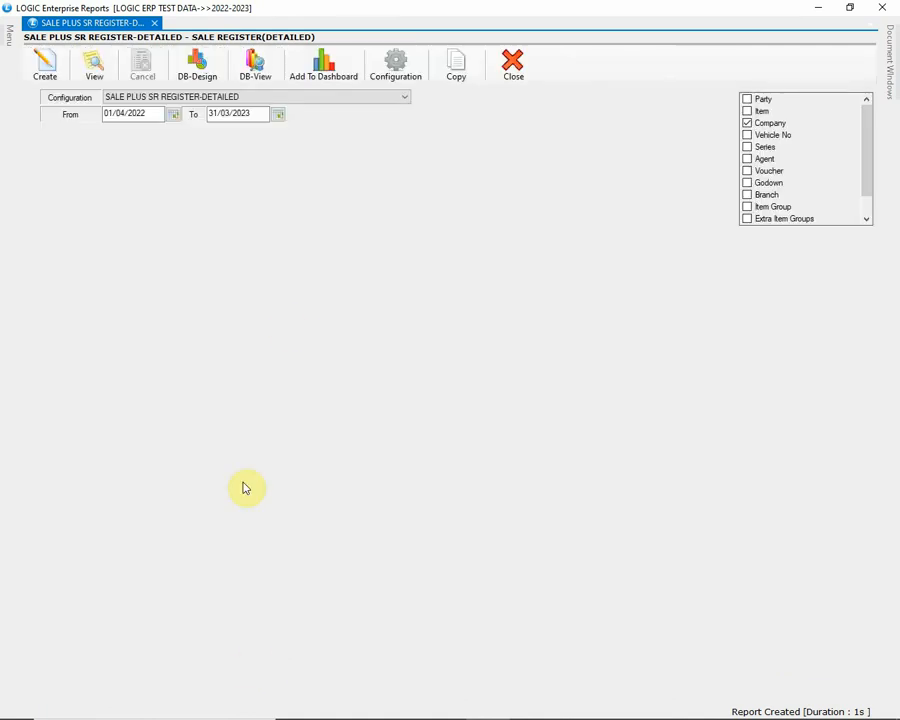
In Report Configuration, review the Delete page's configuration dropdown, then move to the Rename page
left_click(396, 64)
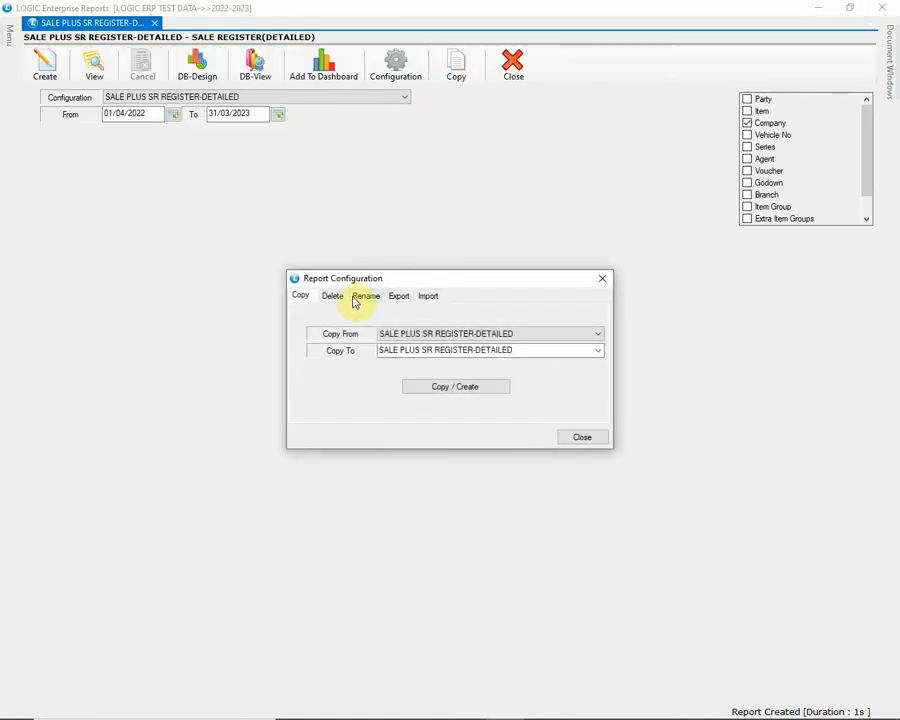
left_click(332, 296)
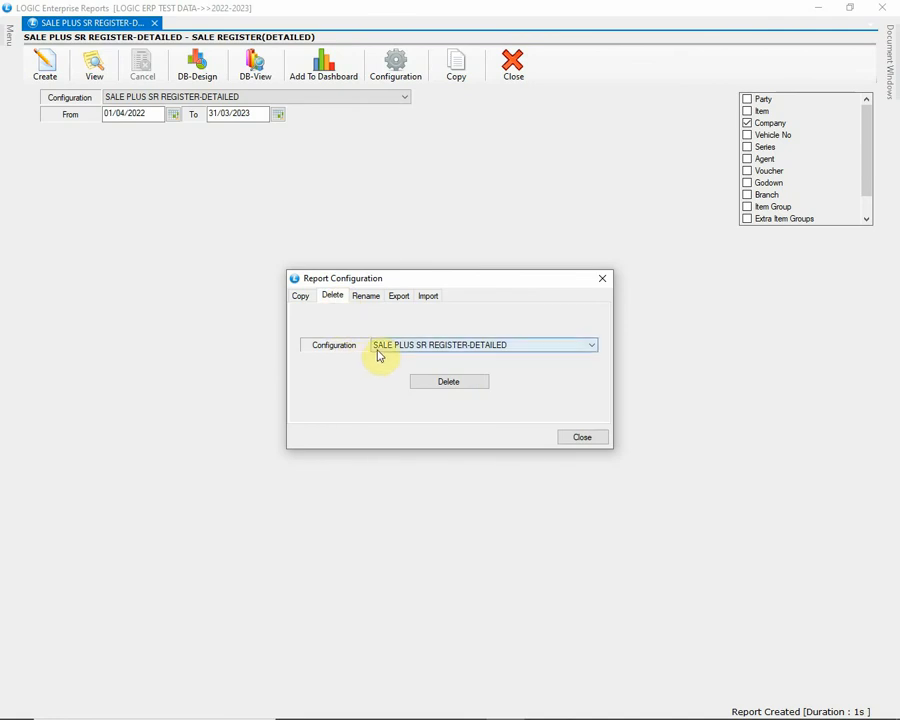
left_click(588, 344)
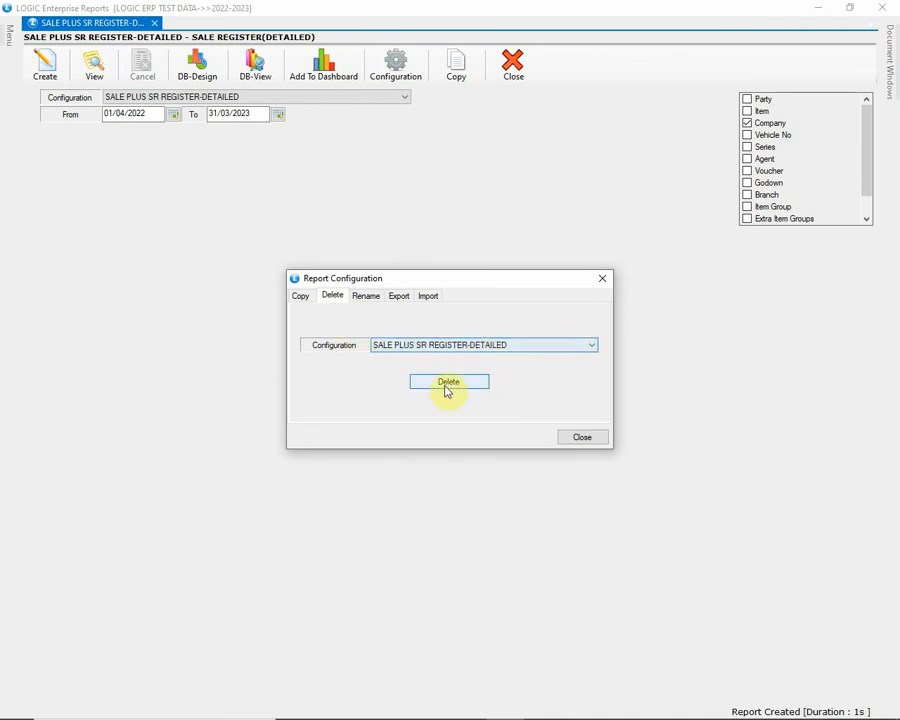
mouse_move(428, 356)
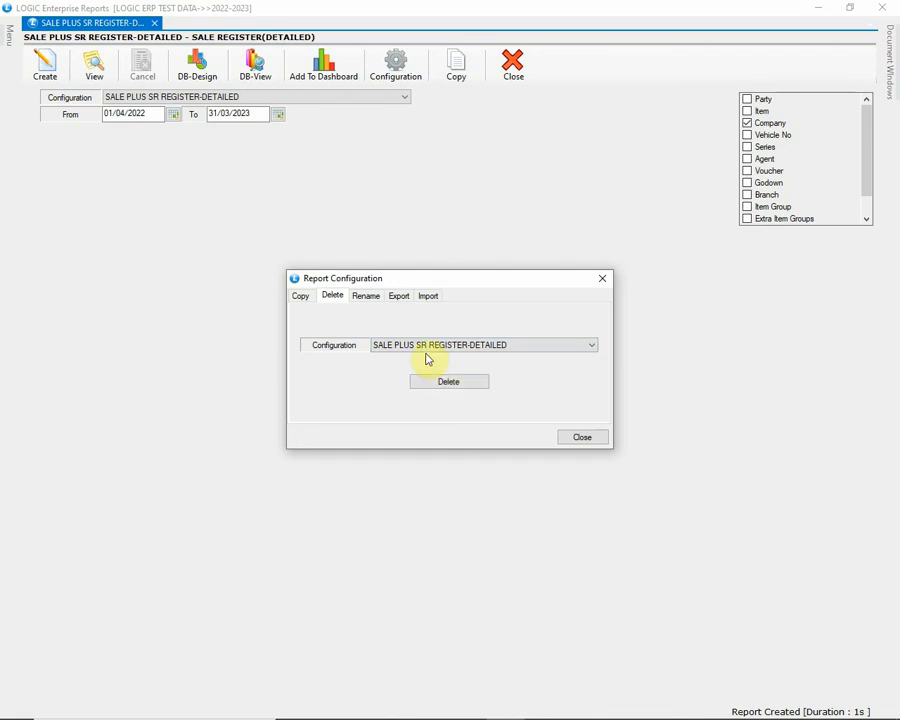
left_click(366, 296)
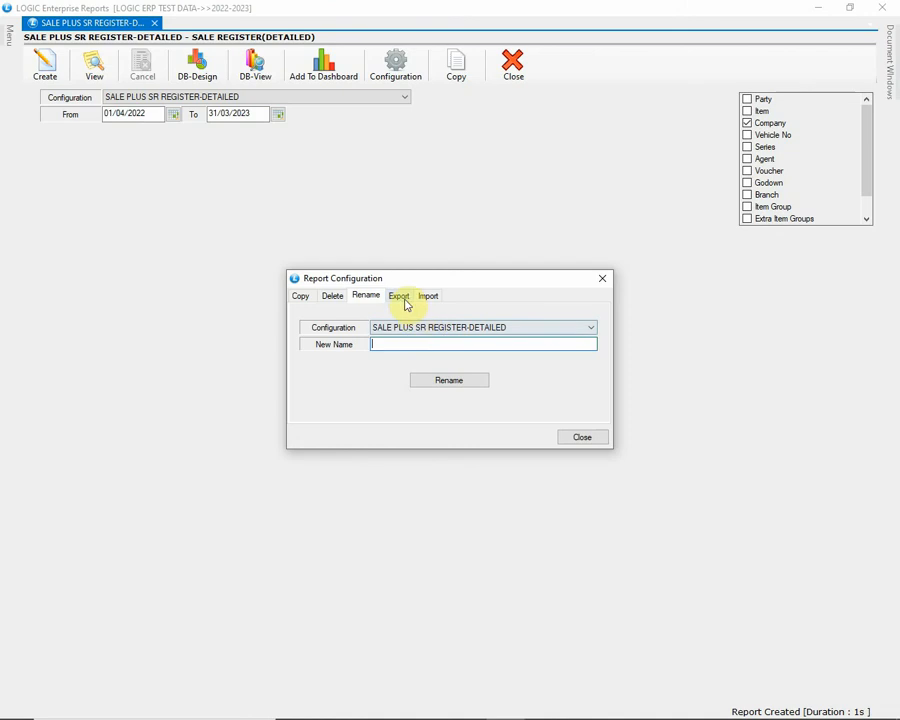
On the Export page, tick SALE PLUS SR REGISTER-DETAILED and SALE REGISTER-DETAILED for export
left_click(400, 296)
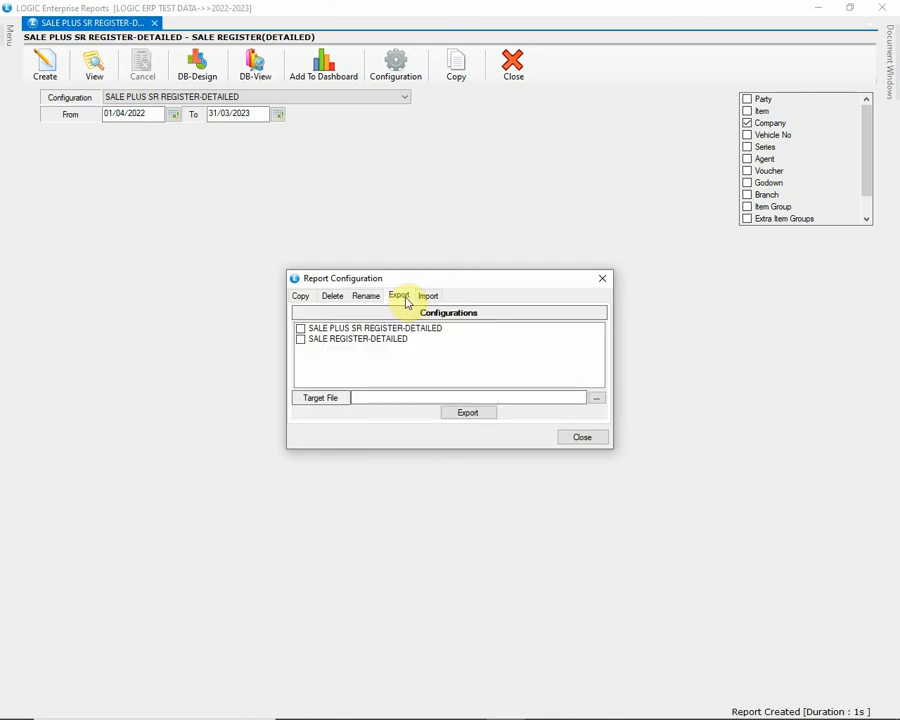
left_click(376, 328)
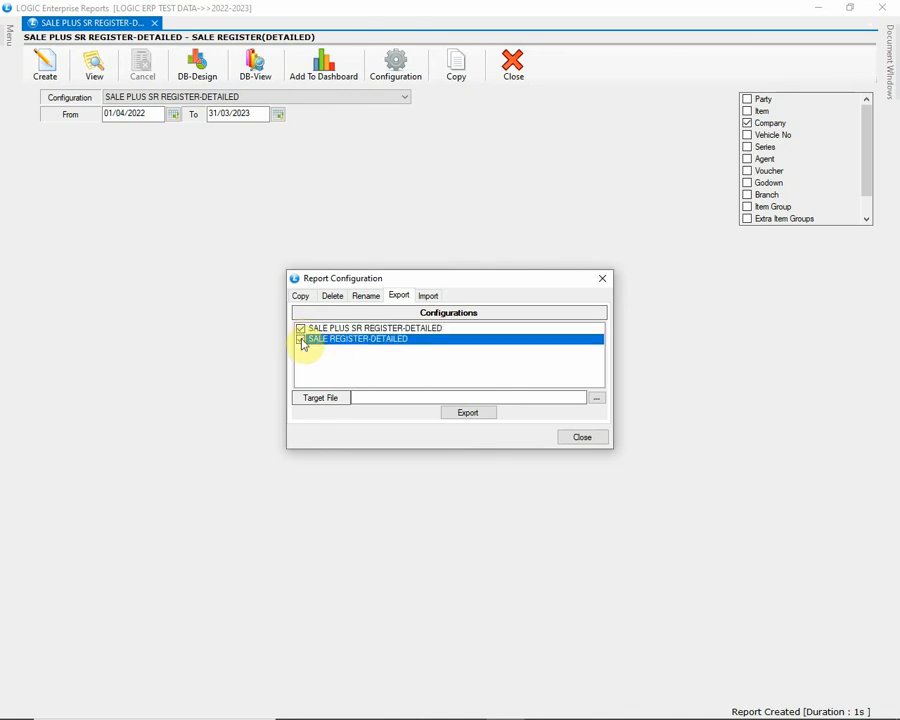
left_click(300, 340)
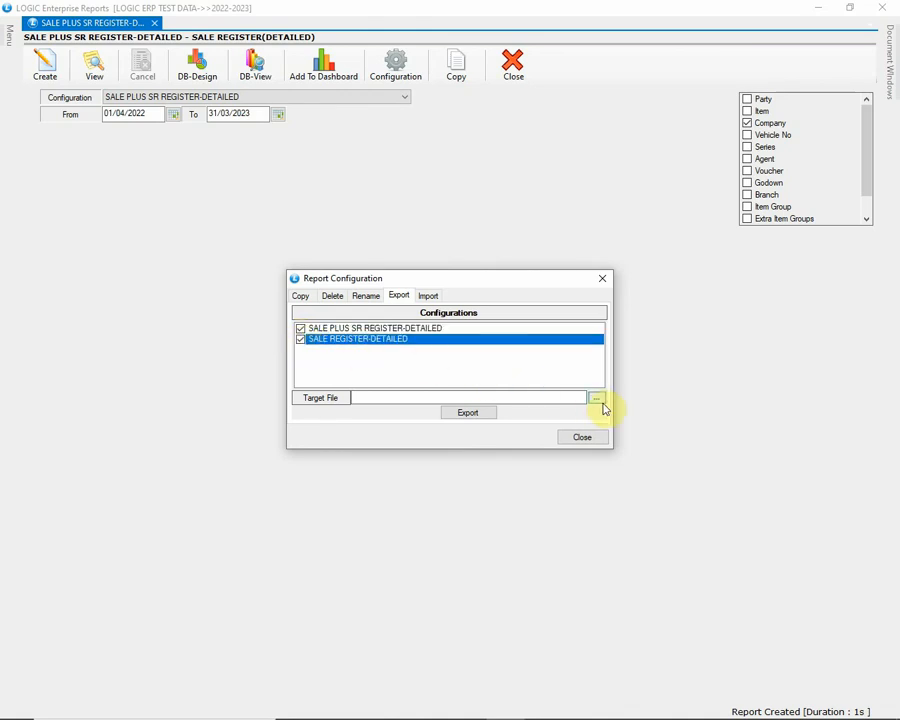
Set the export file to SALE REPORT in D:\logic dump and save
left_click(596, 396)
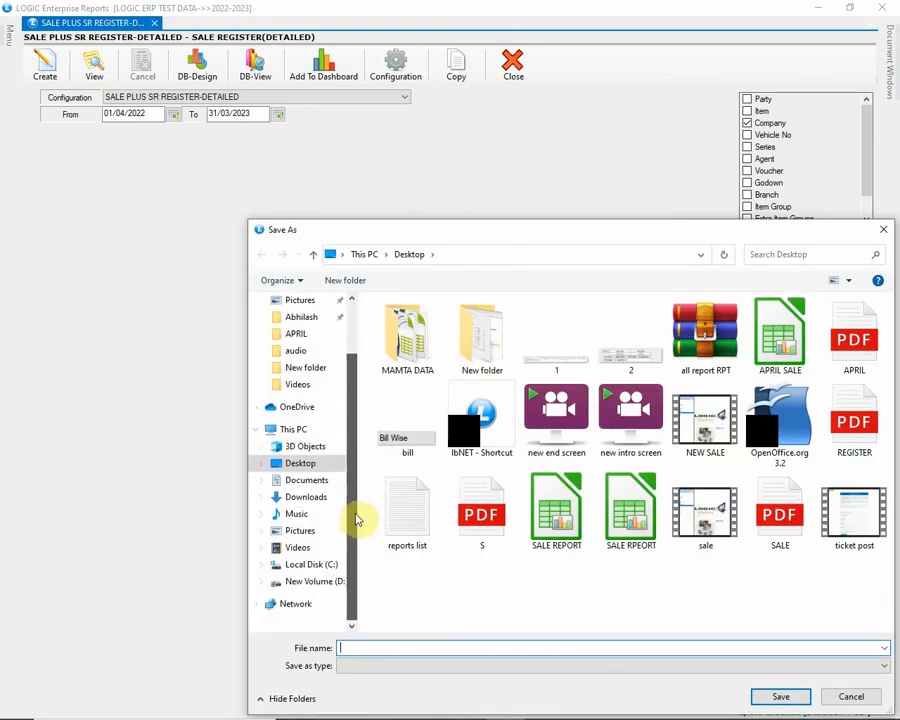
left_click(314, 580)
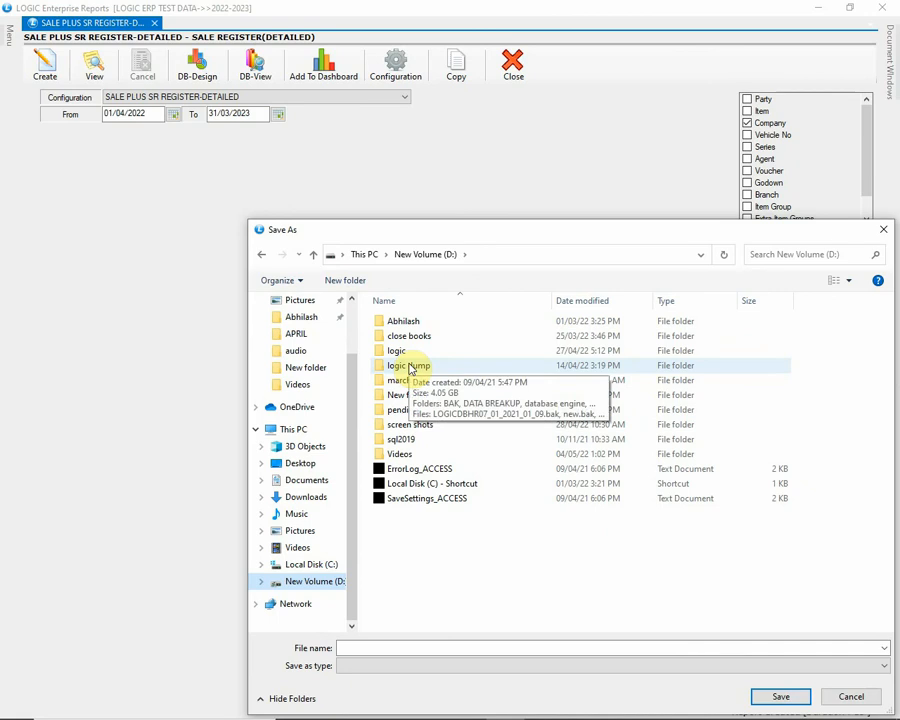
double_click(396, 364)
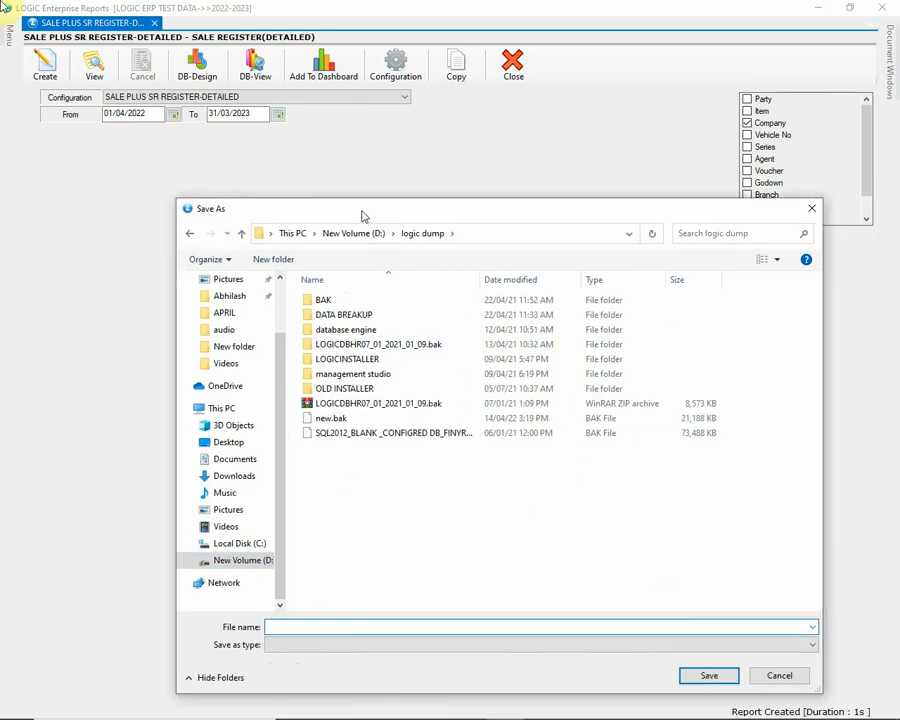
type("SALE REPORT")
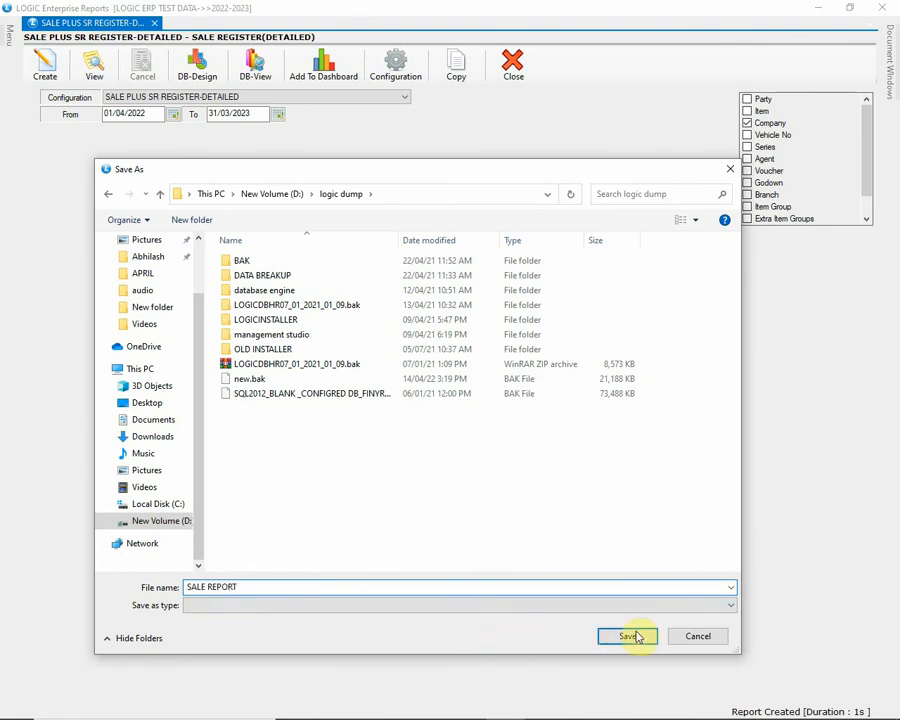
left_click(628, 636)
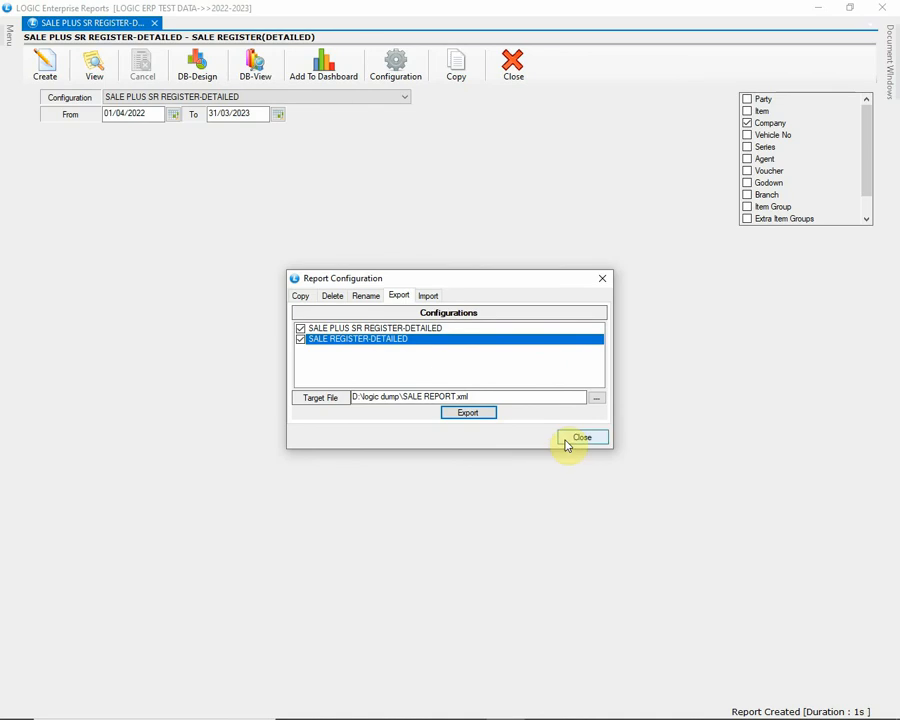
Close and reopen Report Configuration at the Import page
left_click(582, 436)
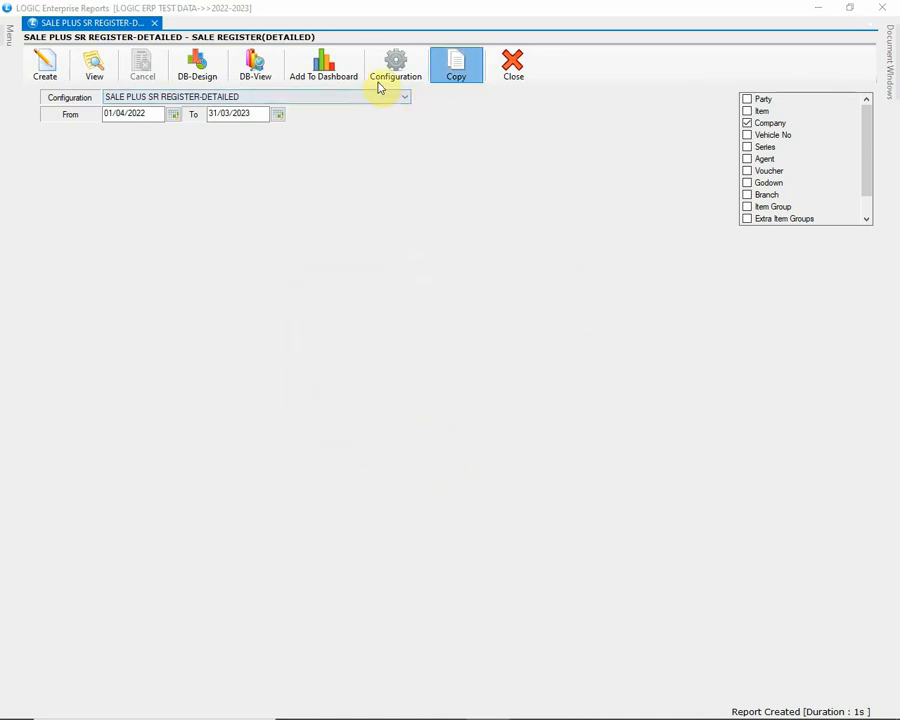
left_click(396, 64)
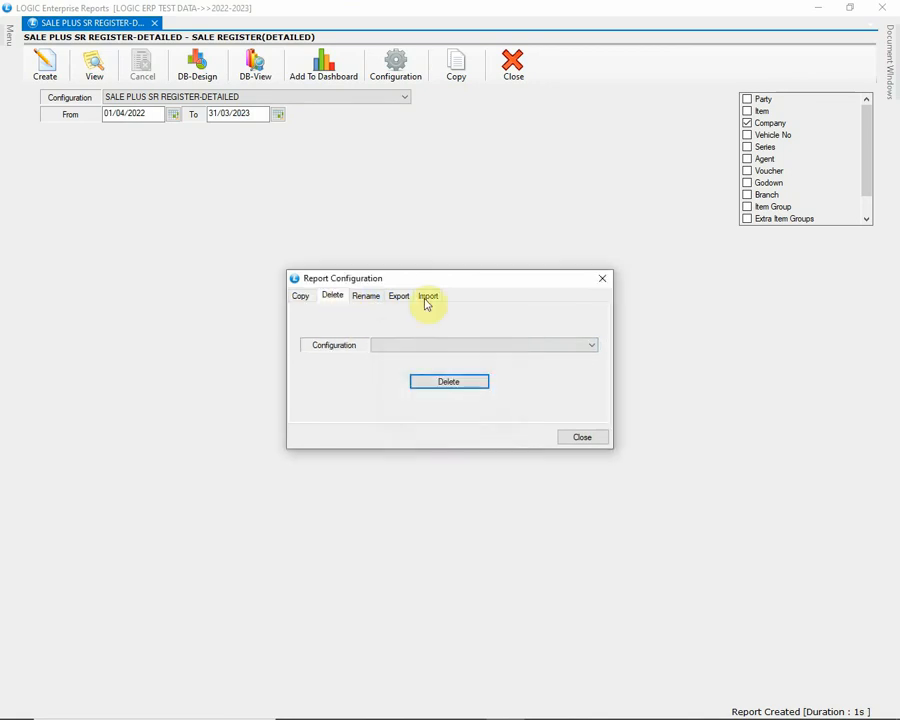
left_click(428, 296)
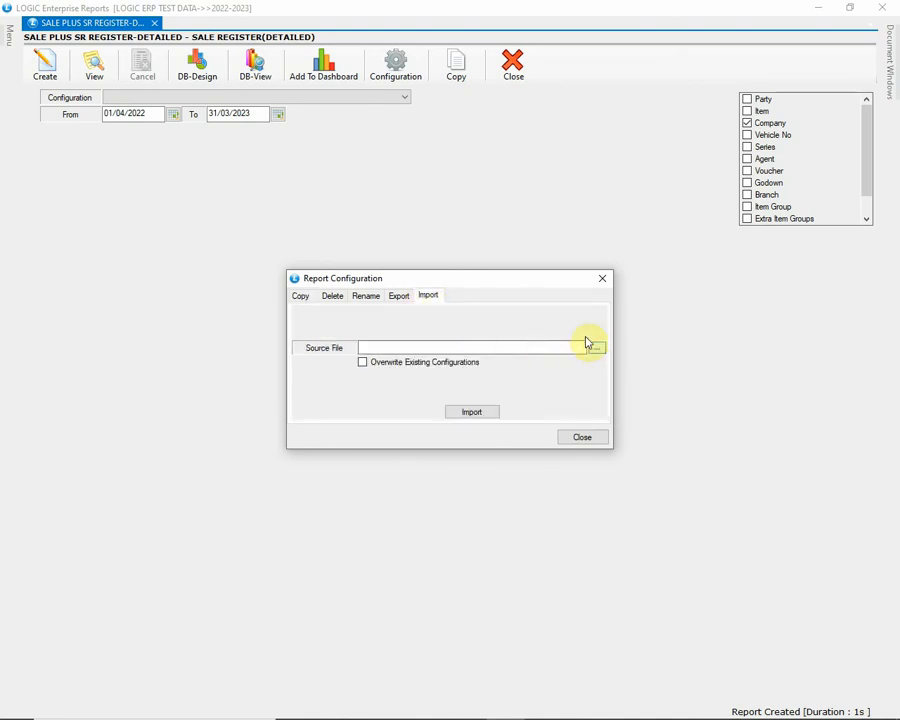
Import configurations from D:\logic dump\SALE REPORT.xml and dismiss the success message
left_click(596, 348)
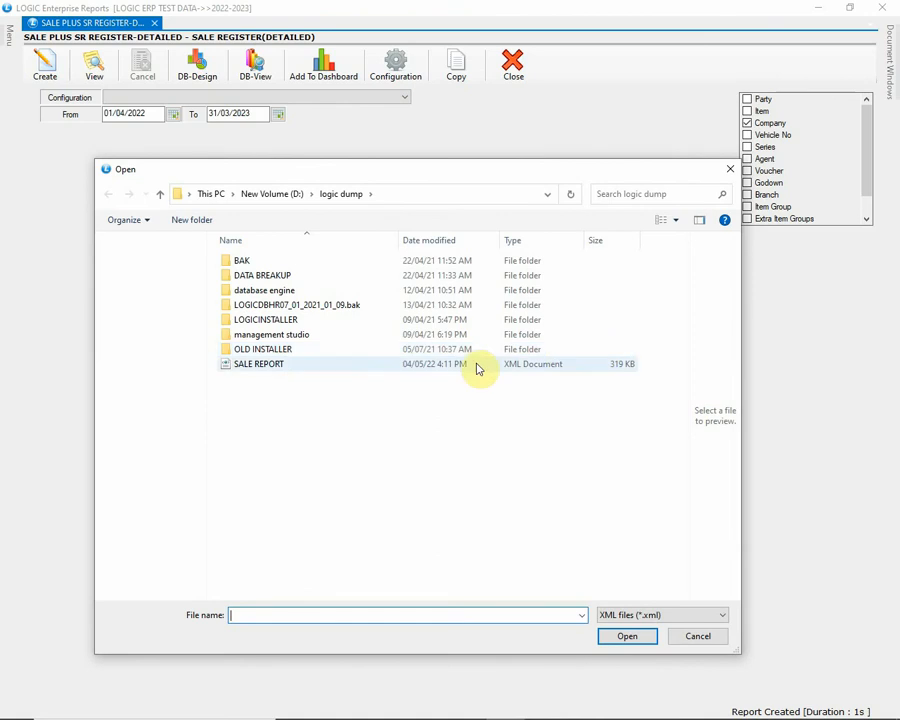
left_click(628, 636)
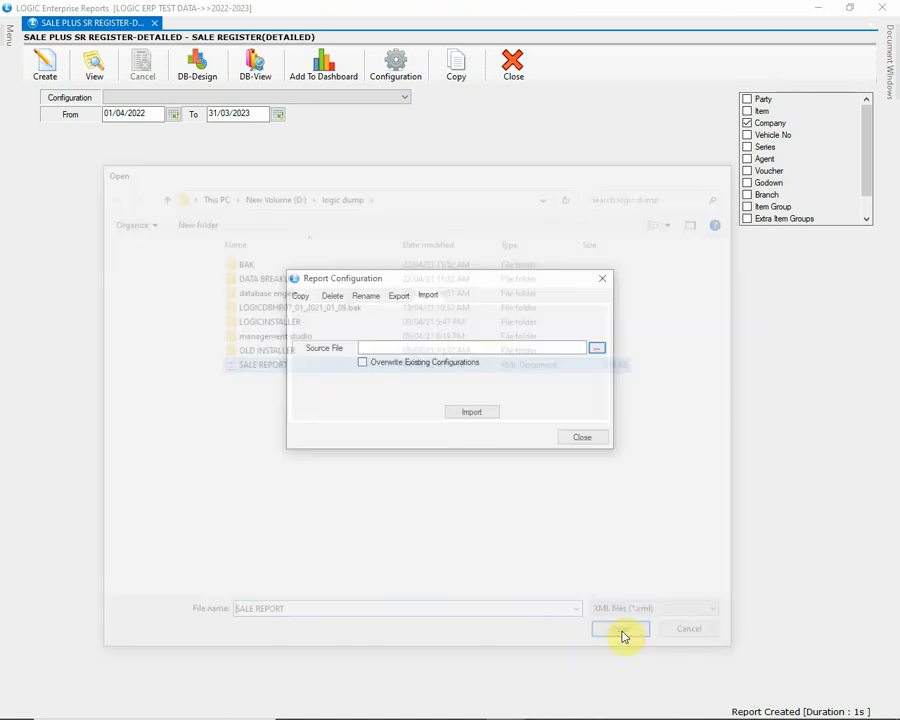
left_click(620, 628)
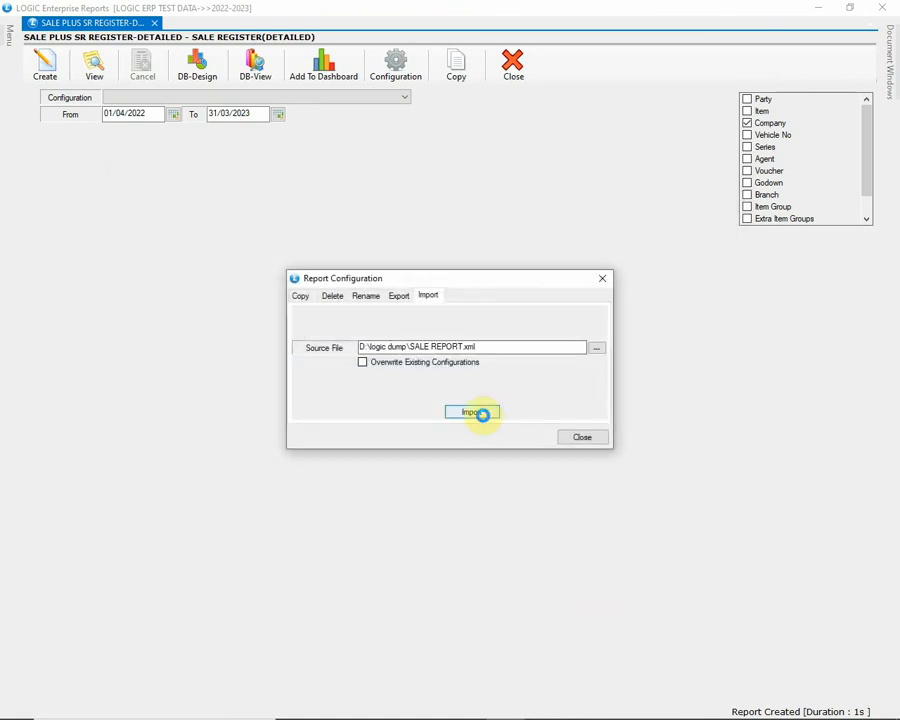
left_click(472, 412)
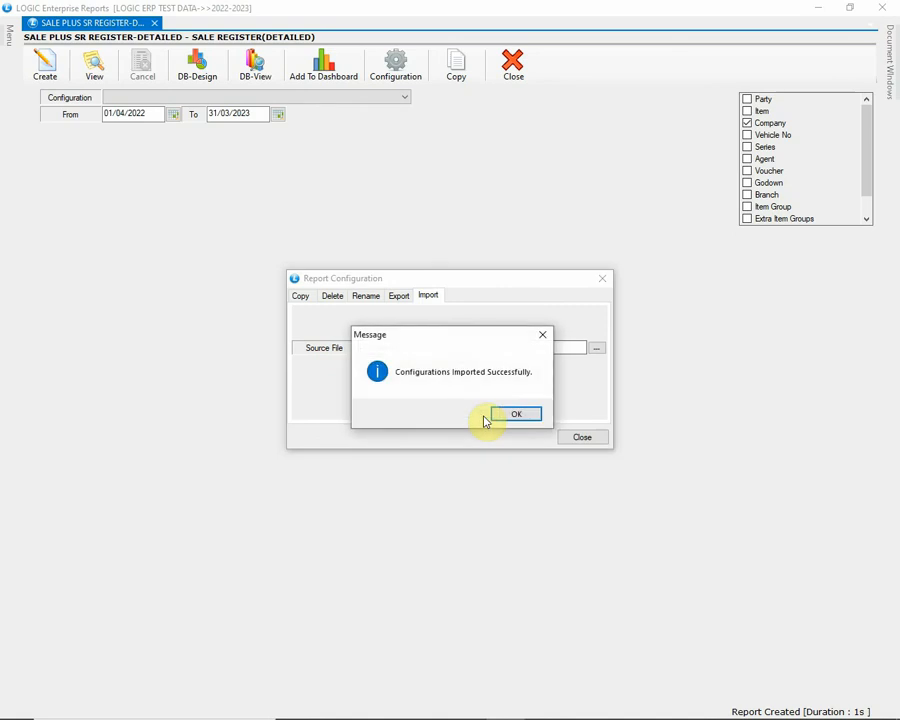
mouse_move(504, 388)
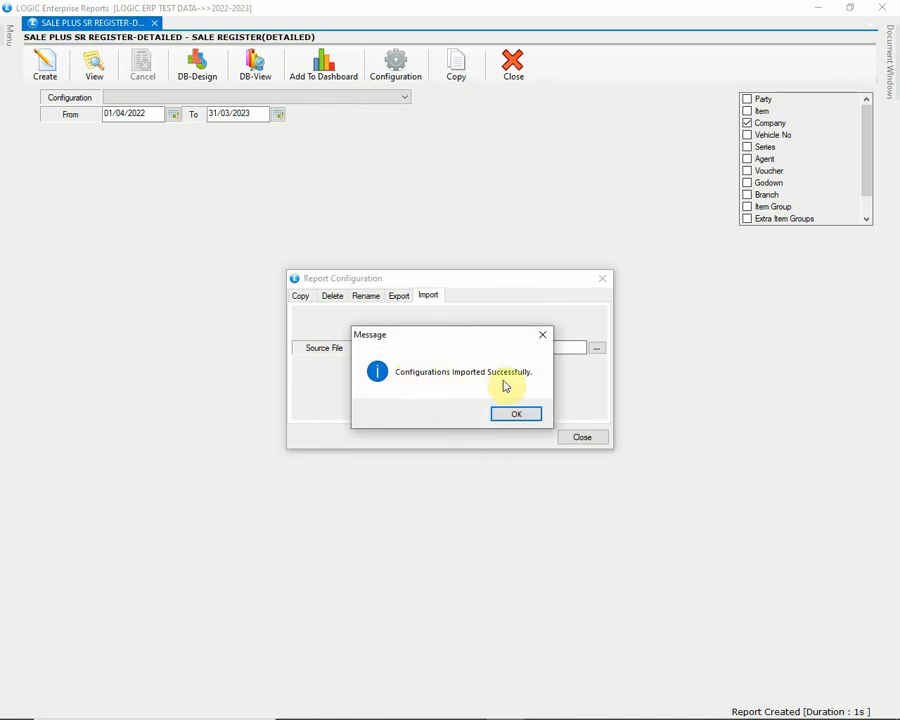
left_click(516, 414)
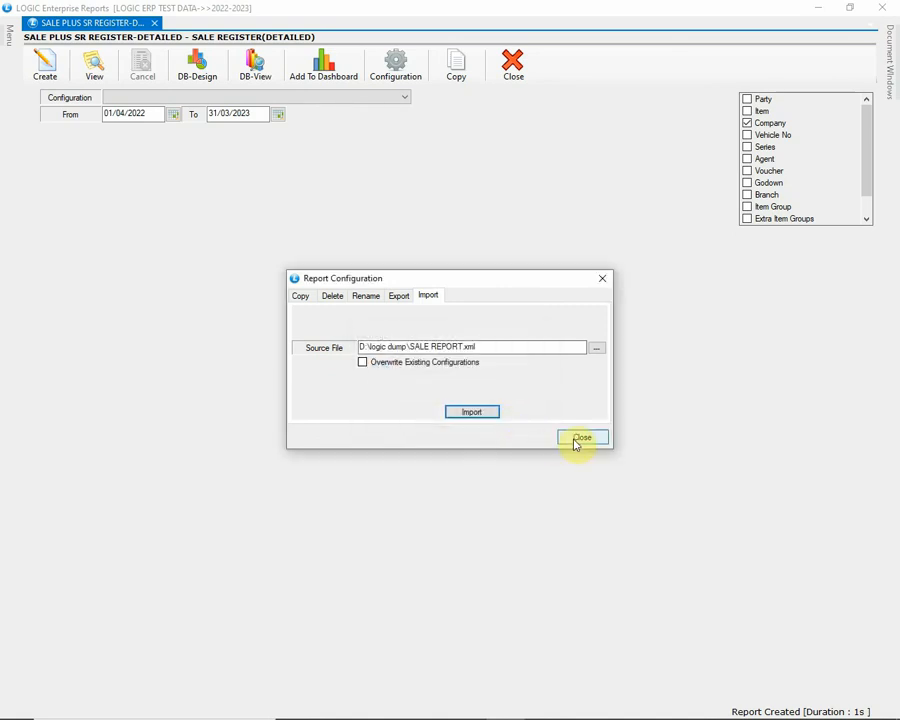
View the Sale Register (Detailed) report down to its grand totals, then close the report and the reports window
left_click(582, 438)
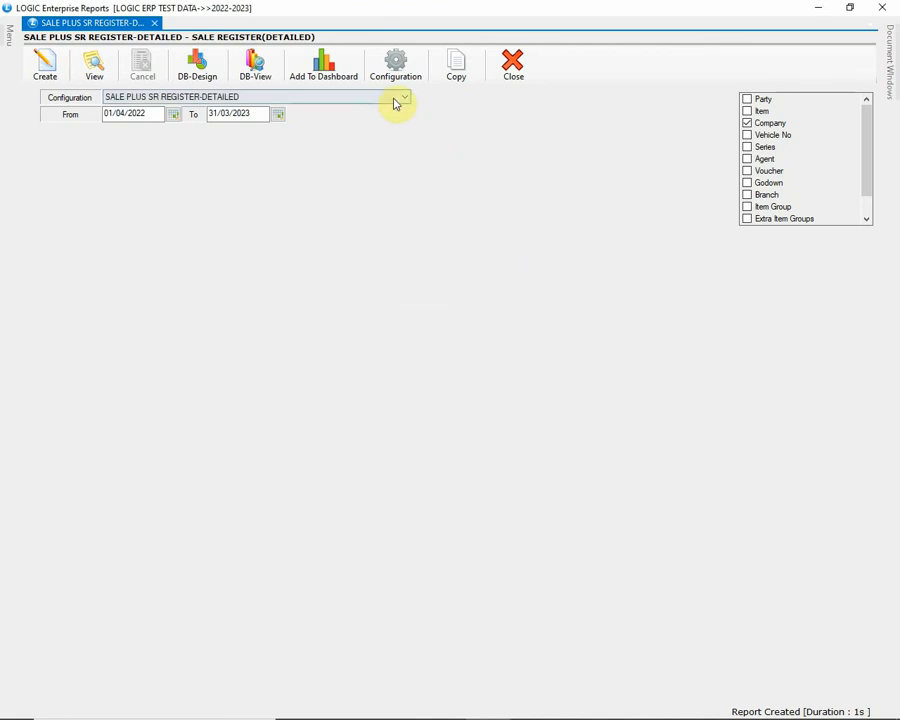
left_click(94, 64)
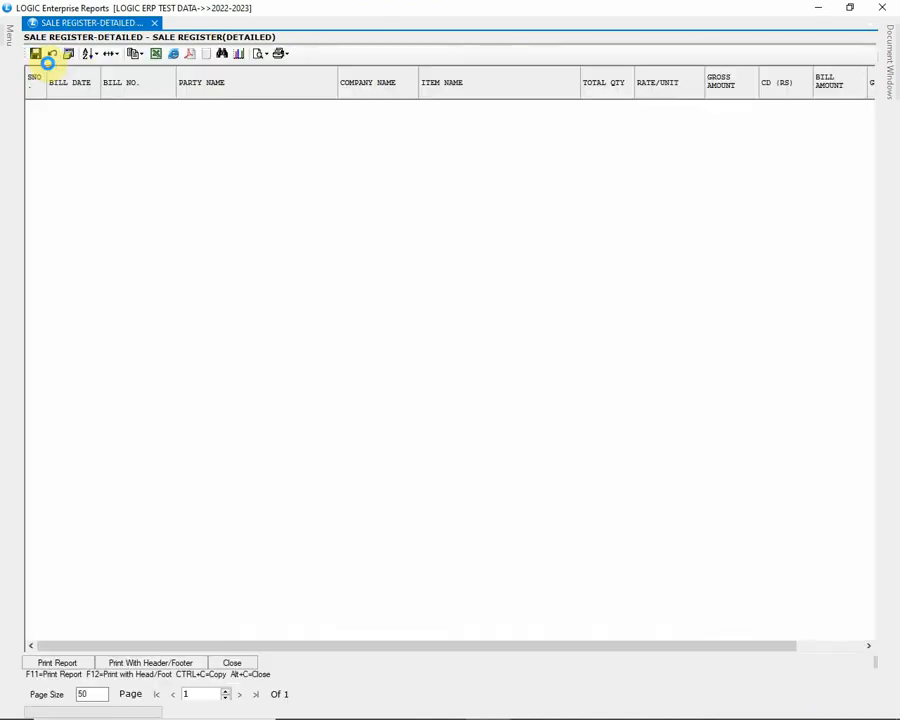
left_click(48, 52)
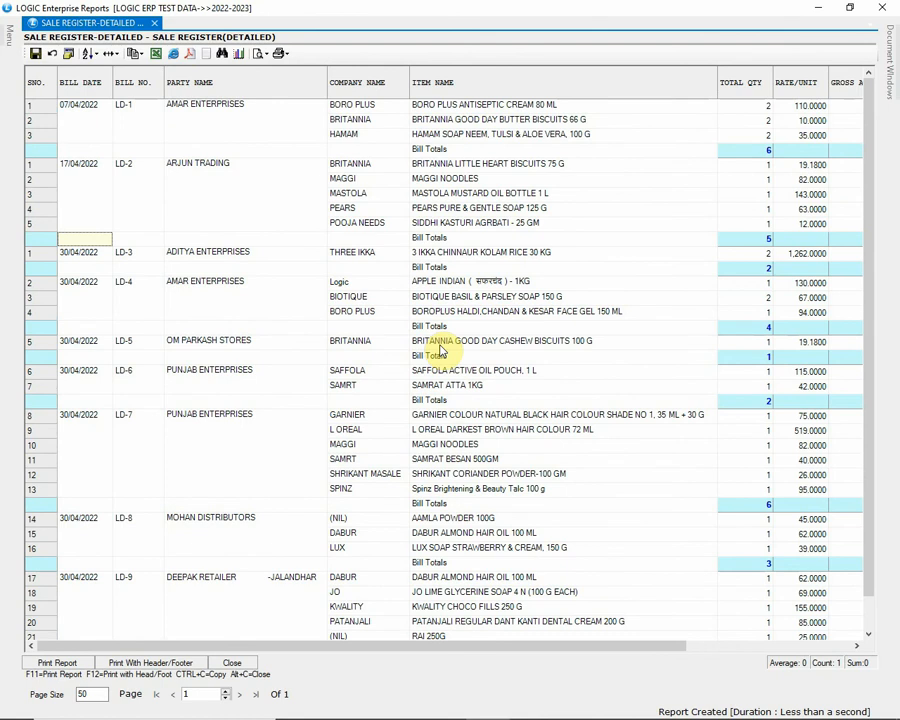
scroll("down", 3)
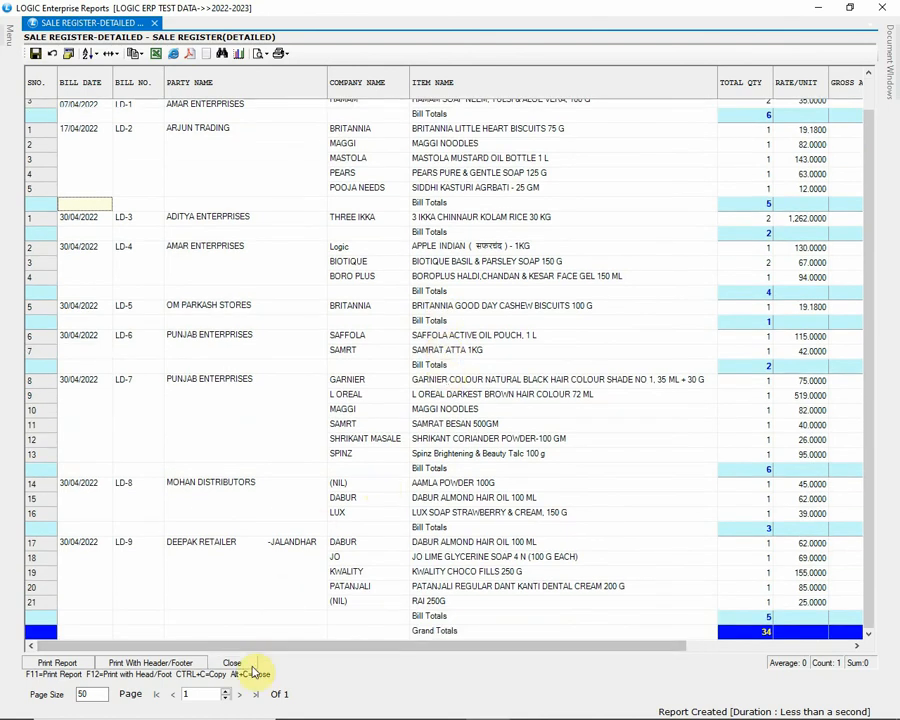
left_click(232, 664)
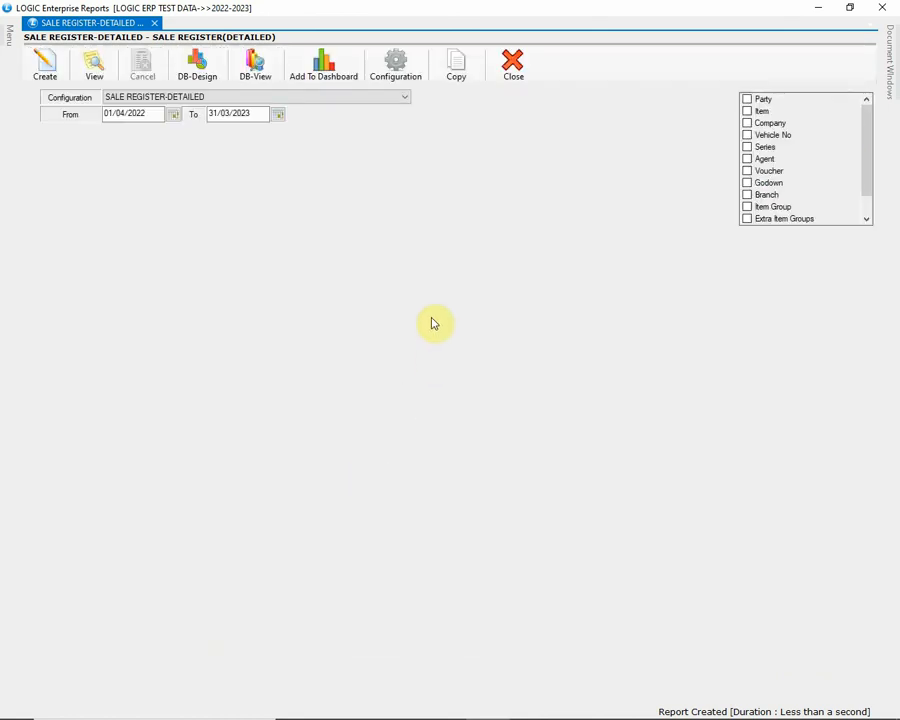
mouse_move(730, 98)
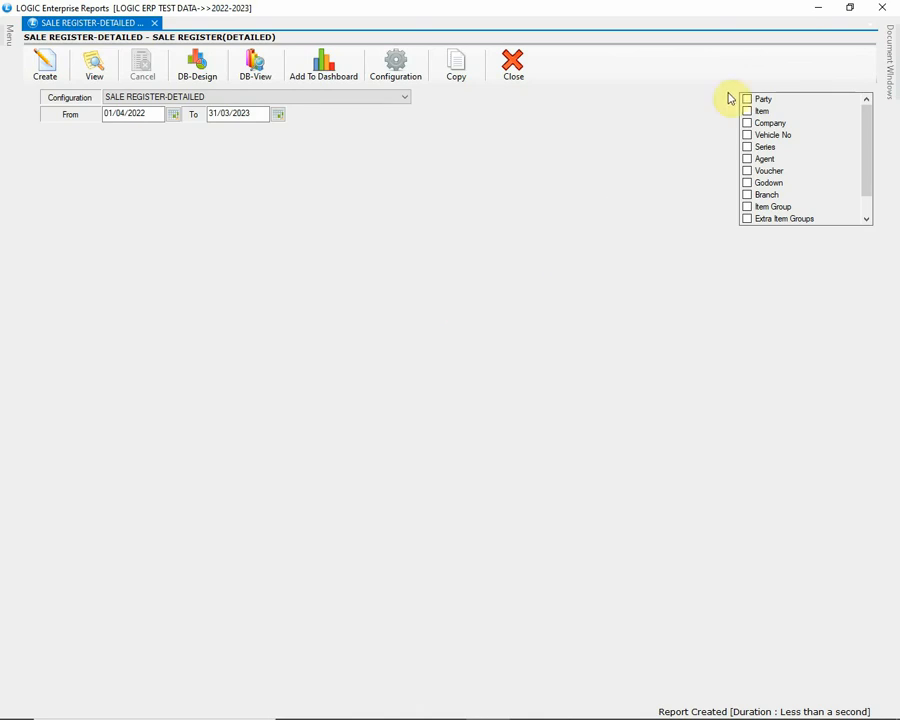
left_click(512, 64)
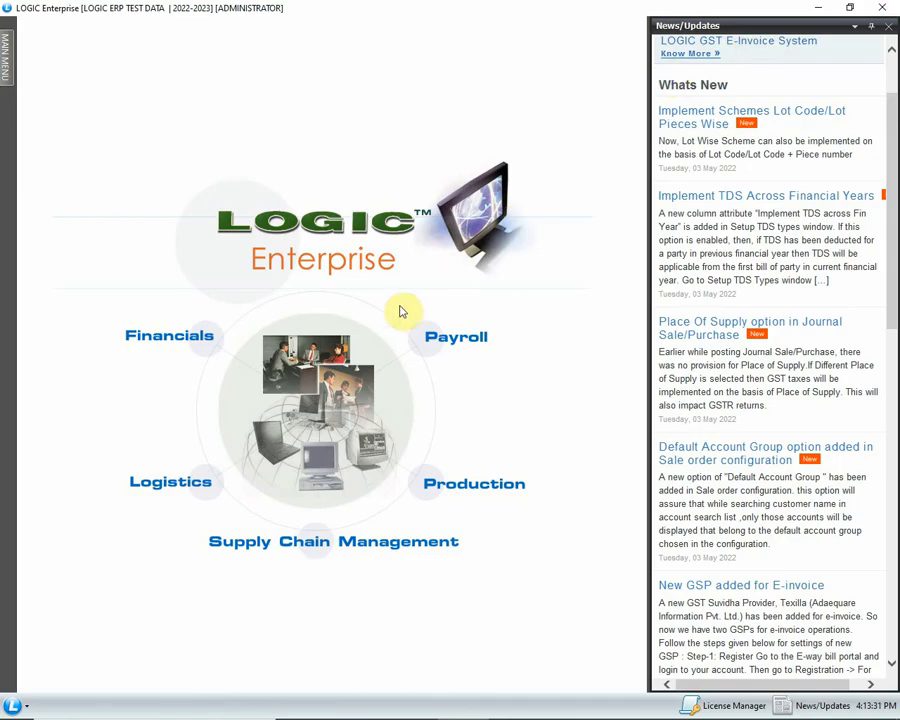